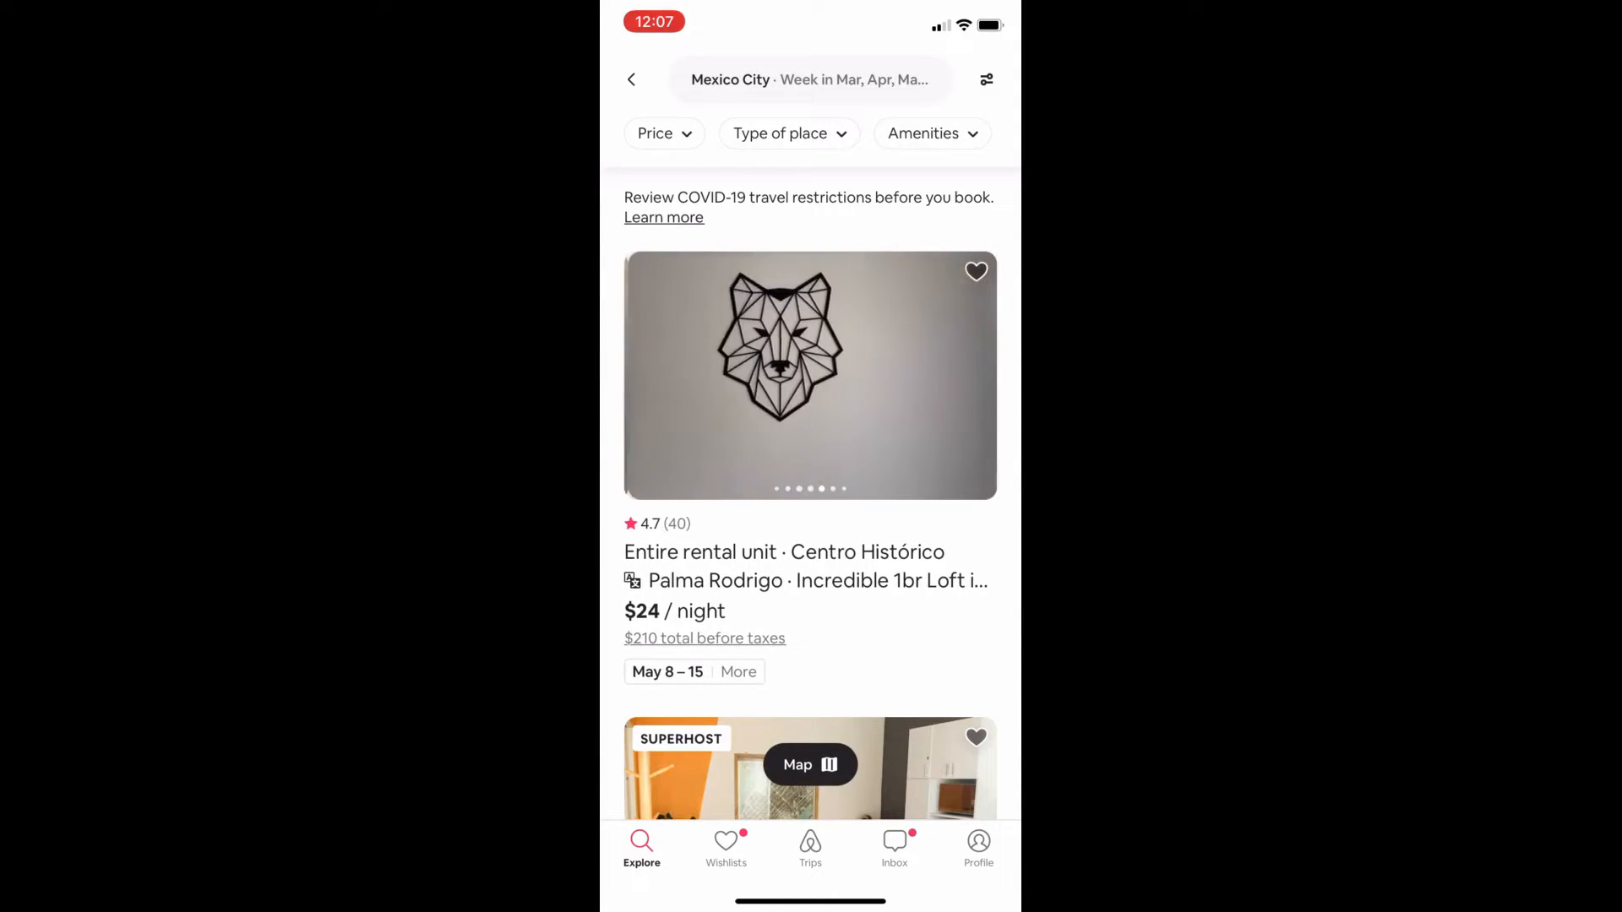
- Save the first Centro Histórico listing to the Mexico City wishlist and browse the results
left_click(976, 271)
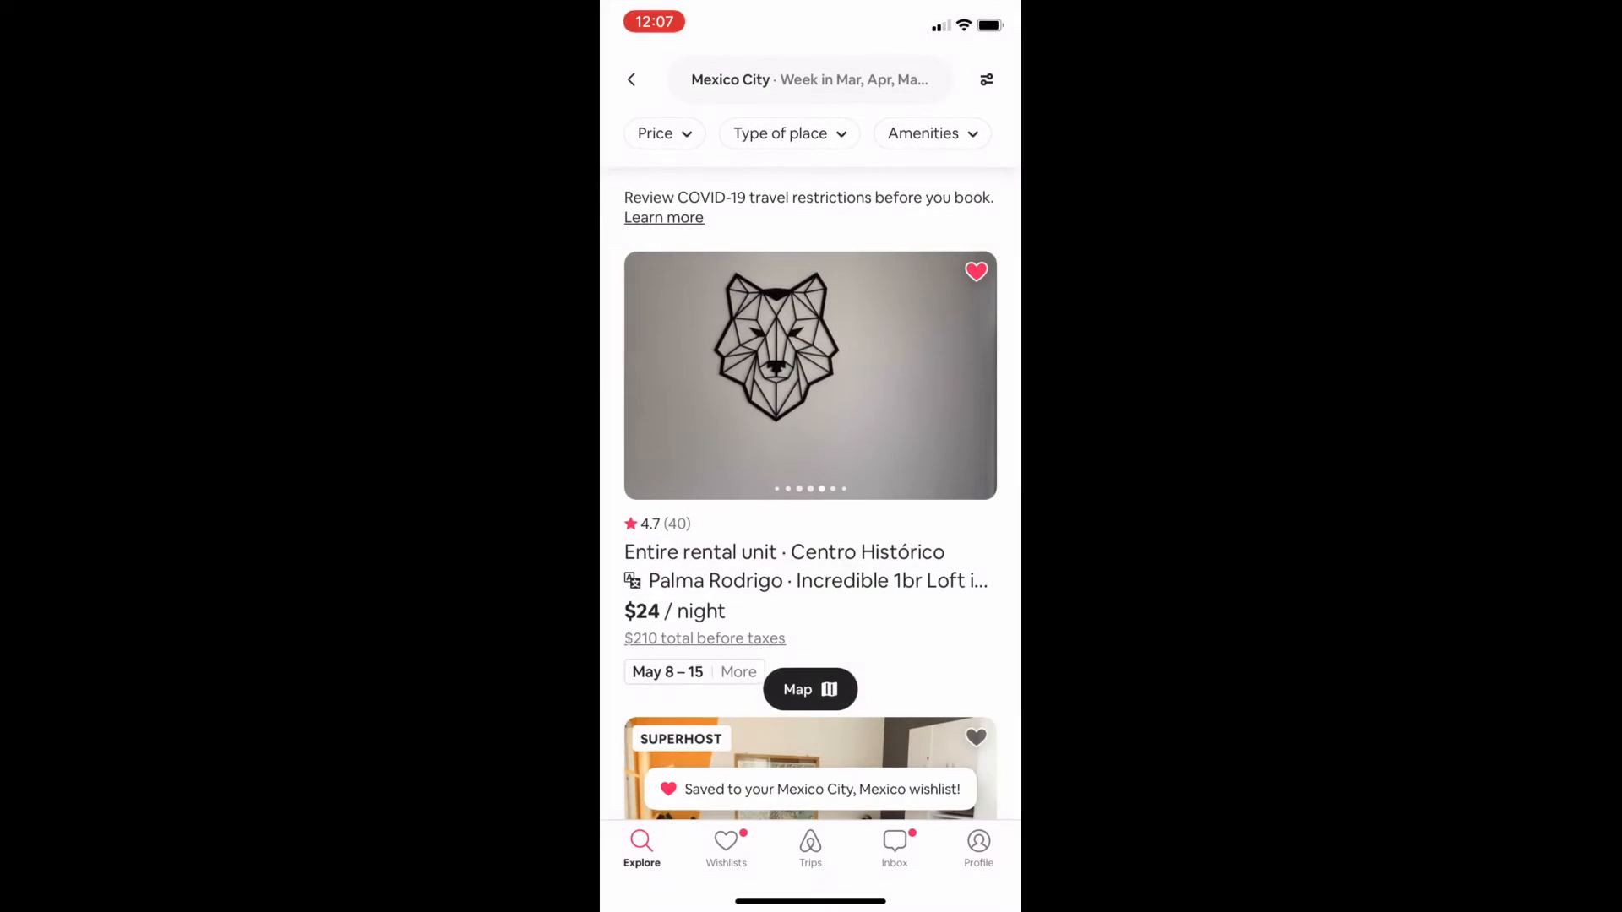
scroll("down", 3)
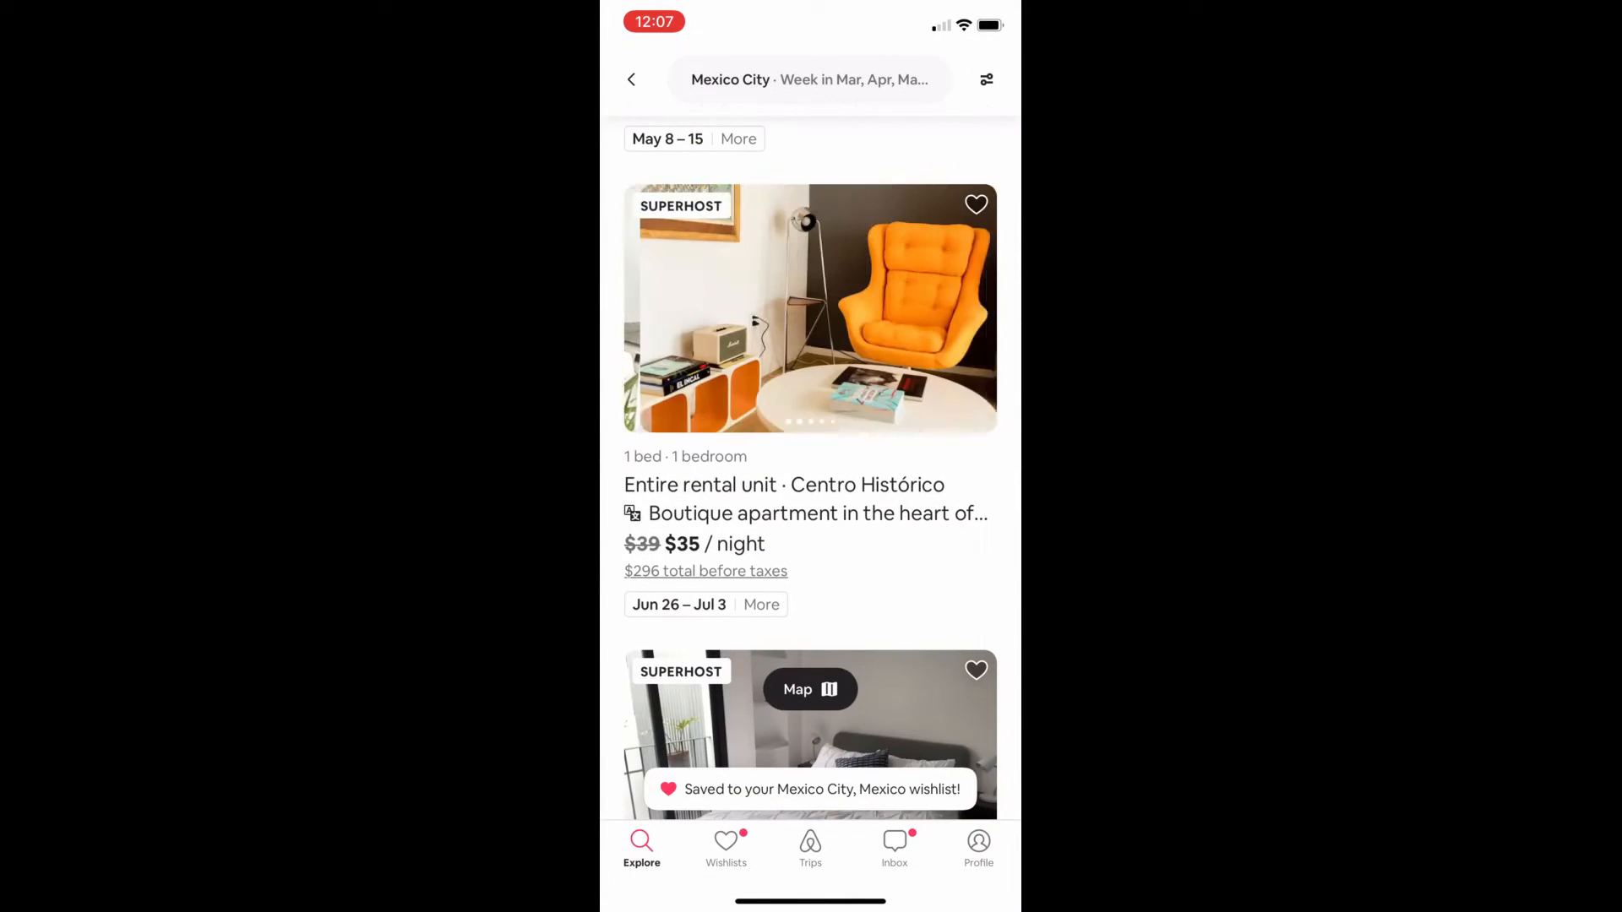
scroll("left", 3)
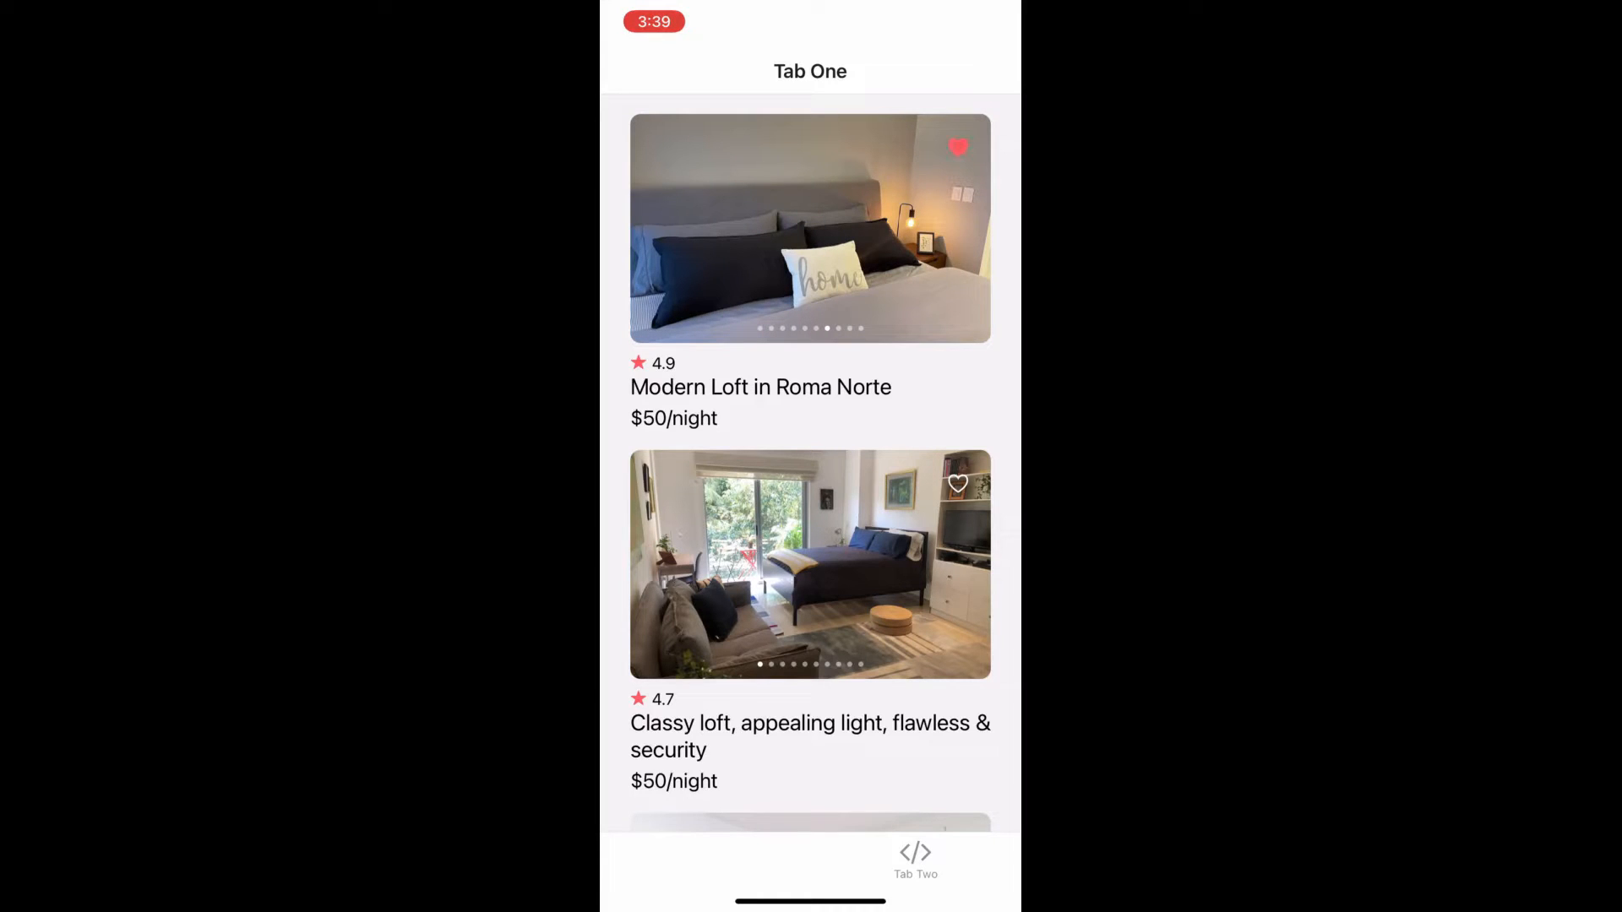
scroll("down", 3)
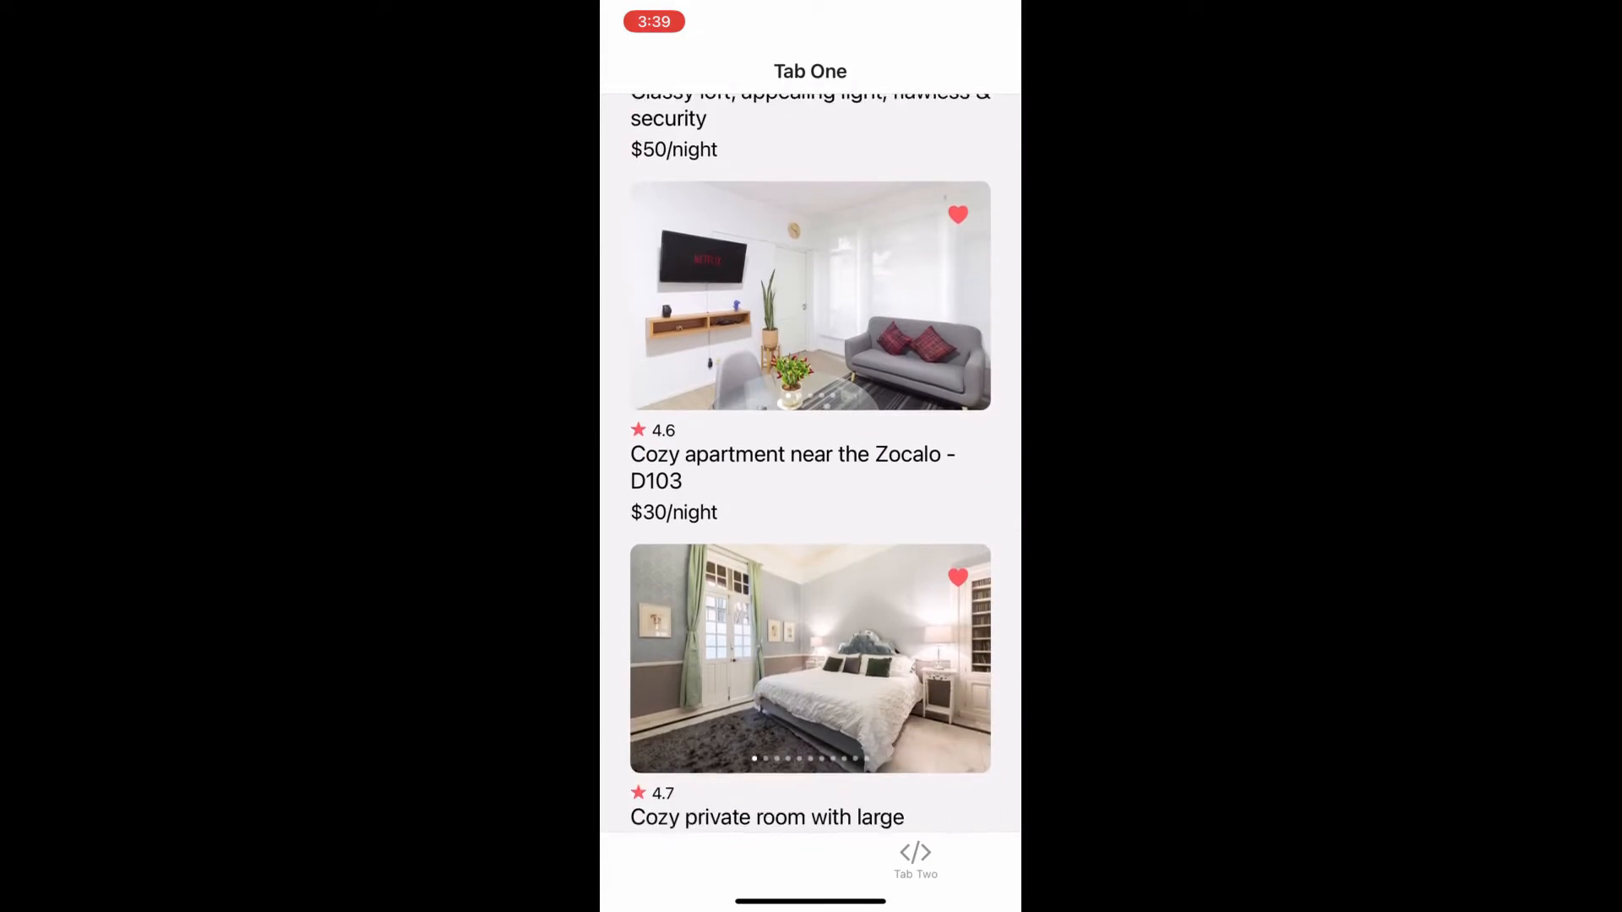
scroll("down", 3)
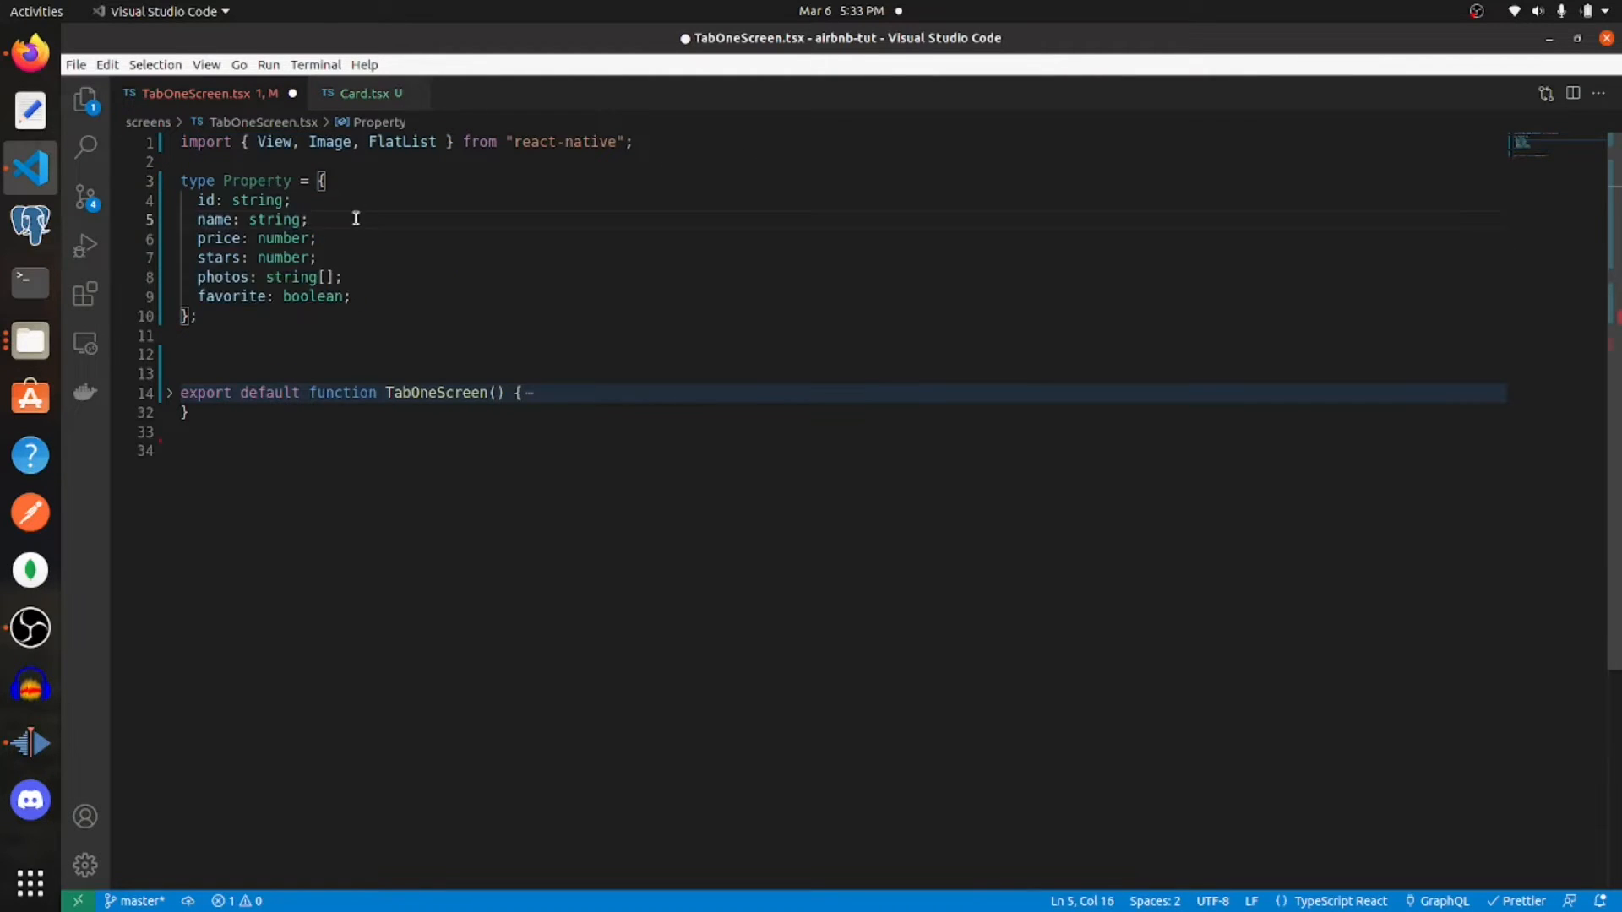
mouse_move(319, 201)
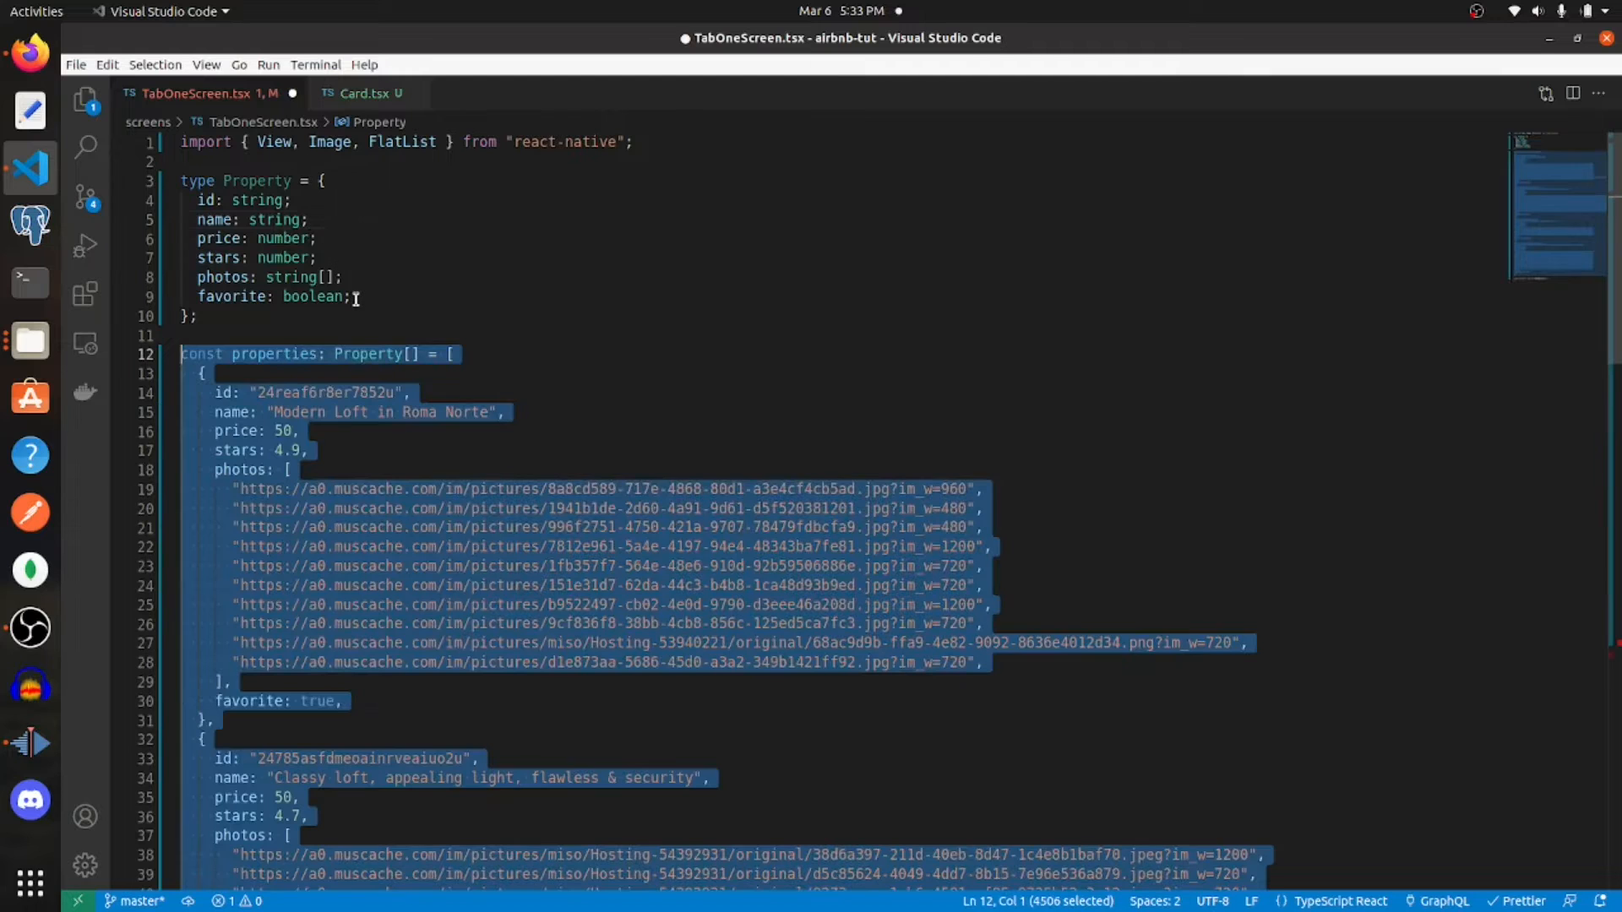
- Scroll through the pasted properties: Property[] sample data below the Property type
scroll("down", 3)
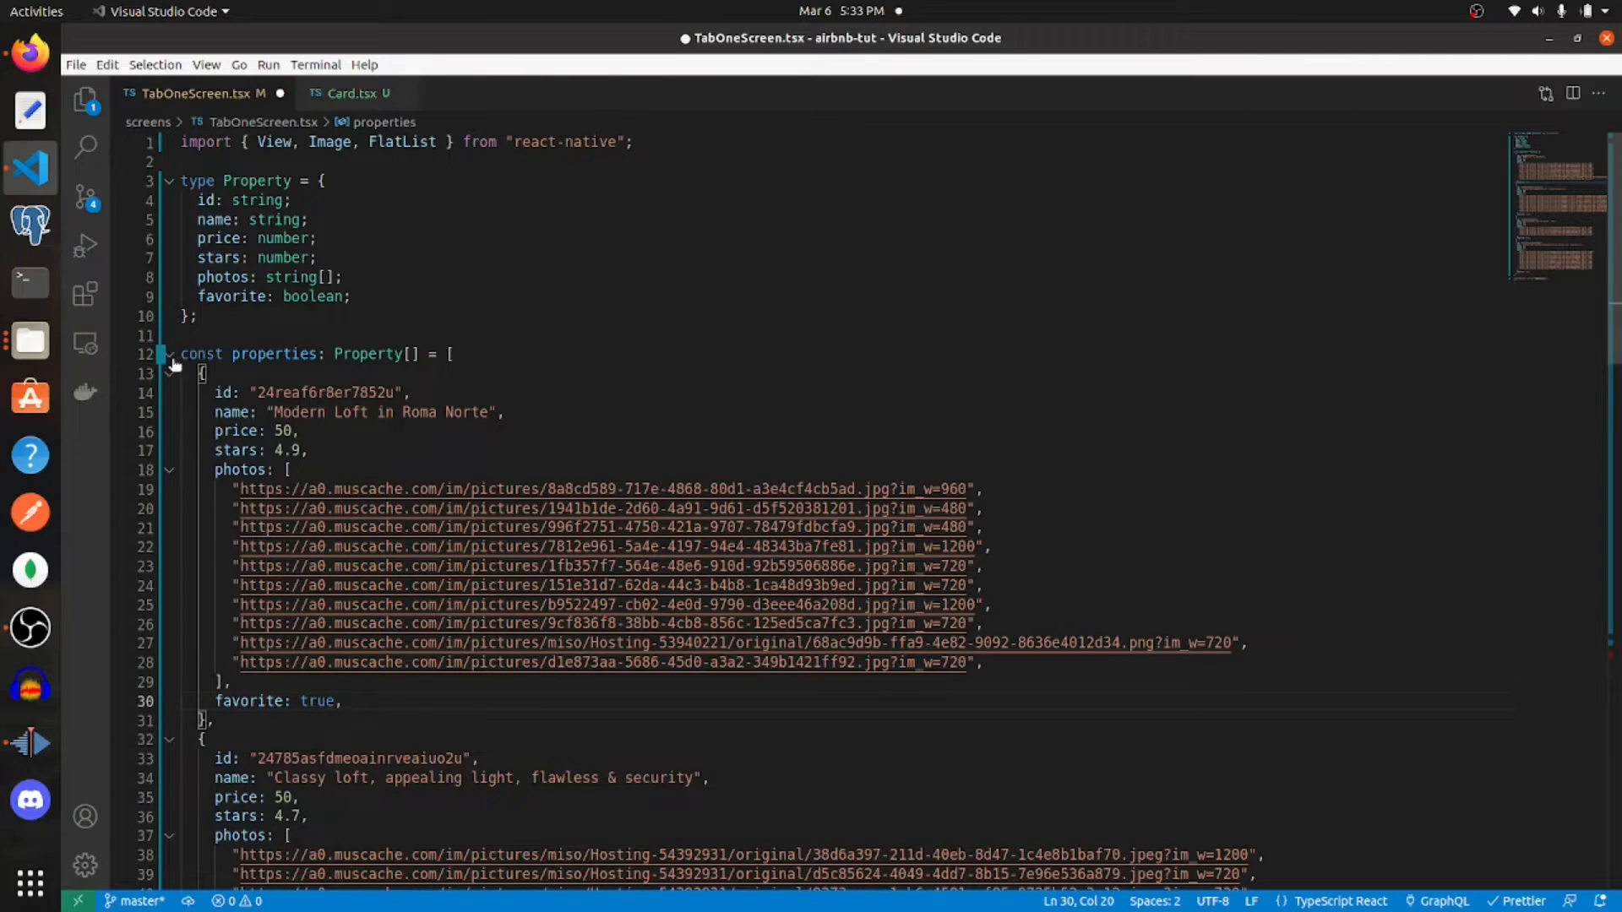
- Give the FlatList data={properties} and a keyExtractor returning item.id
left_click(169, 354)
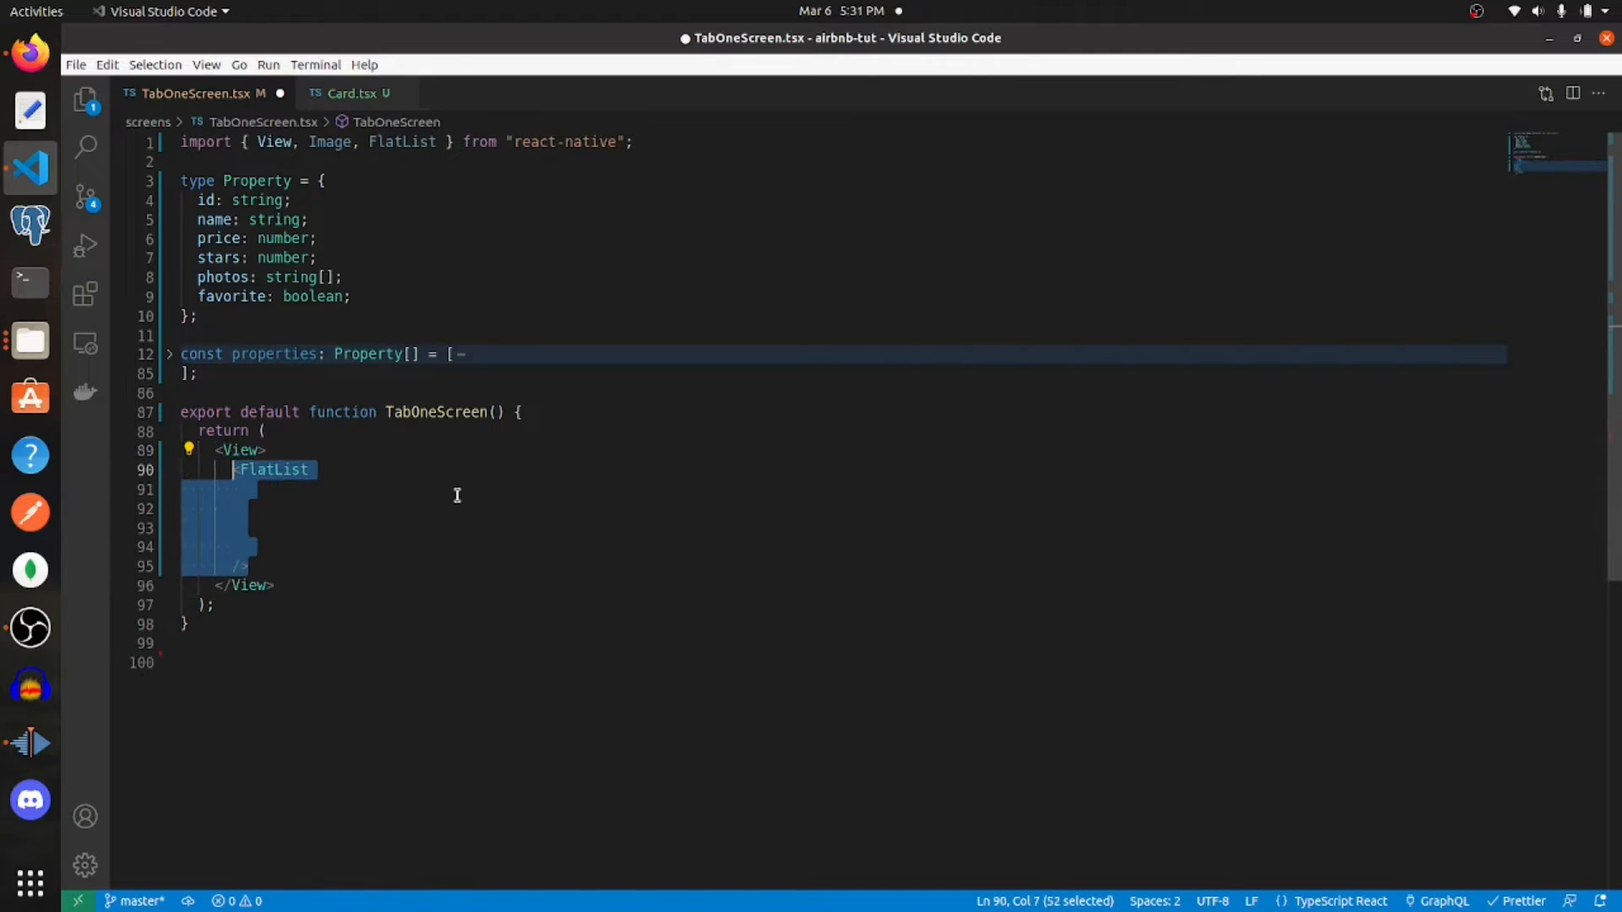
type("data={properties}")
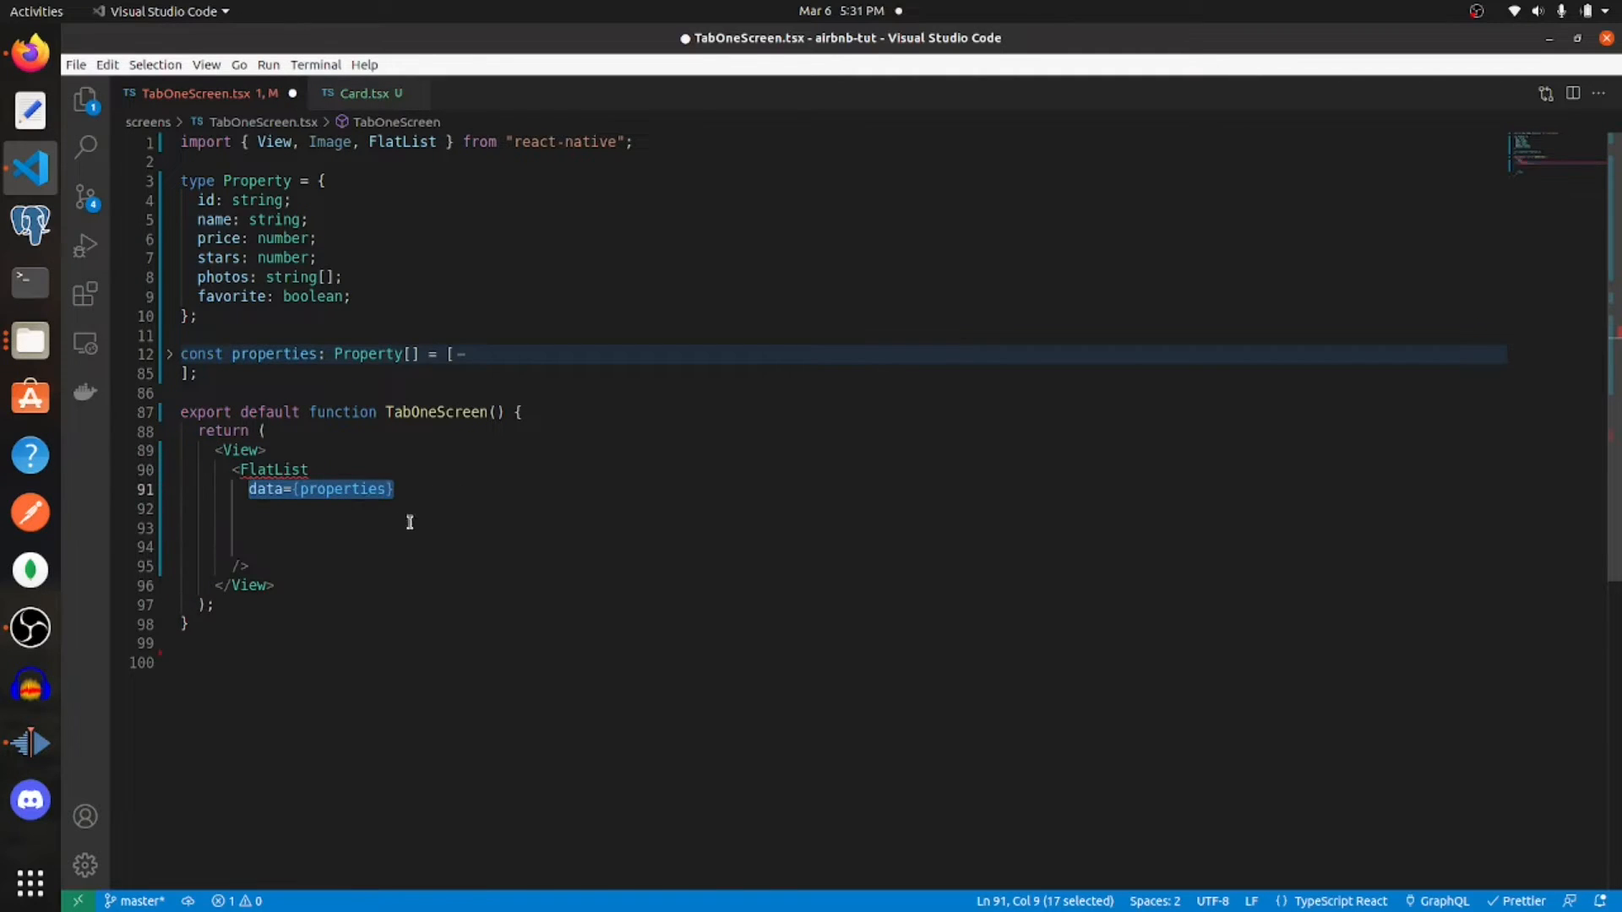
double_click(272, 355)
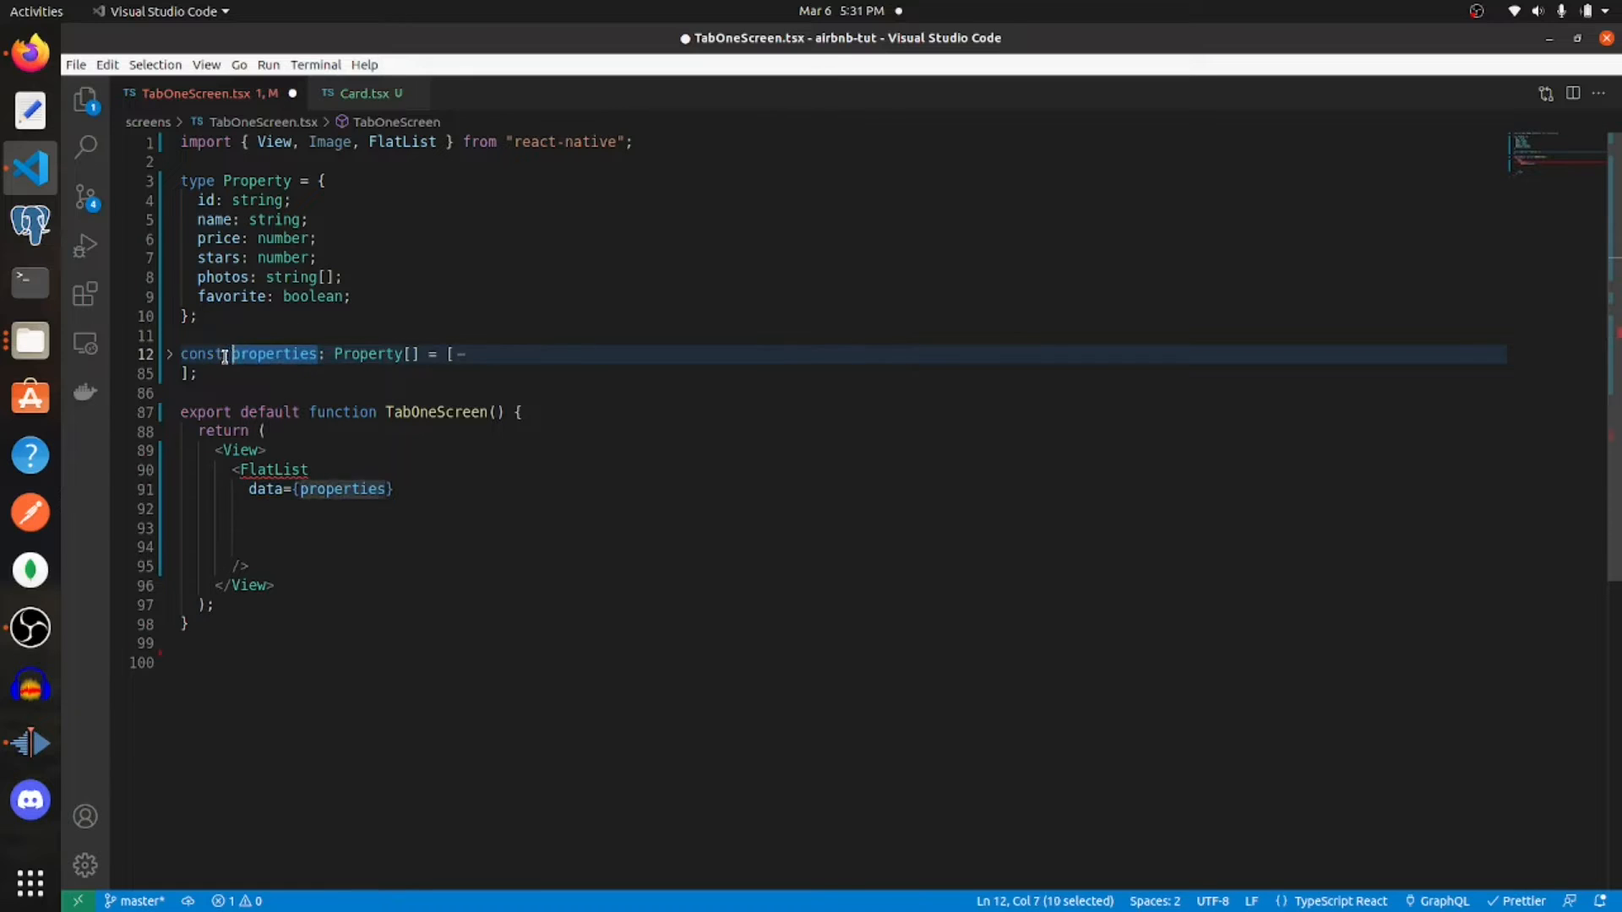
type("keyExtractor={(item) => item.id}")
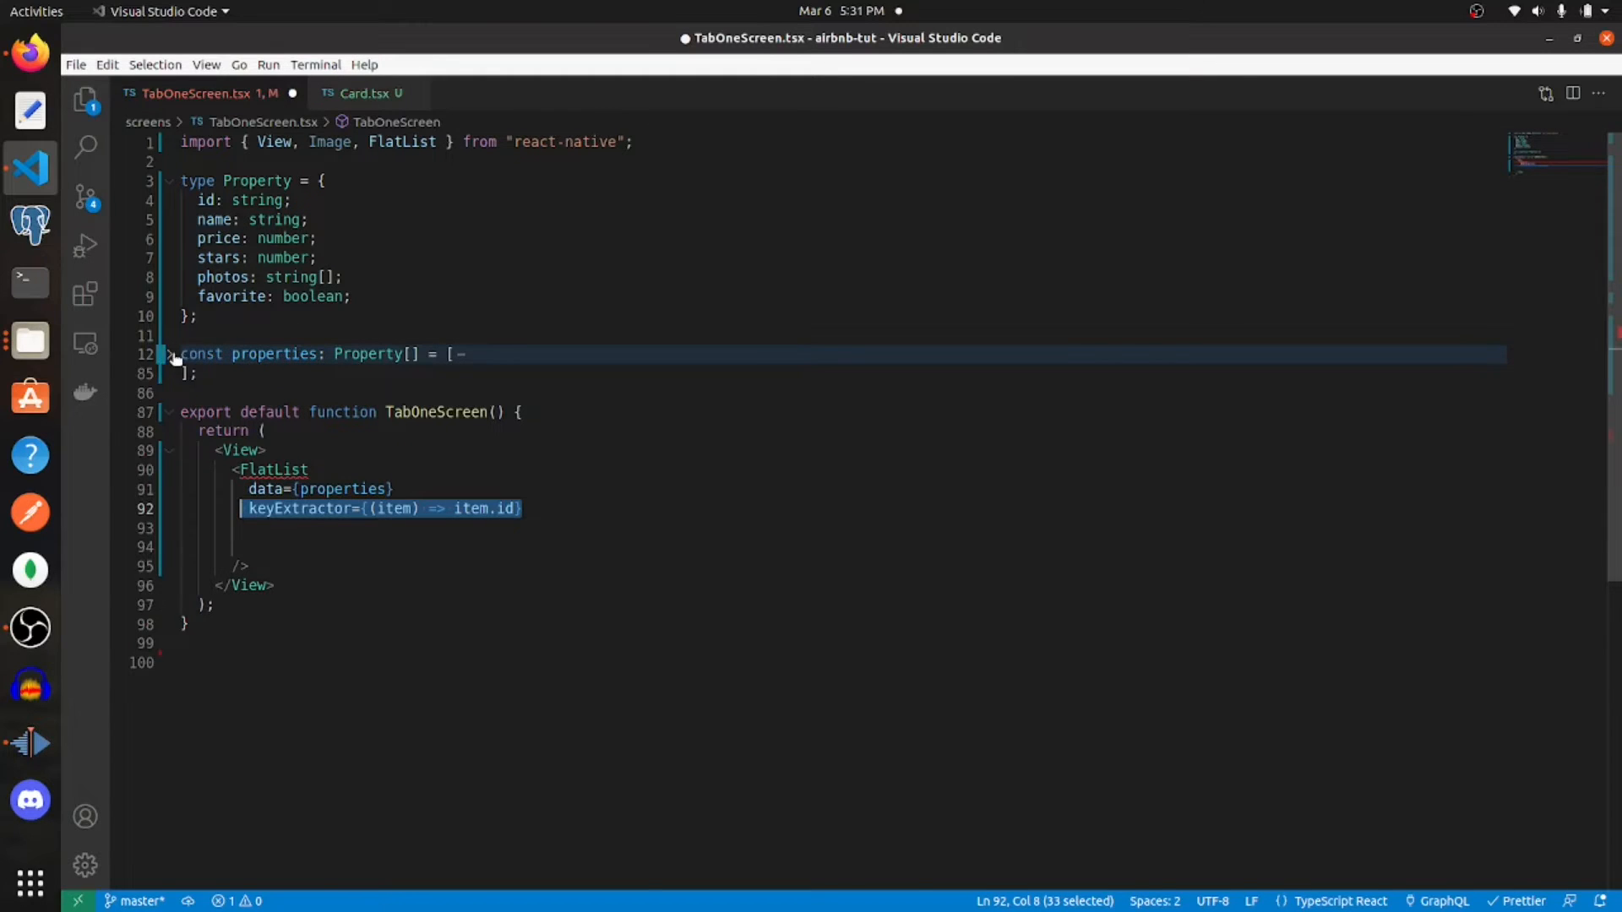
- Render each item as an Image with source {{ uri: item.photos[0] }}
left_click(168, 355)
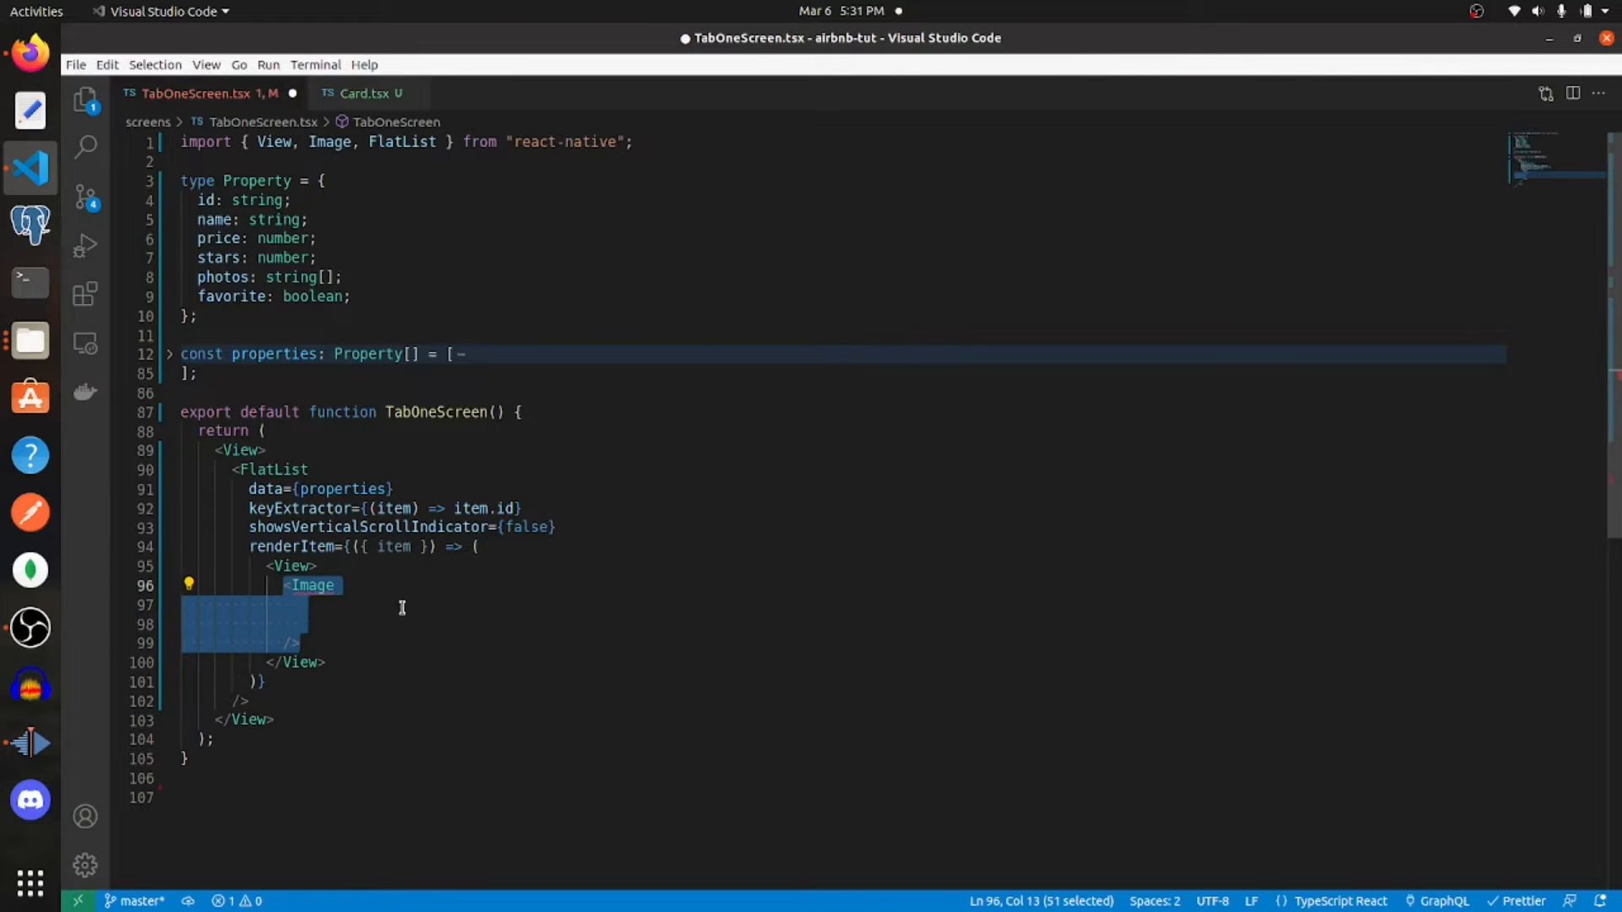
type("source={{ uri: item.photos[0] }}")
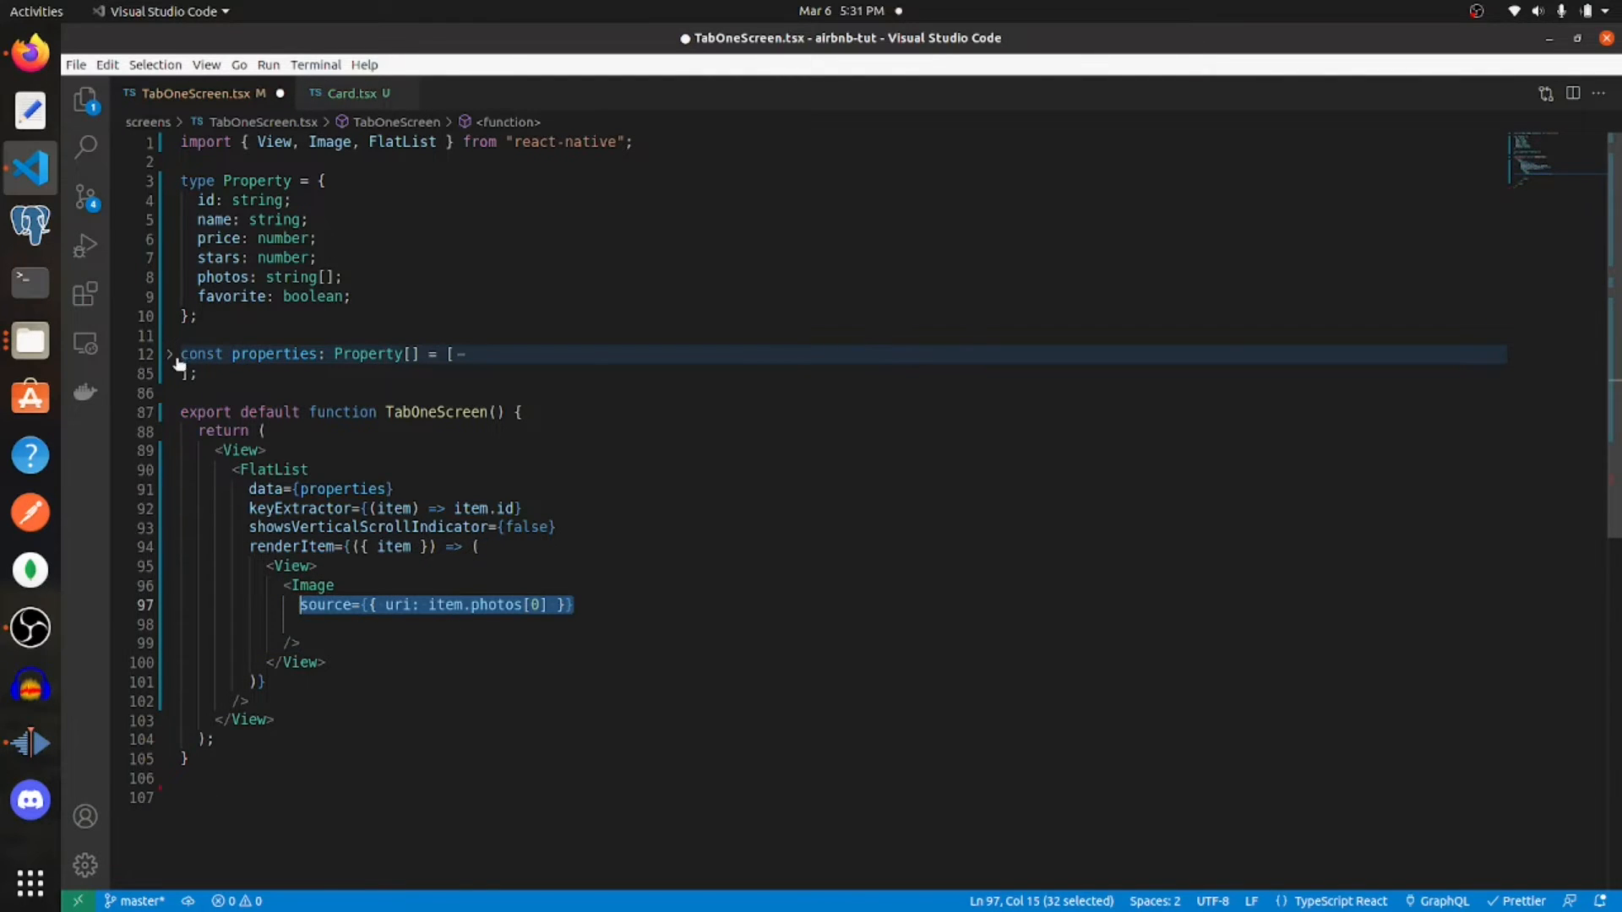
left_click(169, 355)
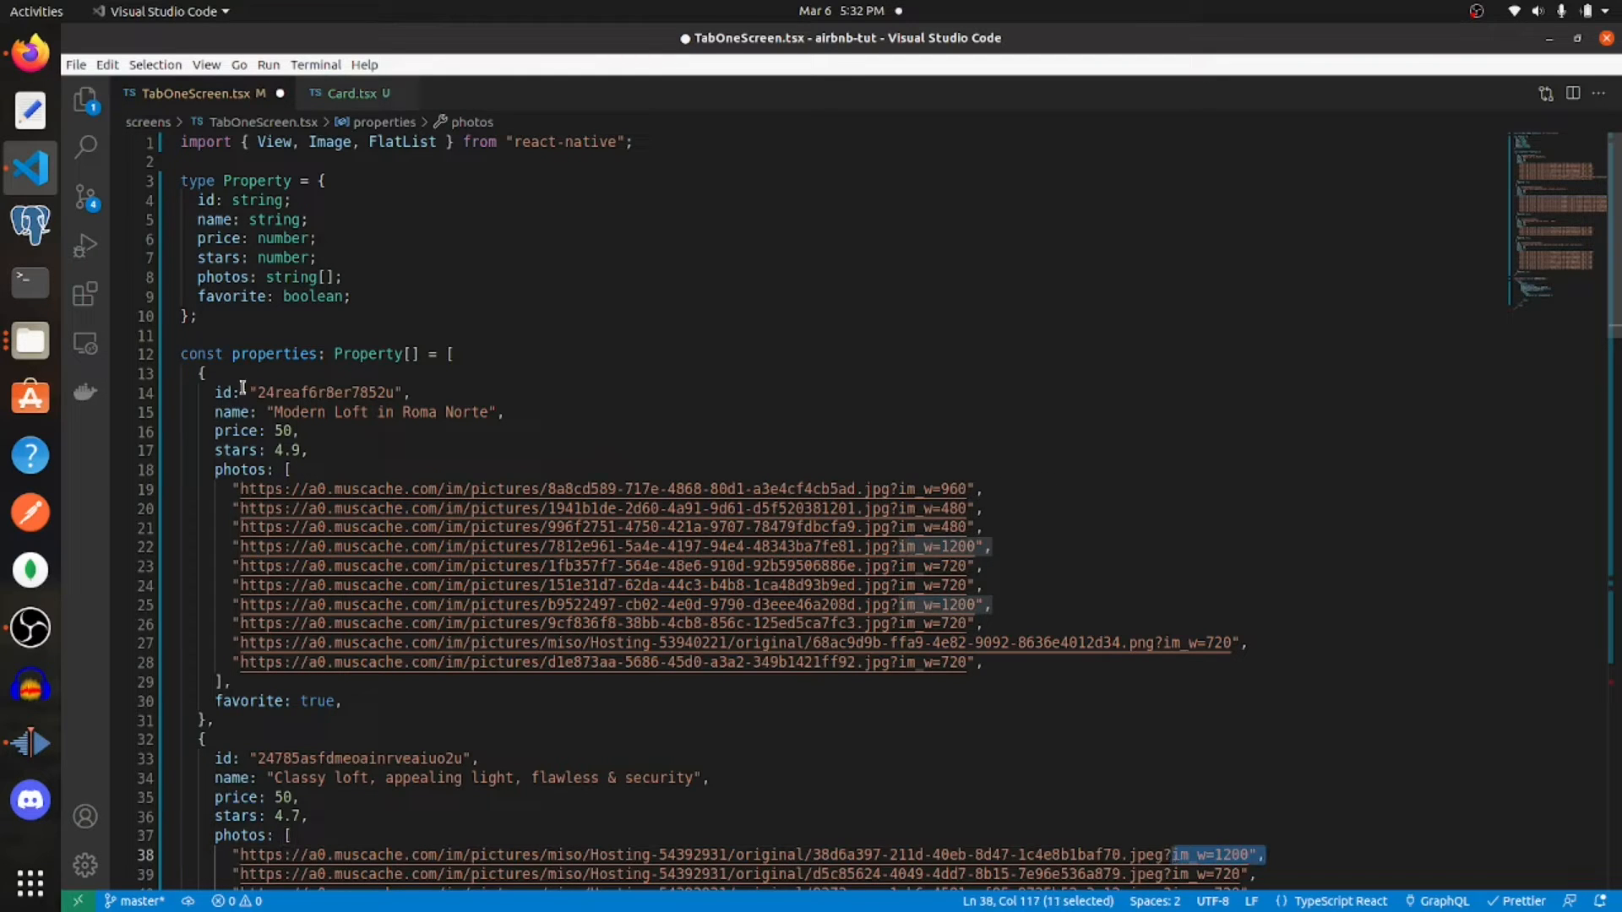
- Switch to the Card.tsx component file in the components folder
left_click(169, 355)
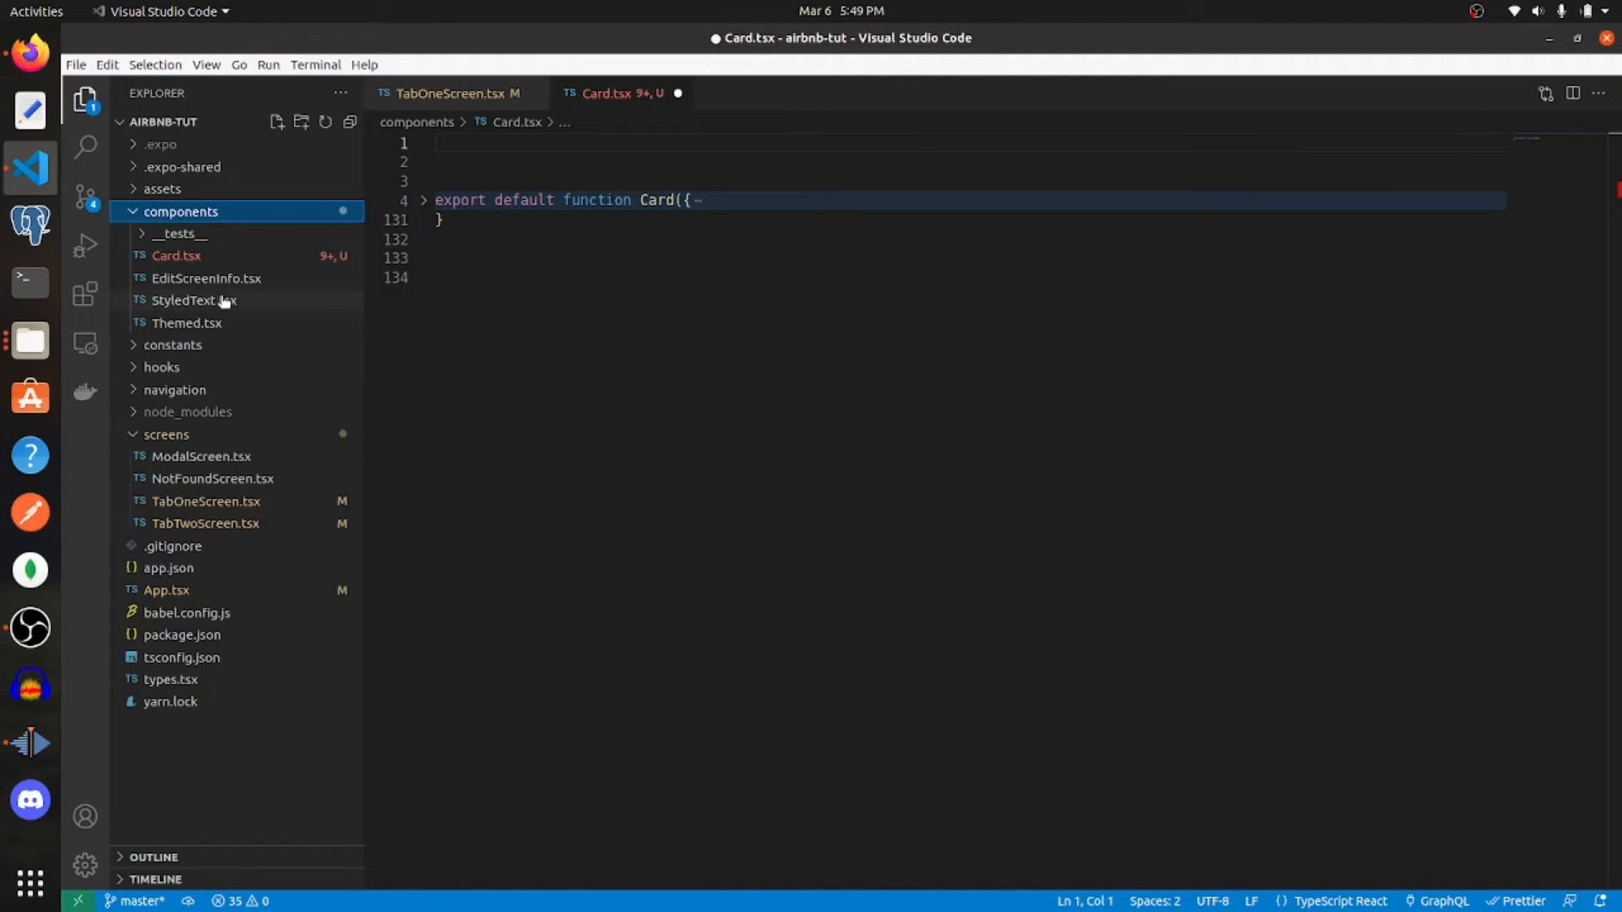
- Hide the file tree and add Text to Card's react-native imports
left_click(176, 255)
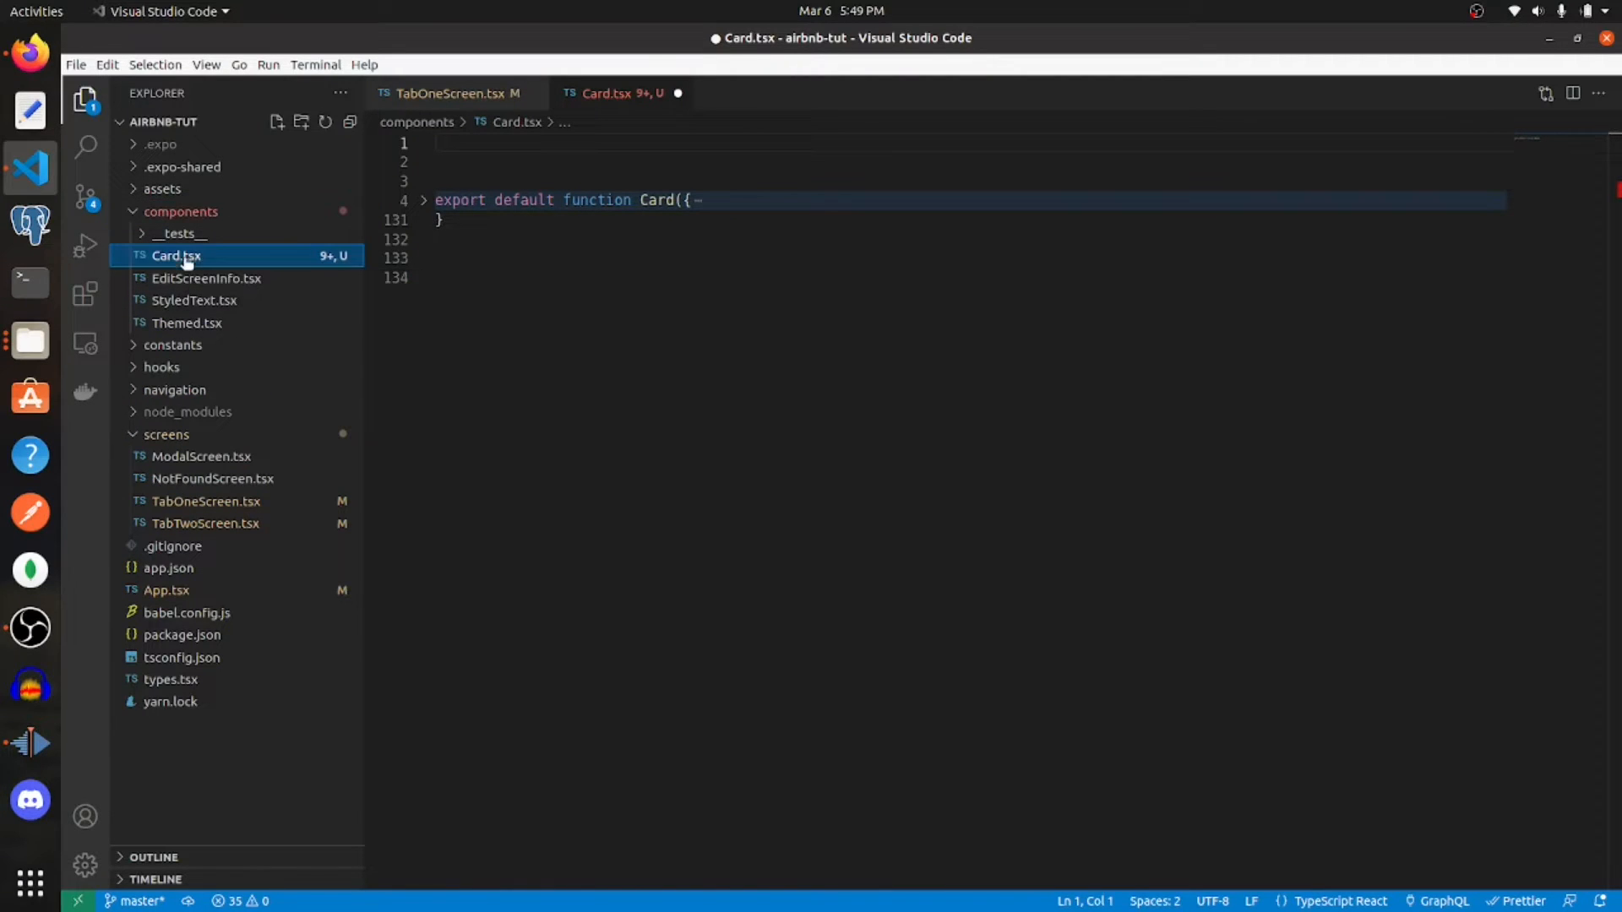
left_click(83, 98)
type("FlatList,")
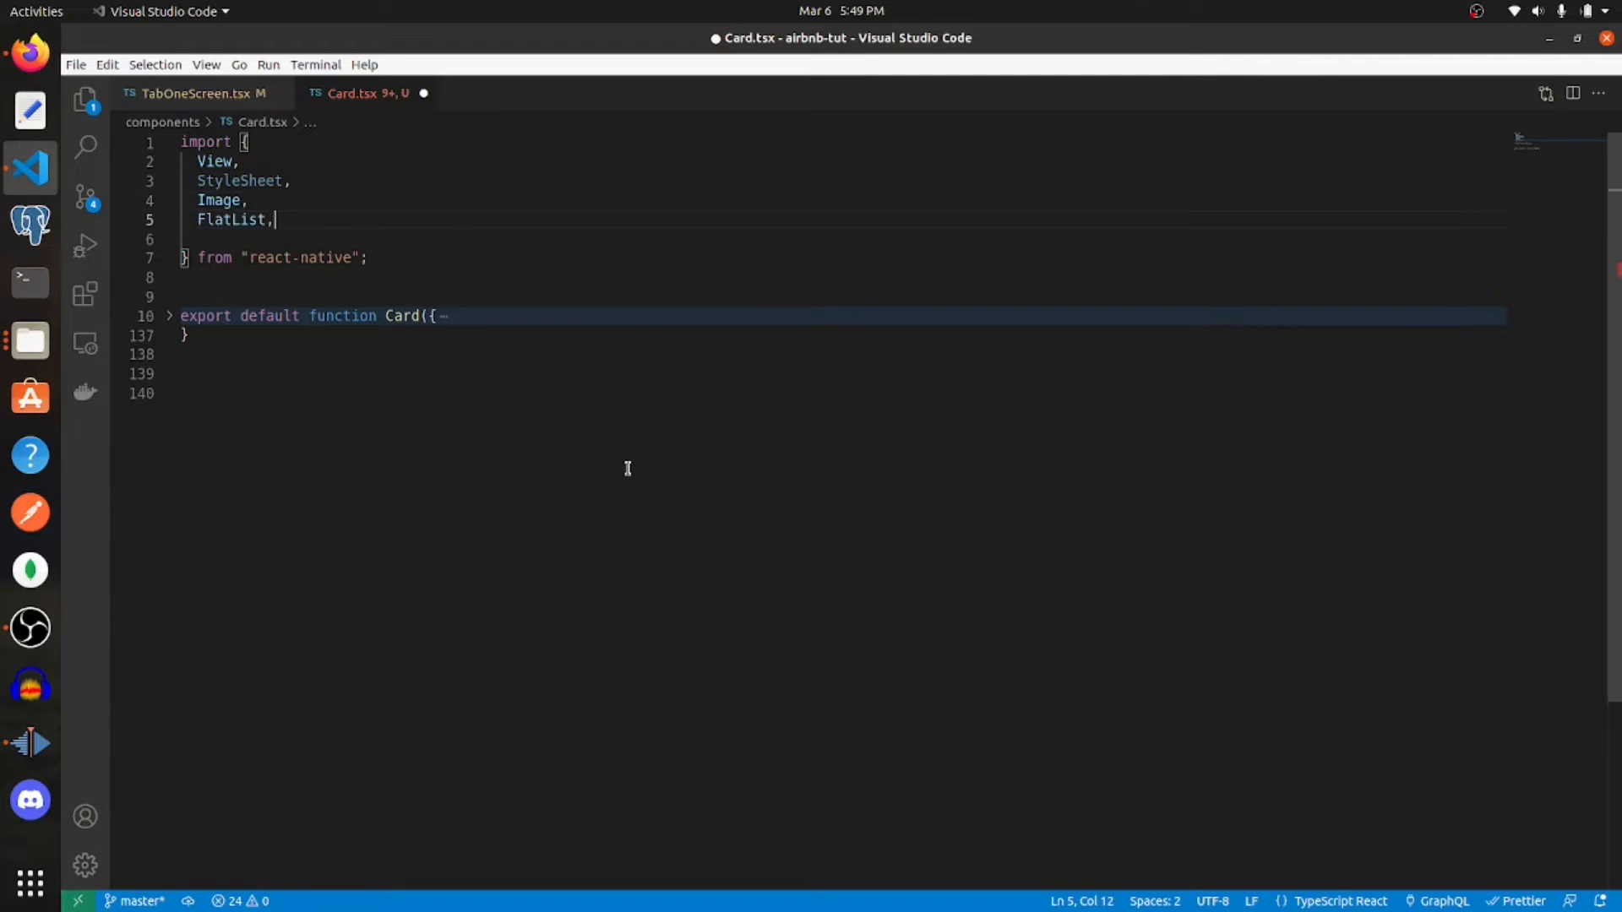
type("Text,")
left_click(843, 277)
type("Pressable,")
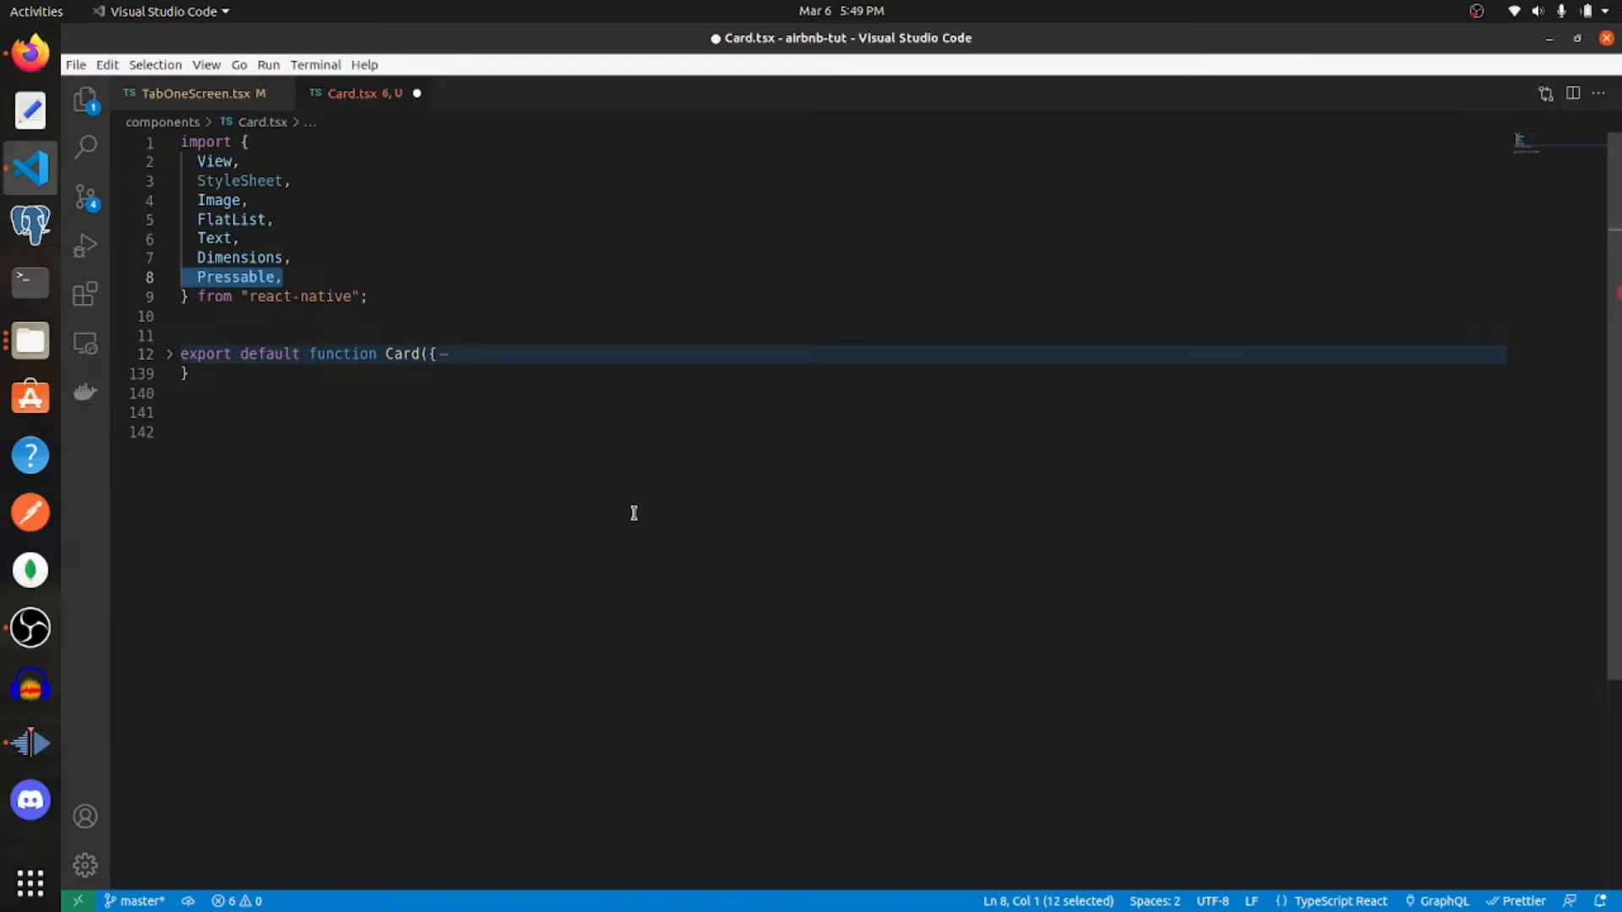
- Import useState and useRef from "react" for the card's image-tracking state
type("import {  } from \"react\";")
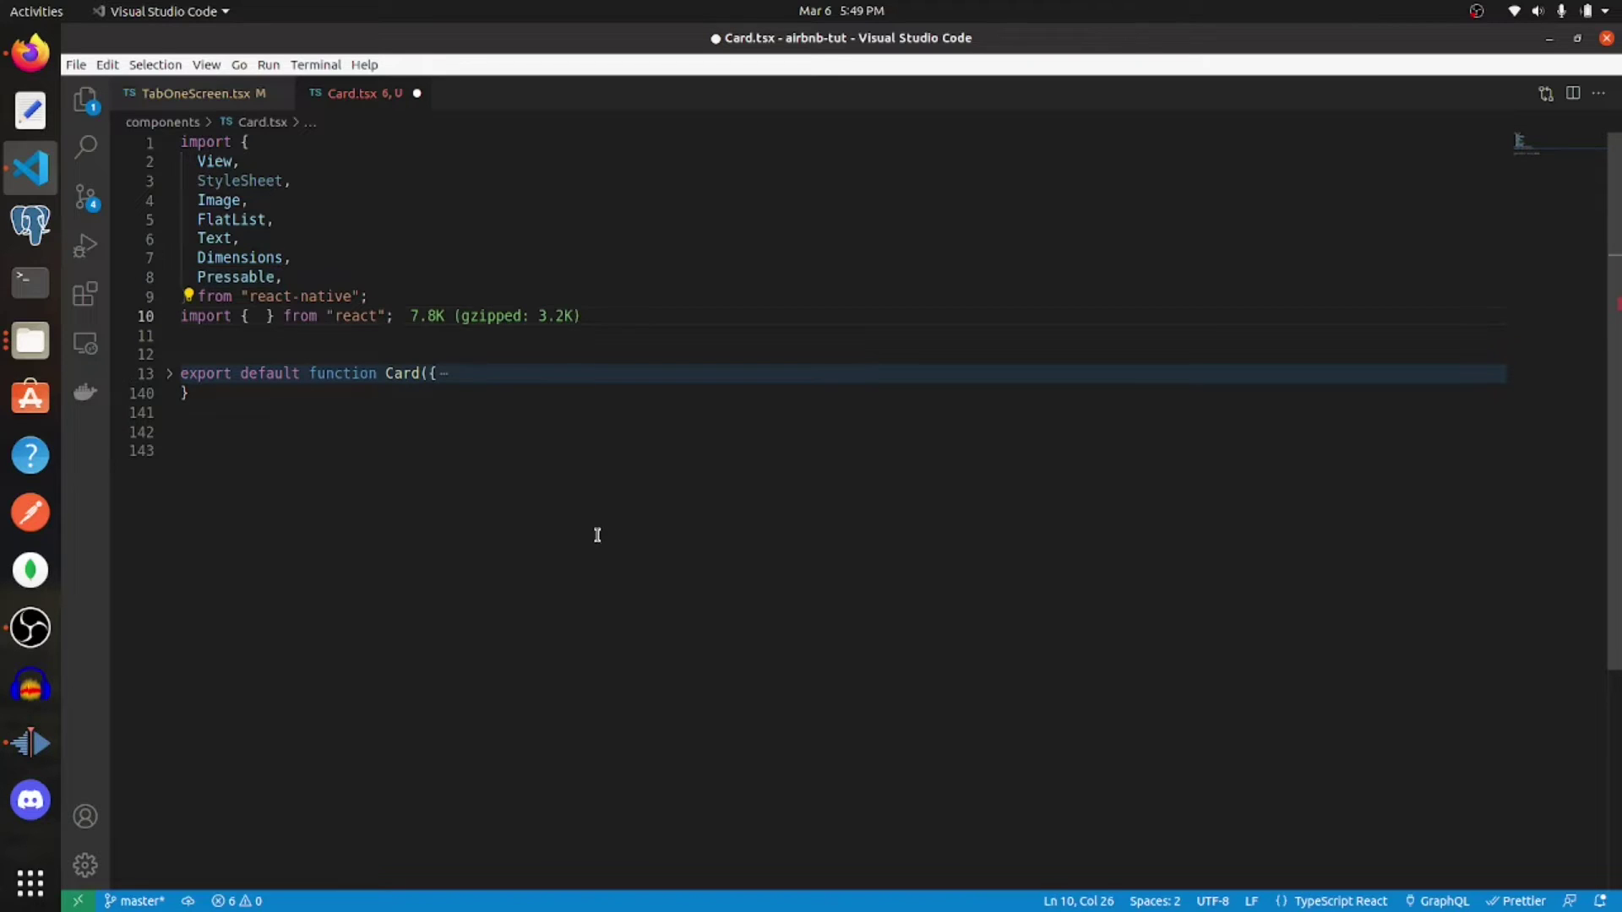
type("useState, useRef")
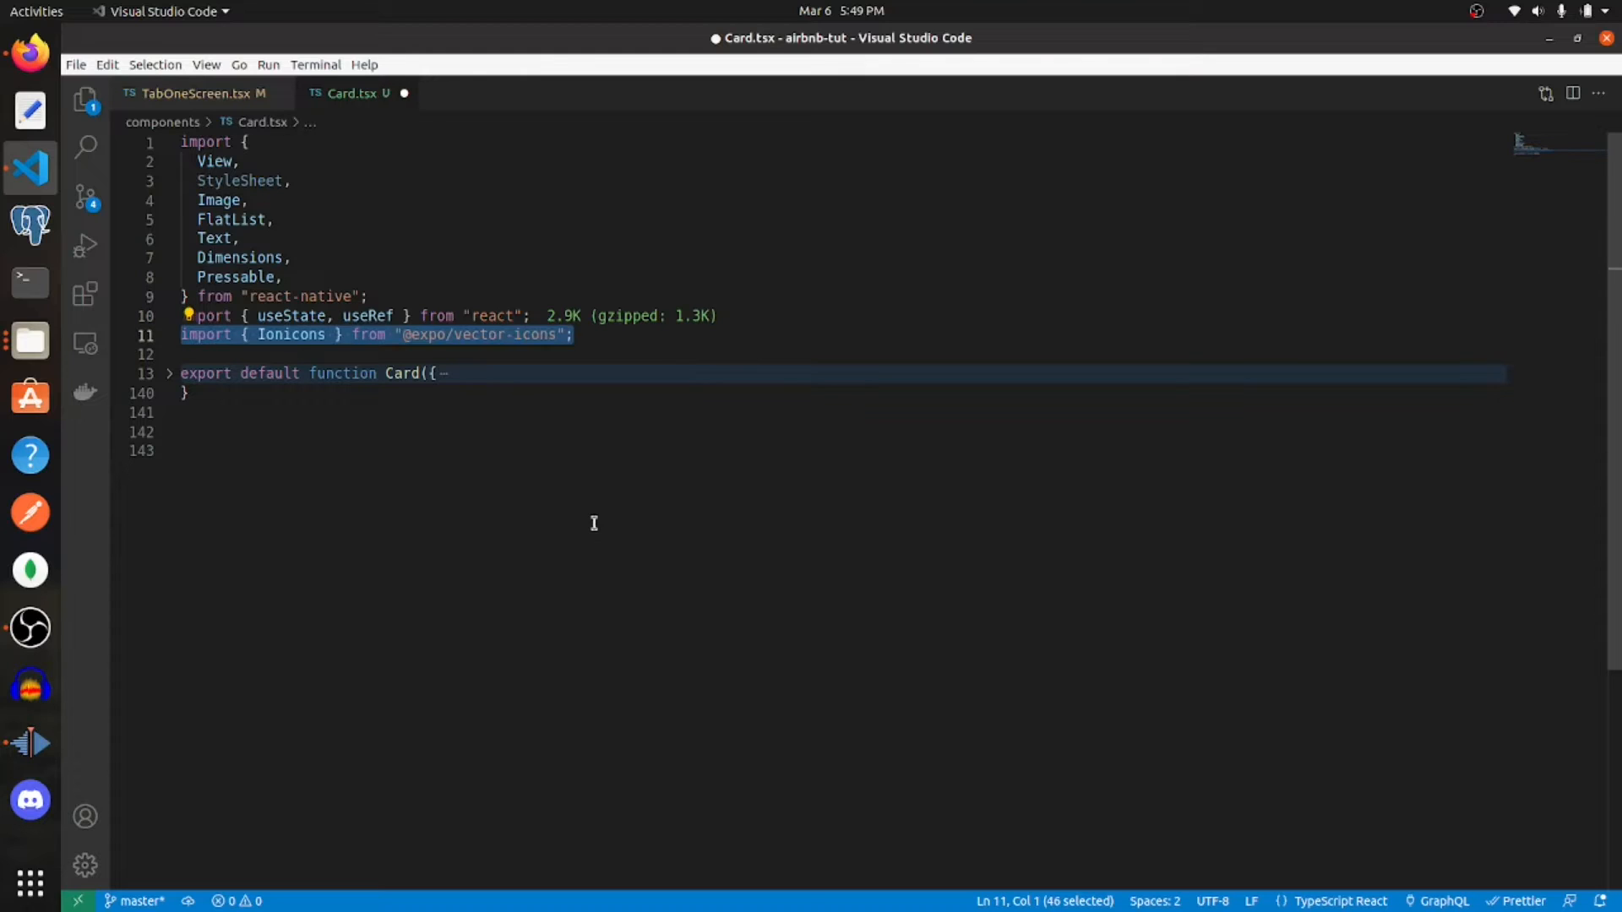
mouse_move(591, 510)
type("const styles = StyleSheet.create({});")
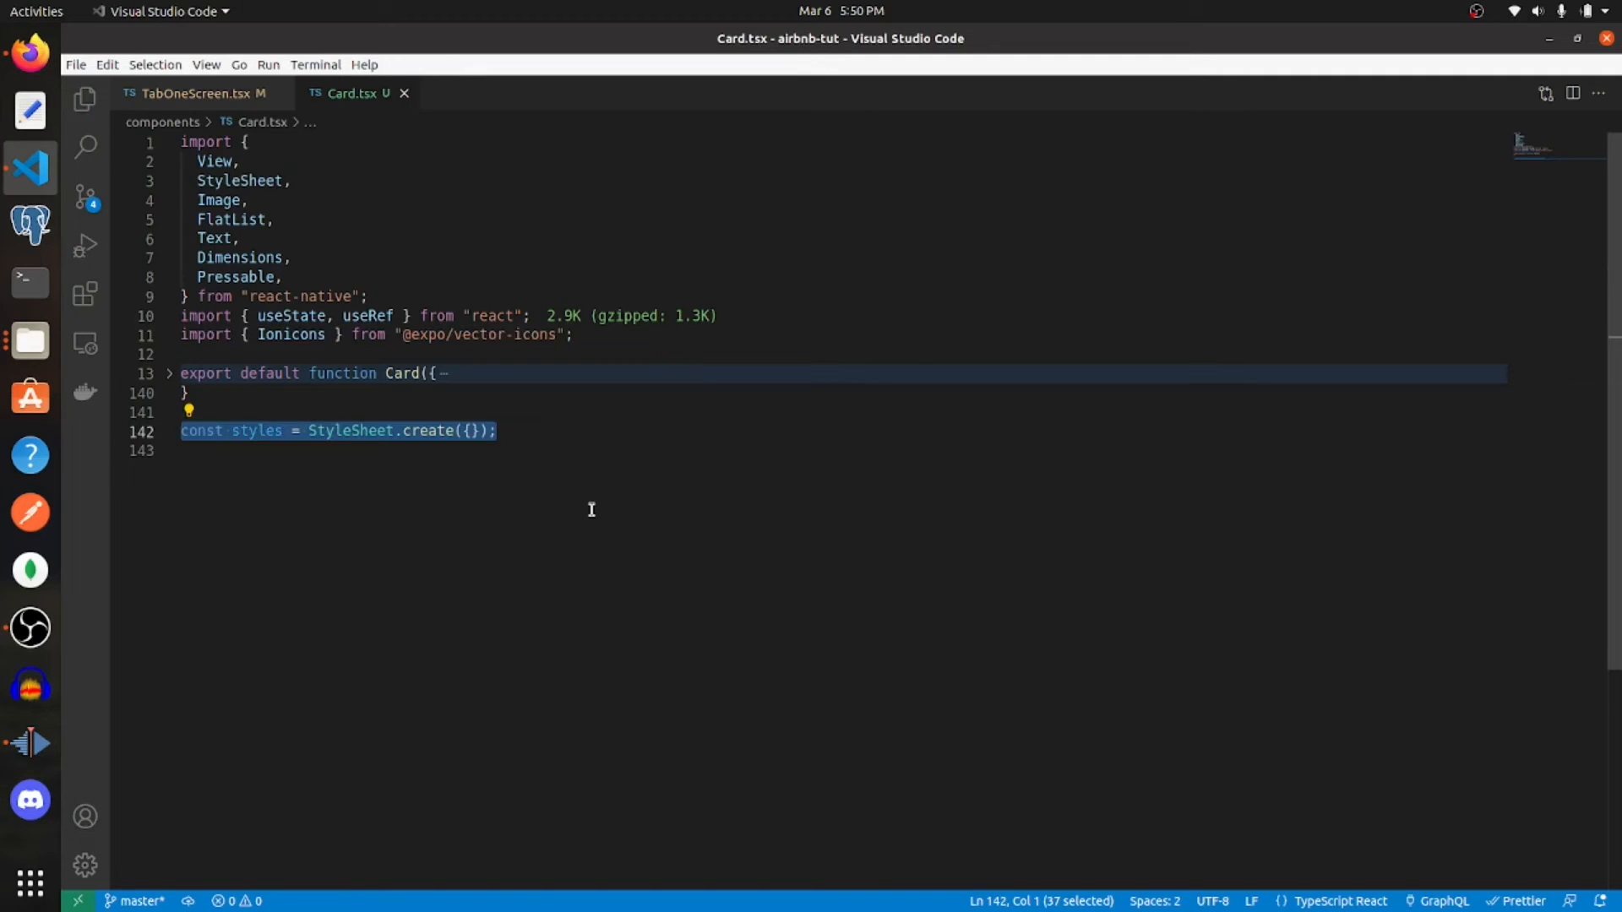
left_click(591, 492)
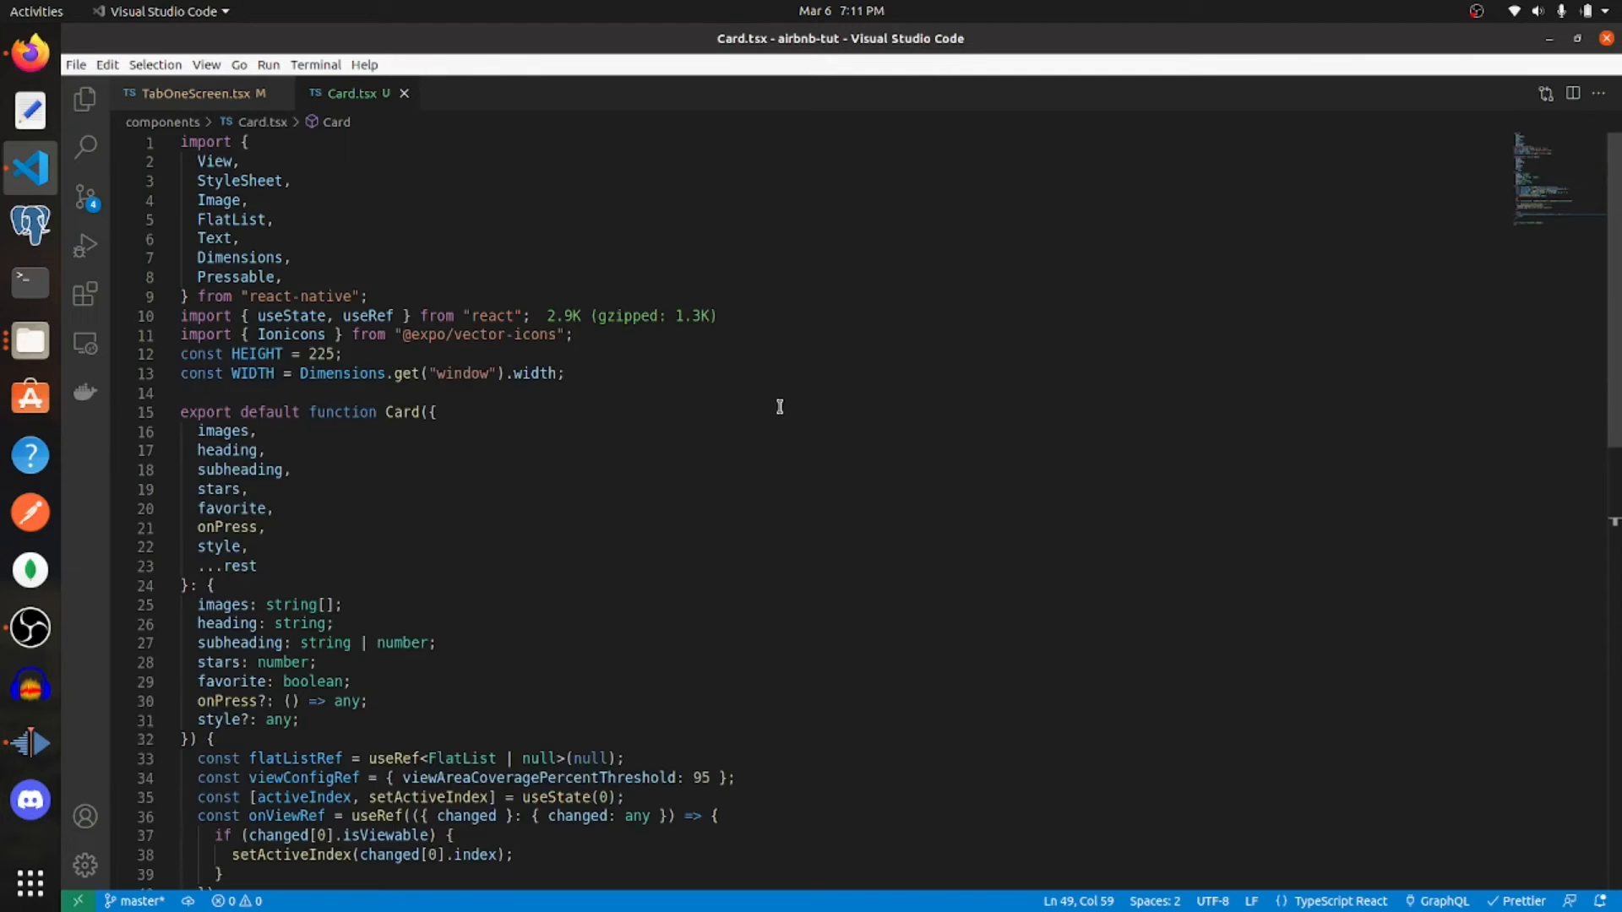
mouse_move(784, 416)
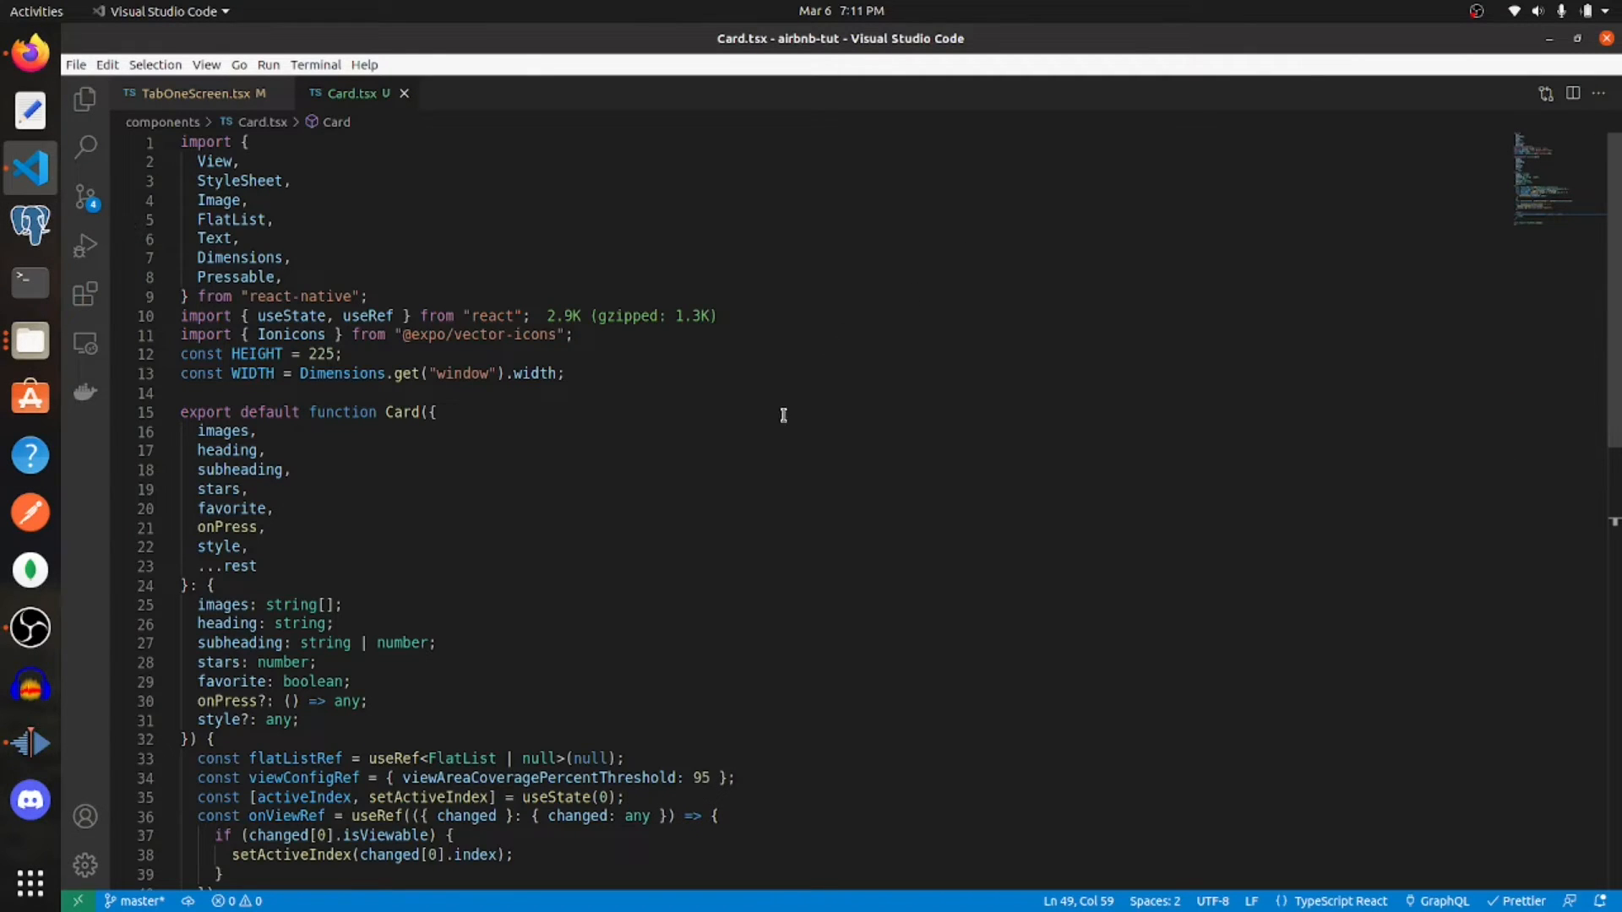
left_click(307, 355)
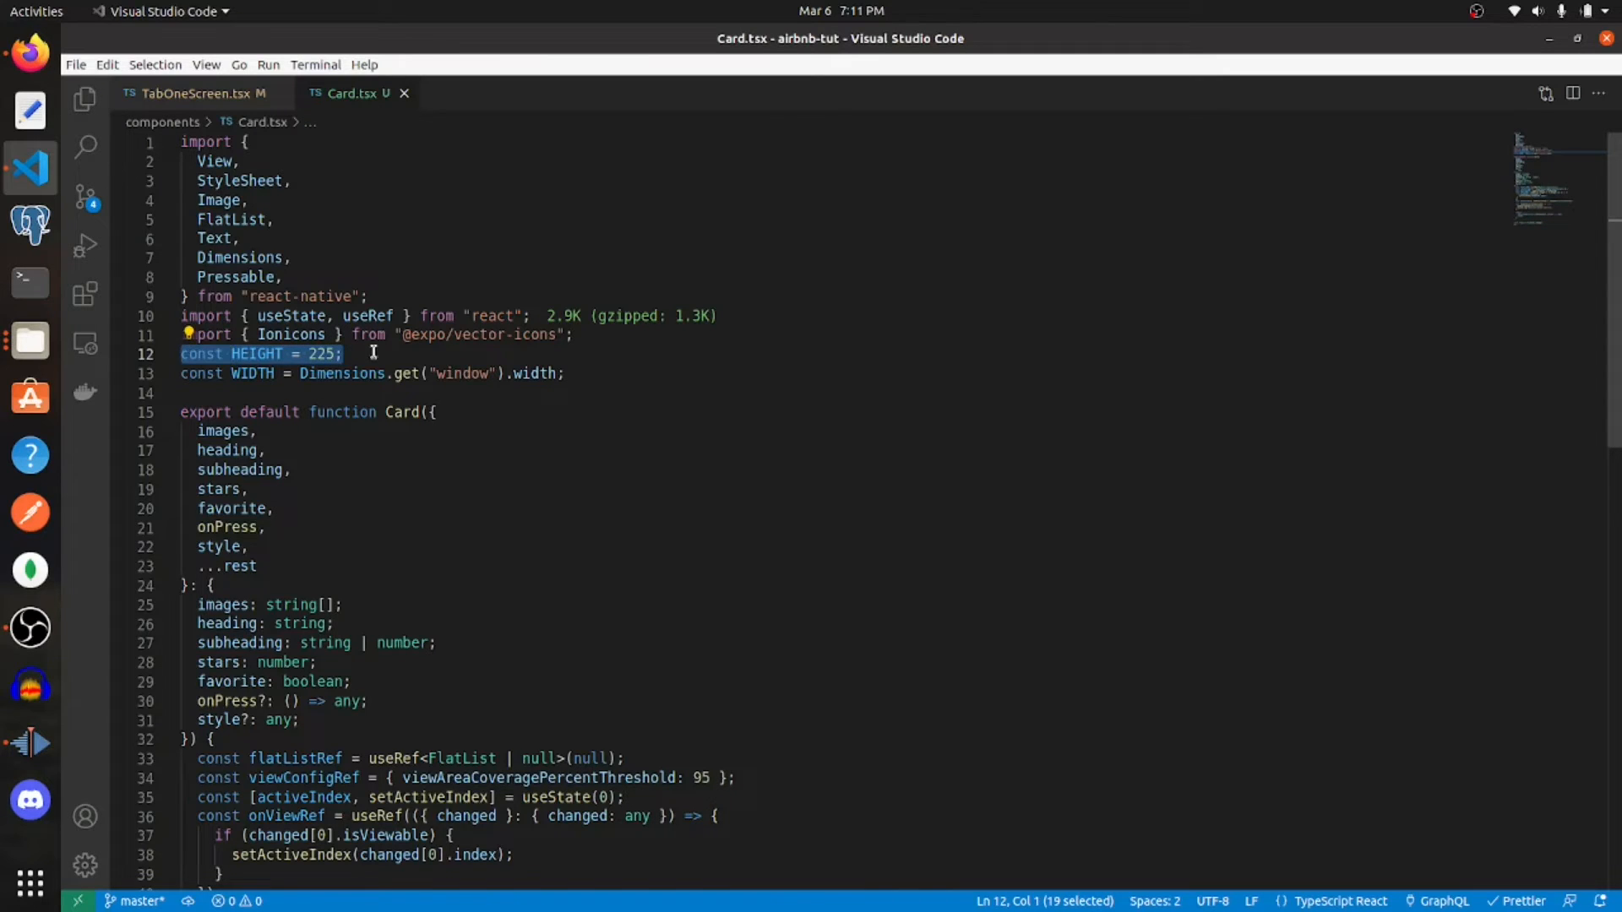
mouse_move(365, 359)
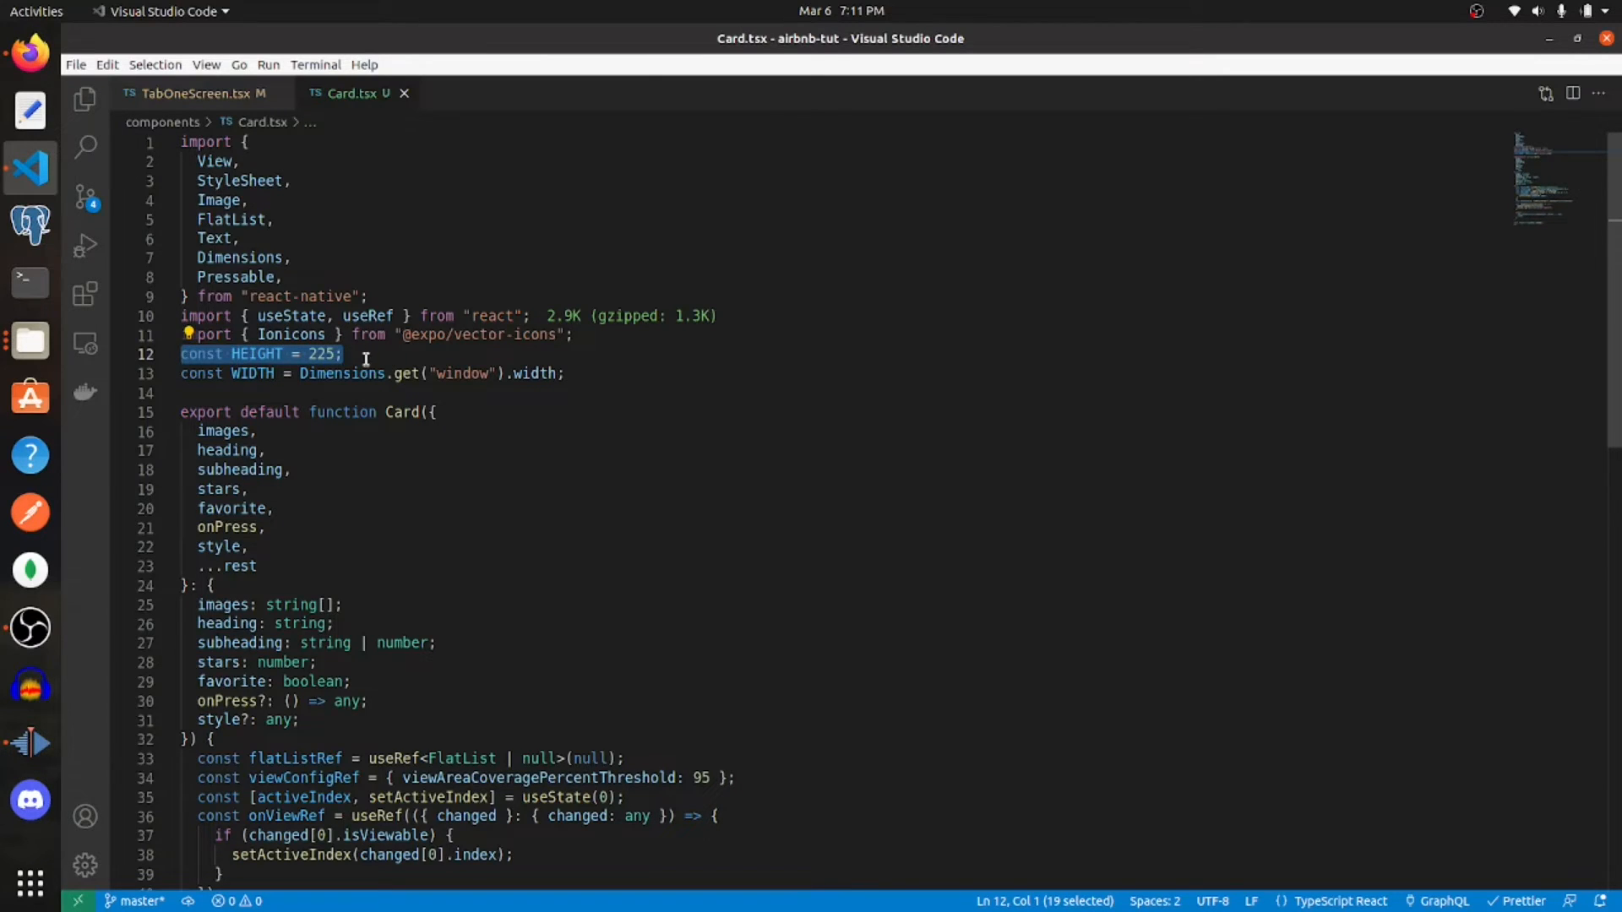
left_click(304, 354)
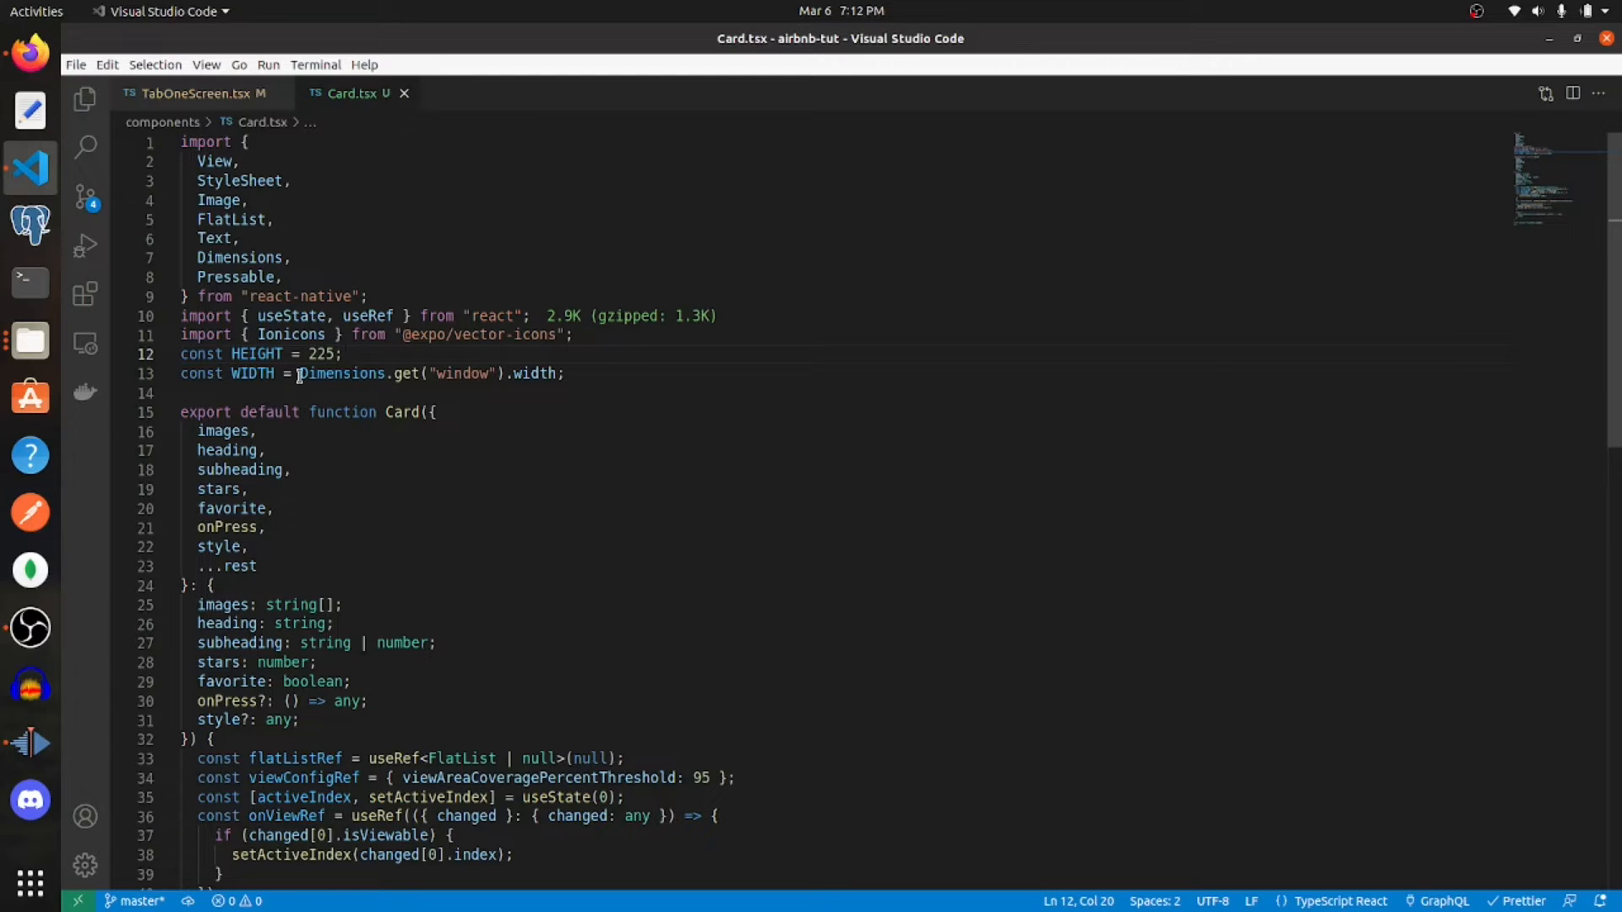
left_click_drag(299, 373, 485, 373)
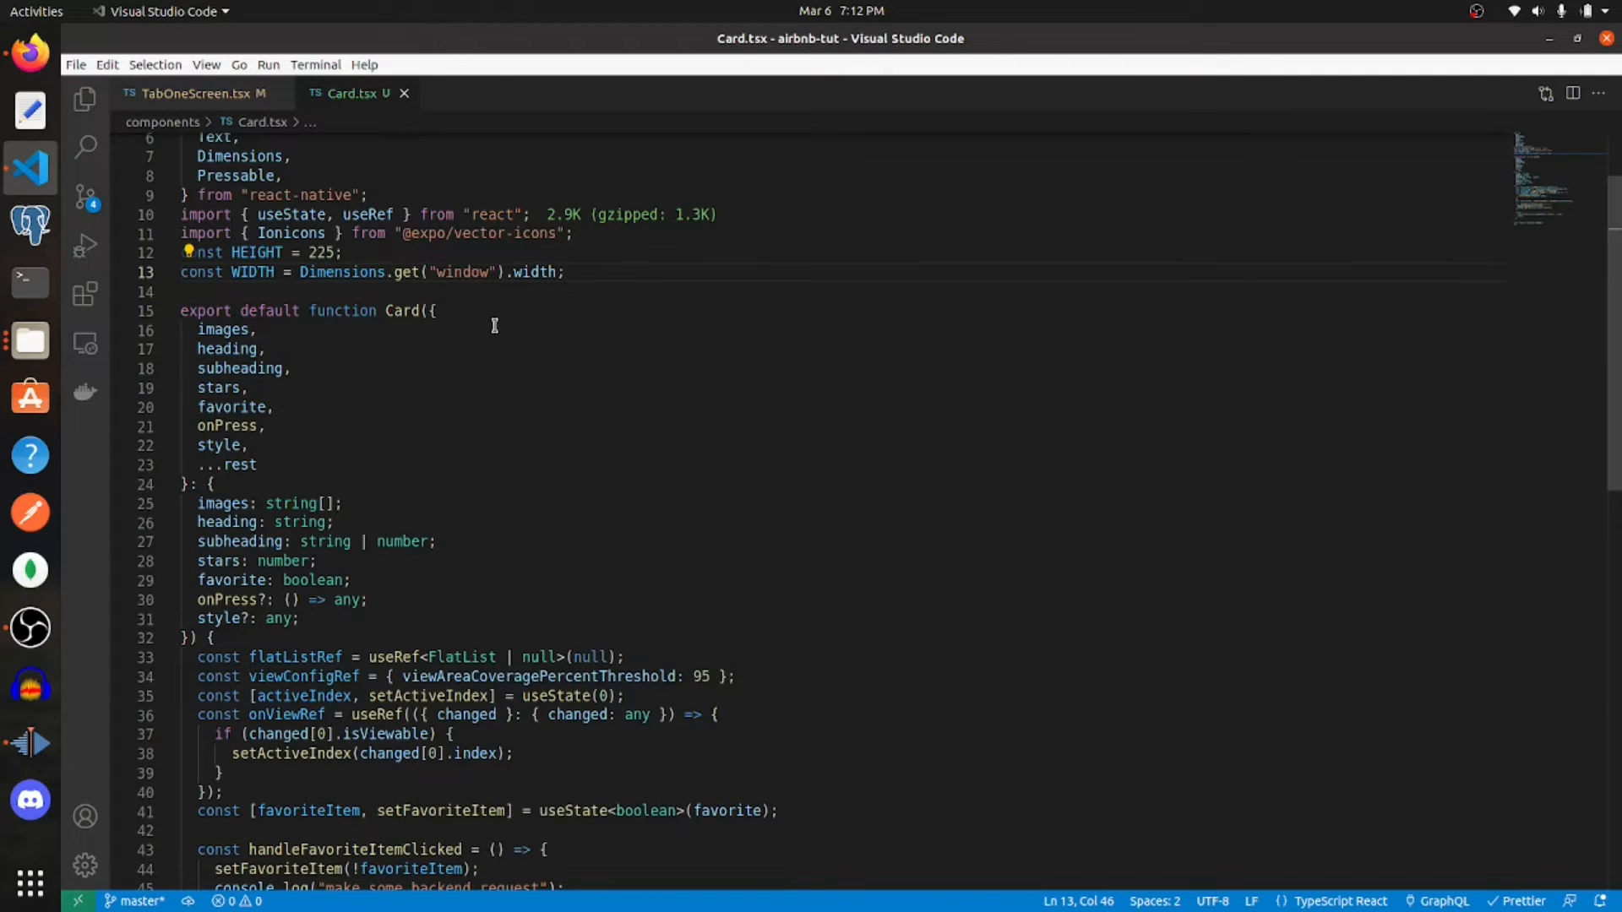
mouse_move(207, 331)
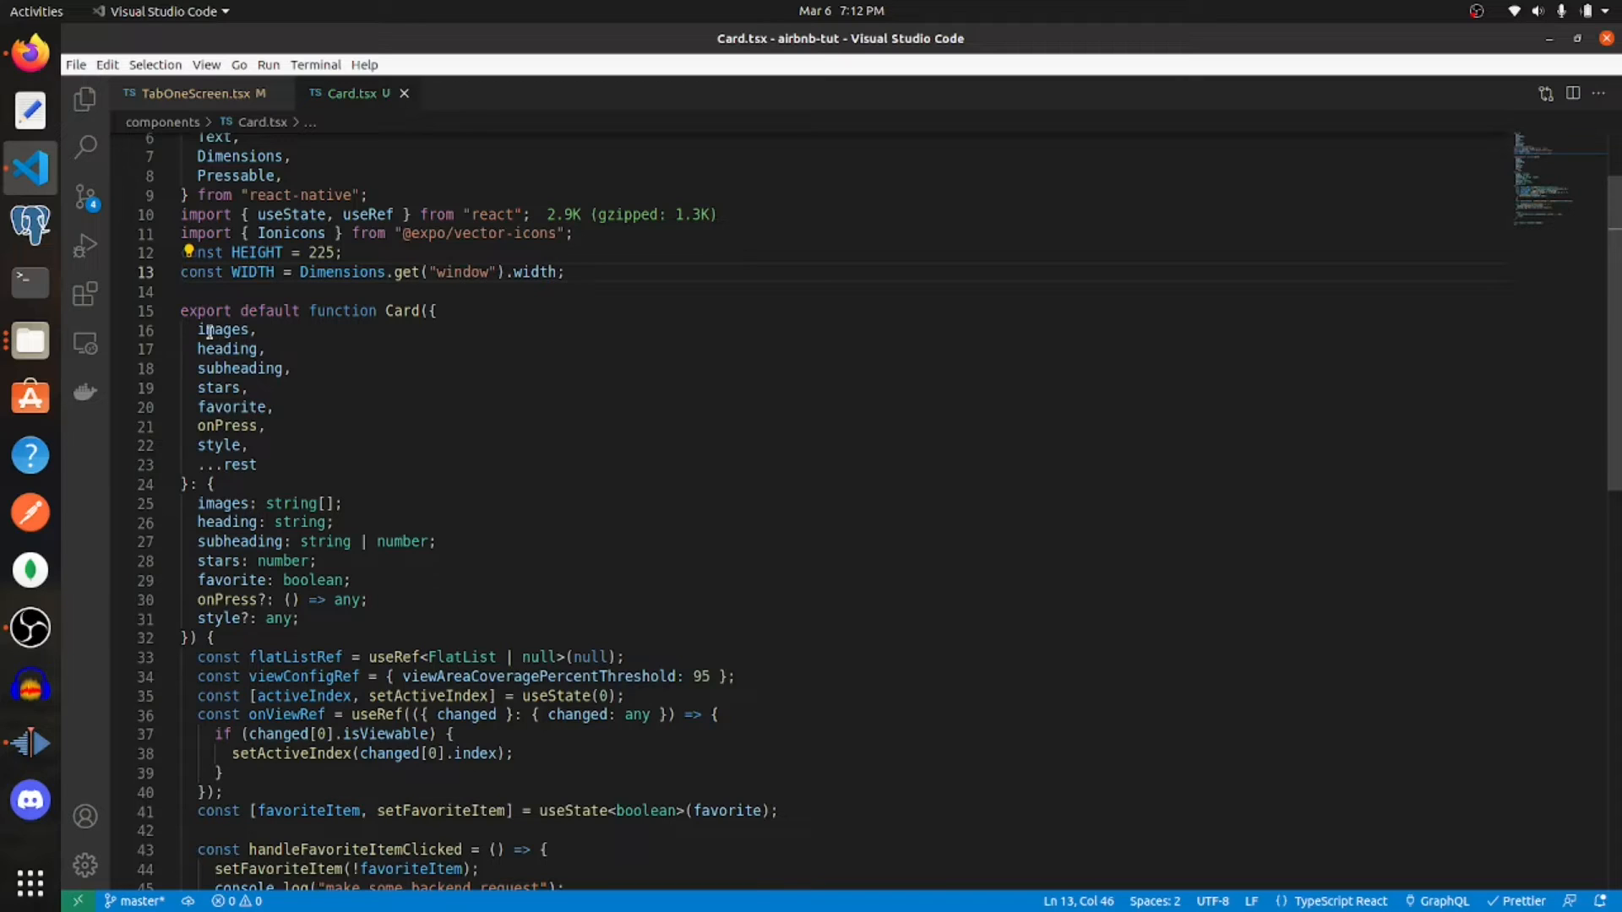
double_click(228, 347)
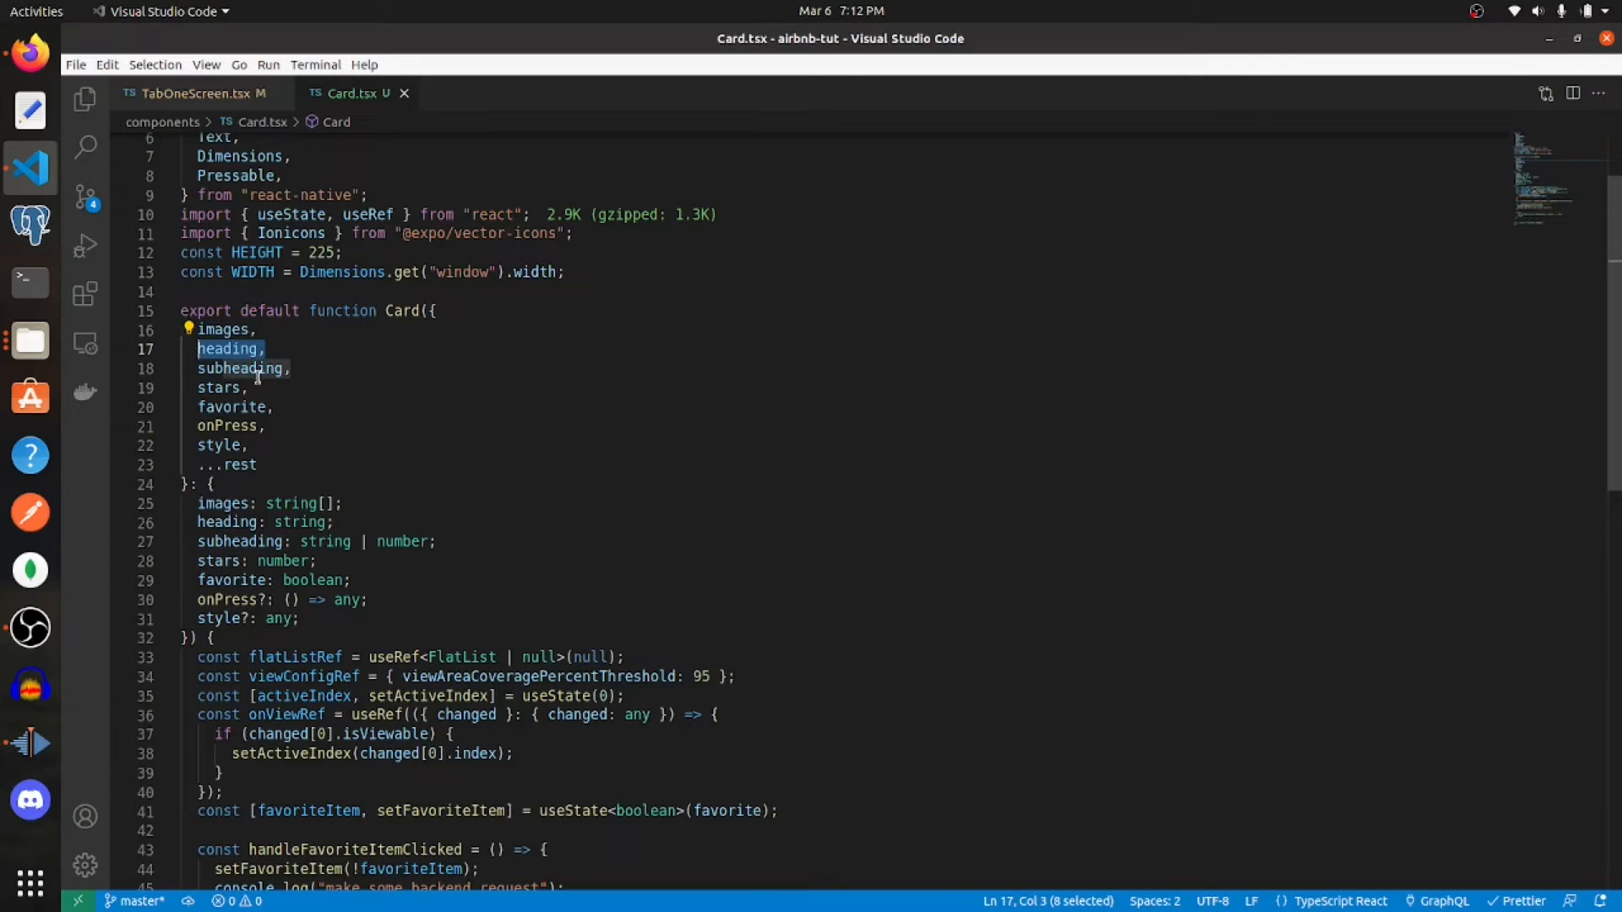
mouse_move(349, 462)
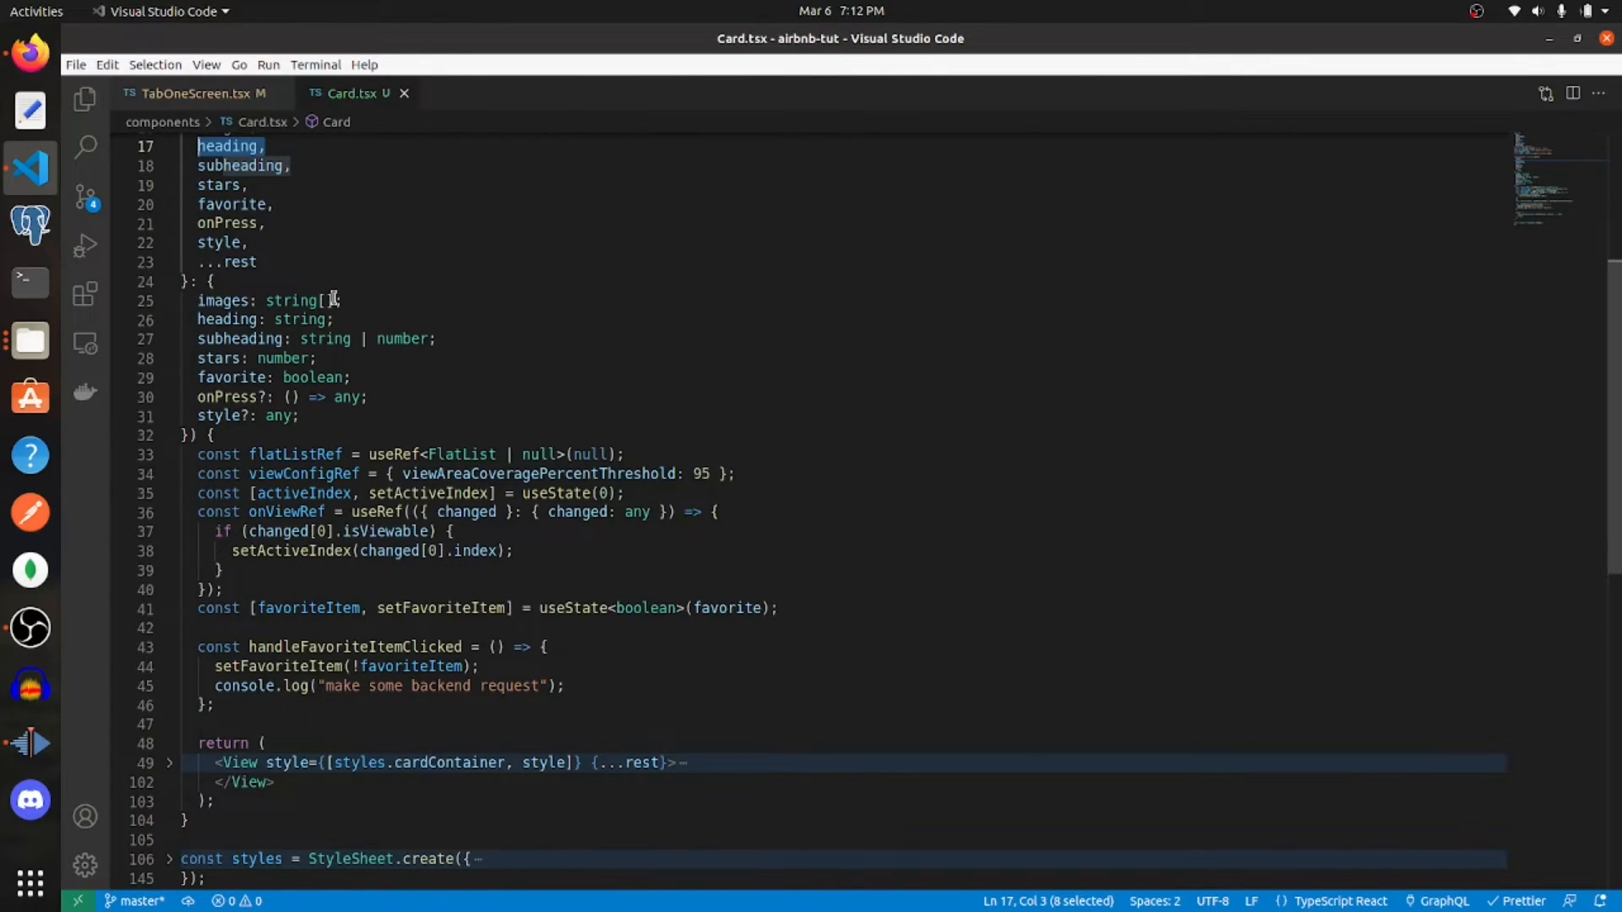
mouse_move(373, 319)
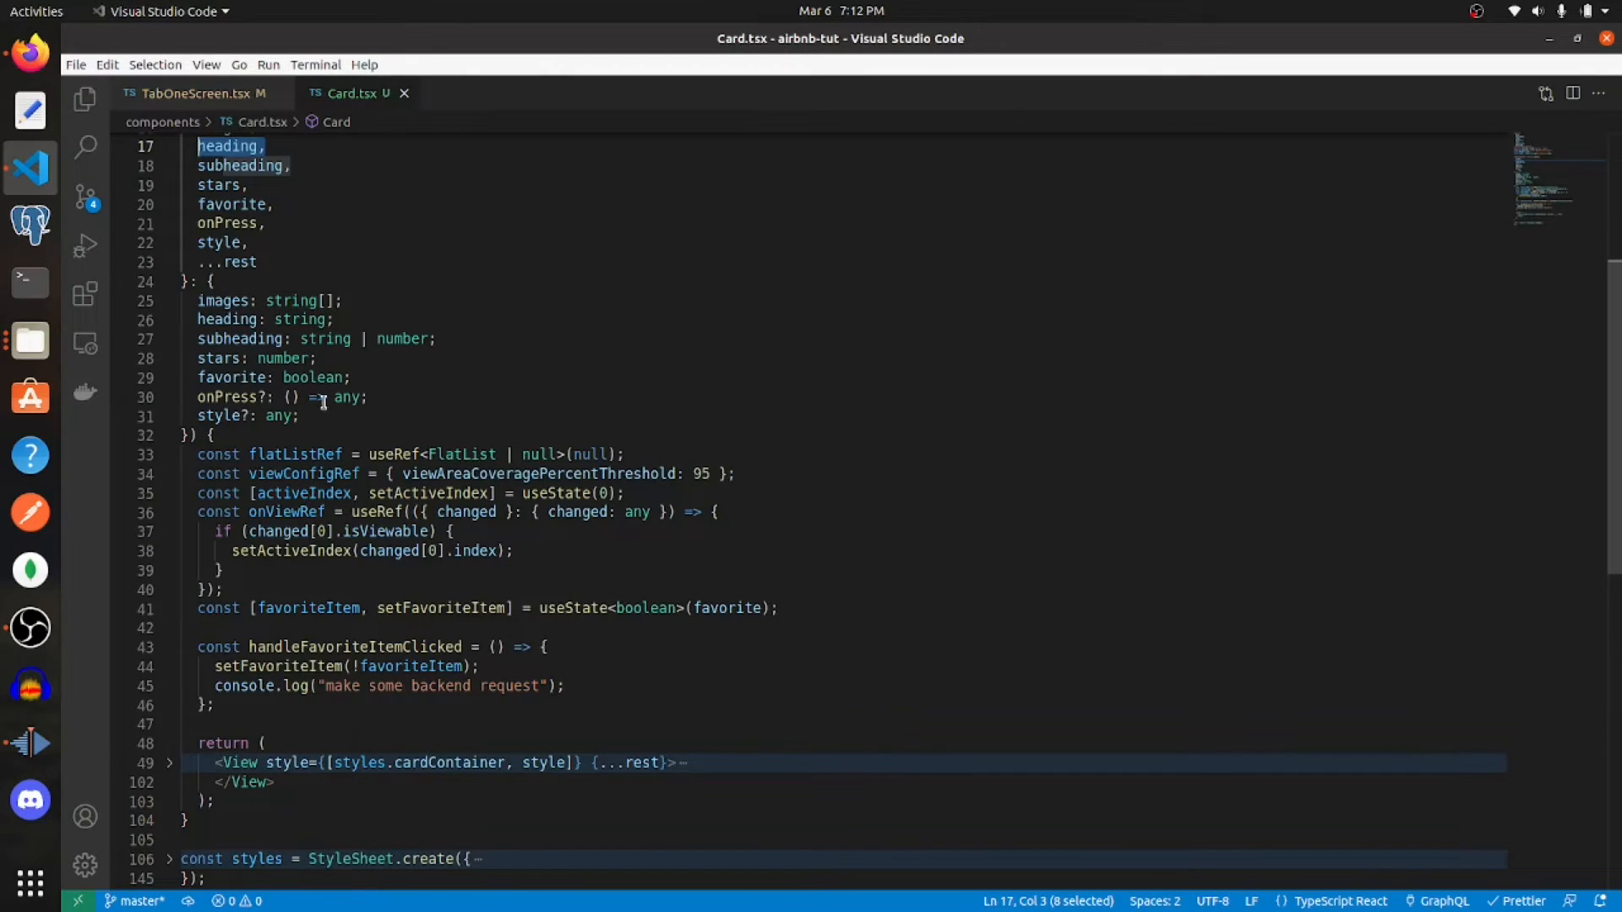
mouse_move(386, 376)
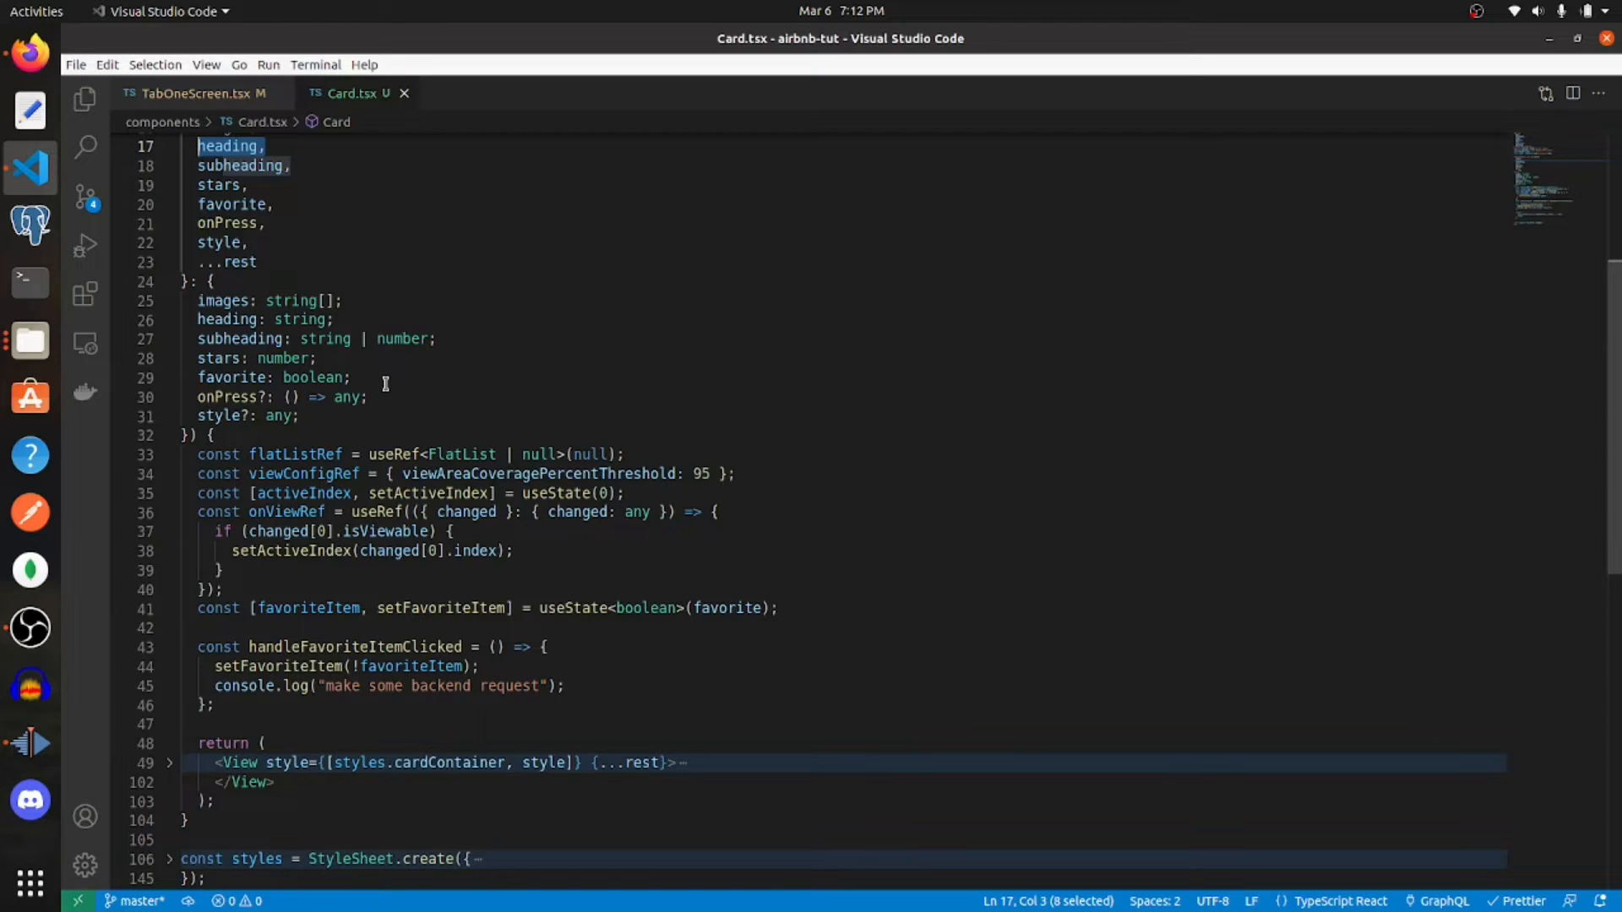
mouse_move(581, 389)
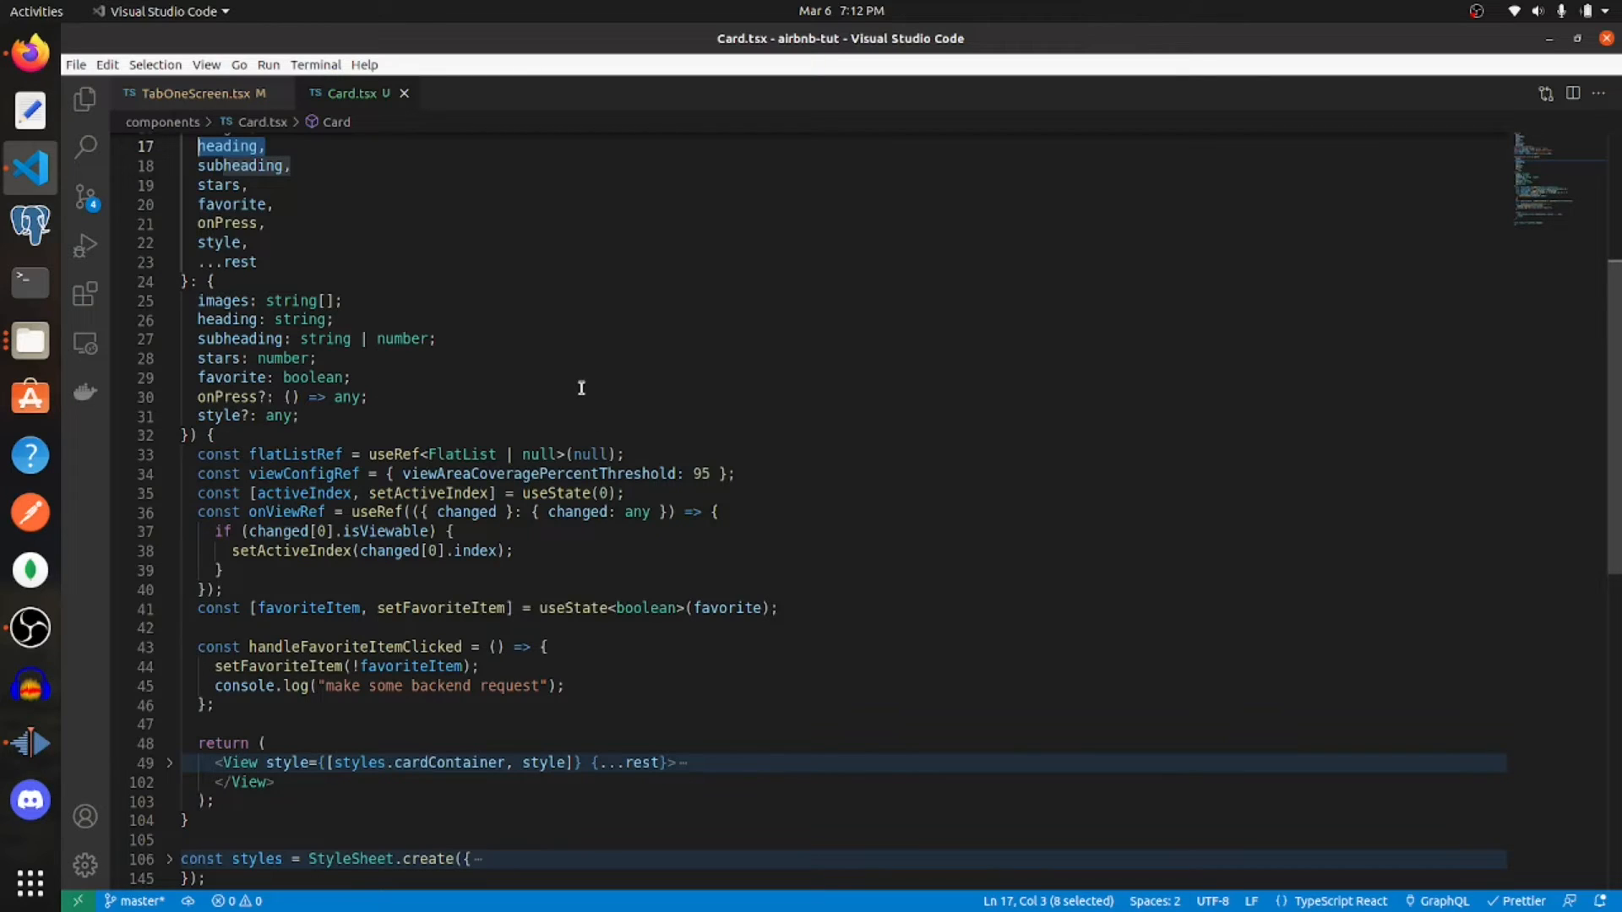
mouse_move(598, 382)
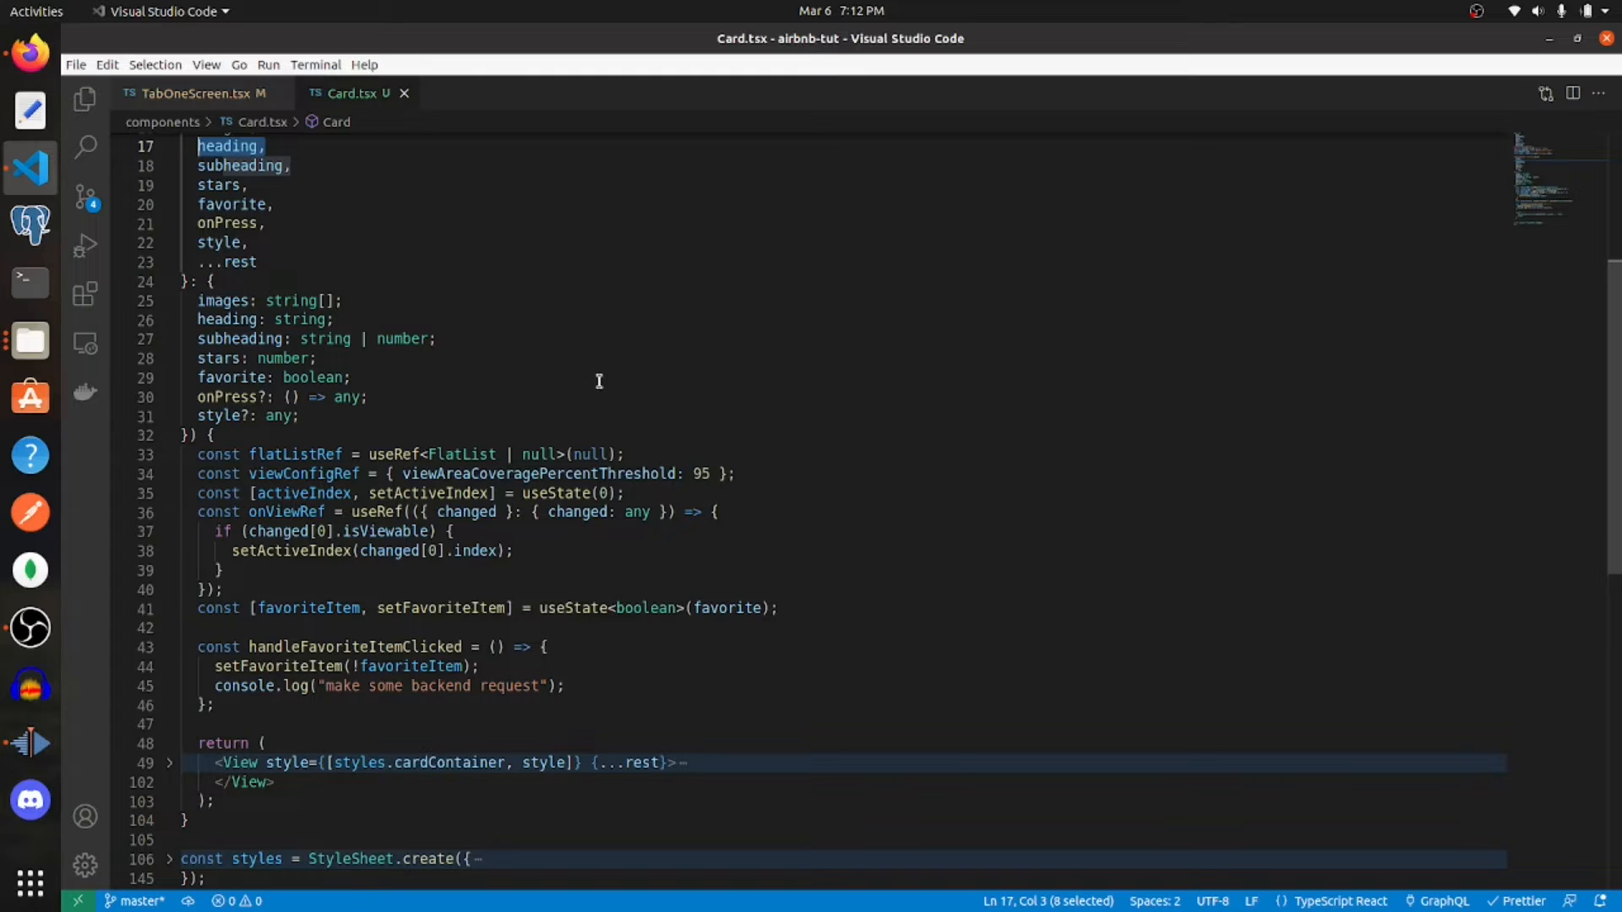
scroll("down", 3)
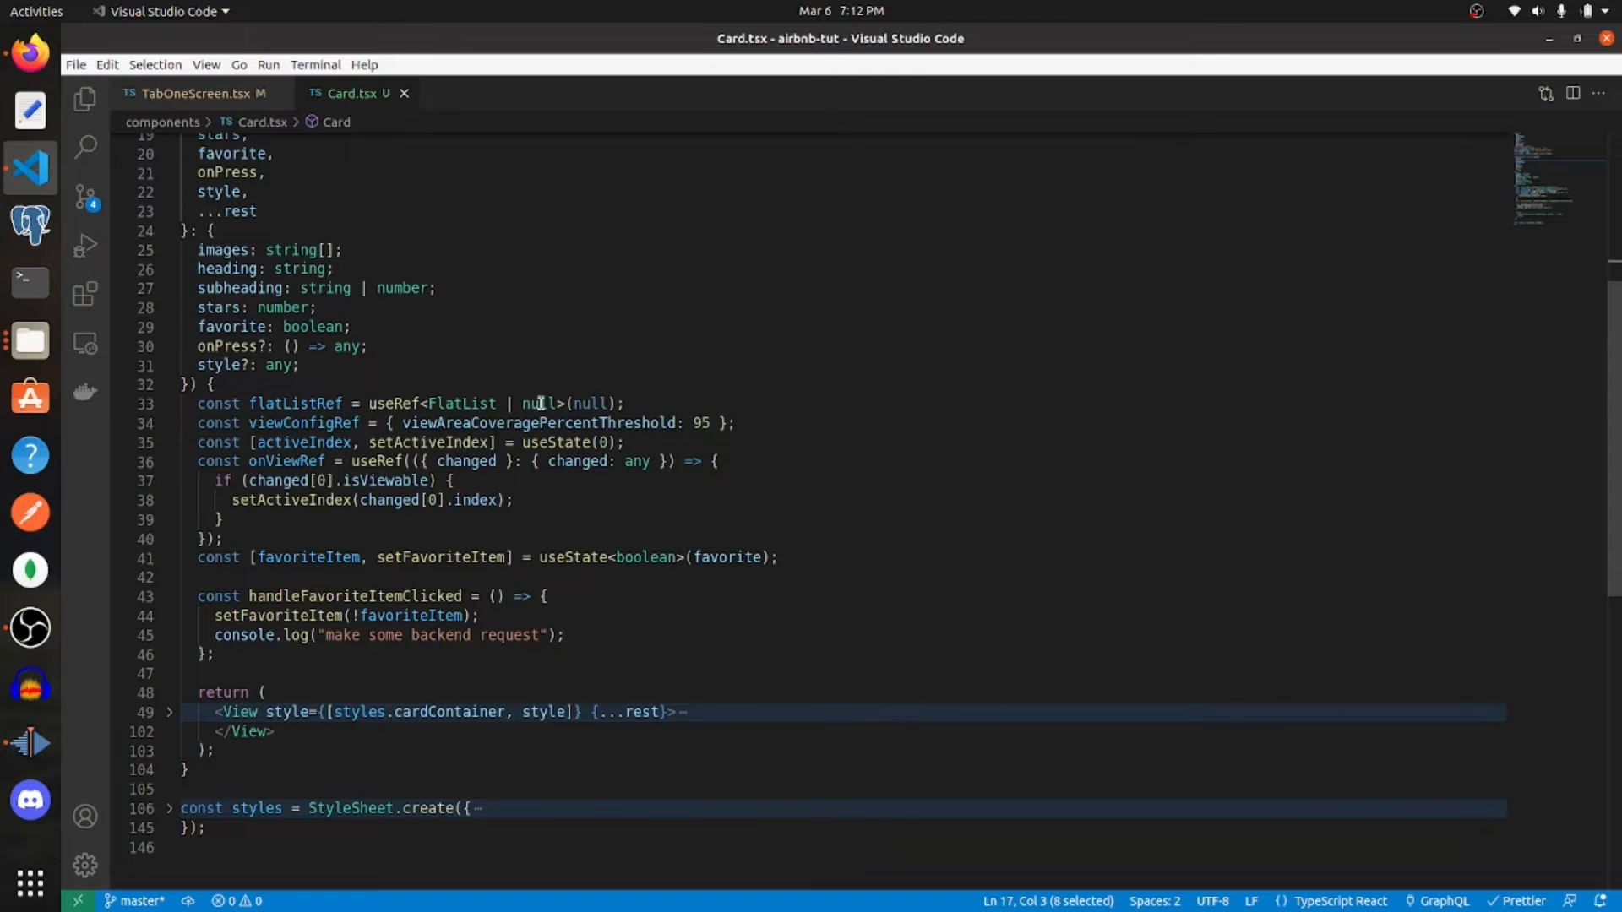
mouse_move(368, 403)
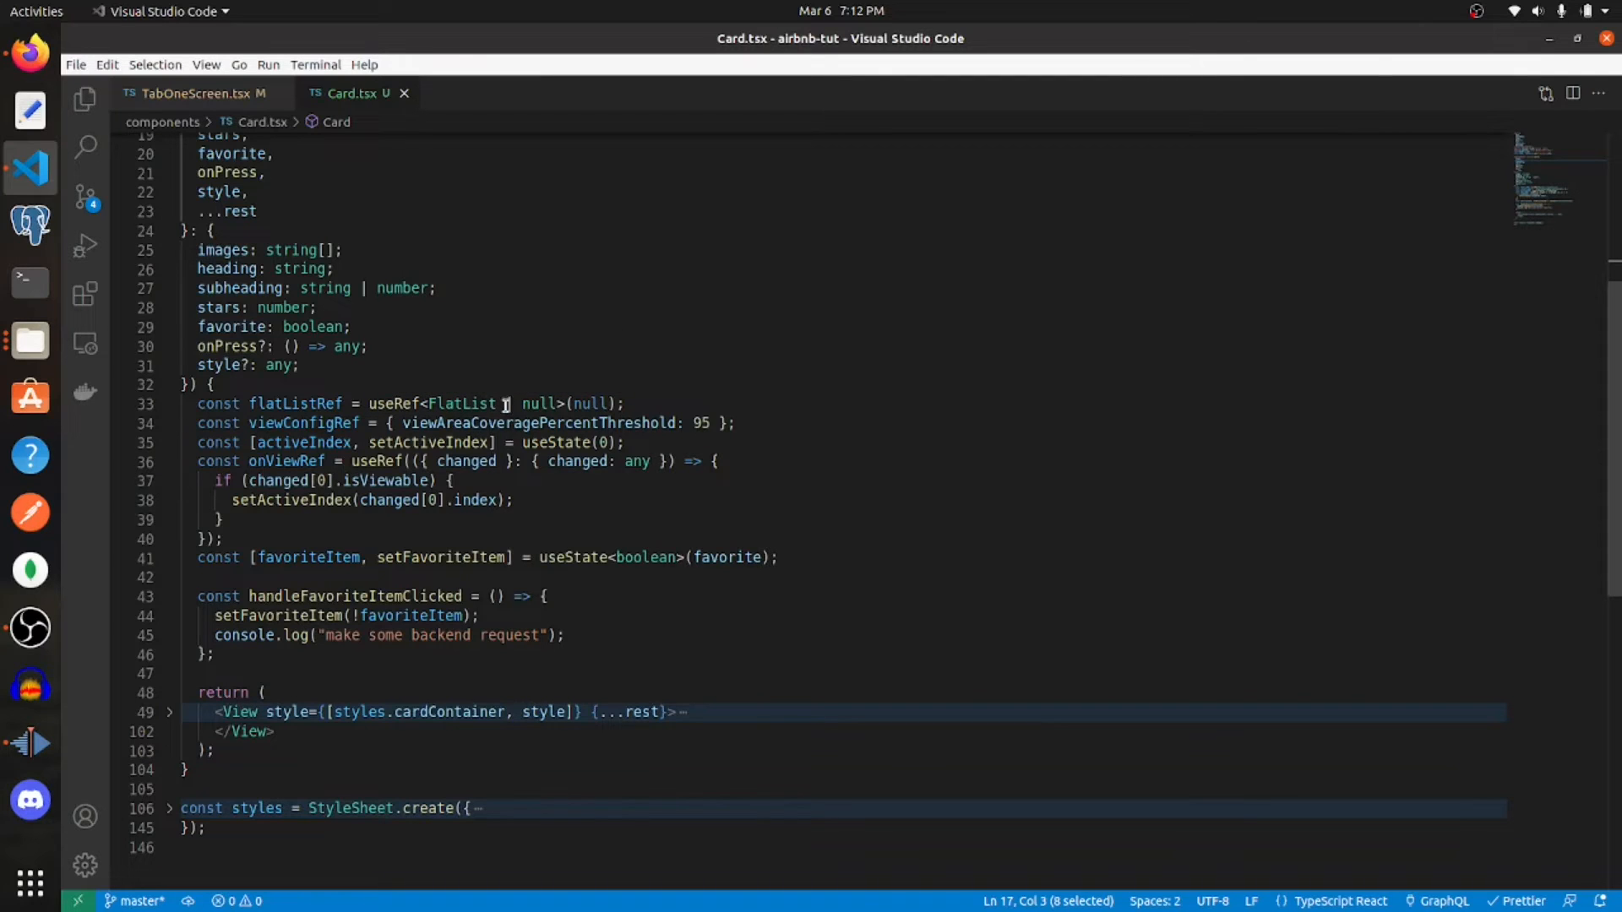
scroll("down", 3)
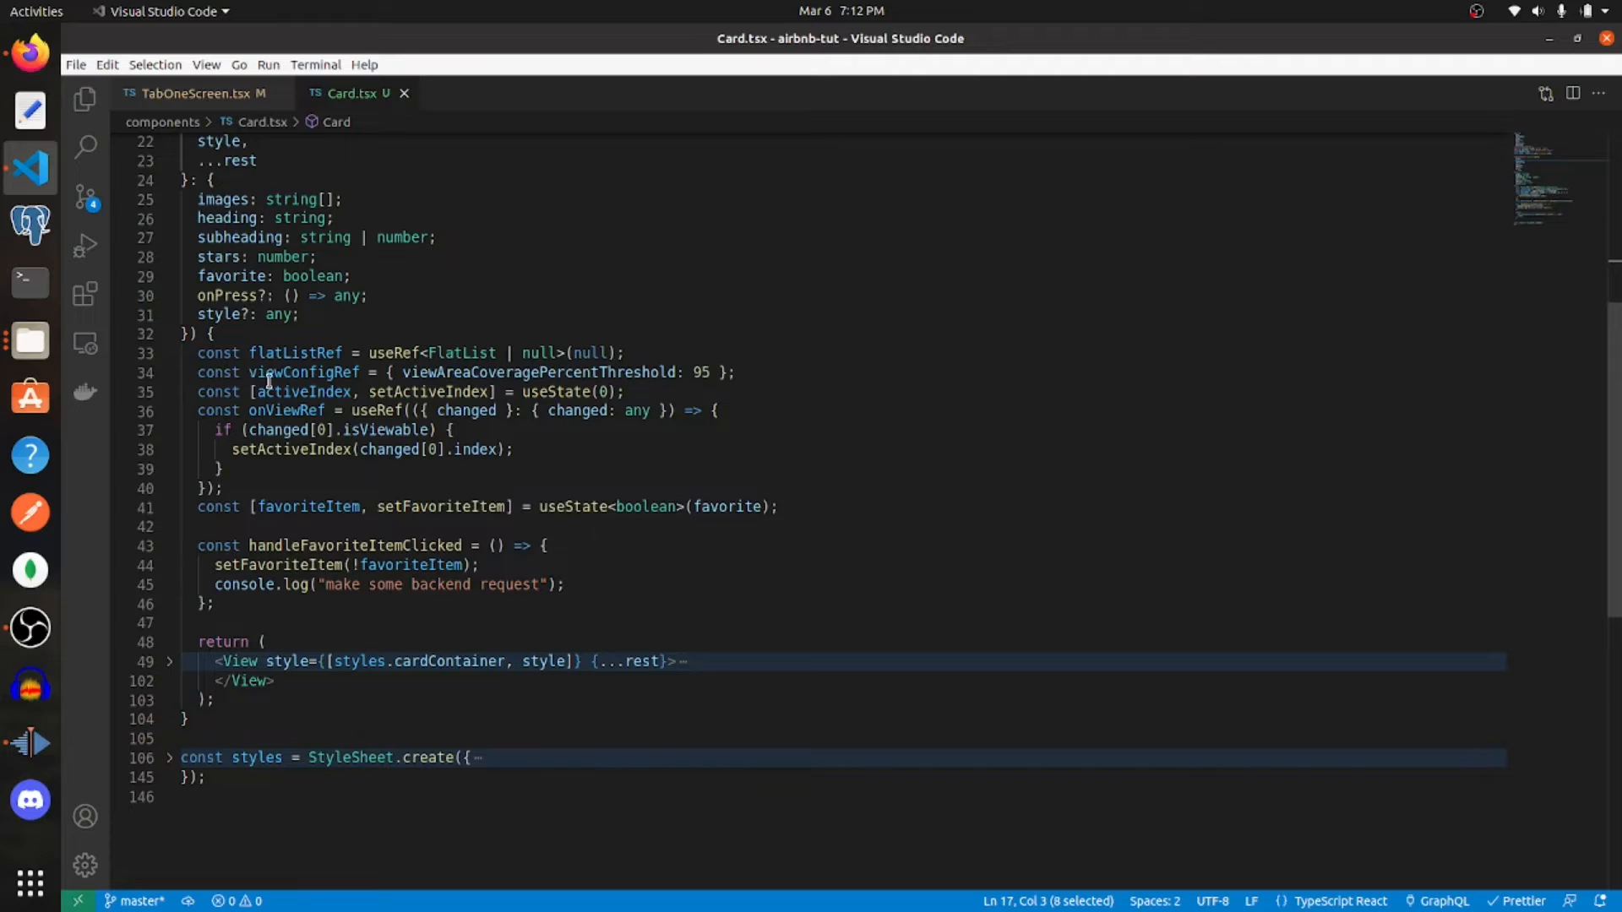
mouse_move(522, 353)
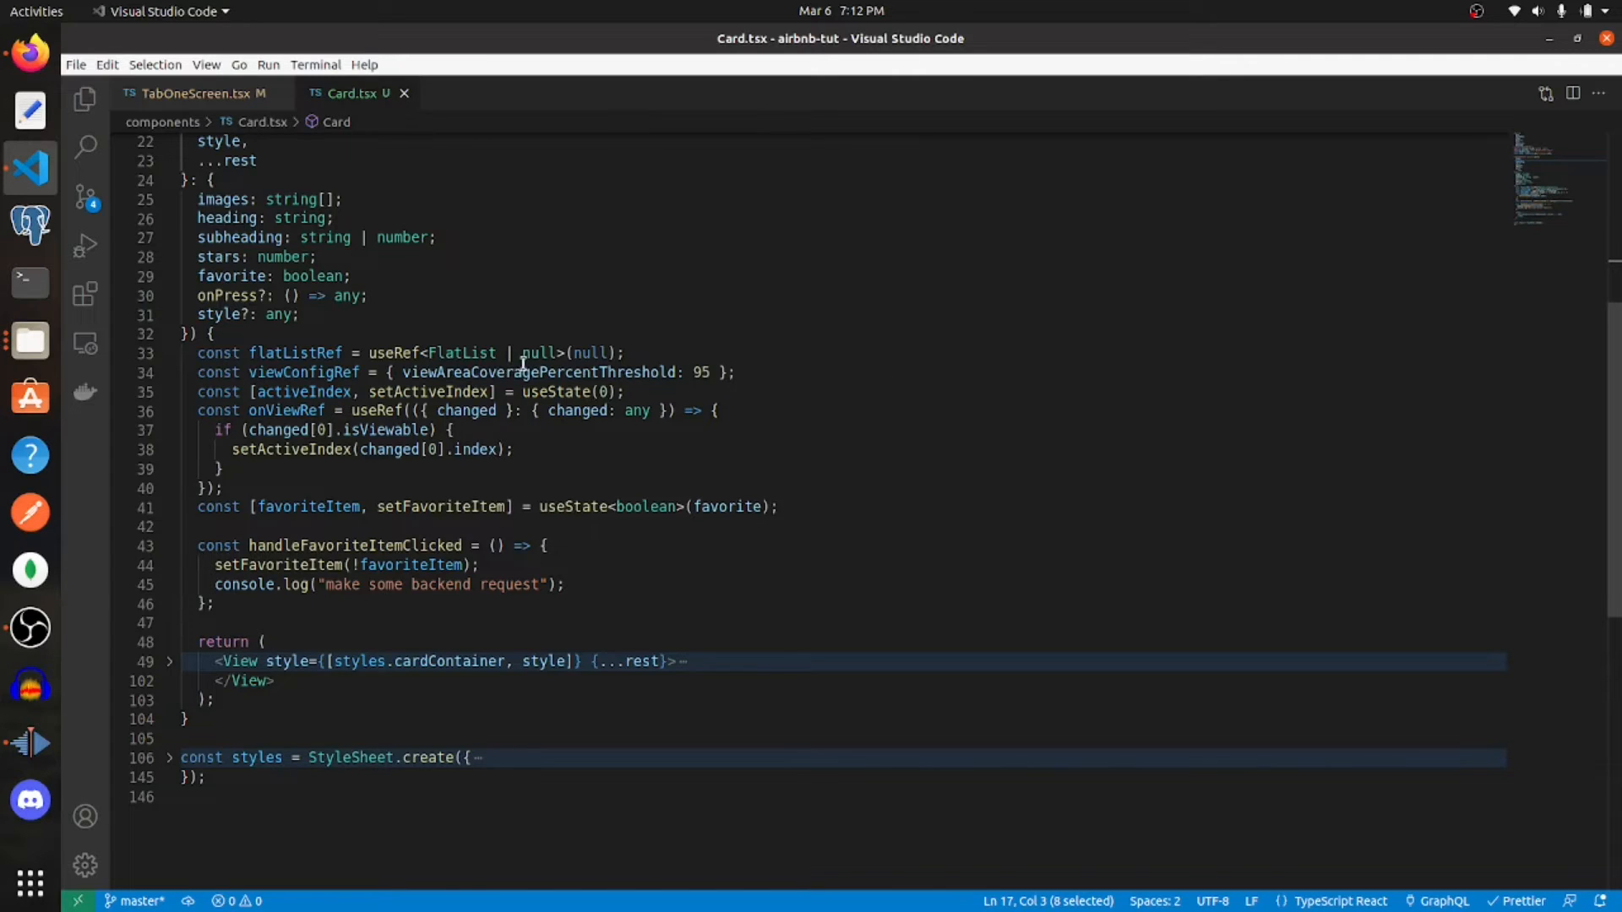
mouse_move(799, 360)
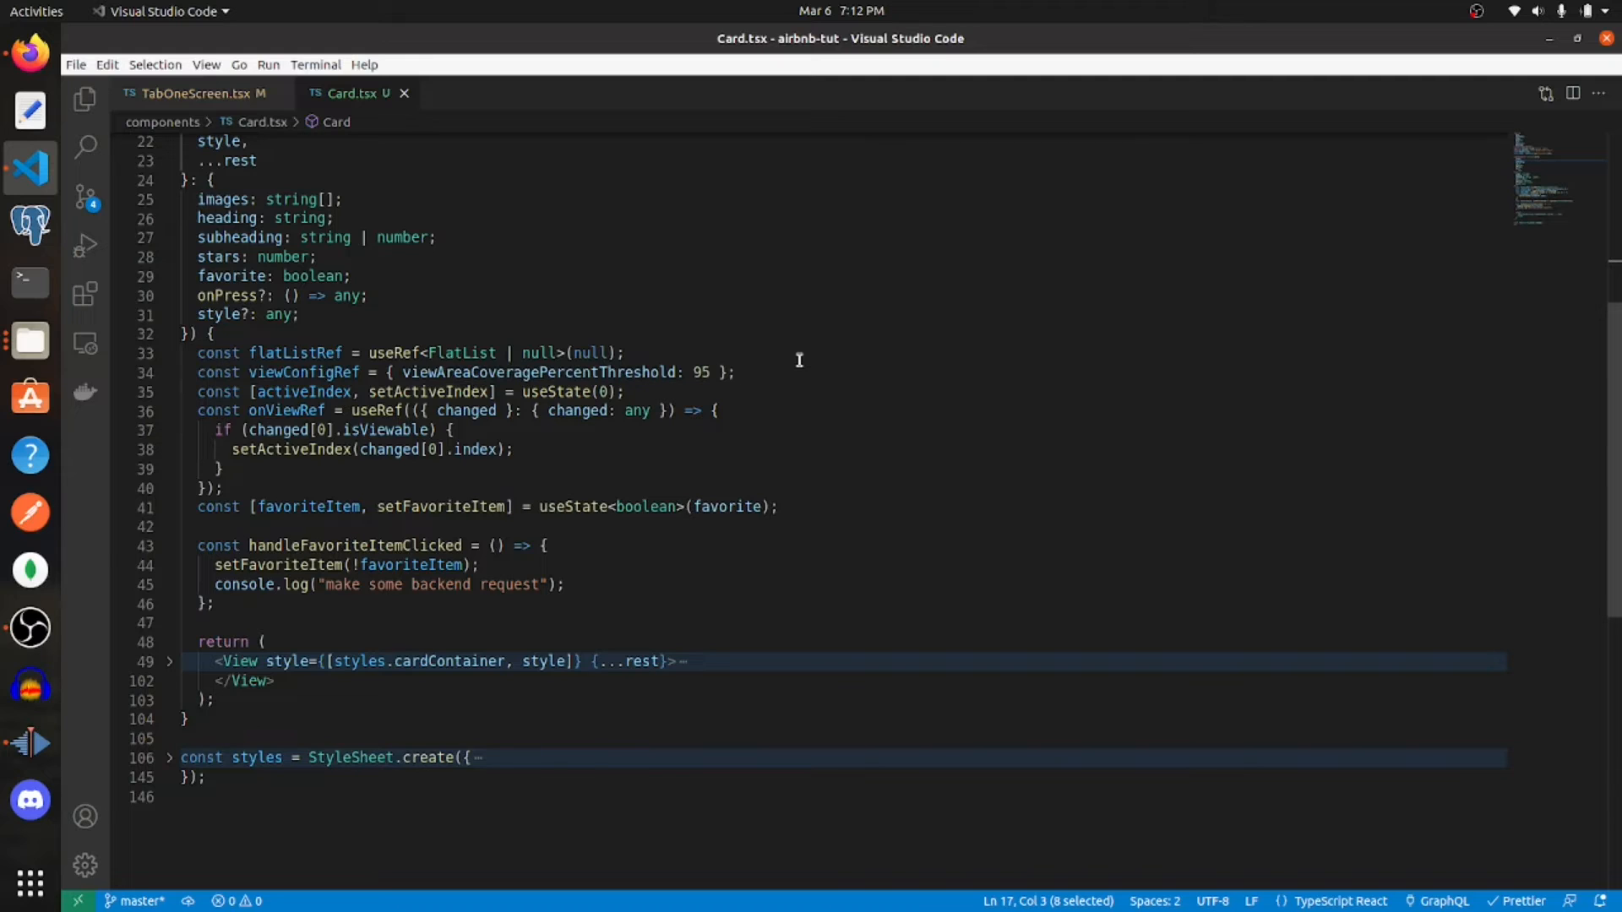
mouse_move(760, 372)
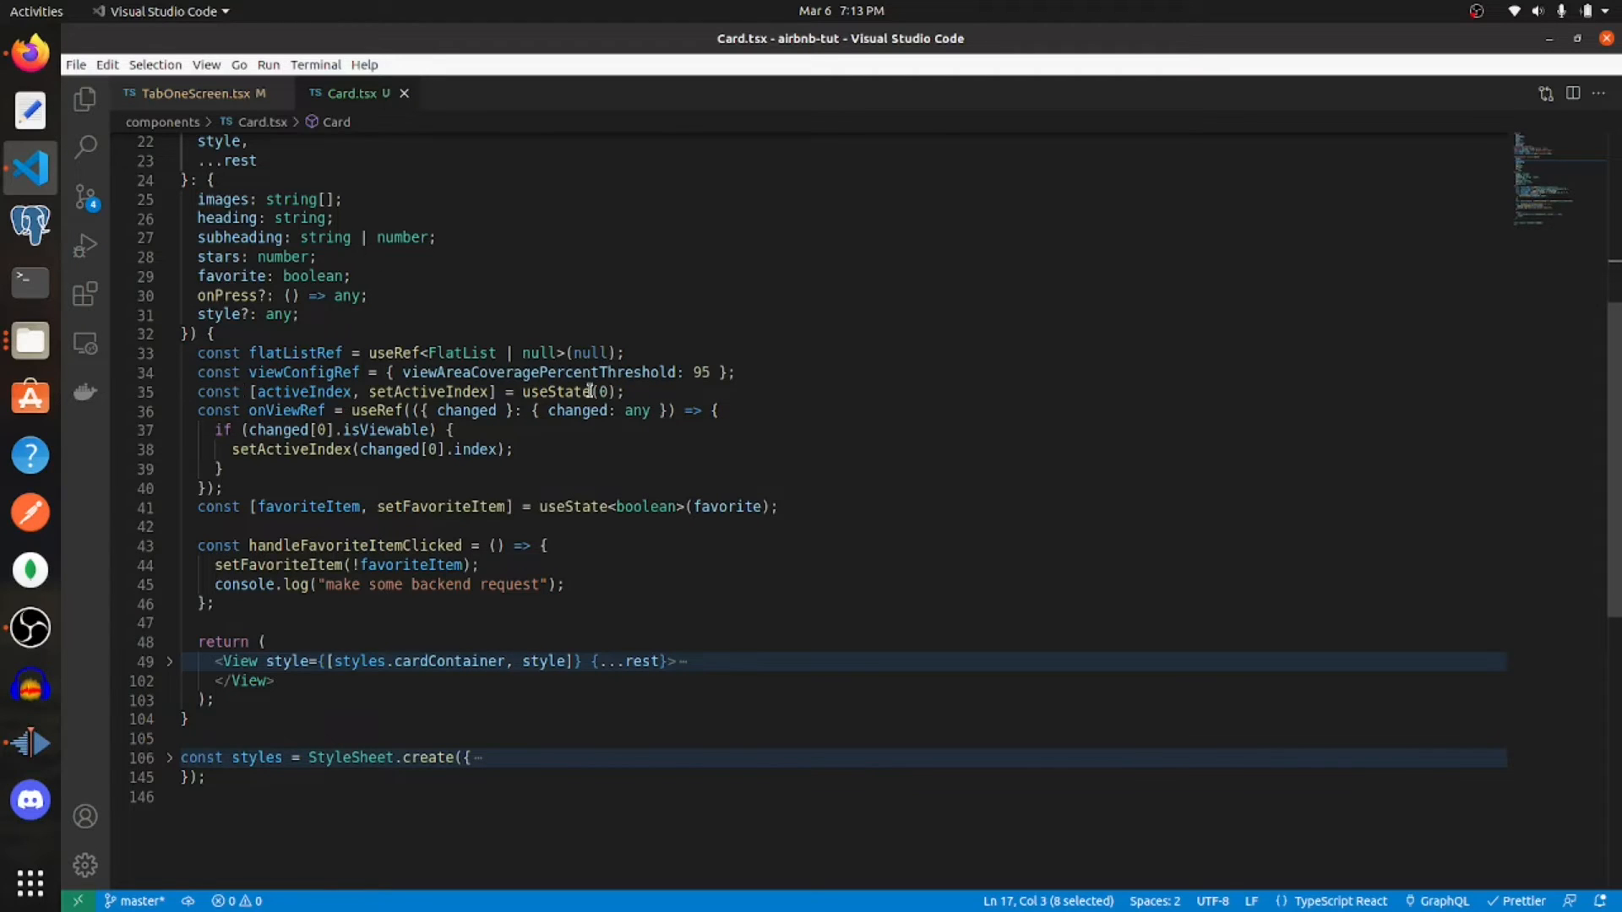
mouse_move(541, 392)
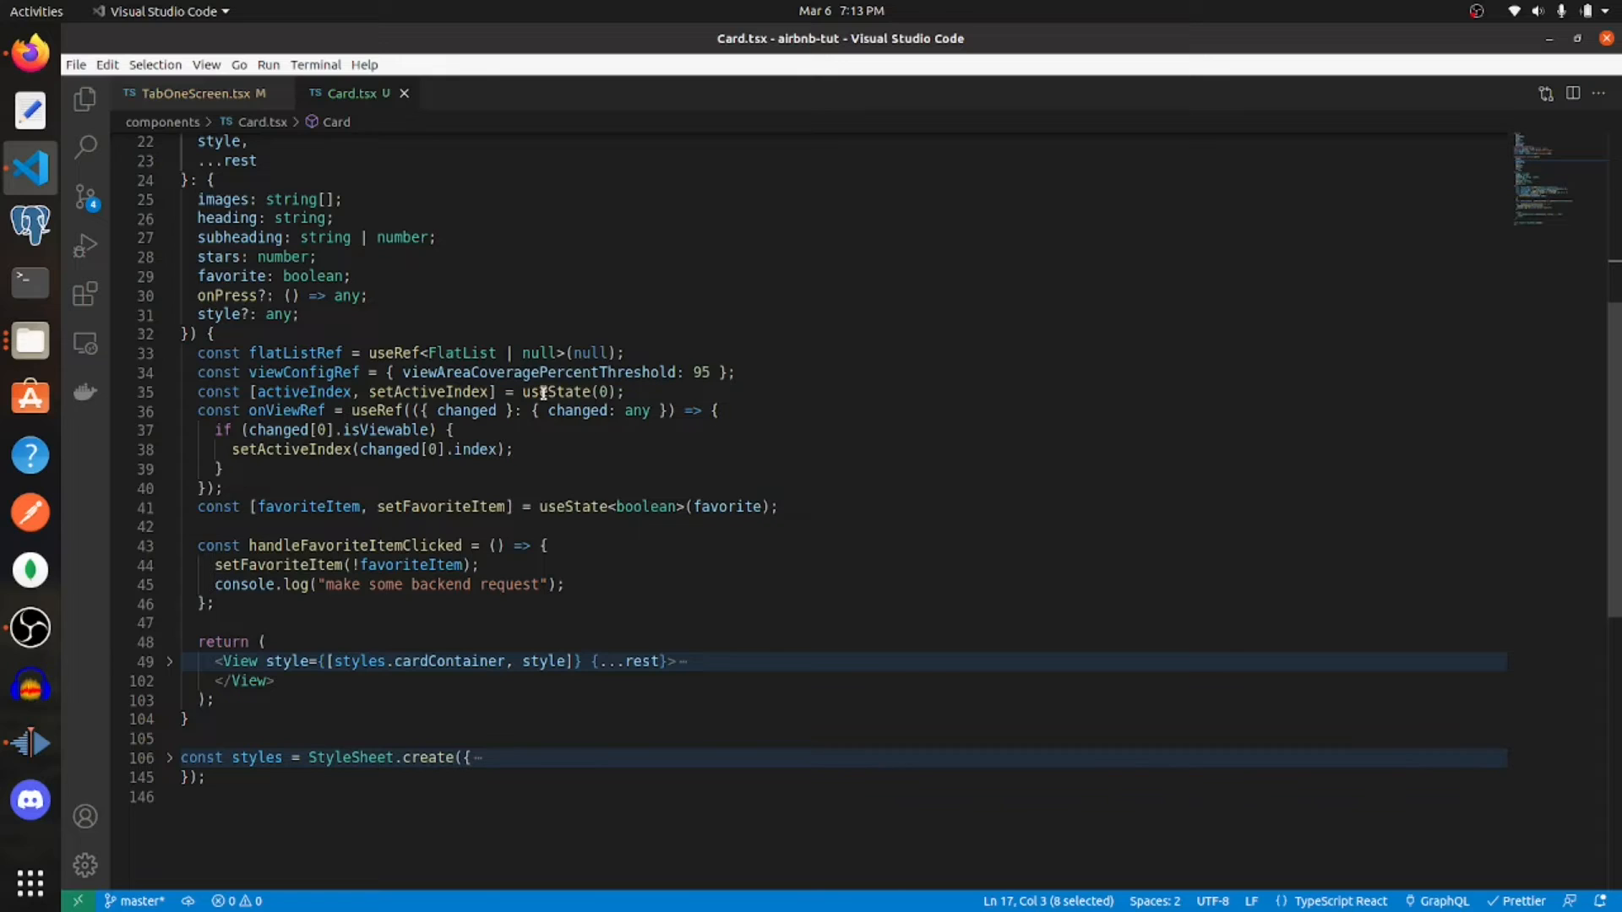
left_click(650, 392)
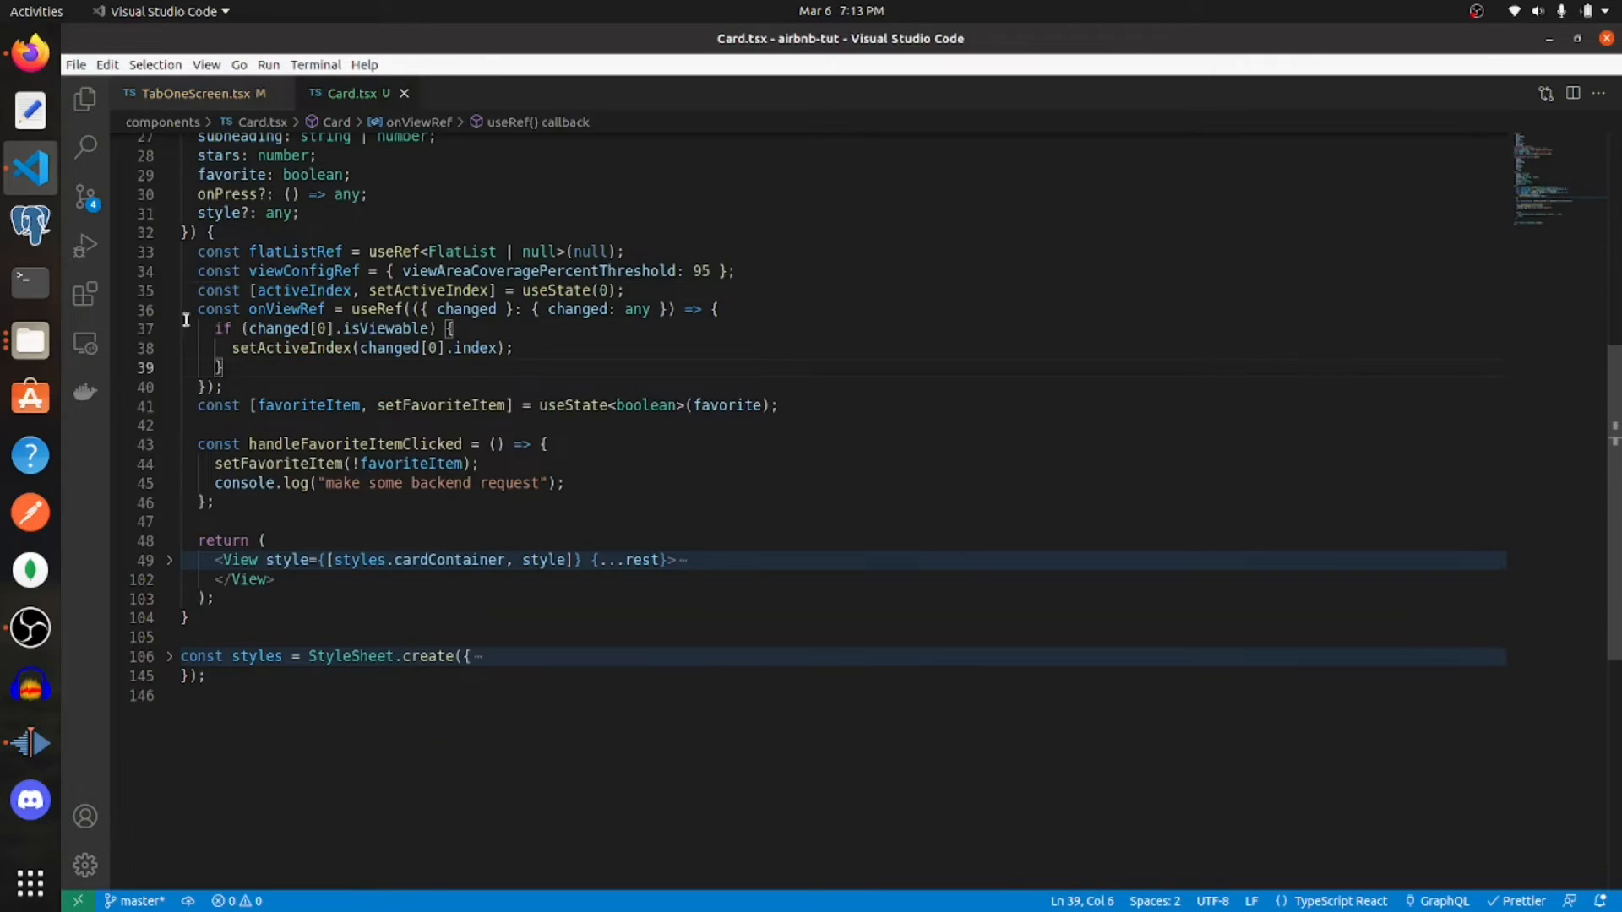
mouse_move(240, 328)
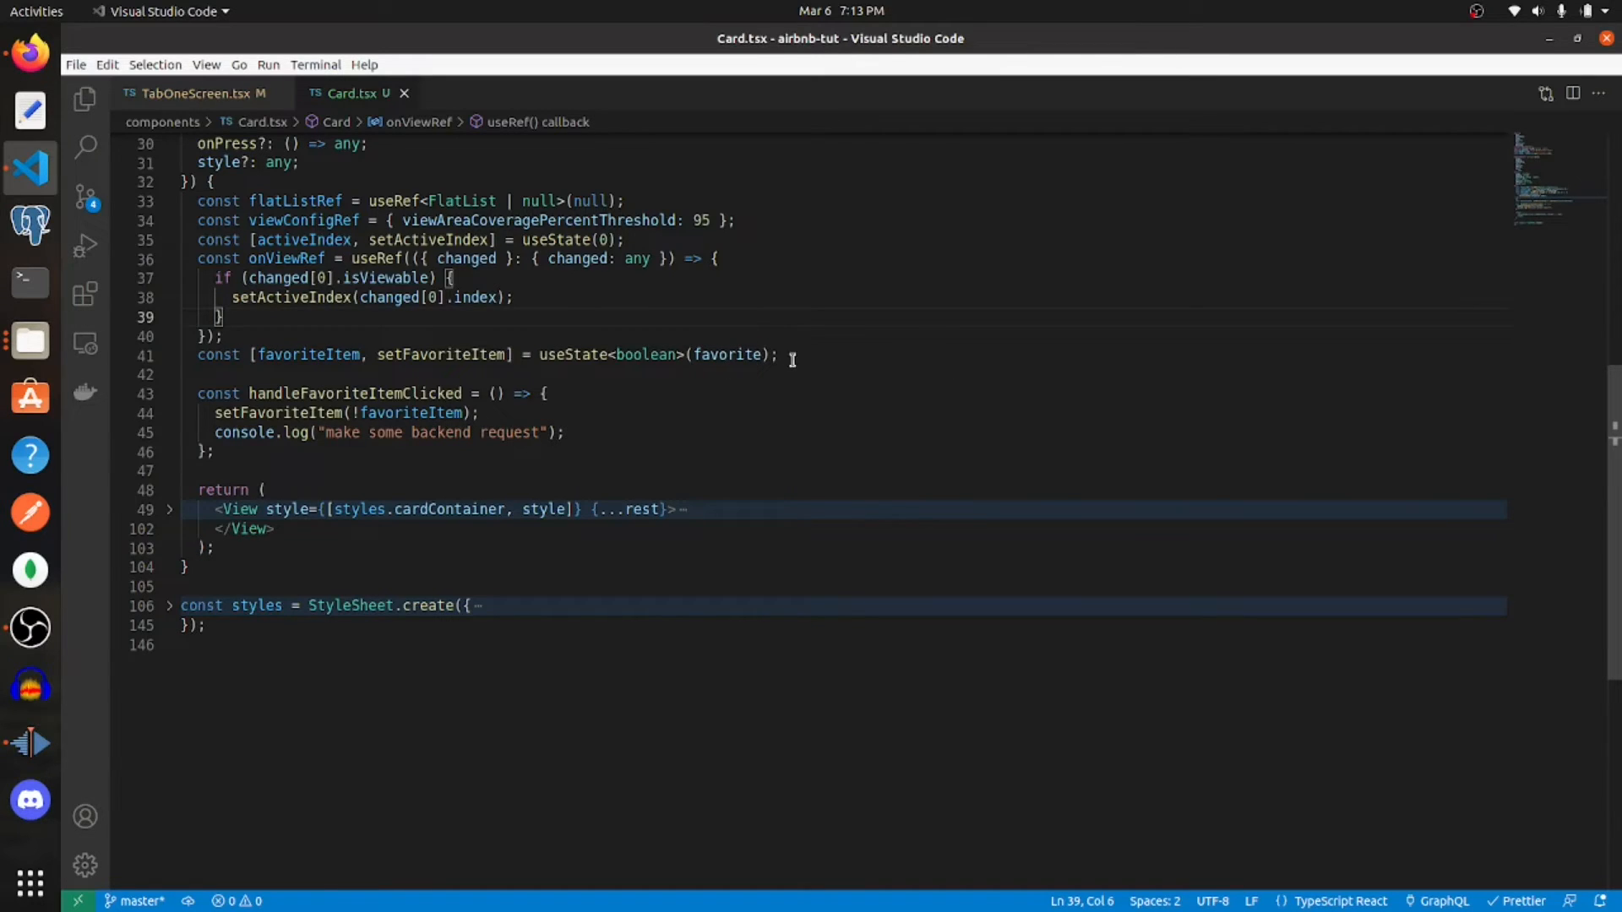
mouse_move(750, 355)
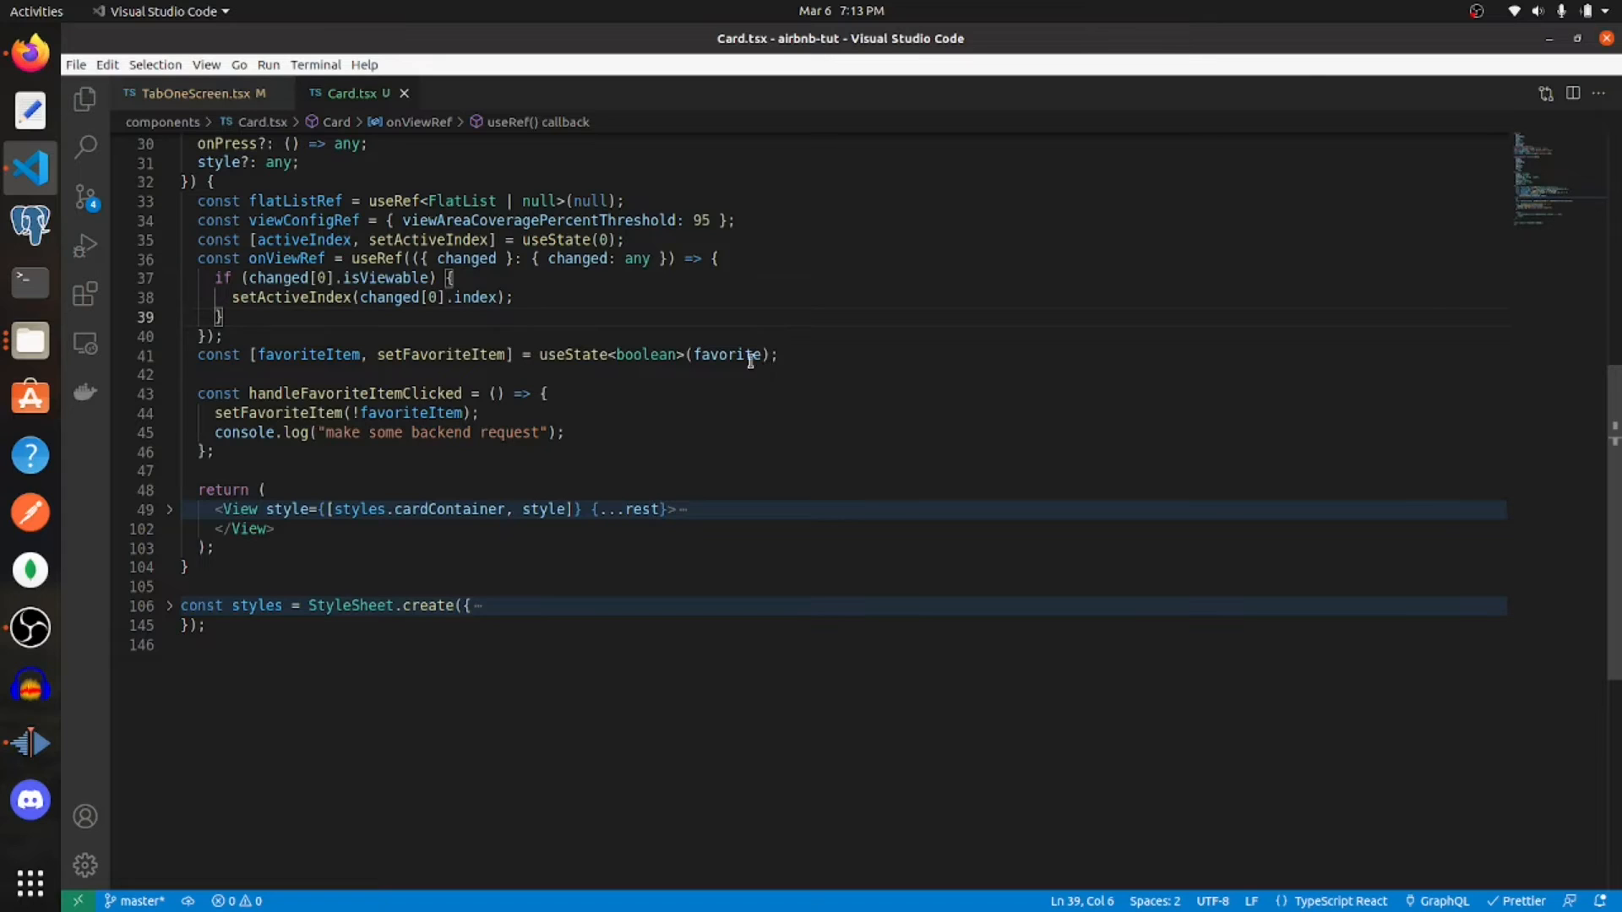
mouse_move(743, 355)
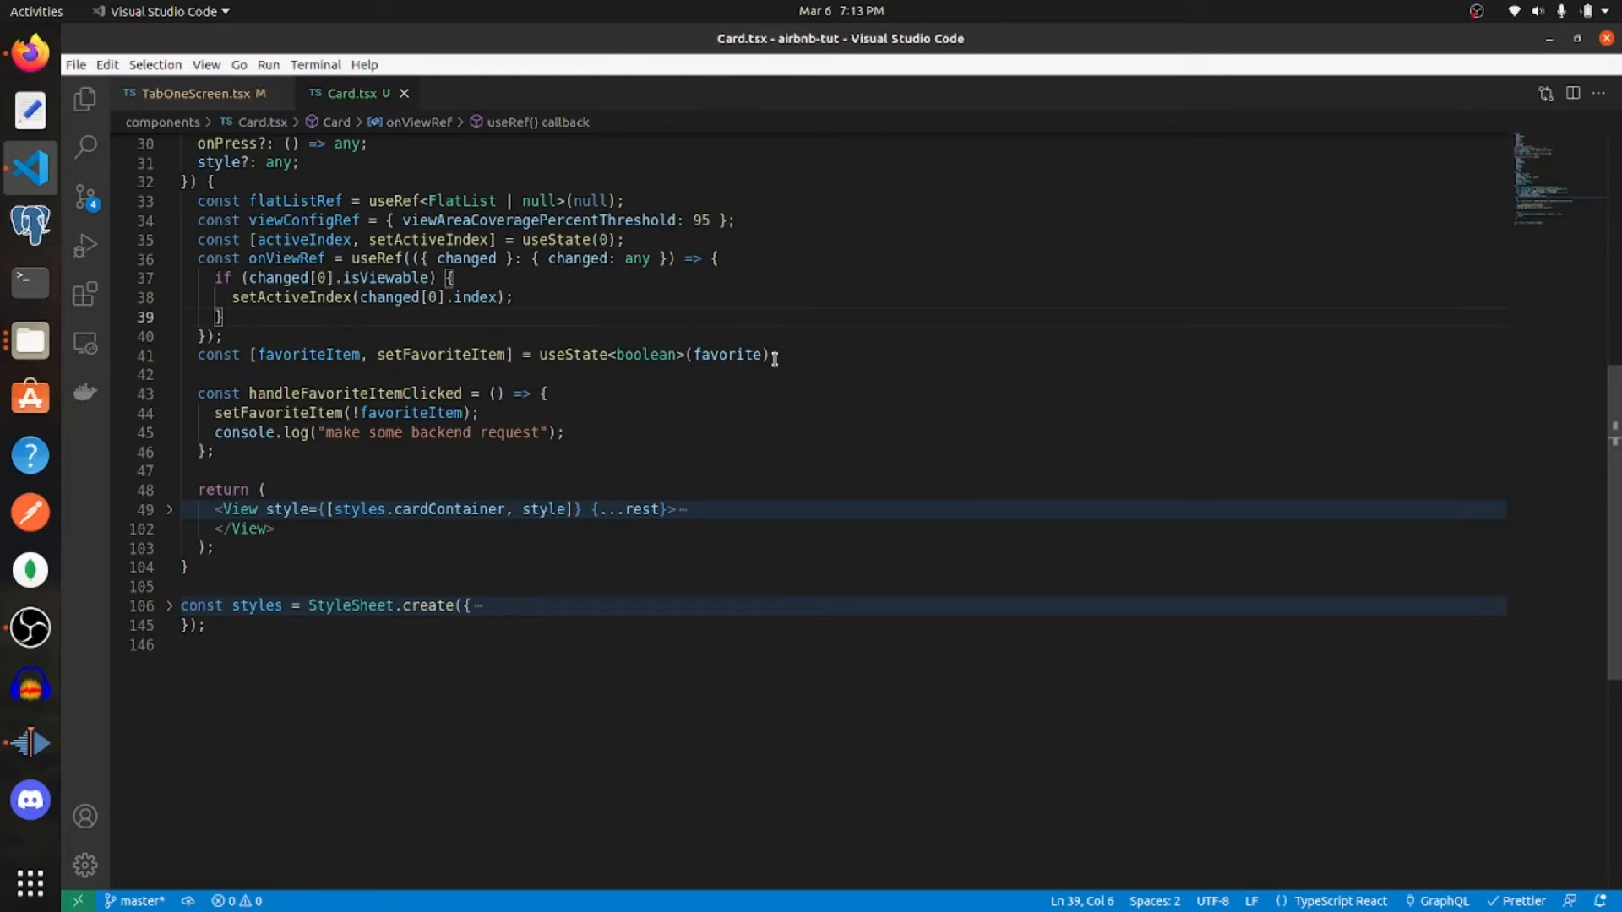
double_click(728, 355)
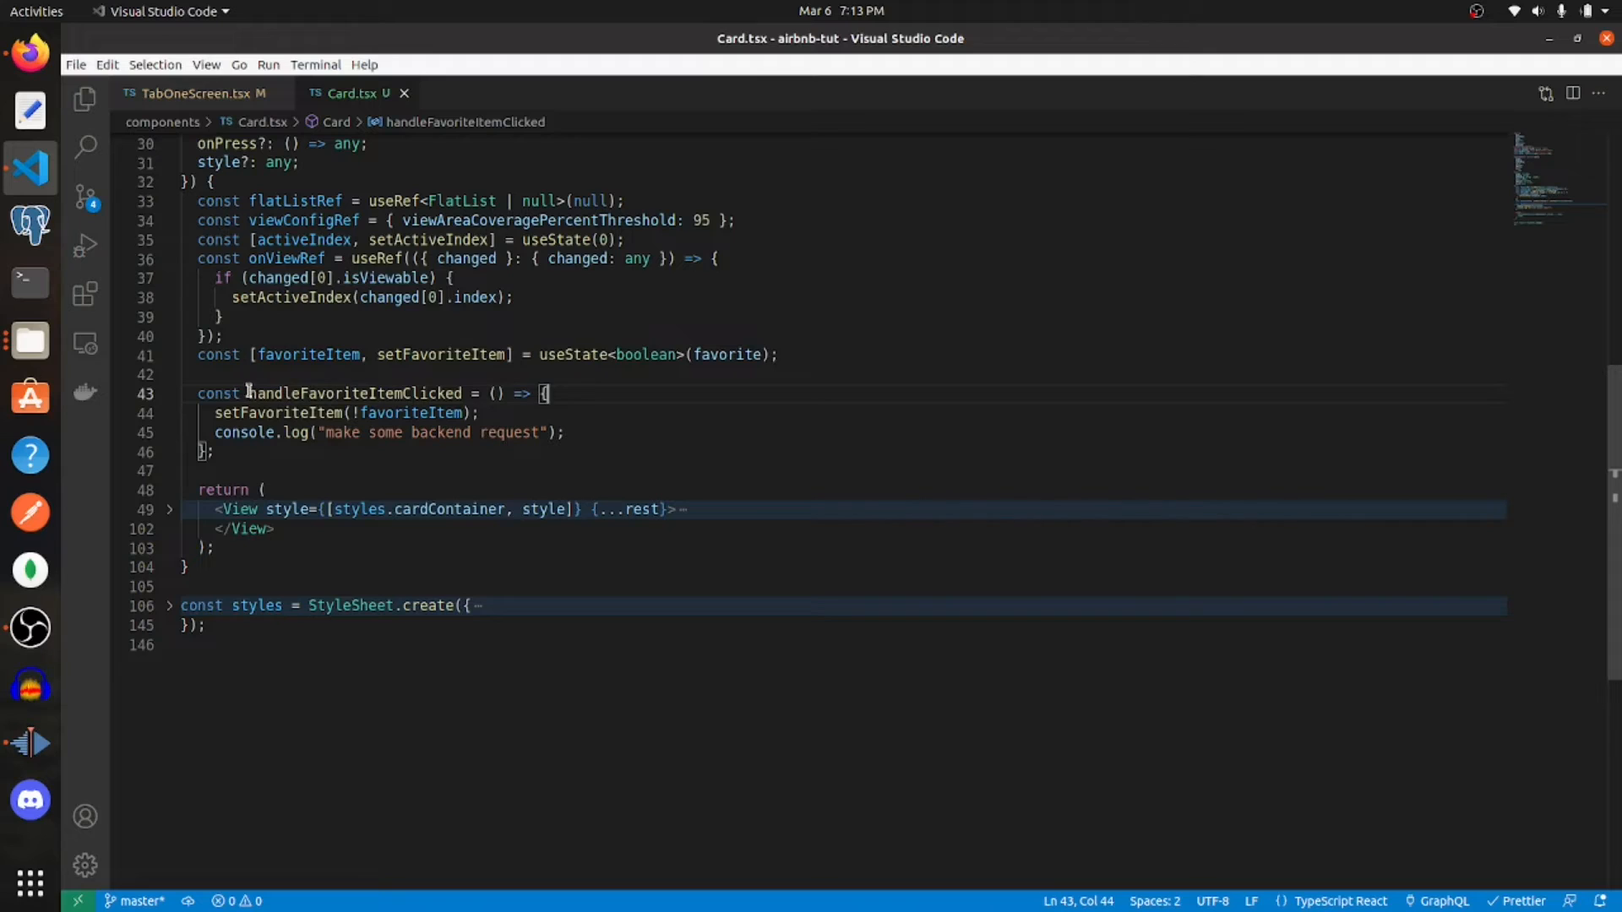
- Highlight handleFavoriteItemClicked and its backend request log statement
double_click(351, 394)
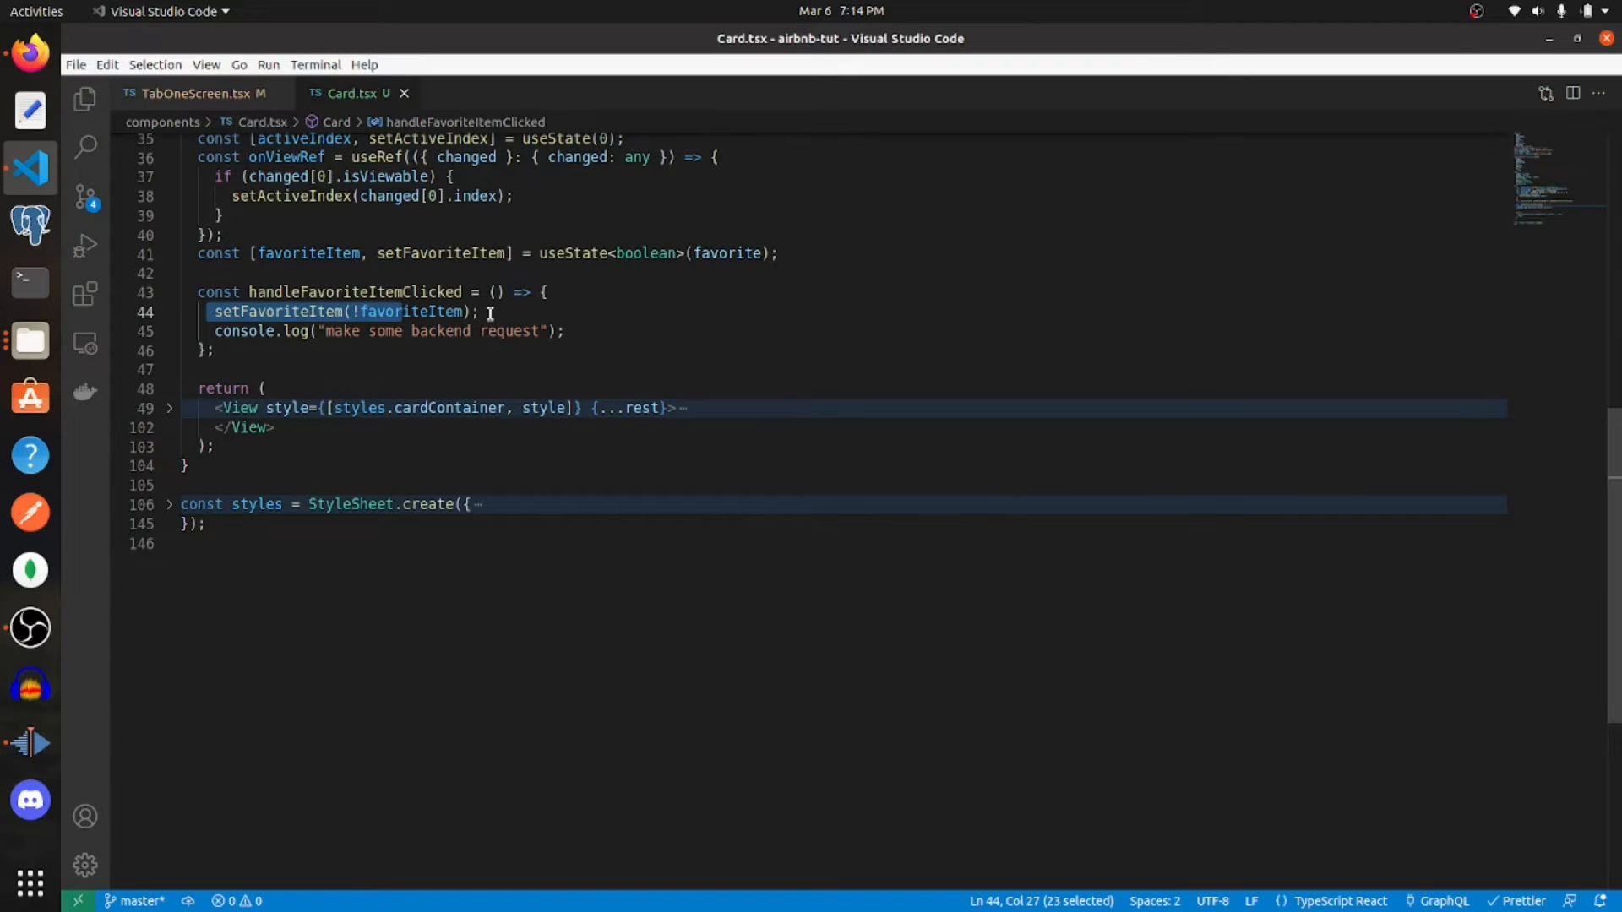
left_click(564, 331)
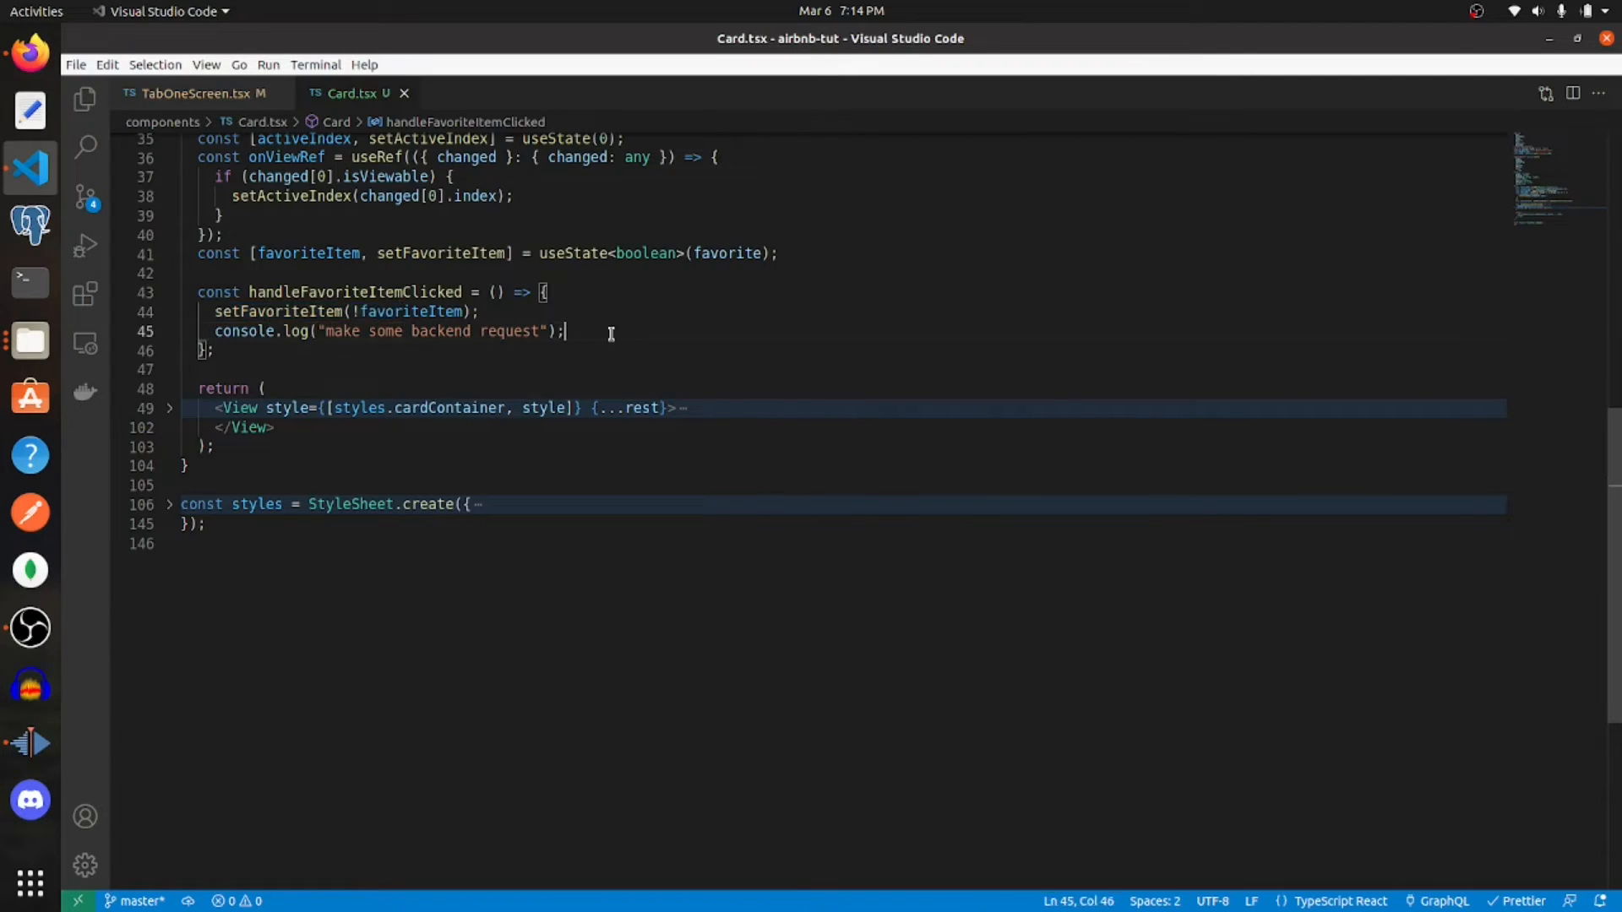
left_click_drag(564, 332, 217, 331)
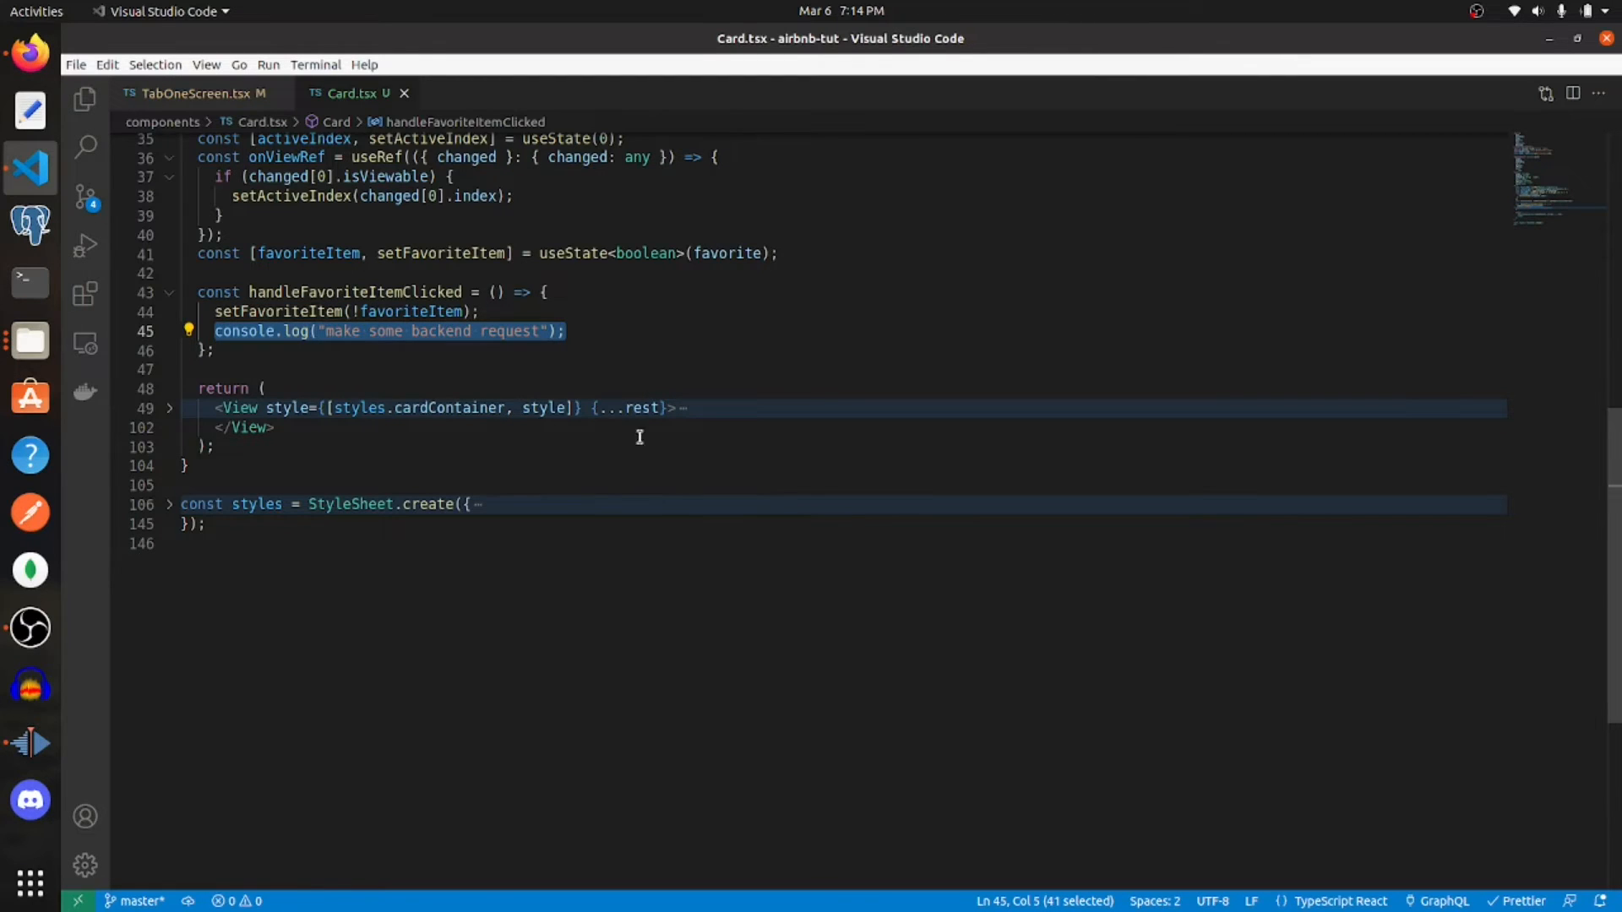
- Unfold the card's return View to reveal the Pressable, image list and dot markup
scroll("down", 3)
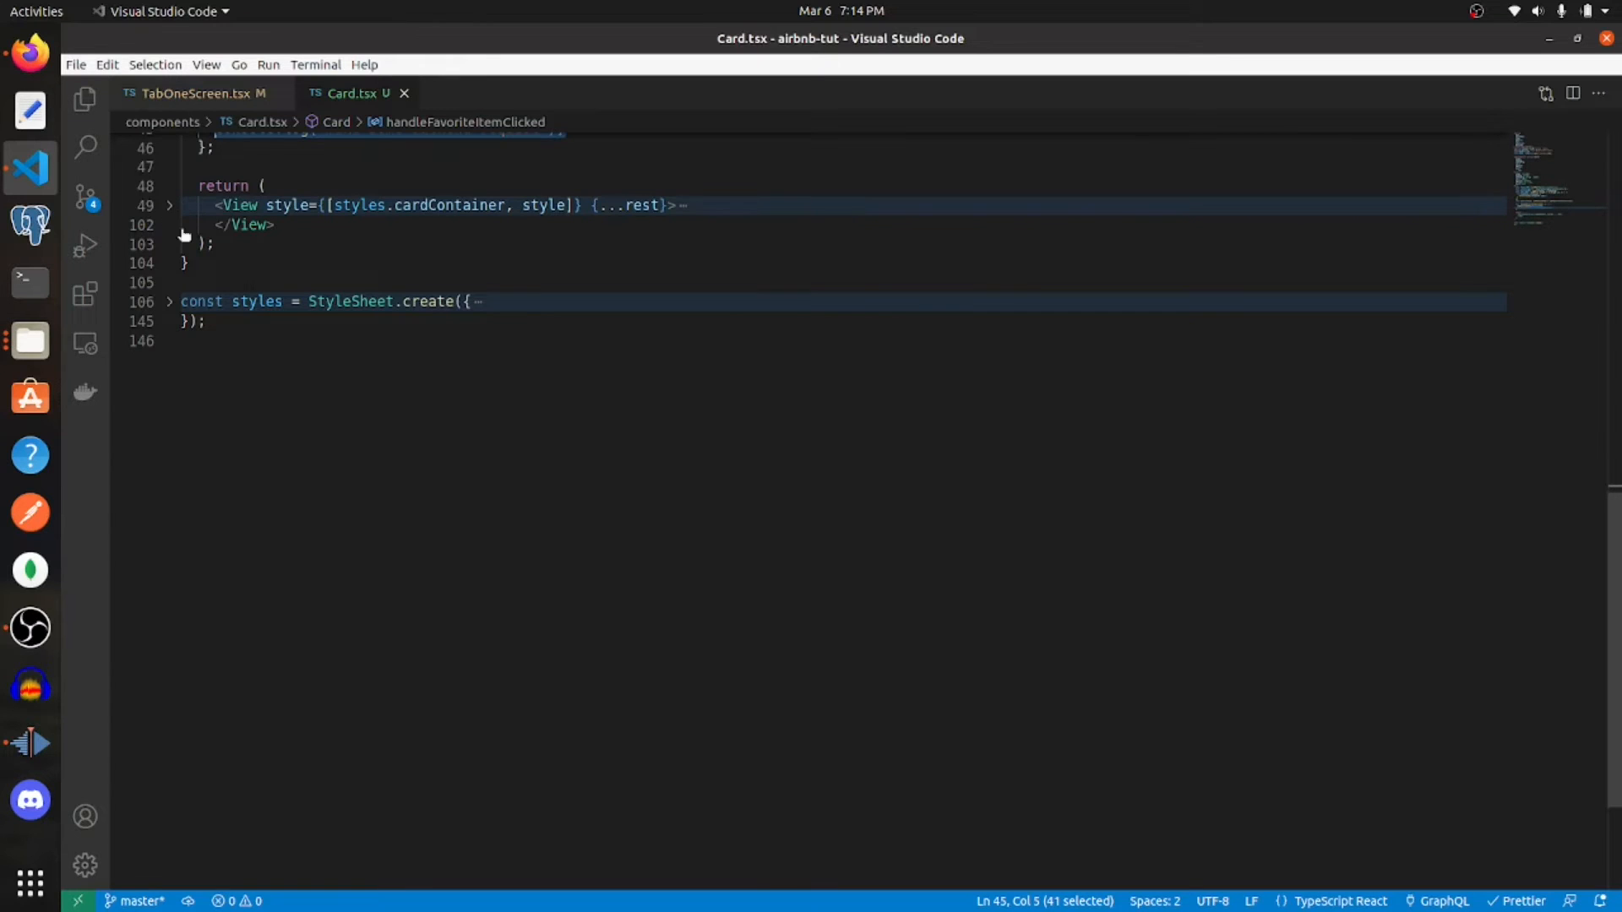
left_click(169, 205)
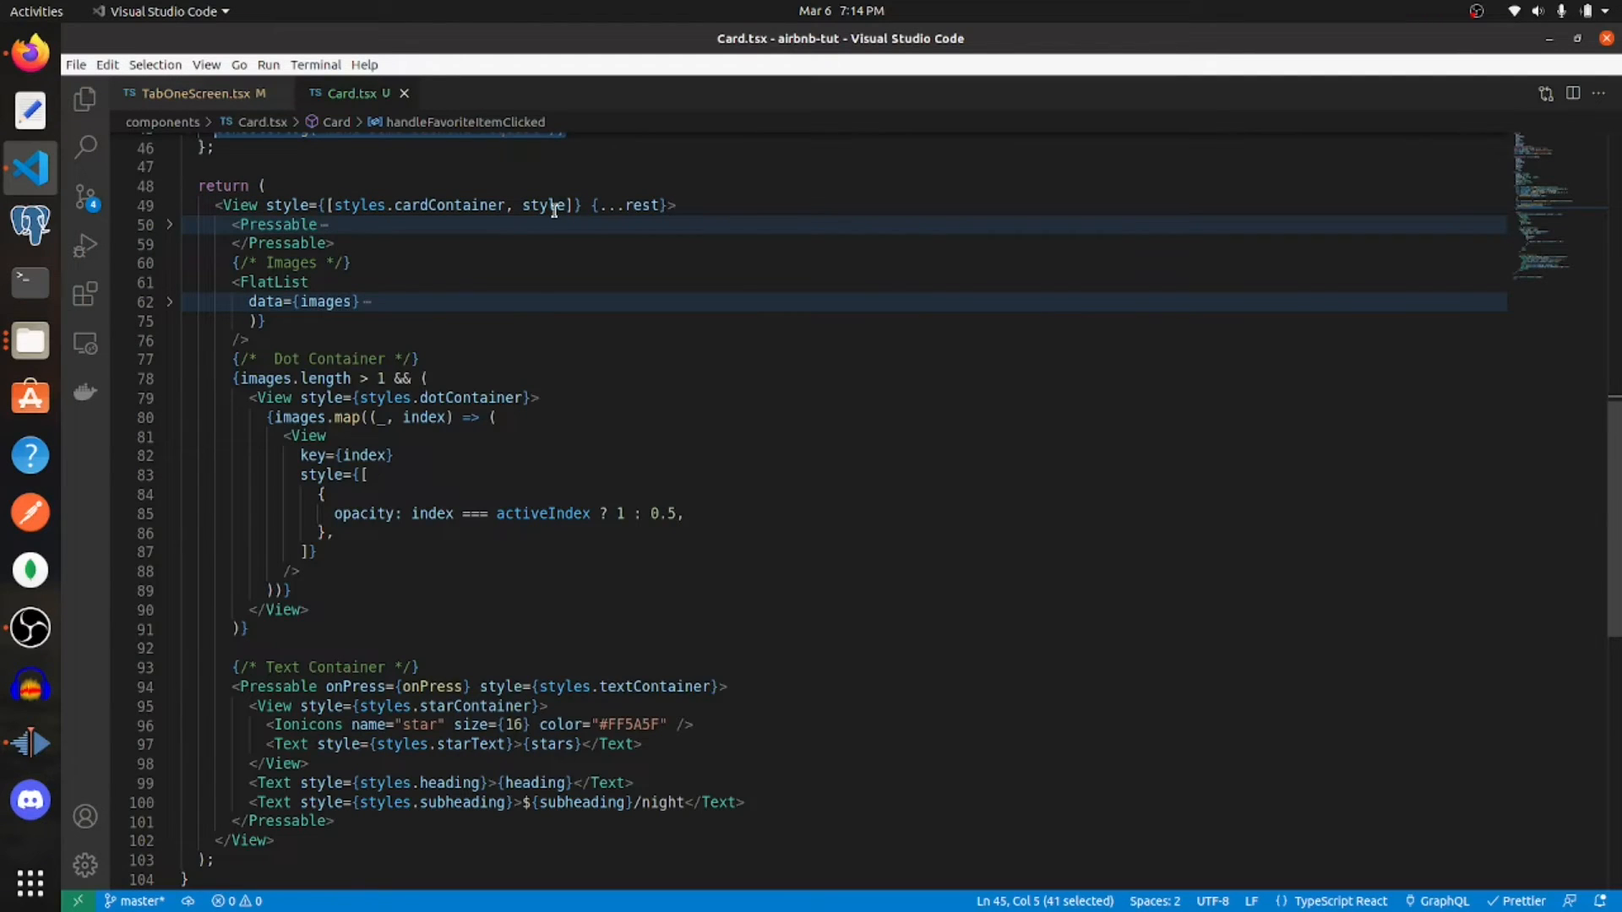
mouse_move(552, 206)
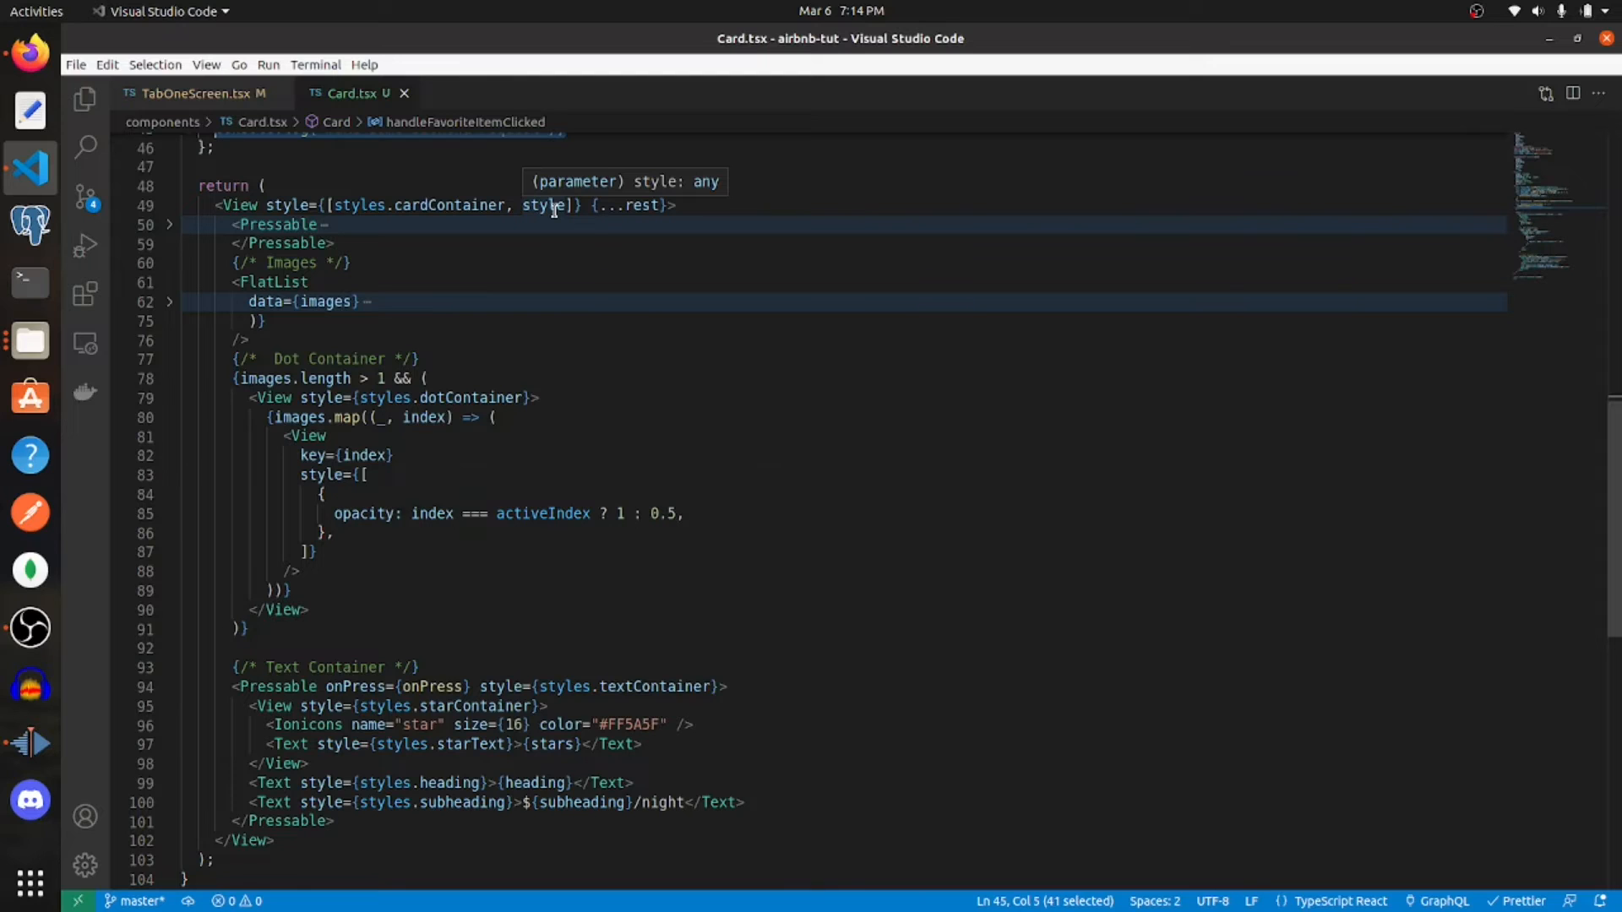
left_click(169, 225)
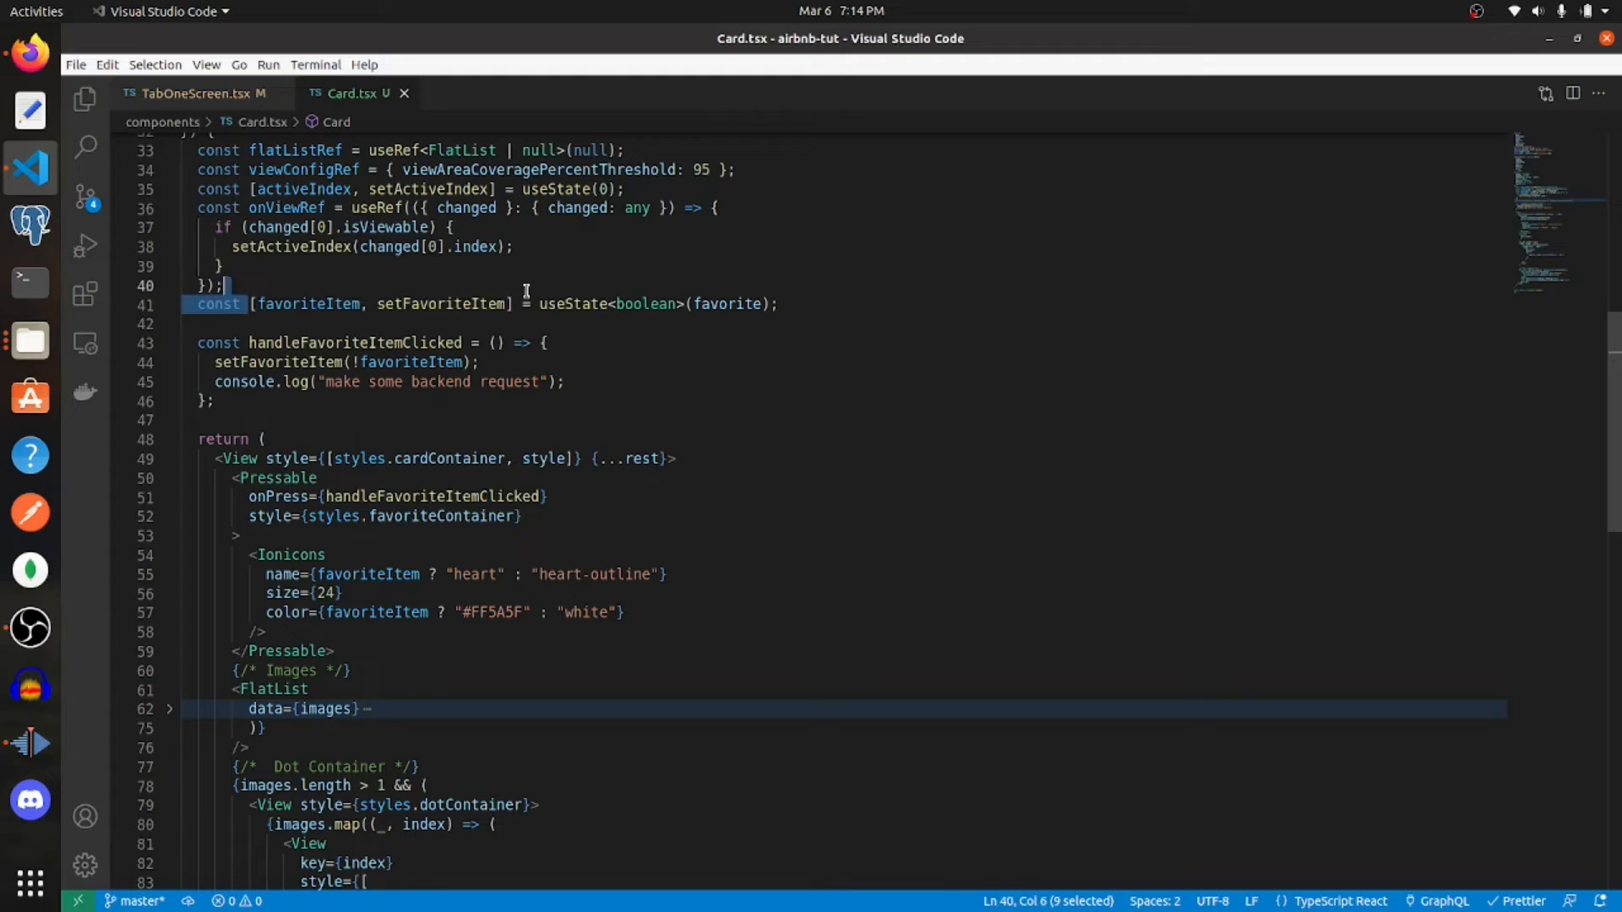
left_click_drag(253, 302, 511, 303)
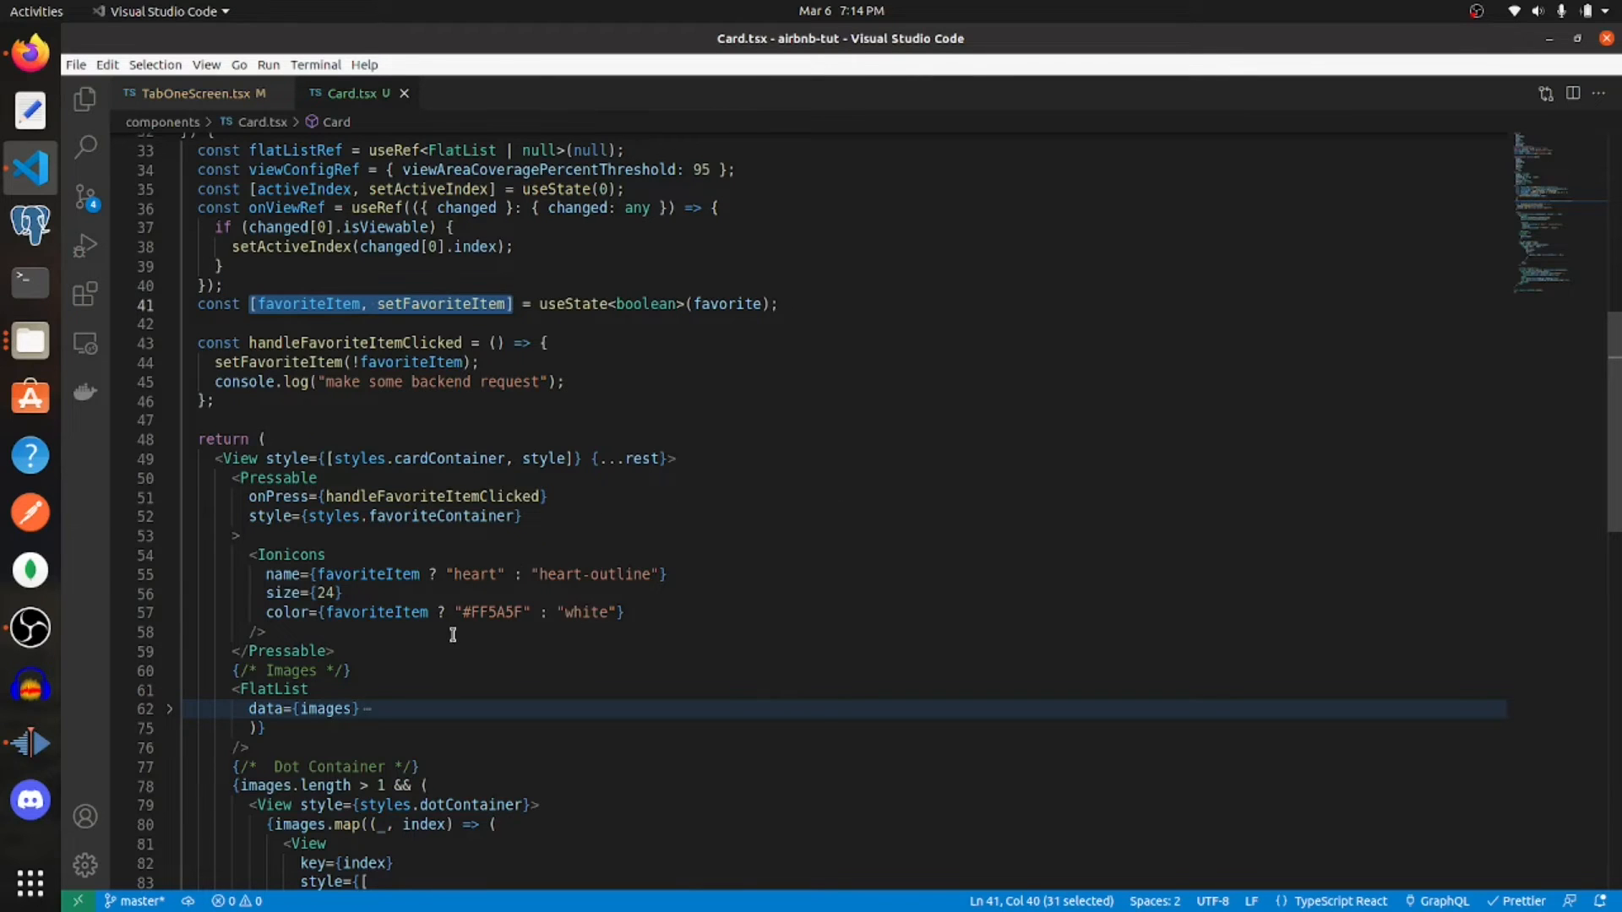
mouse_move(699, 573)
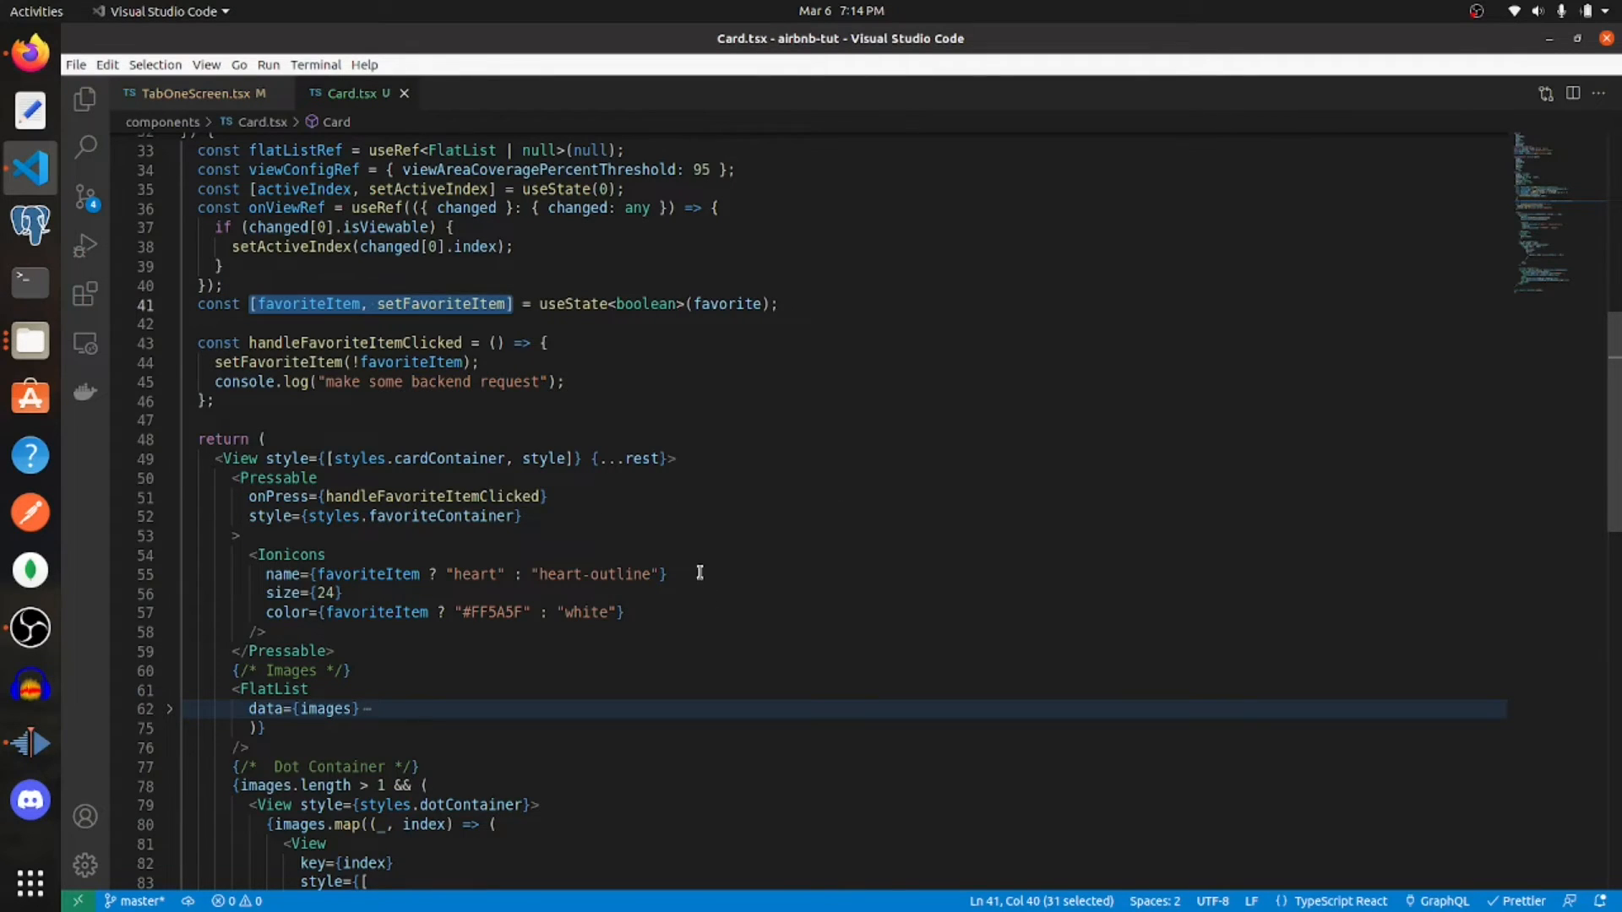
left_click(456, 574)
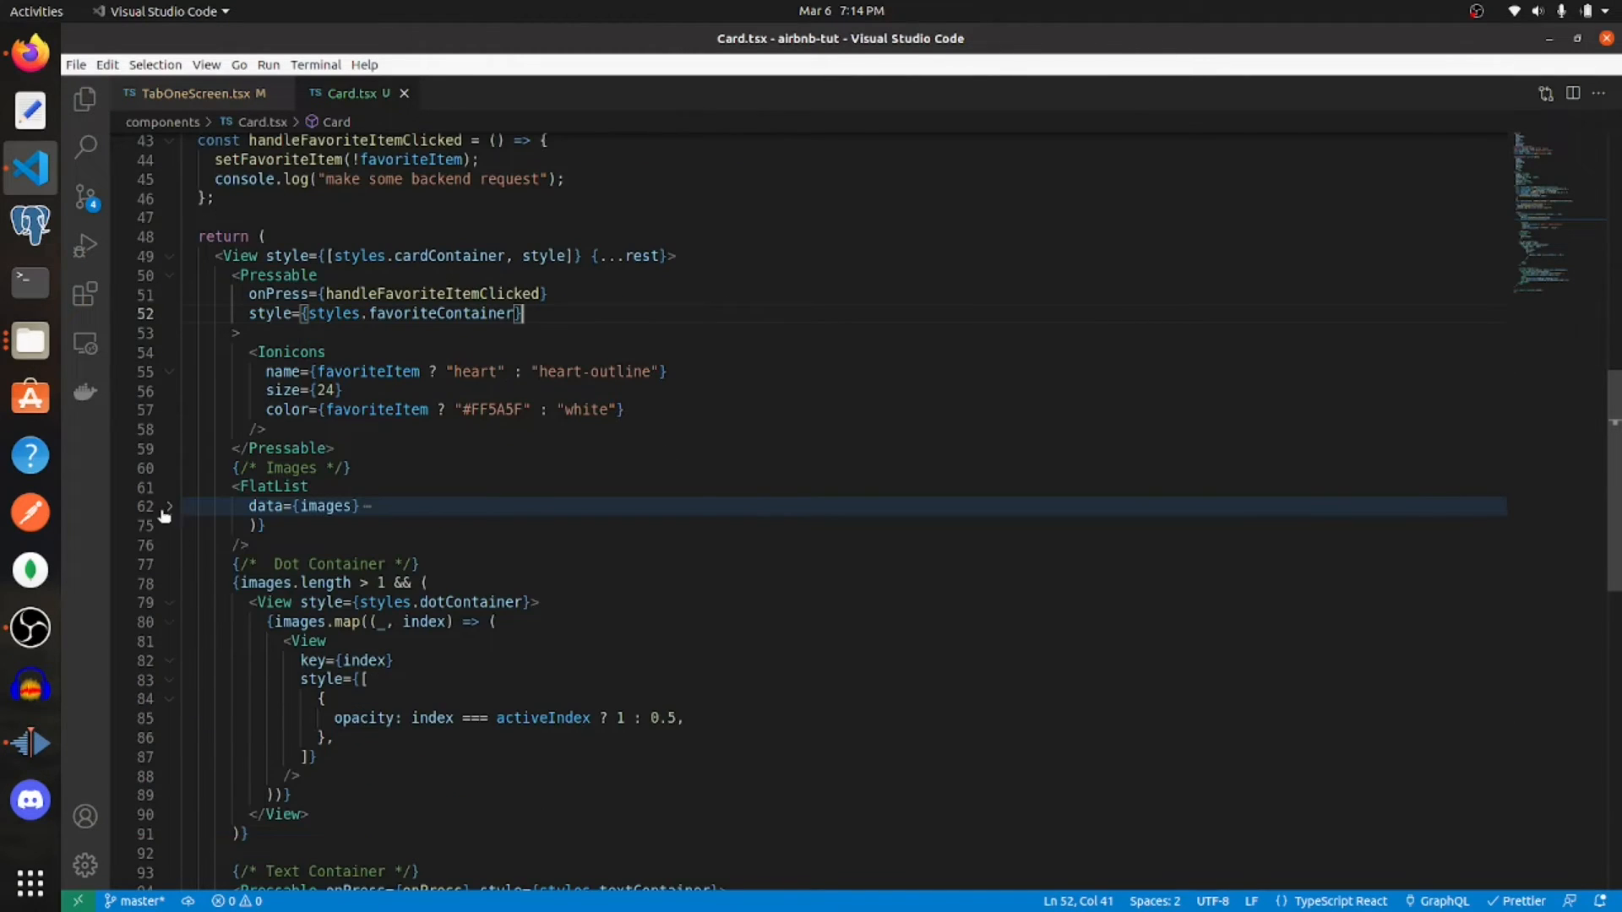
- Unfold the image FlatList and point out its horizontal and paging props
left_click(169, 506)
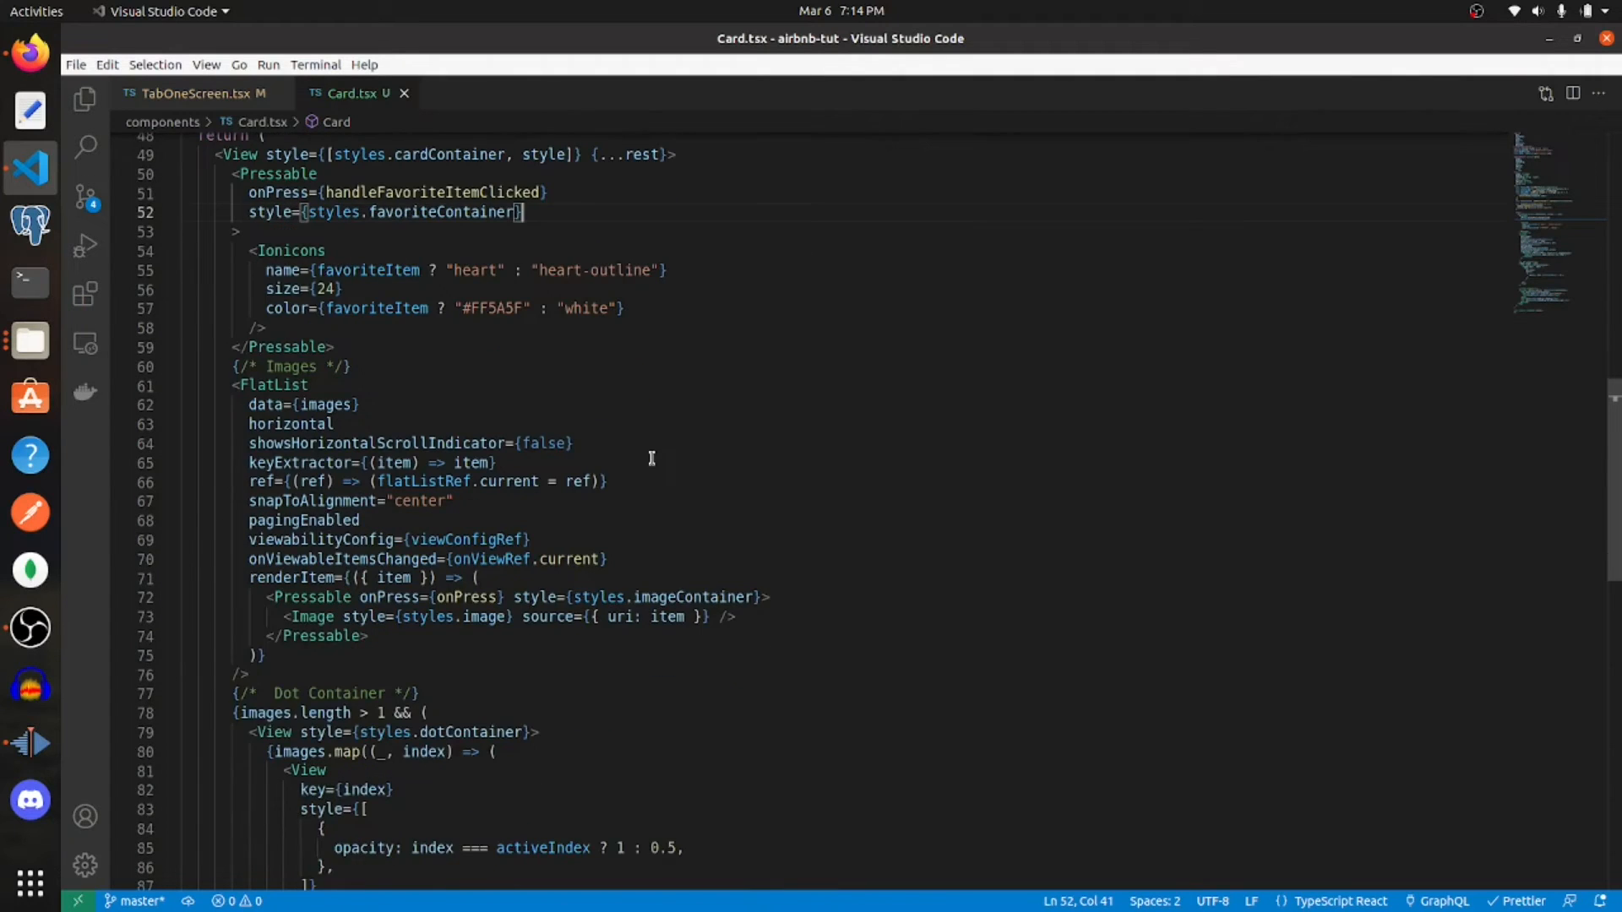
scroll("down", 3)
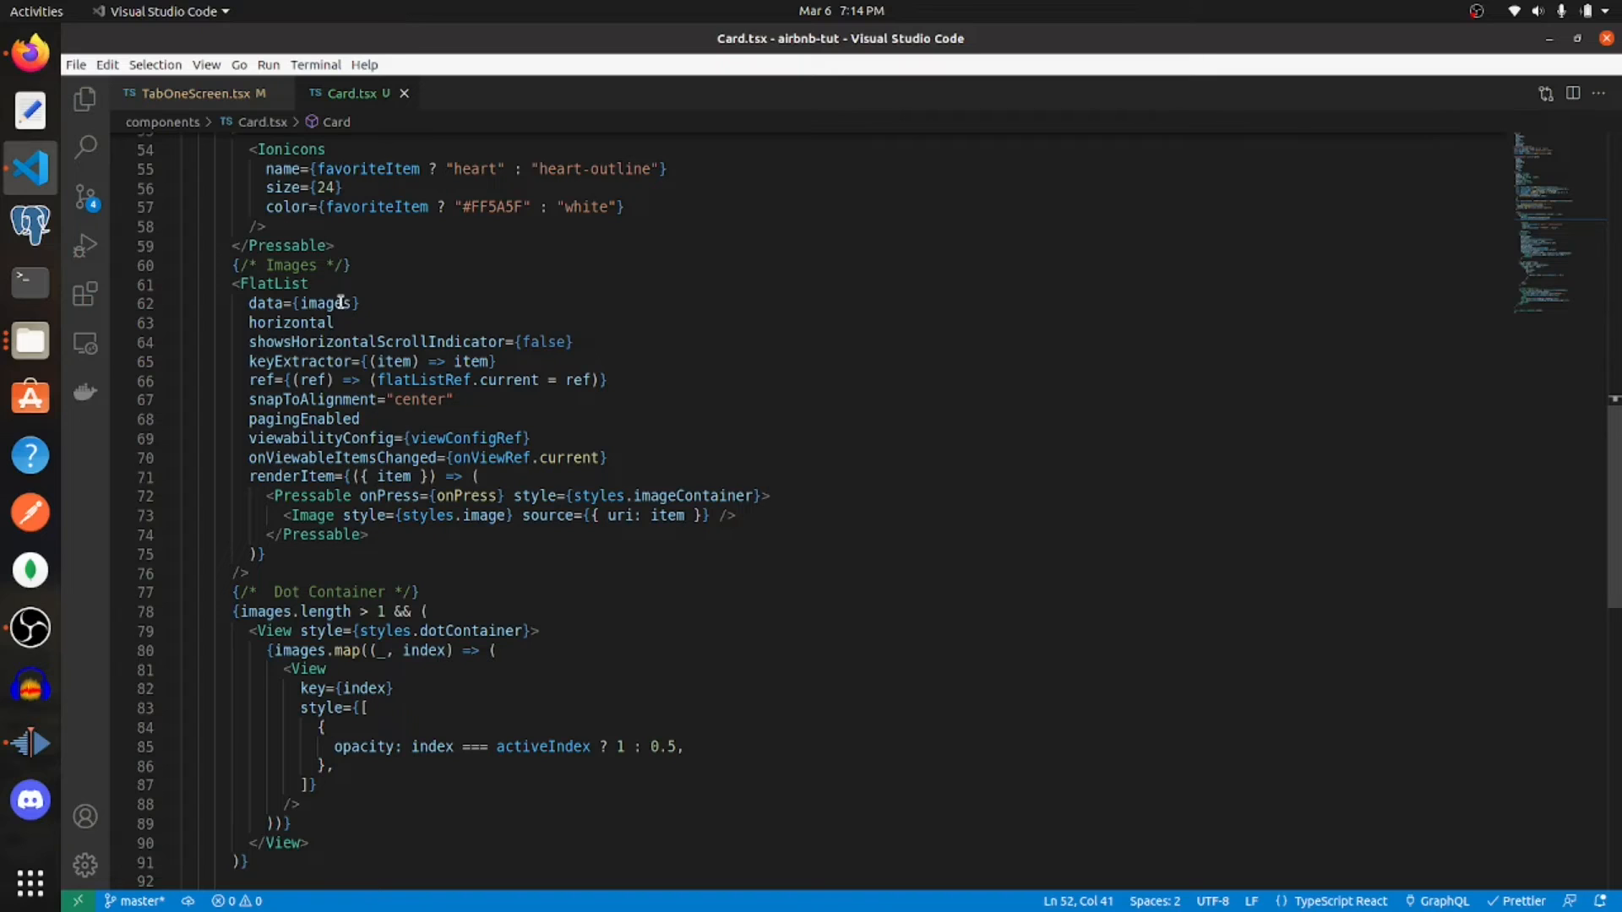
double_click(291, 321)
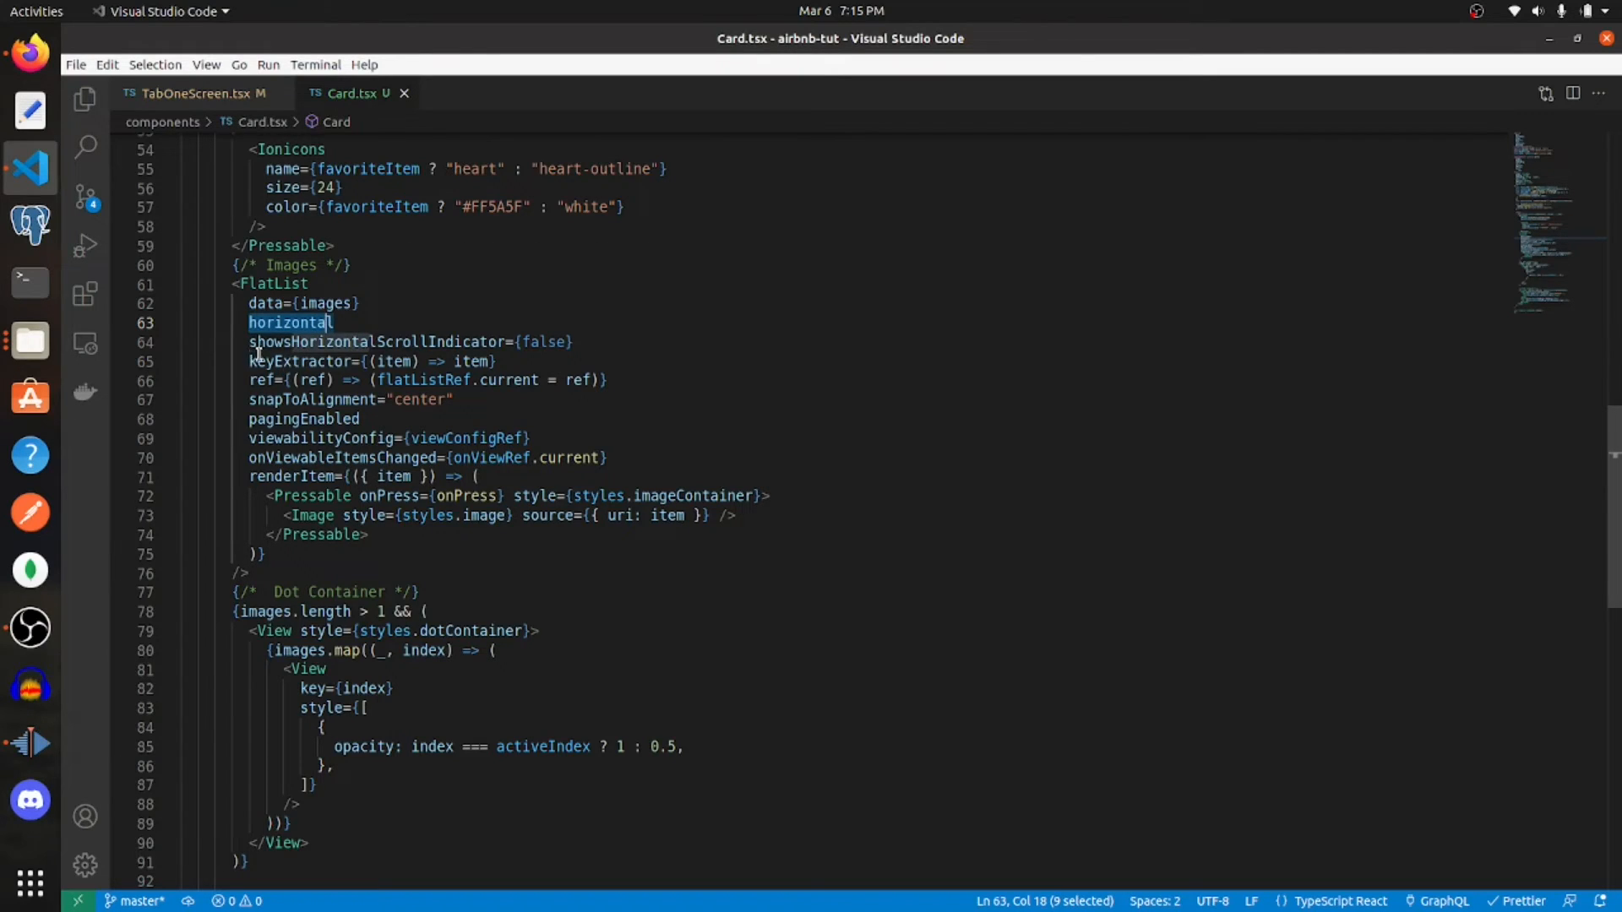
mouse_move(649, 331)
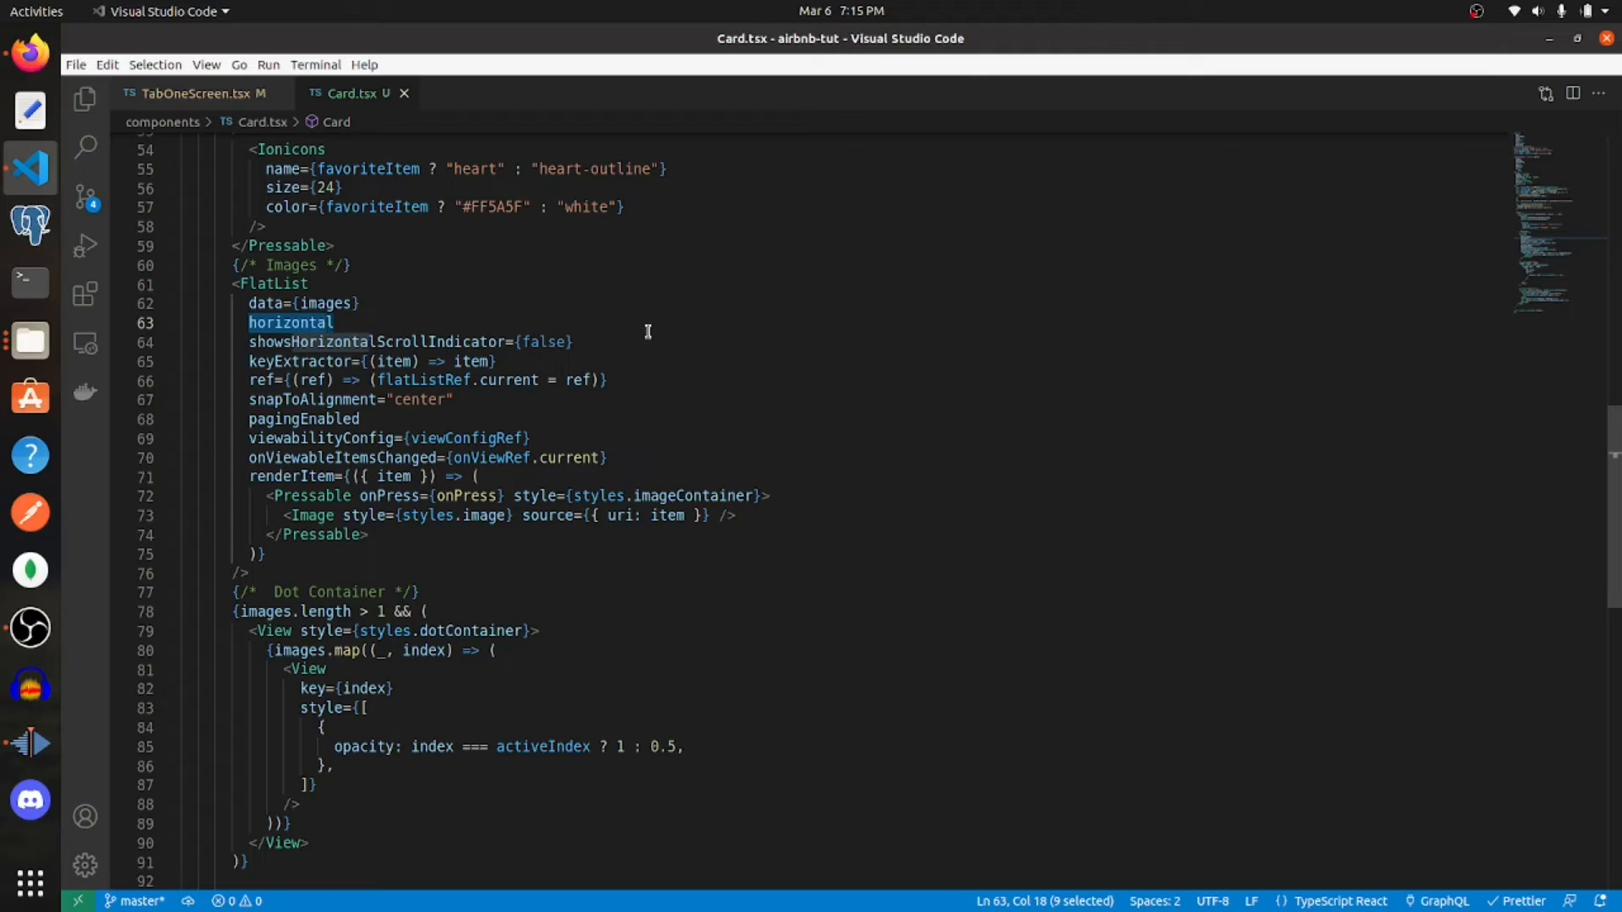
mouse_move(505, 361)
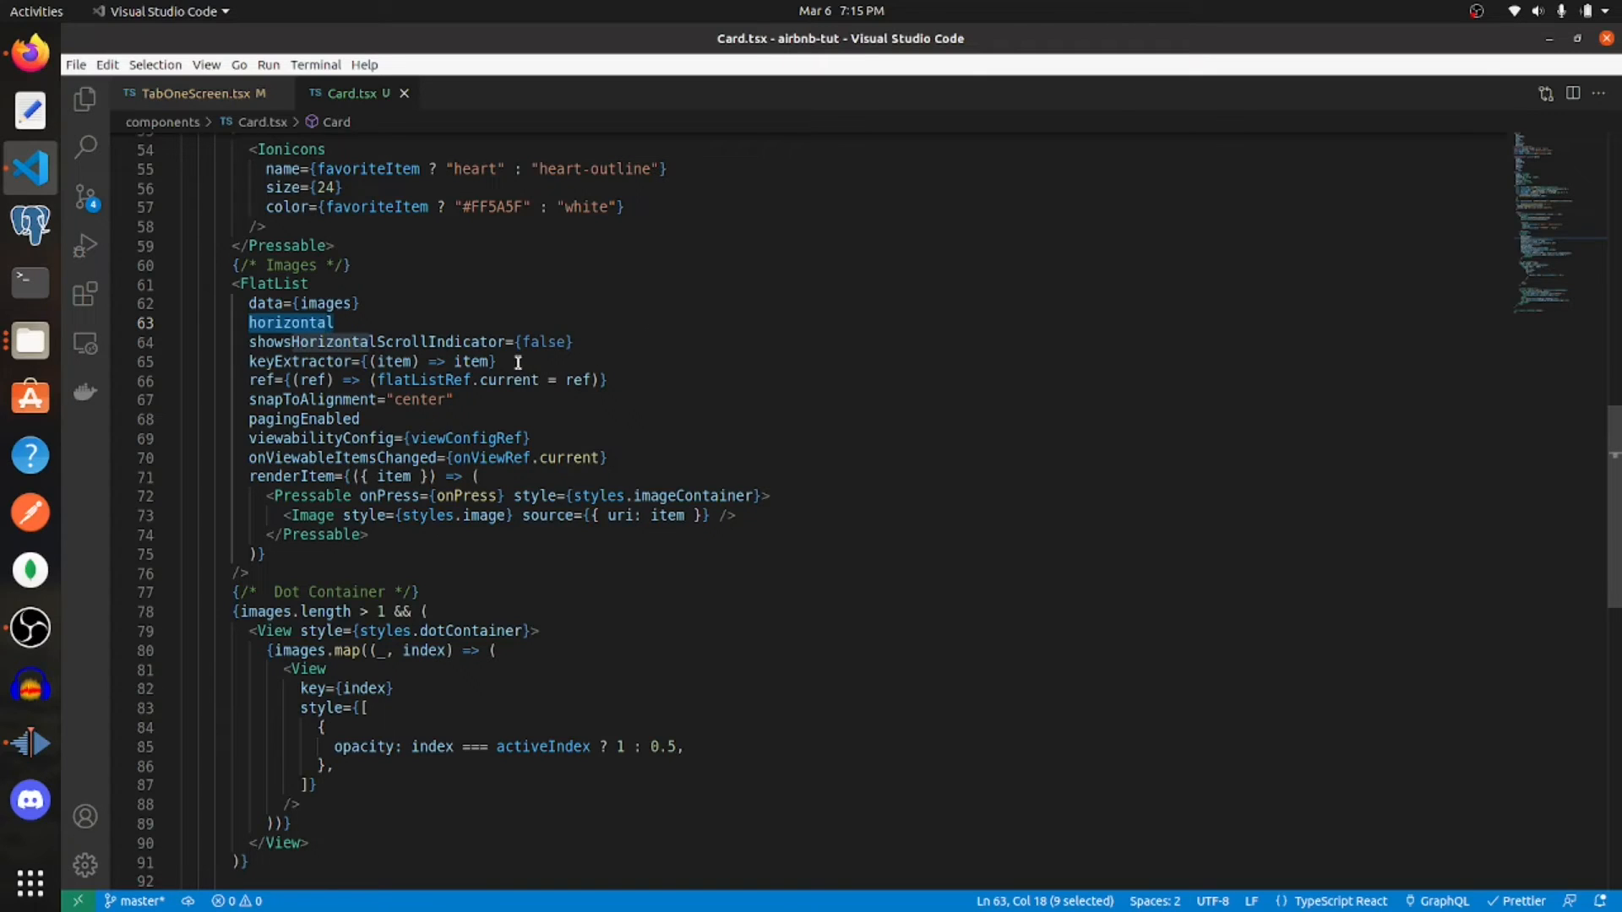
mouse_move(525, 316)
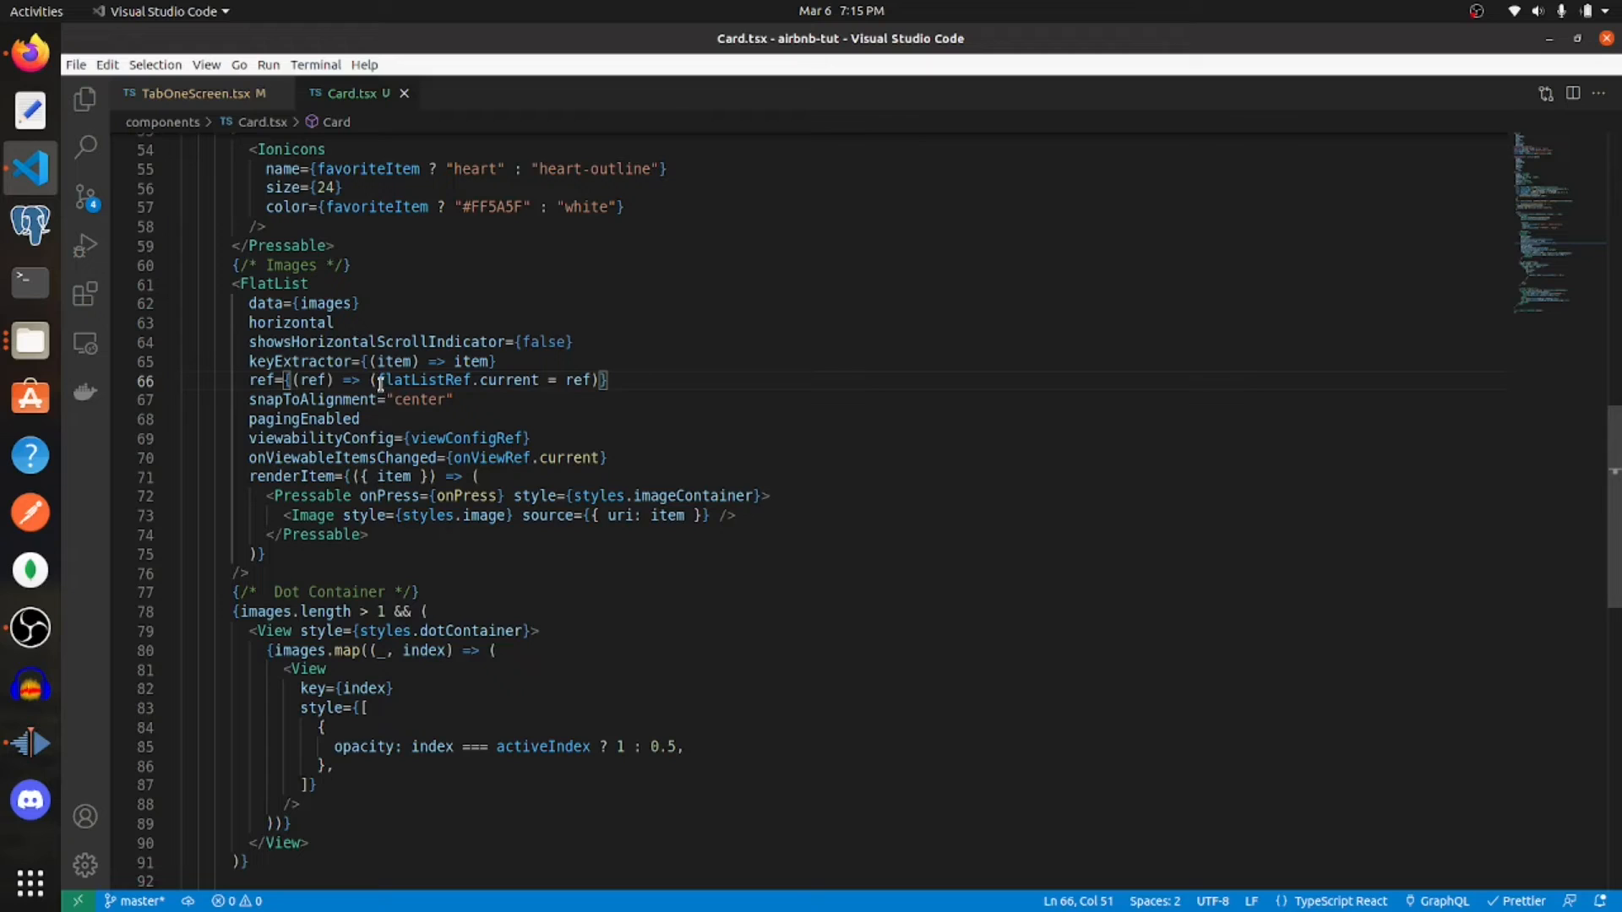
mouse_move(541, 392)
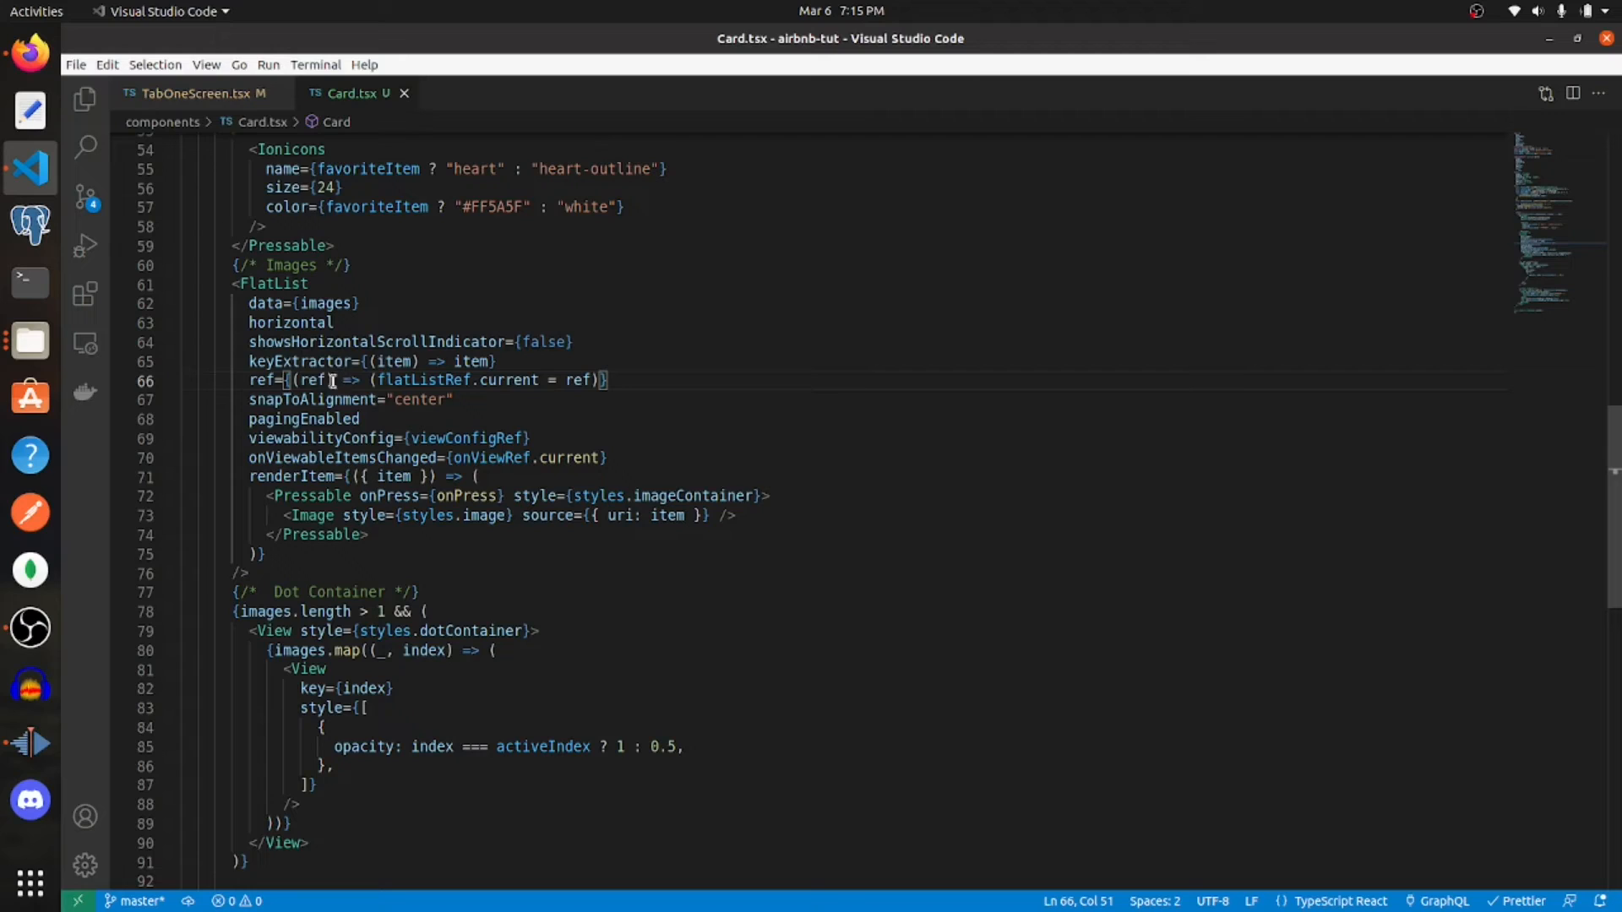
double_click(310, 380)
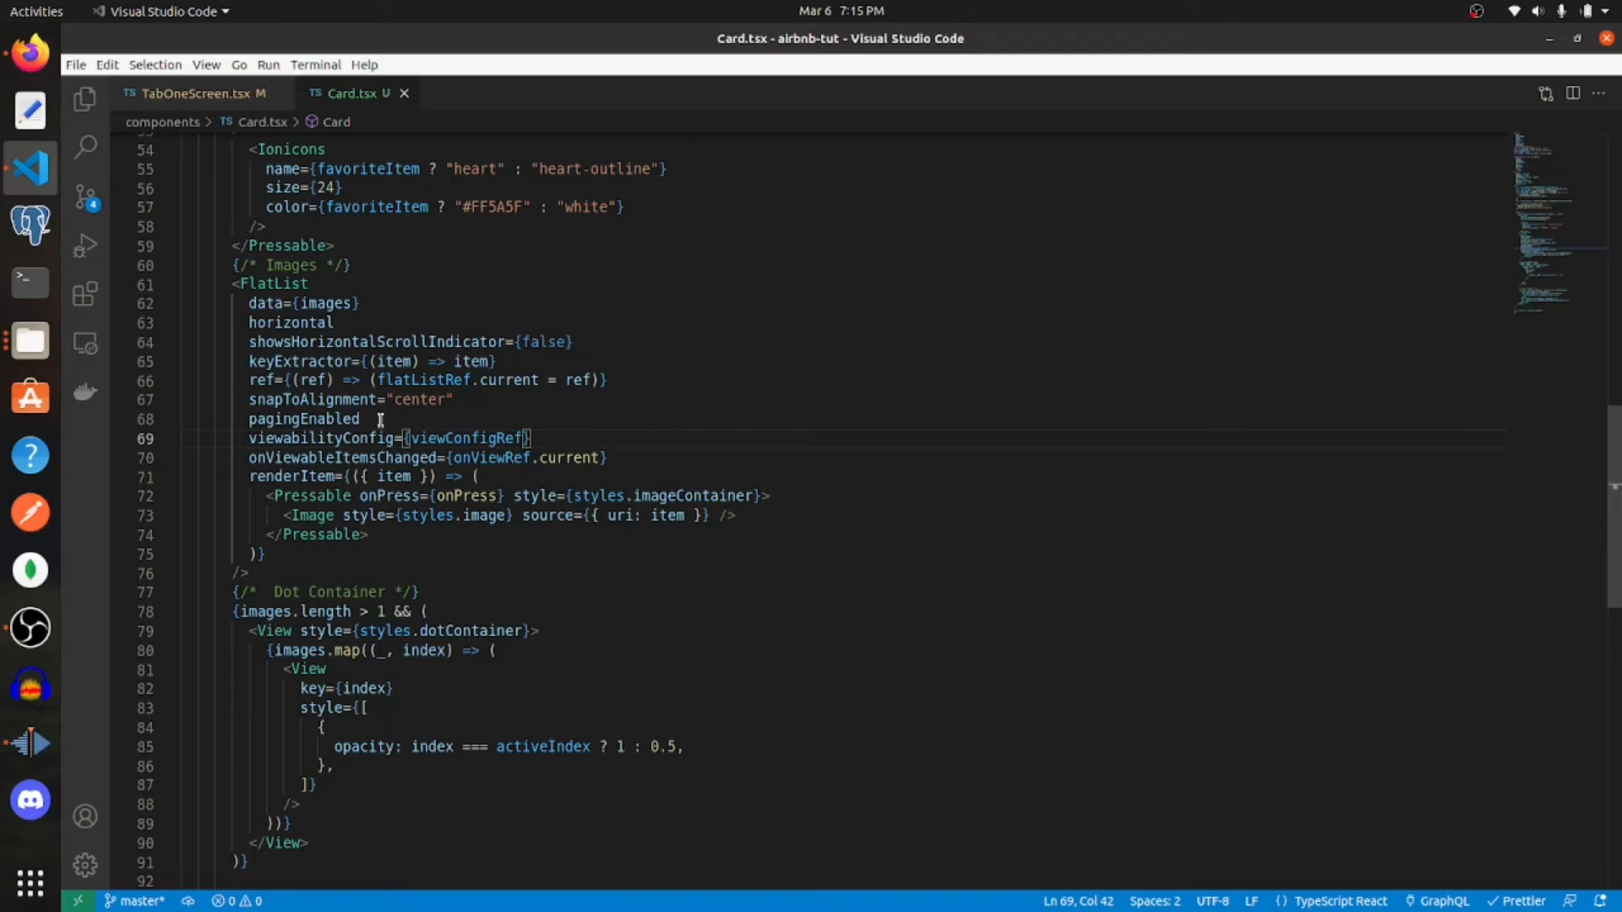
mouse_move(236, 456)
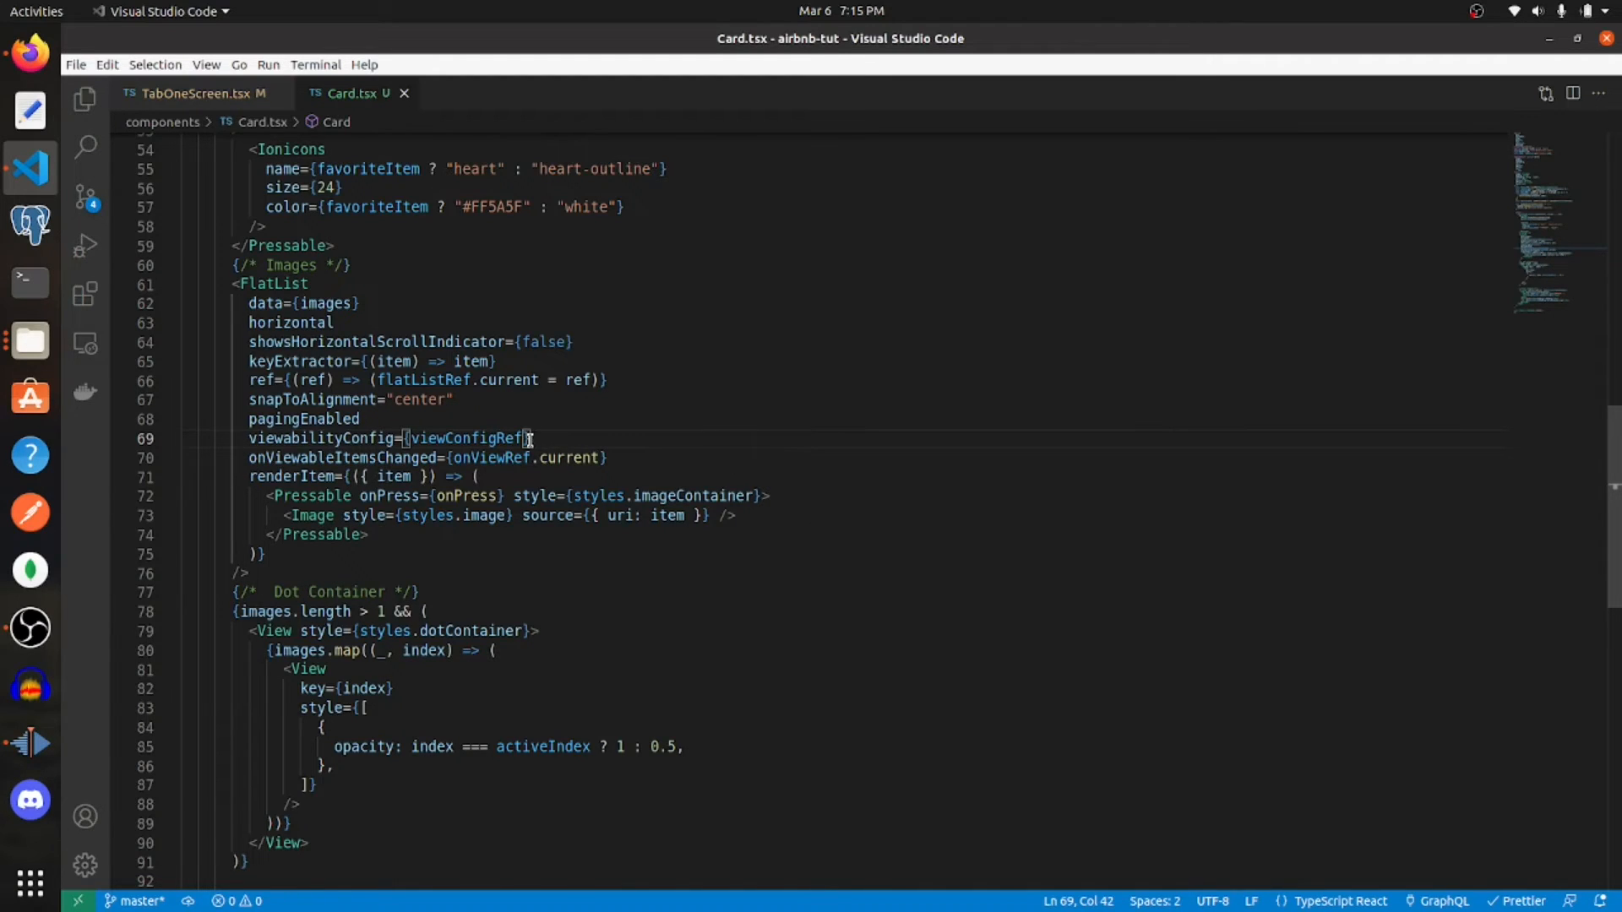
mouse_move(730, 432)
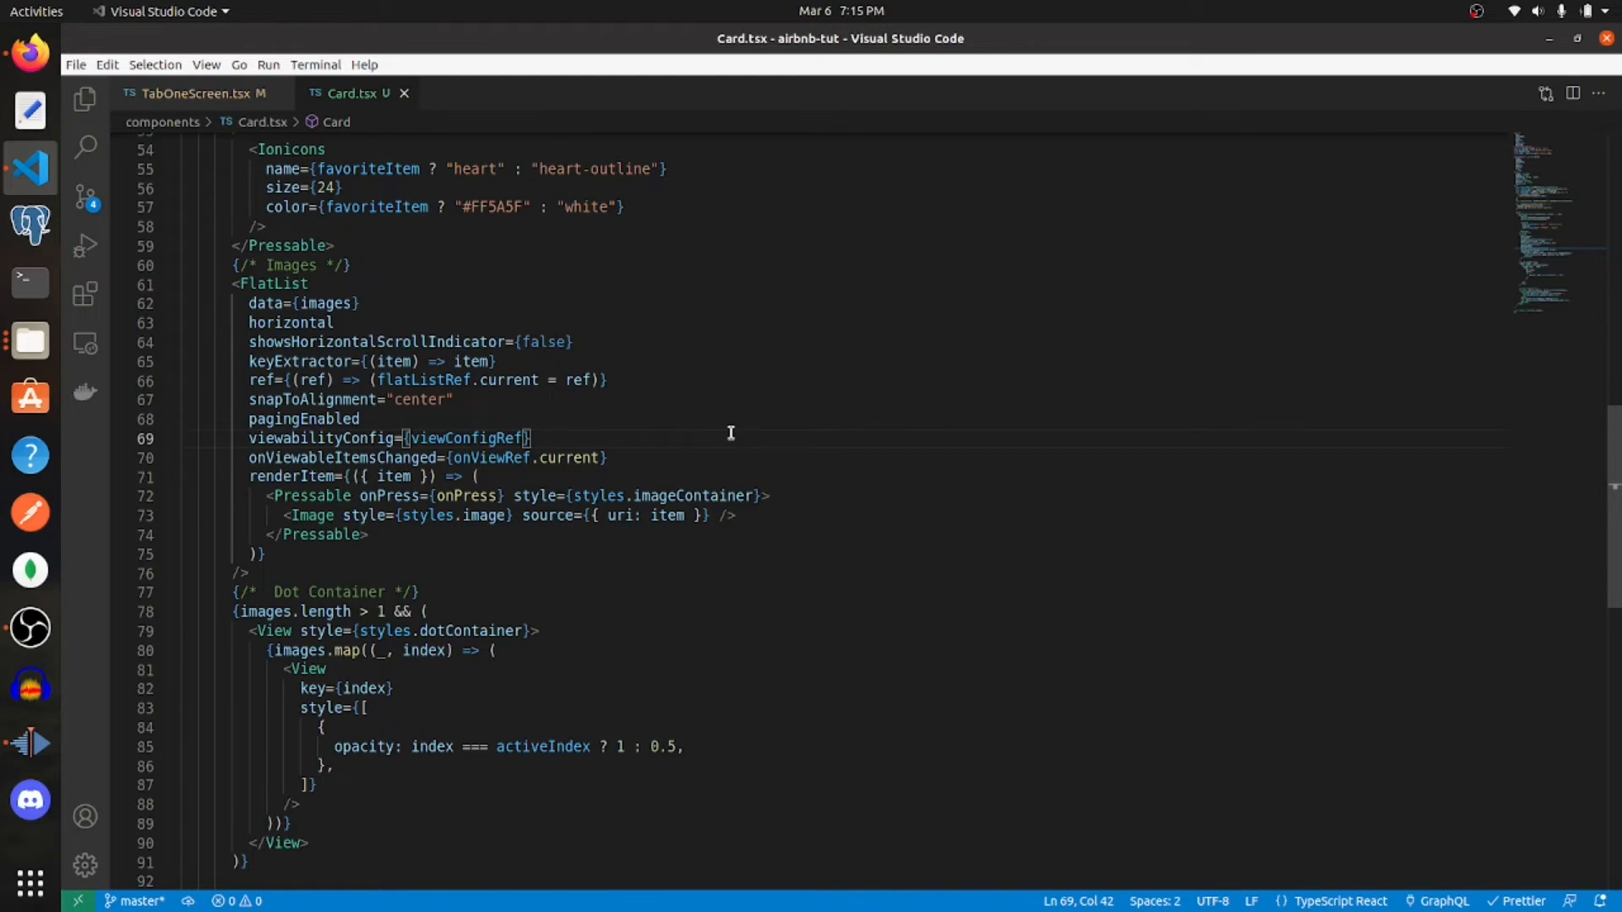
mouse_move(246, 458)
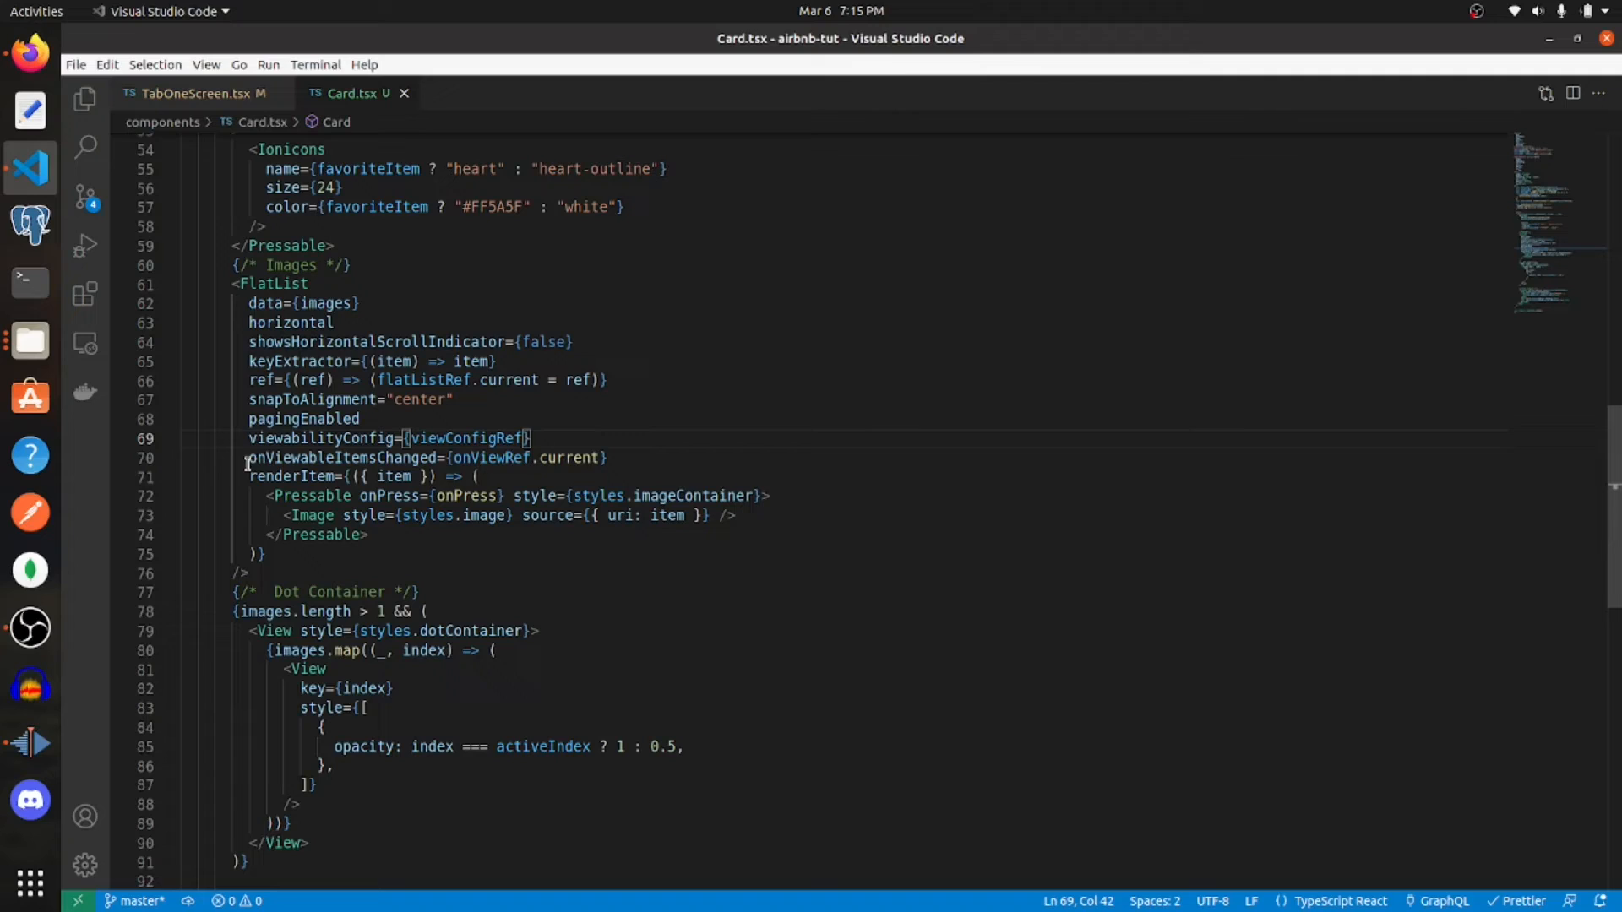
mouse_move(541, 470)
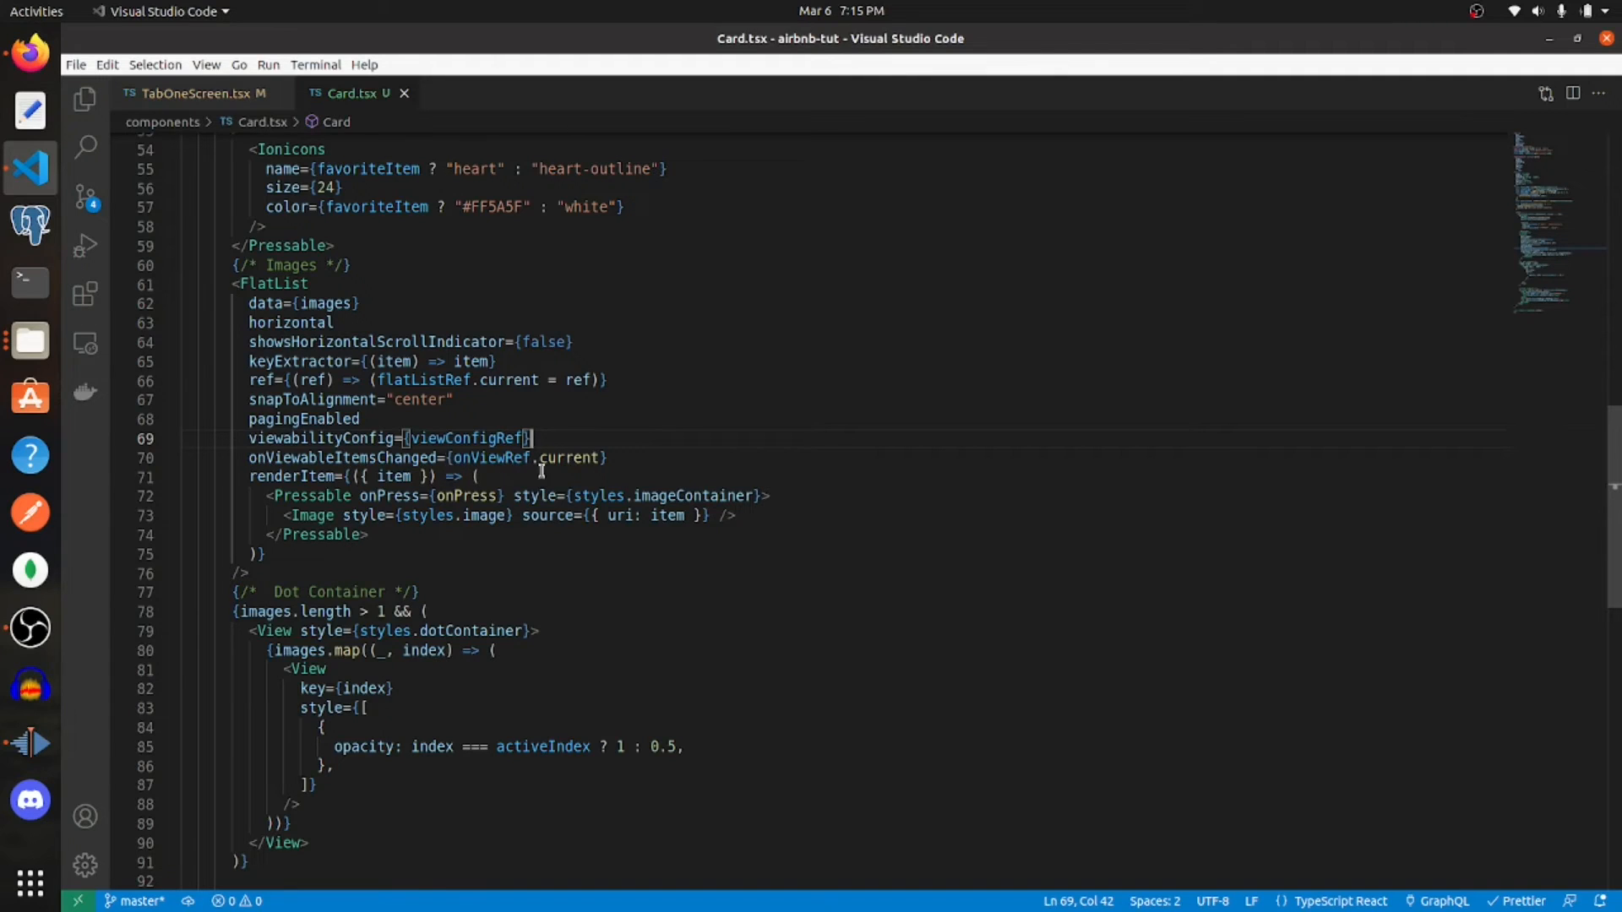
mouse_move(342, 524)
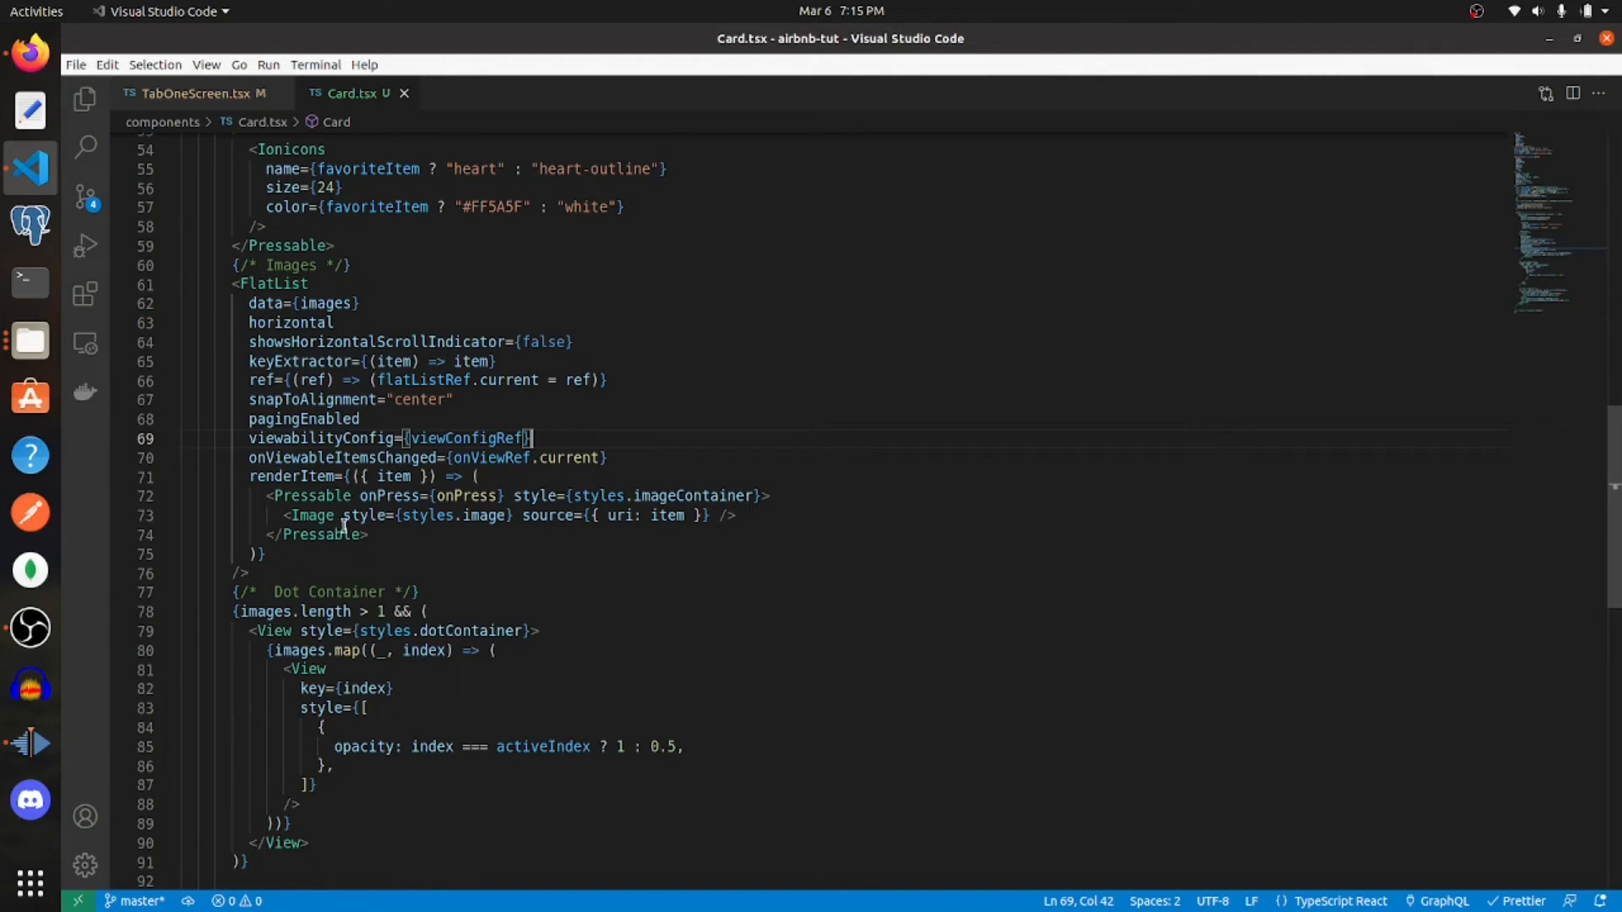
mouse_move(618, 446)
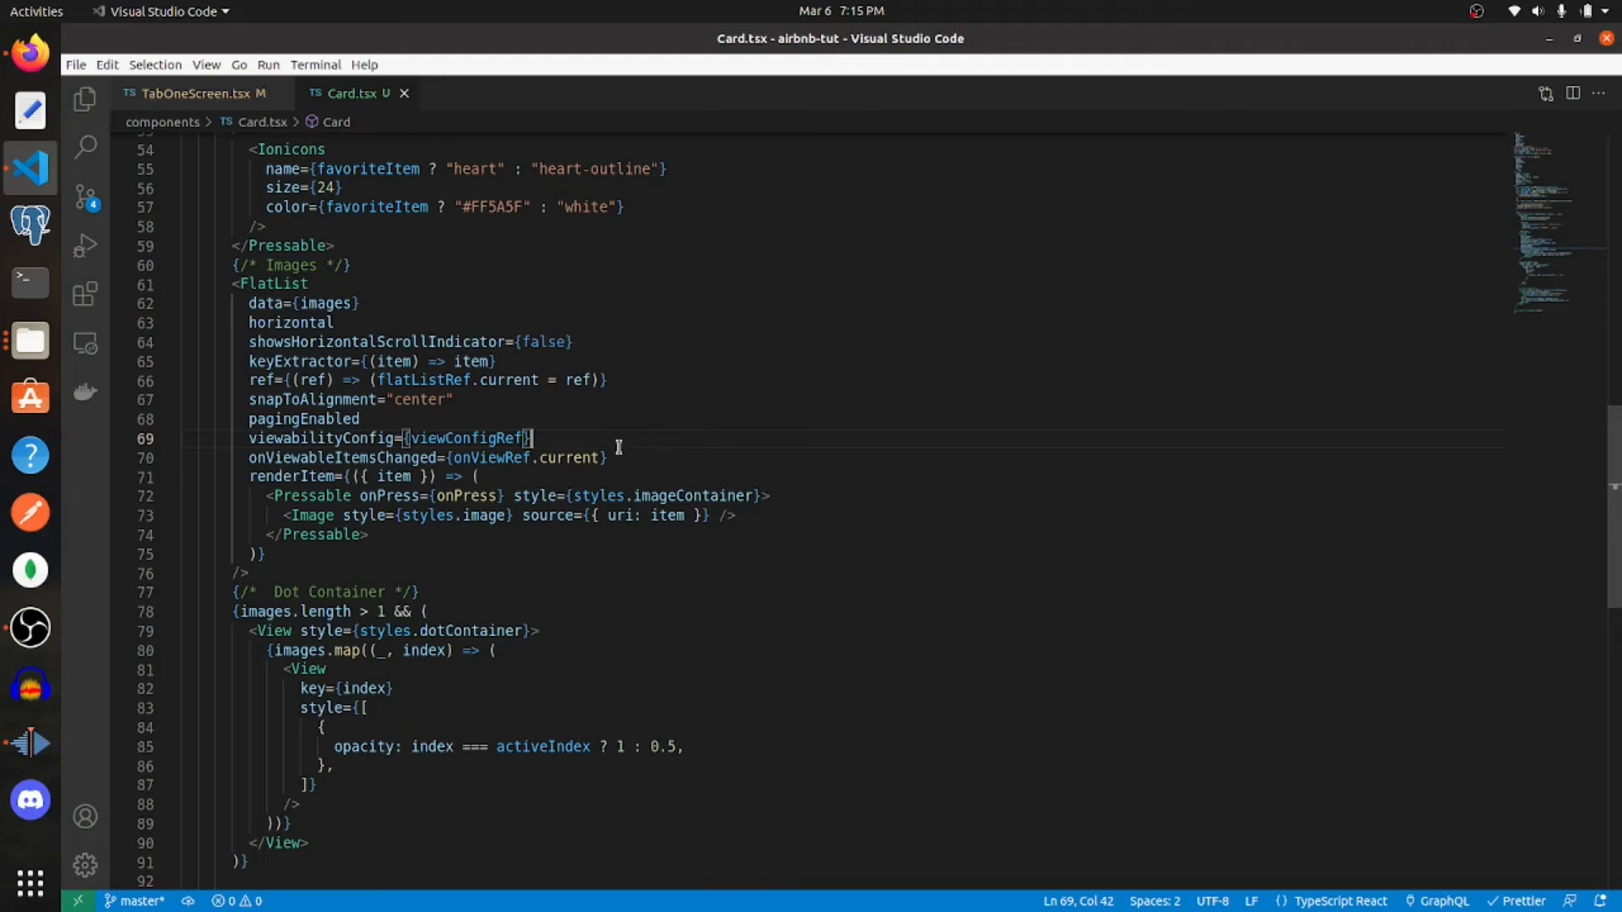
mouse_move(310, 515)
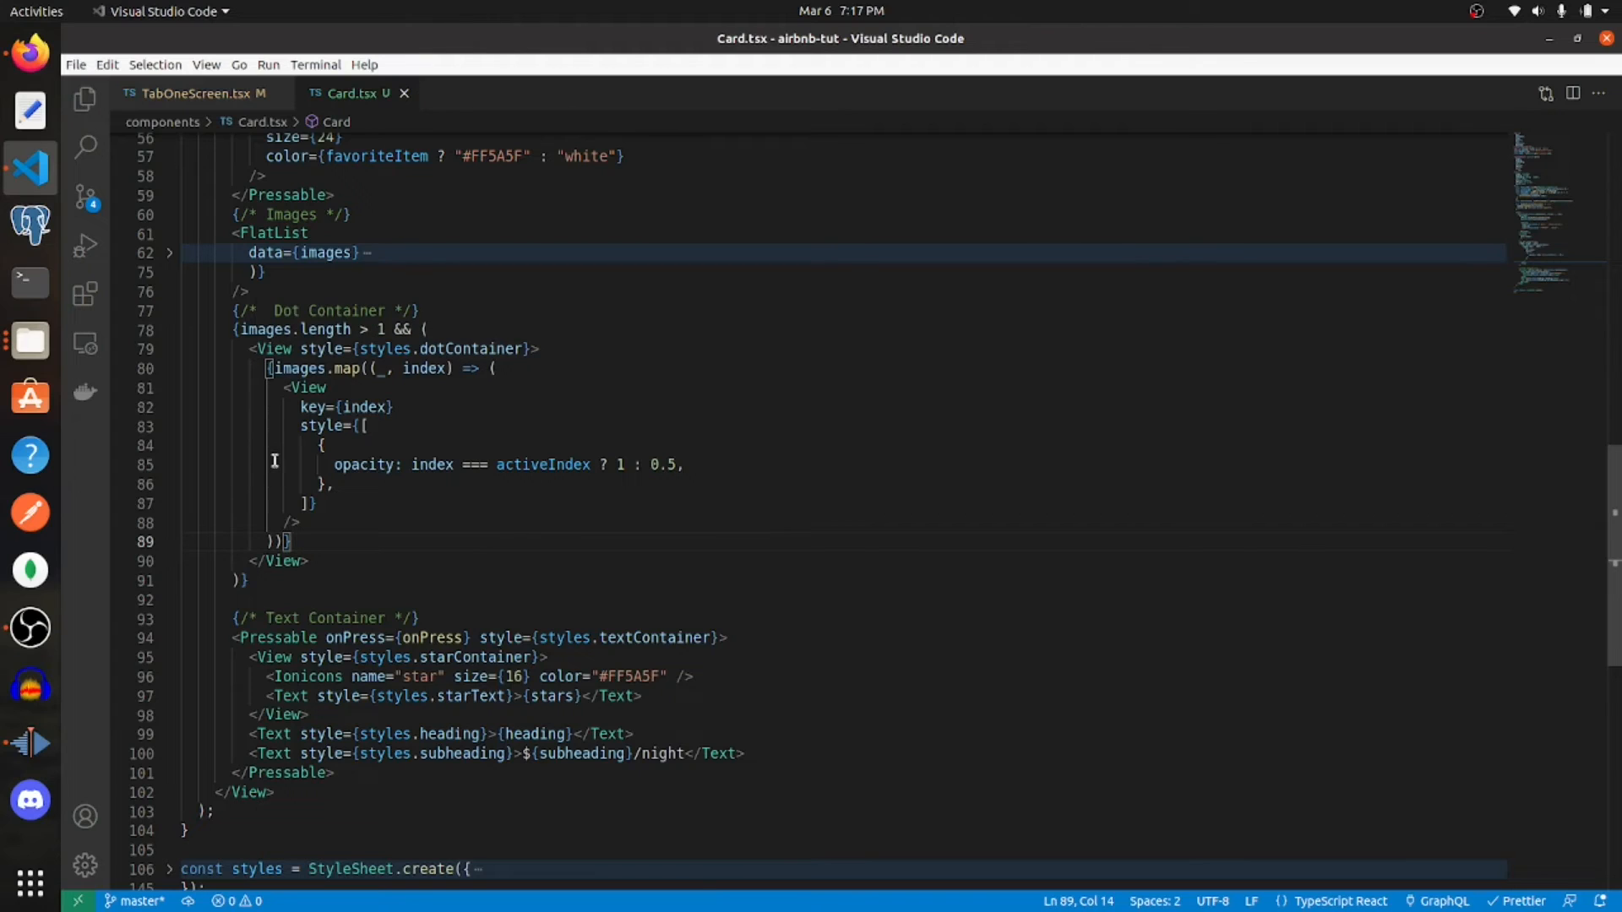
mouse_move(409, 407)
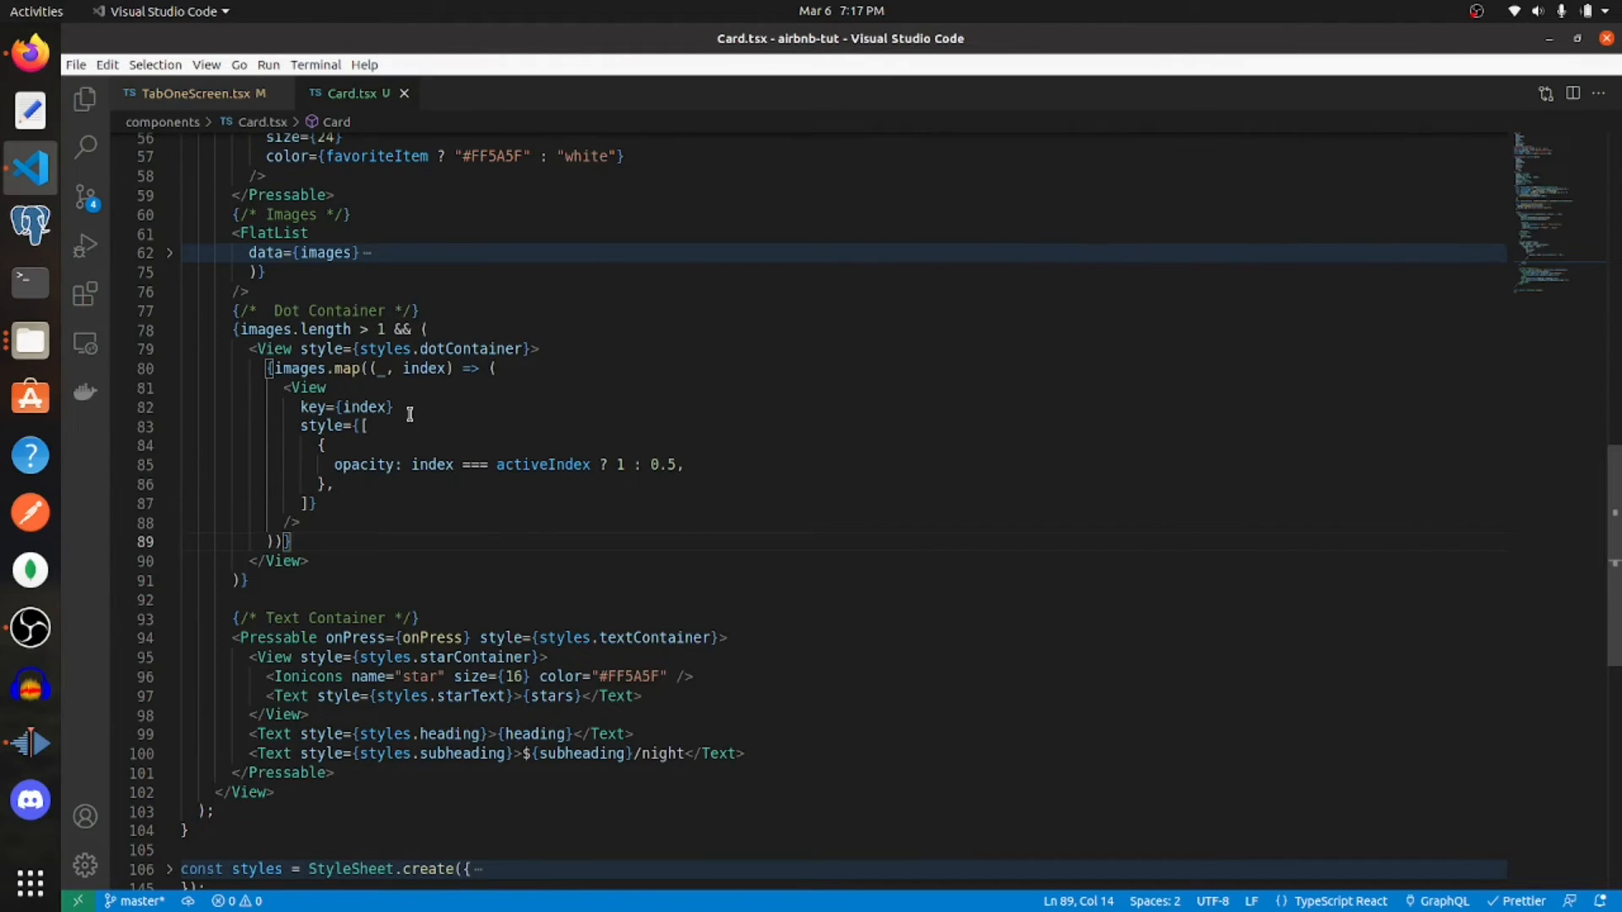
mouse_move(492, 465)
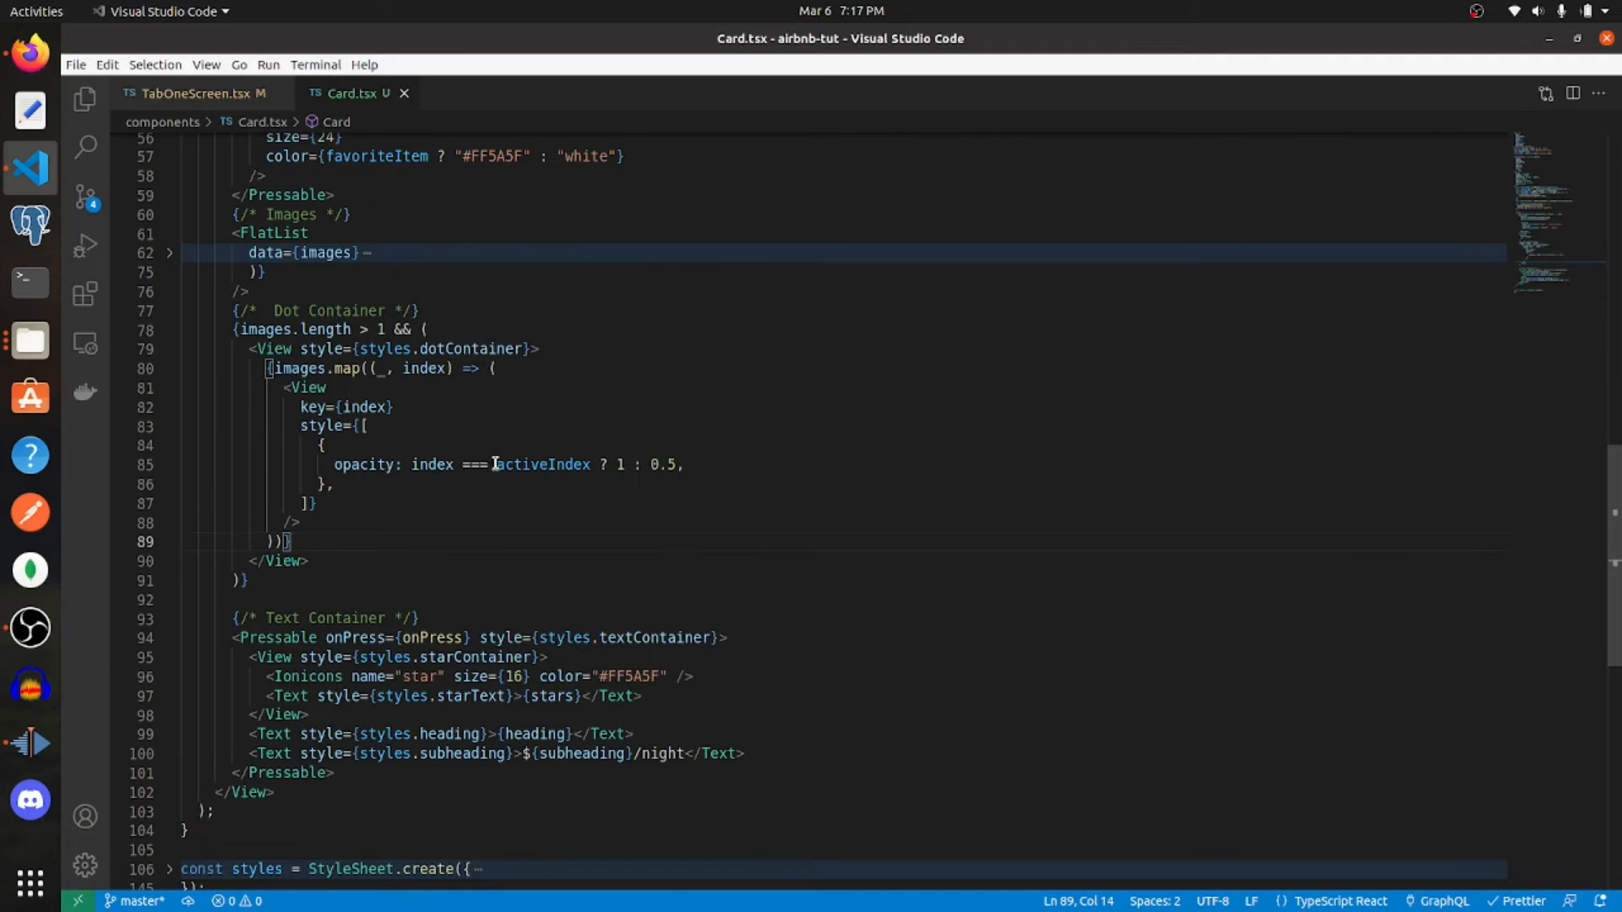
- Highlight the dots' opacity style and the starContainer rating markup
left_click_drag(405, 465, 683, 465)
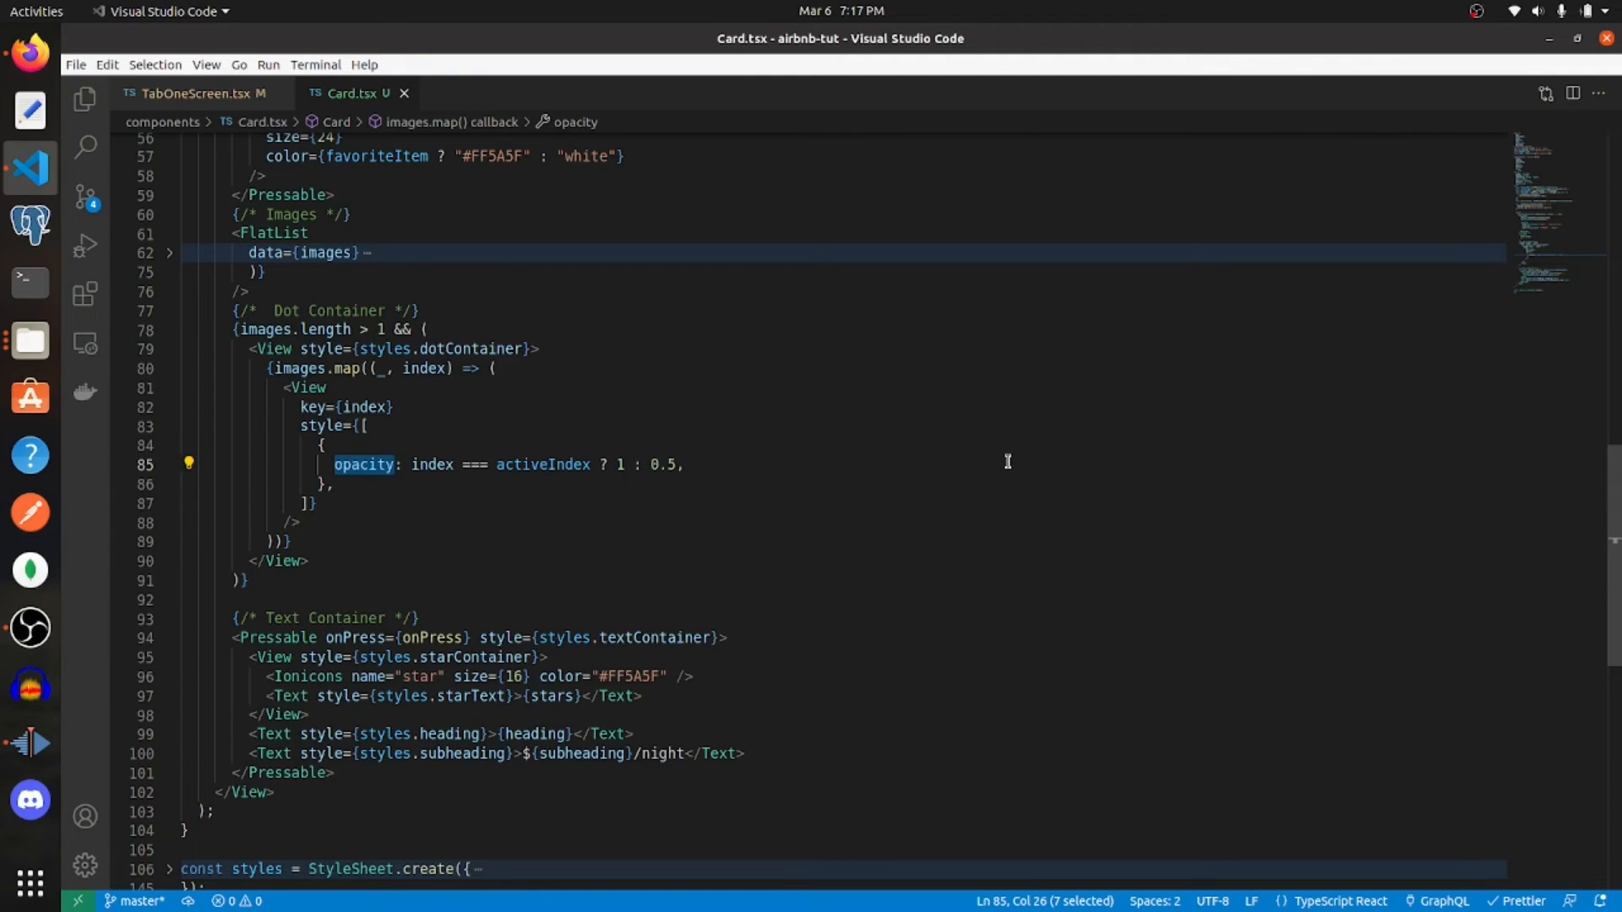
mouse_move(855, 524)
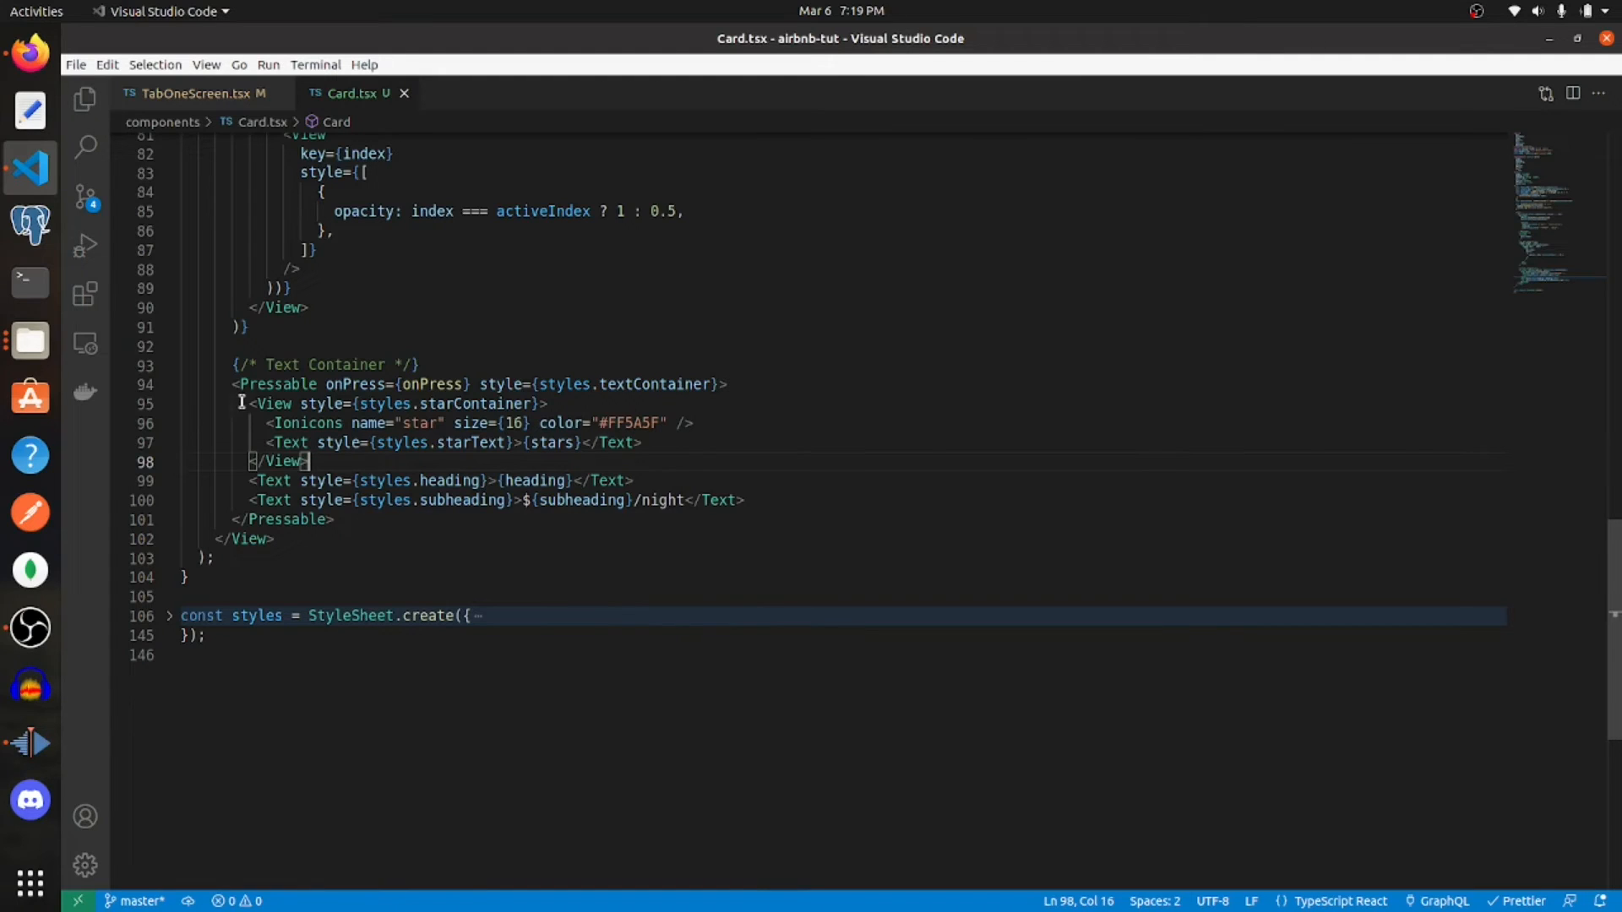
mouse_move(244, 385)
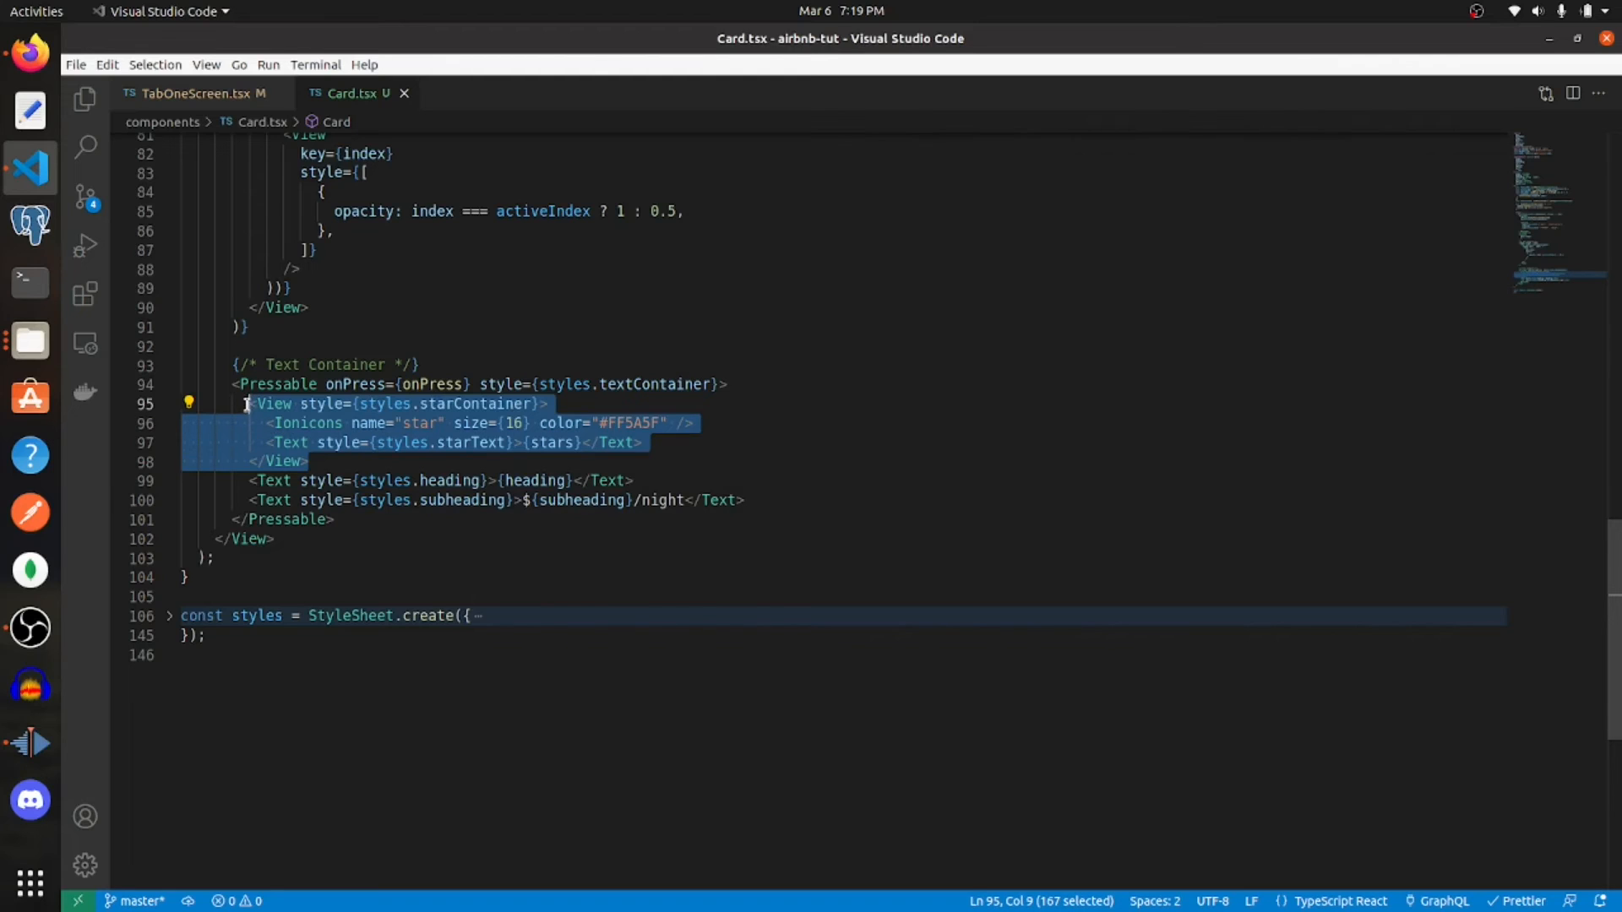
mouse_move(437, 461)
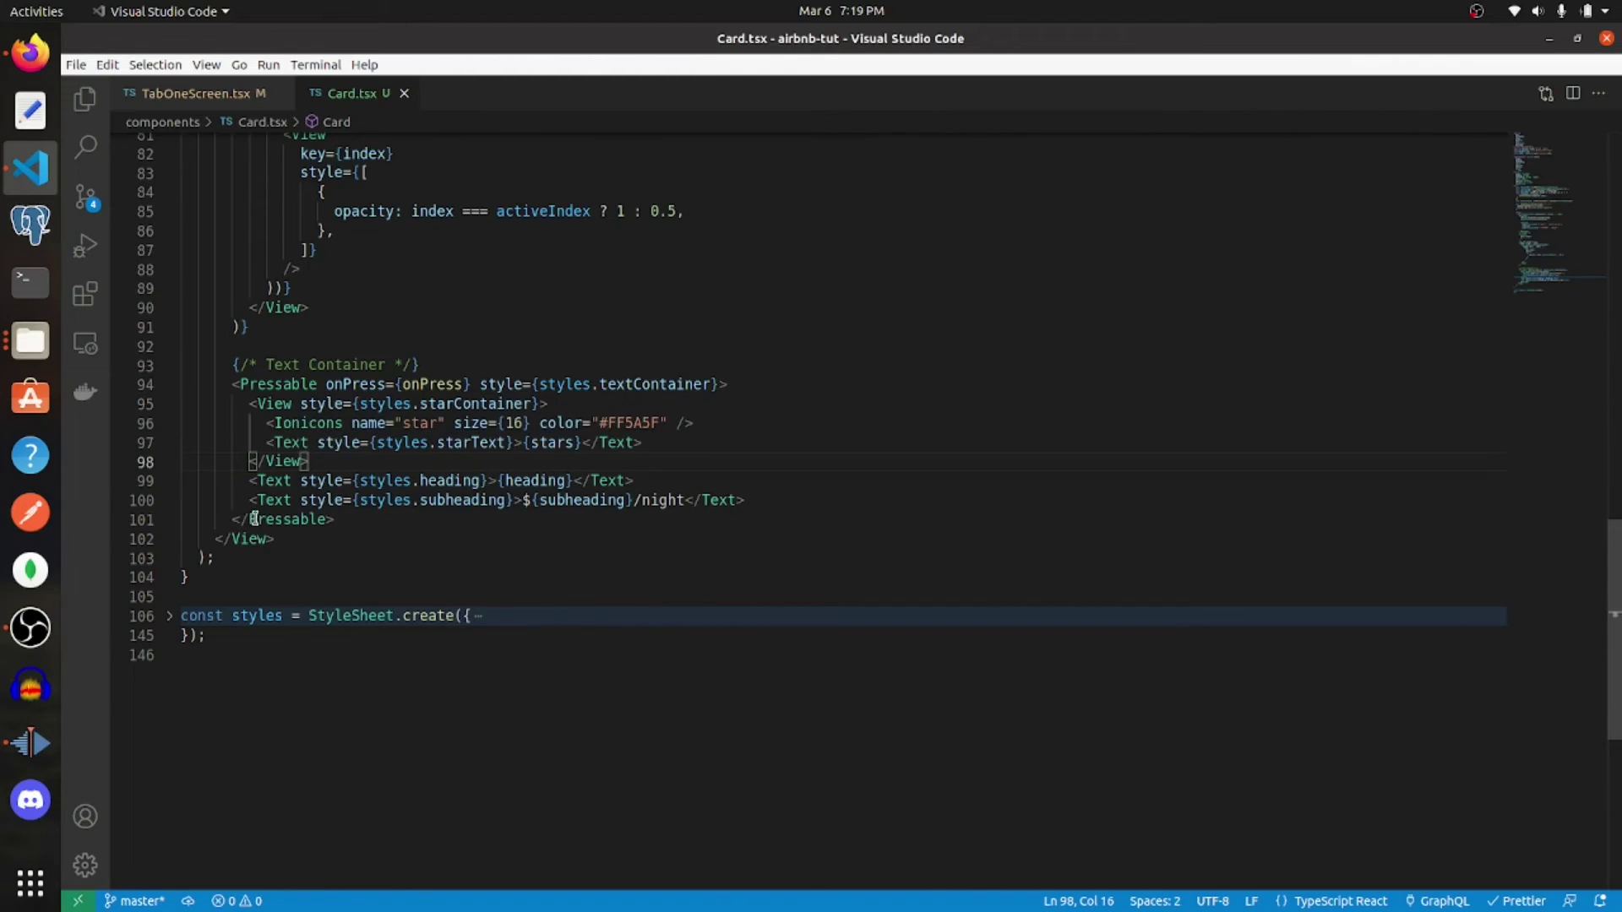
left_click_drag(248, 479, 582, 480)
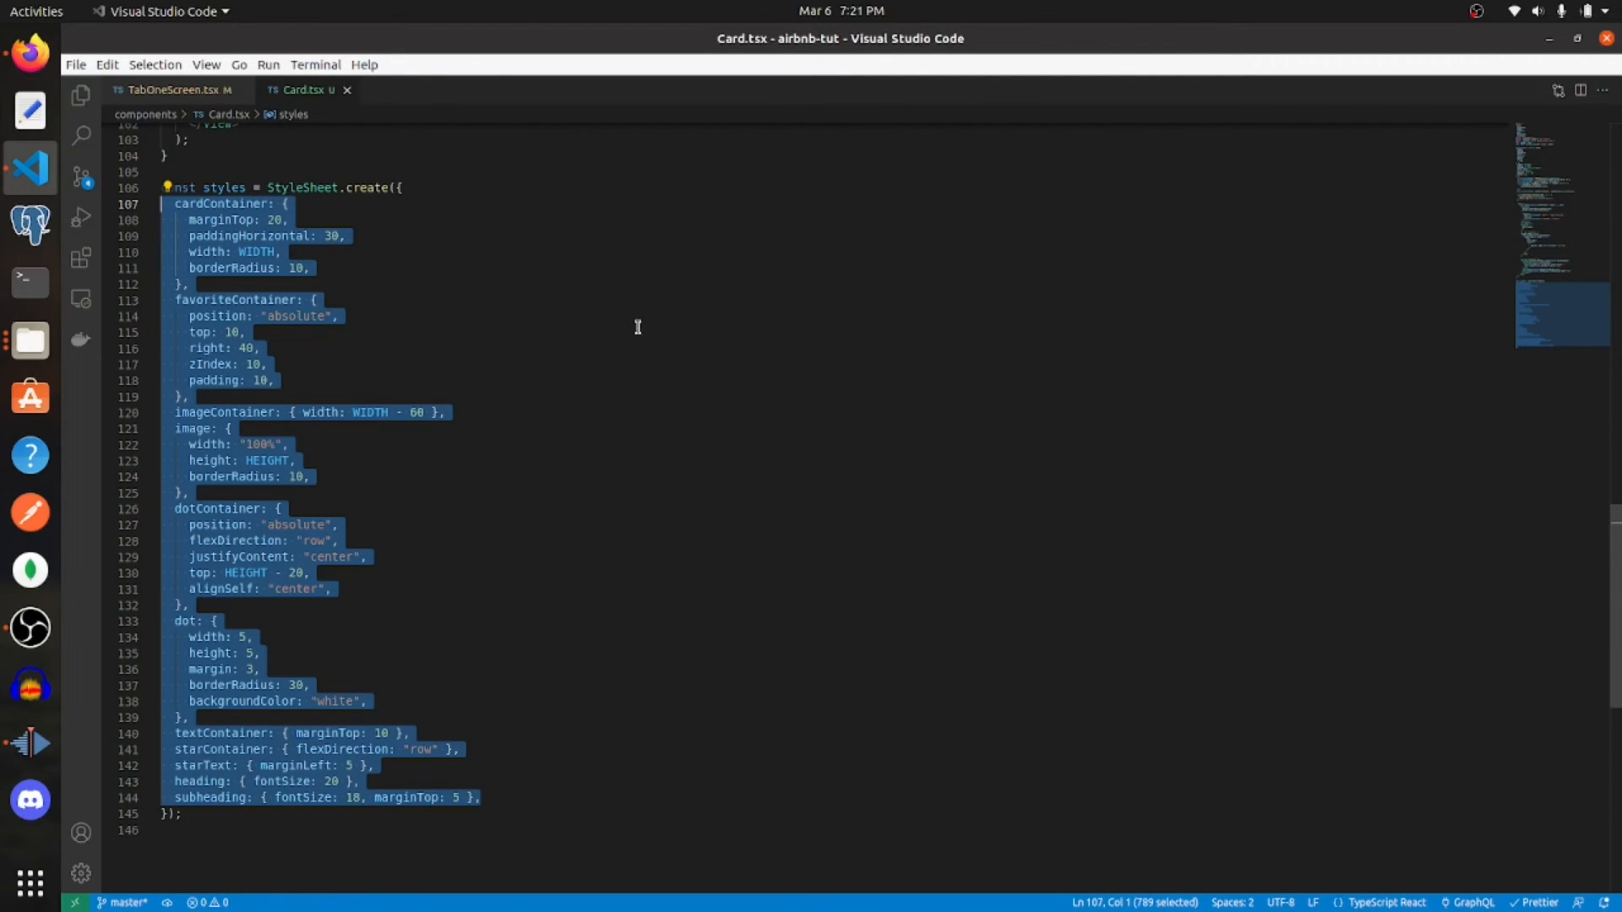
mouse_move(654, 329)
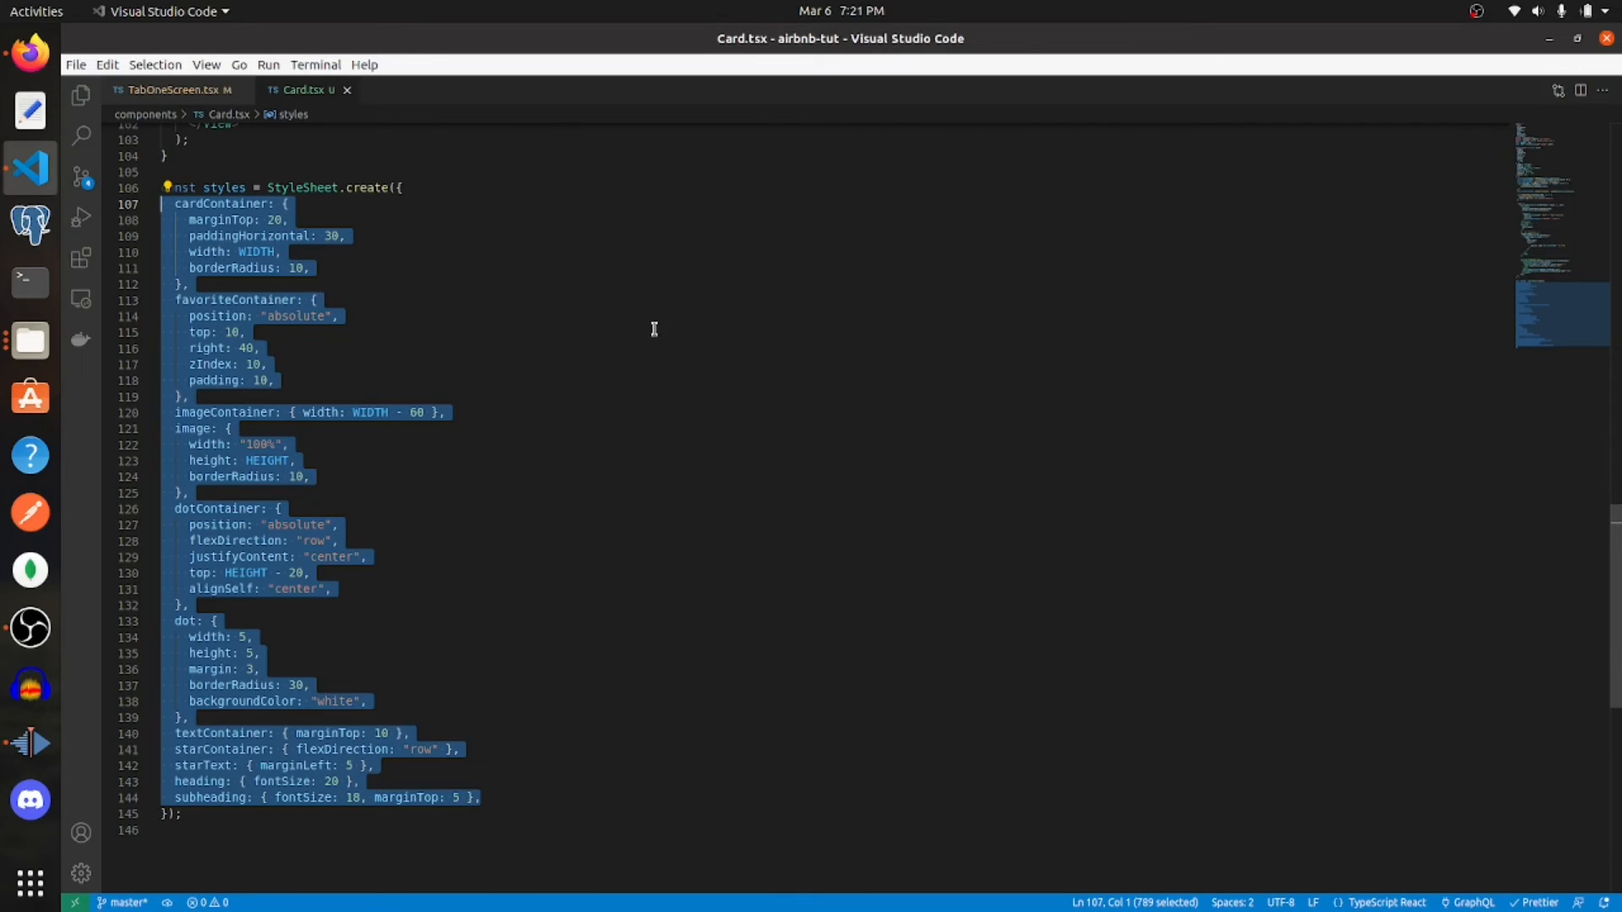
- Clear the selection over the Card styles and return to TabOneScreen.tsx
left_click(262, 348)
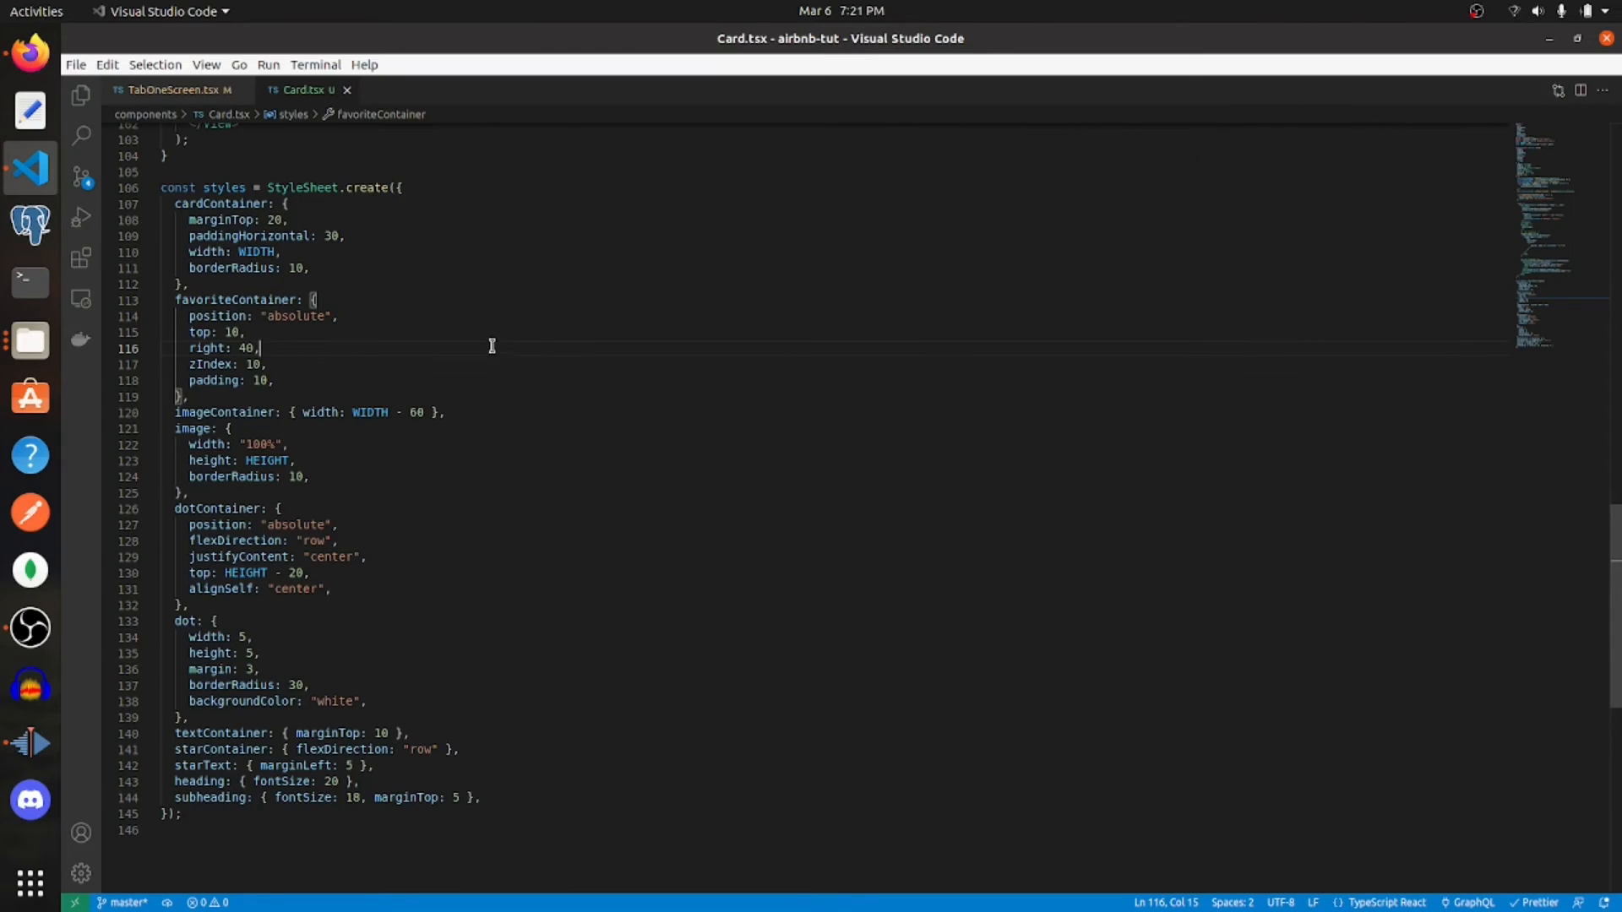
mouse_move(578, 313)
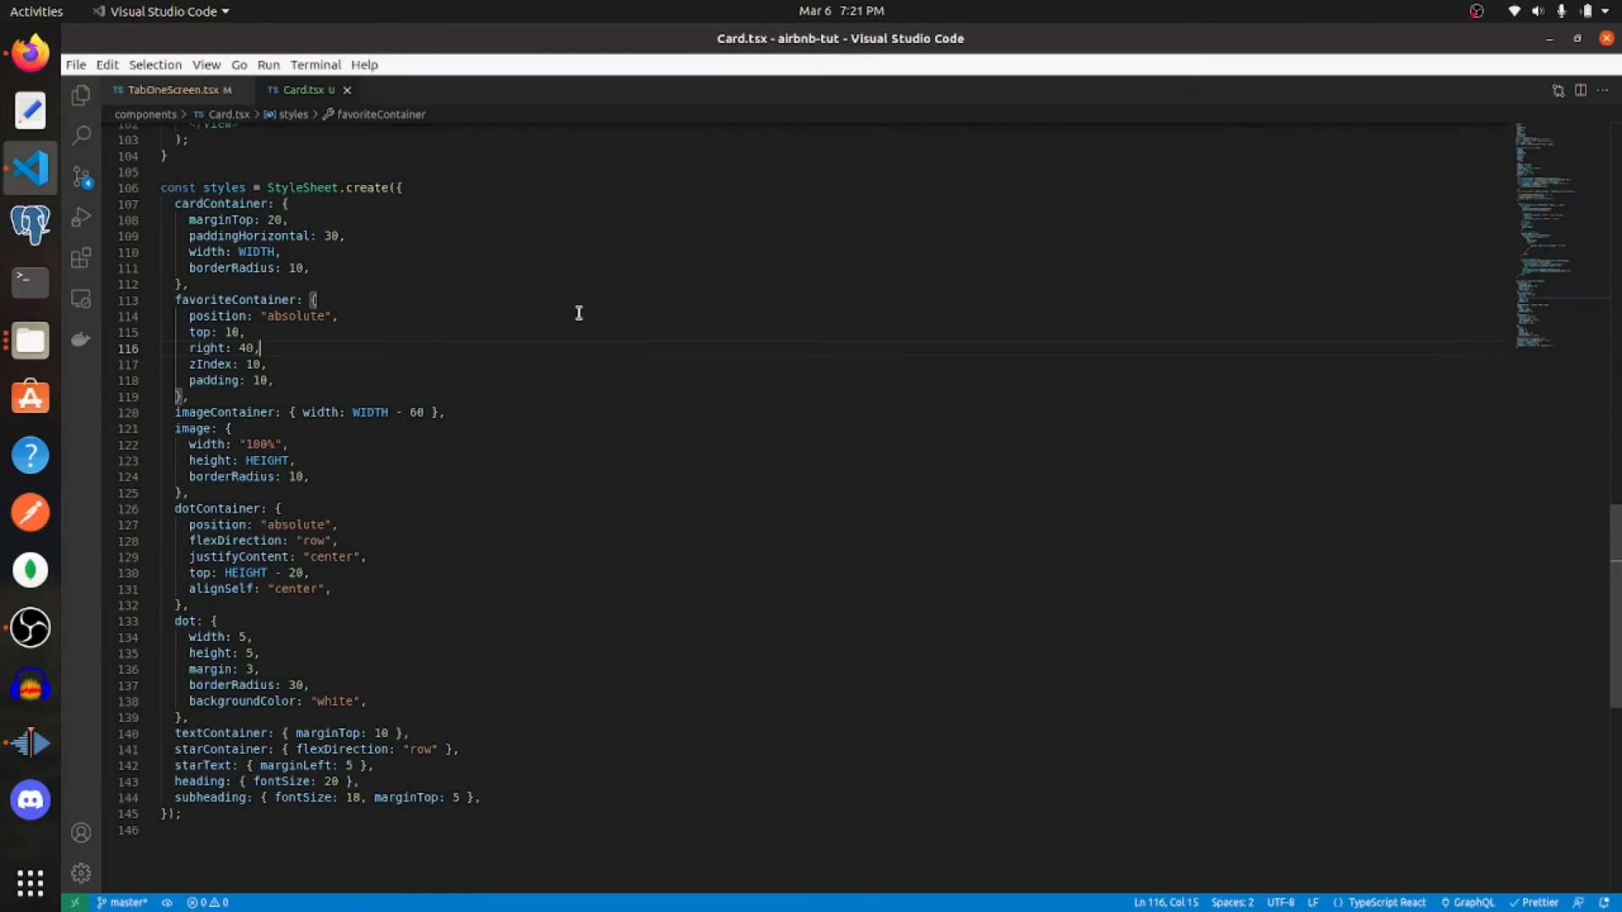
left_click(177, 90)
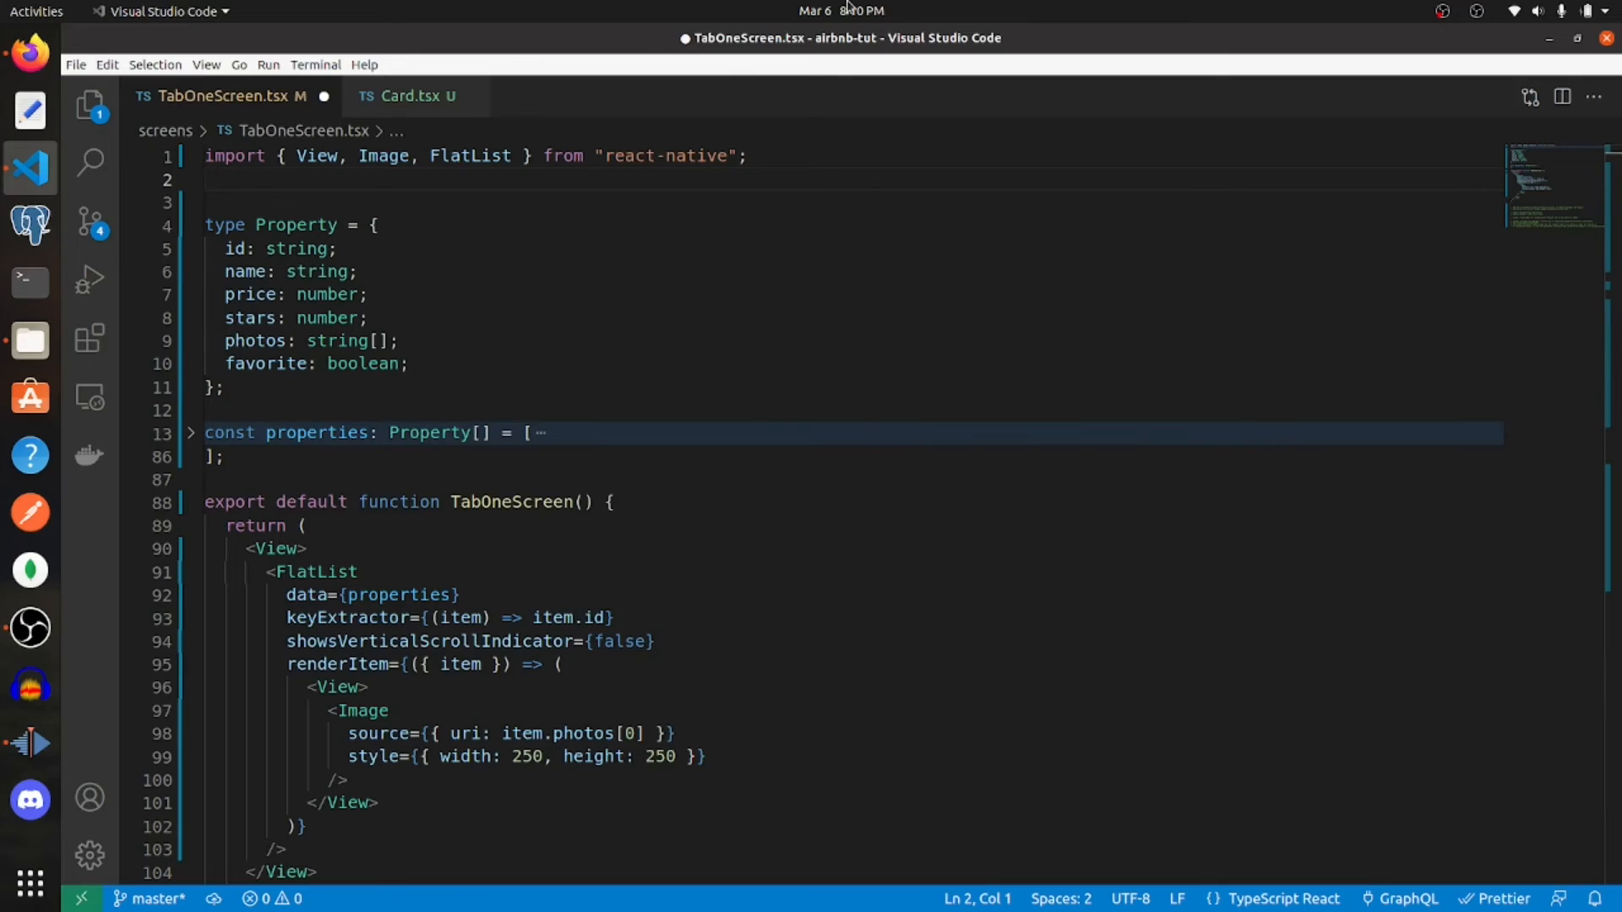
- Import Card from "../components/Card" at the top of TabOneScreen
type("import Card")
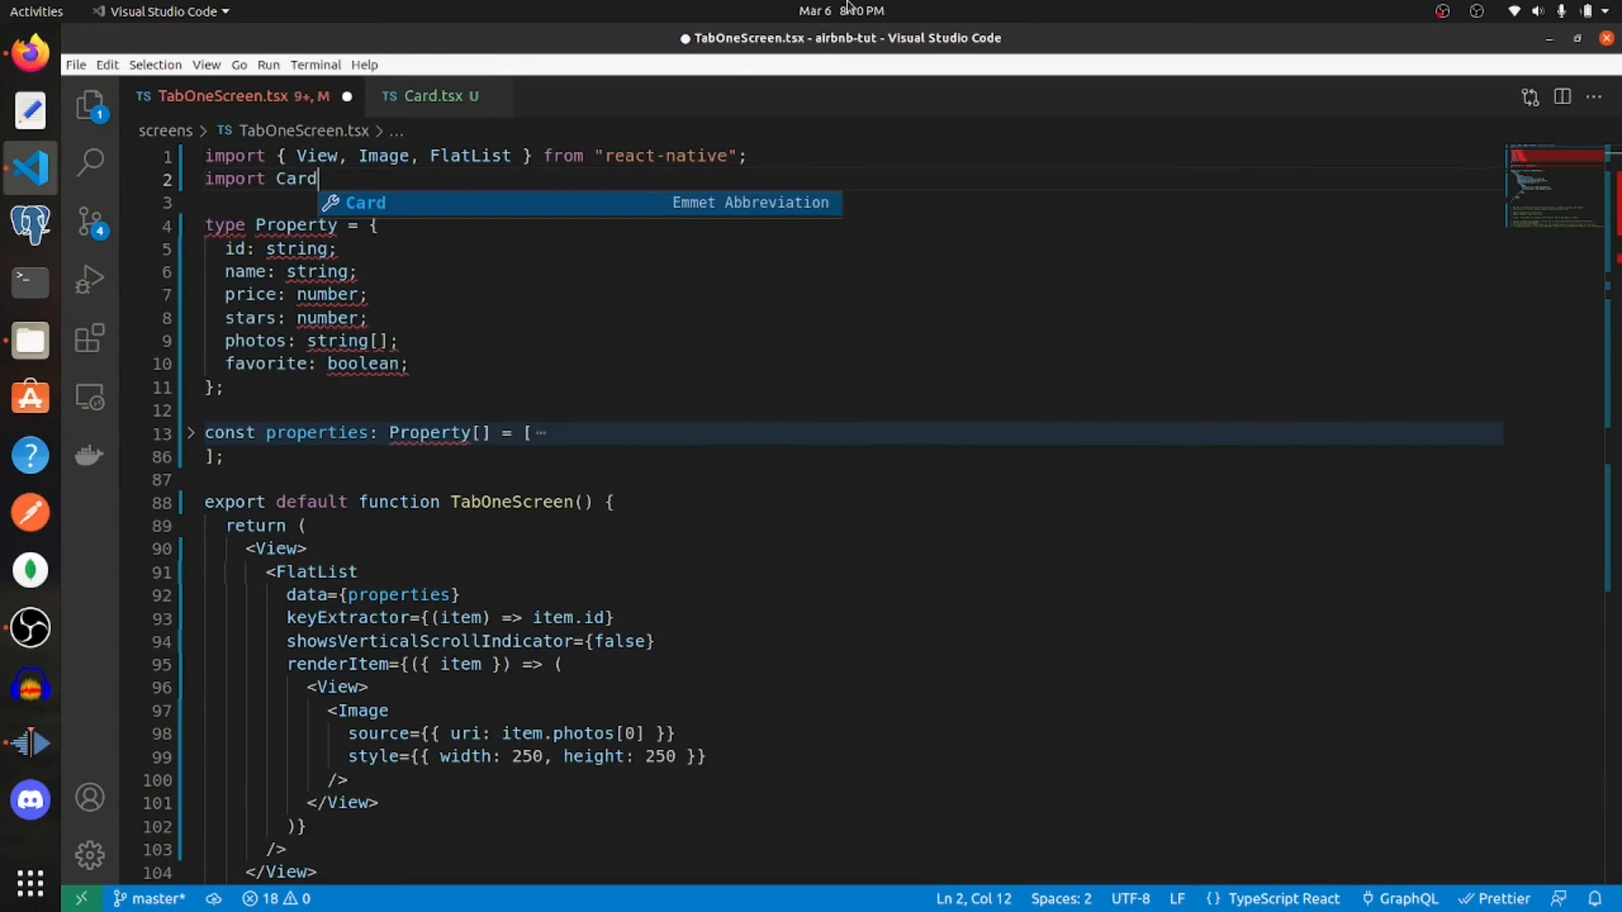
type("from")
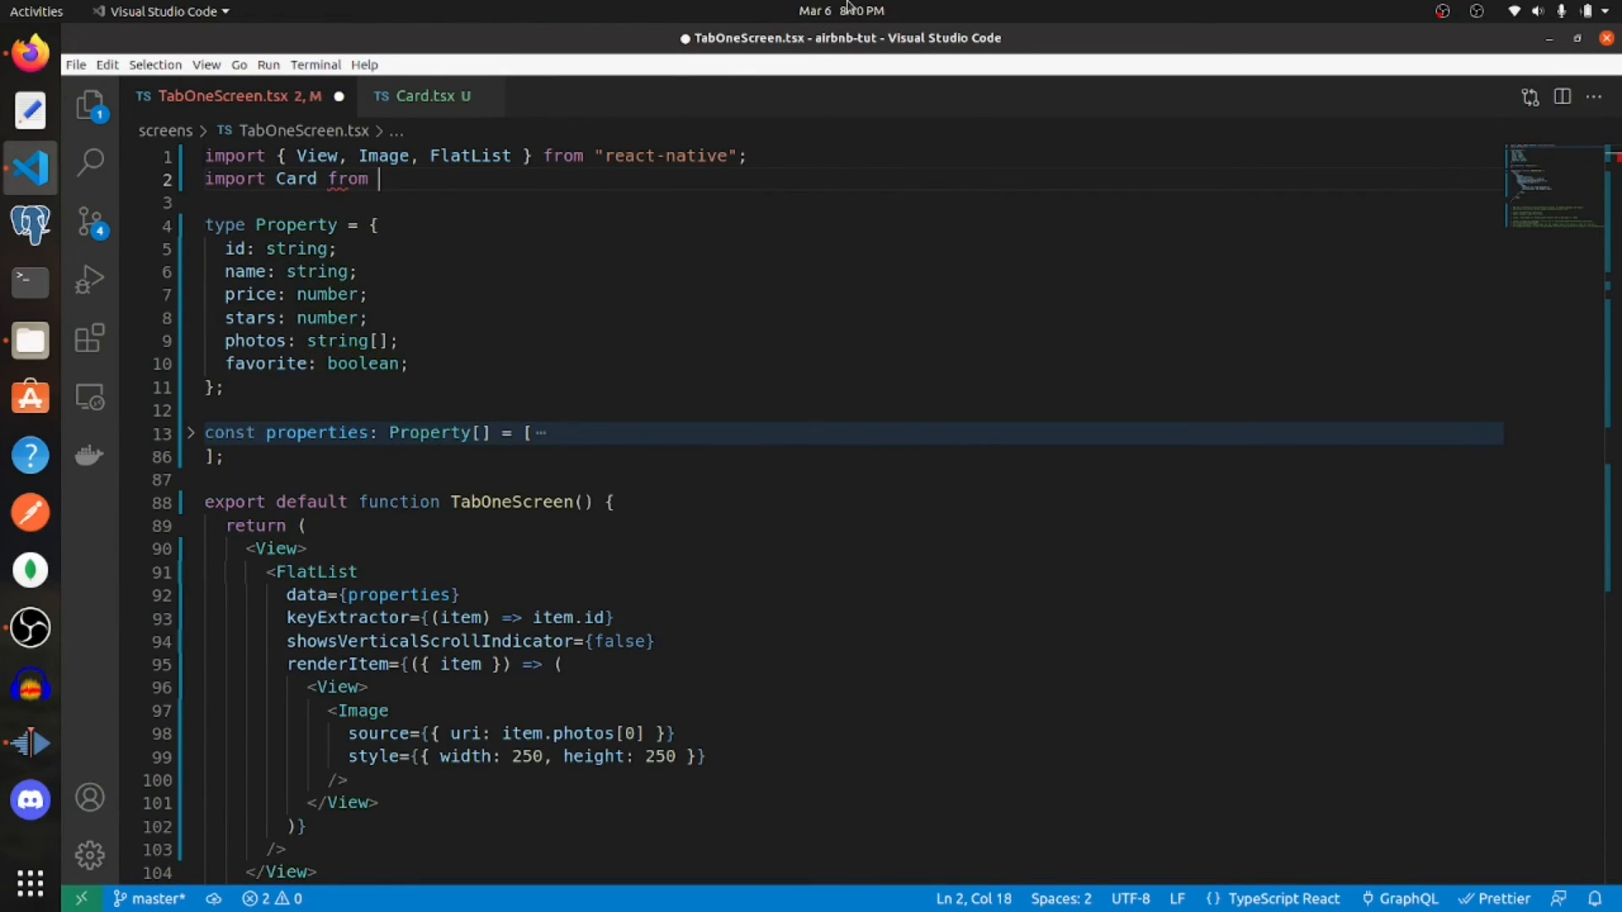
type("\"\"")
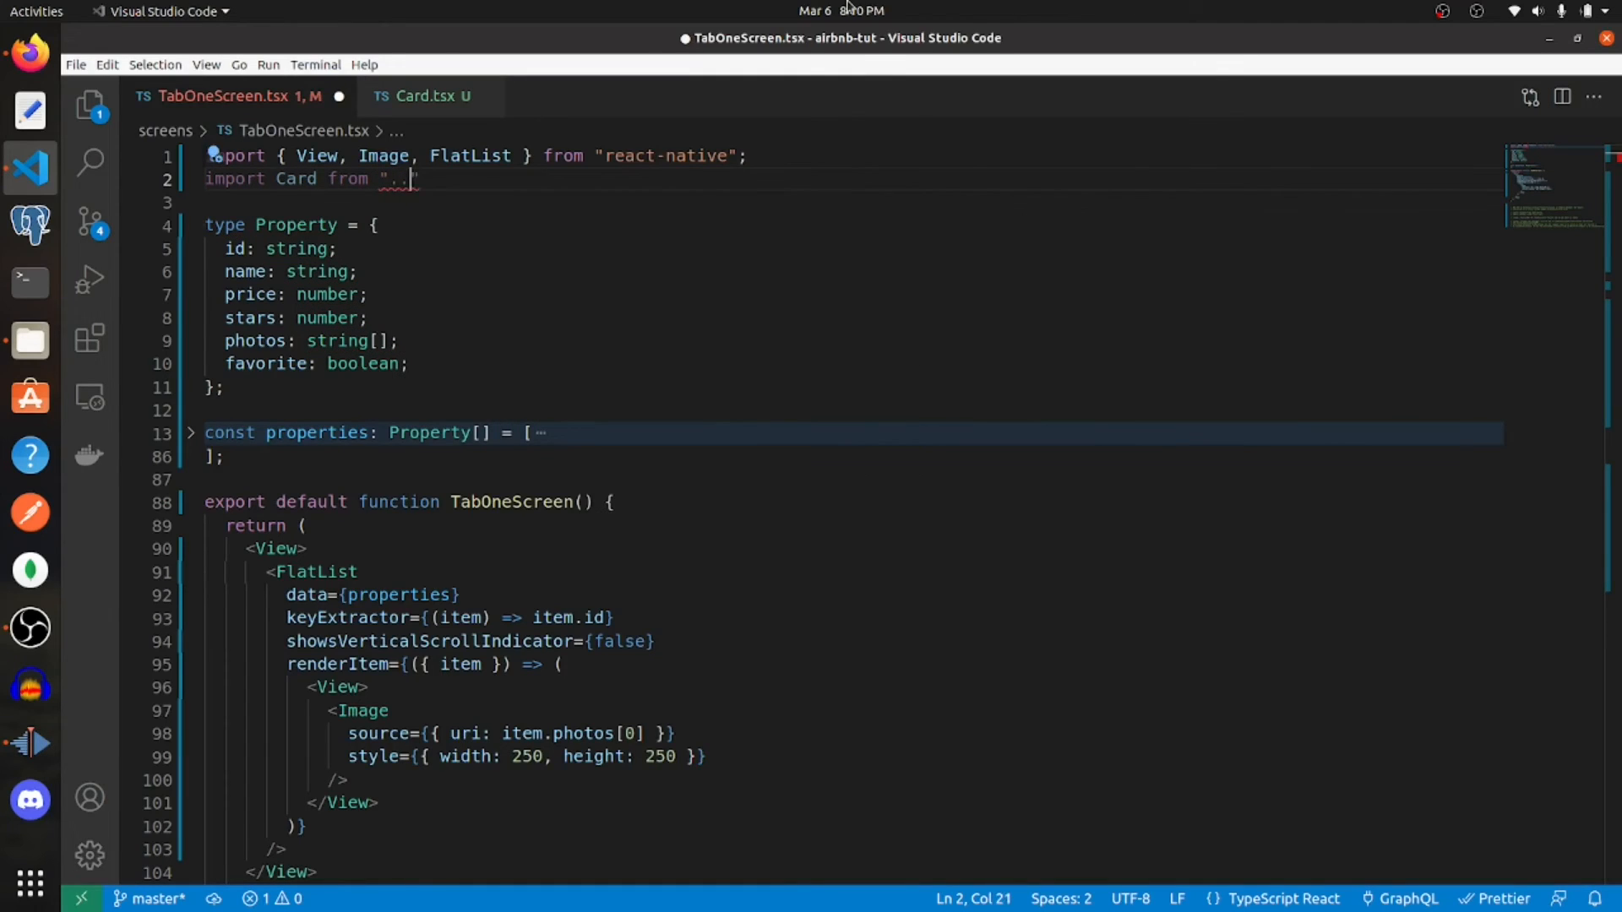
type("/comp")
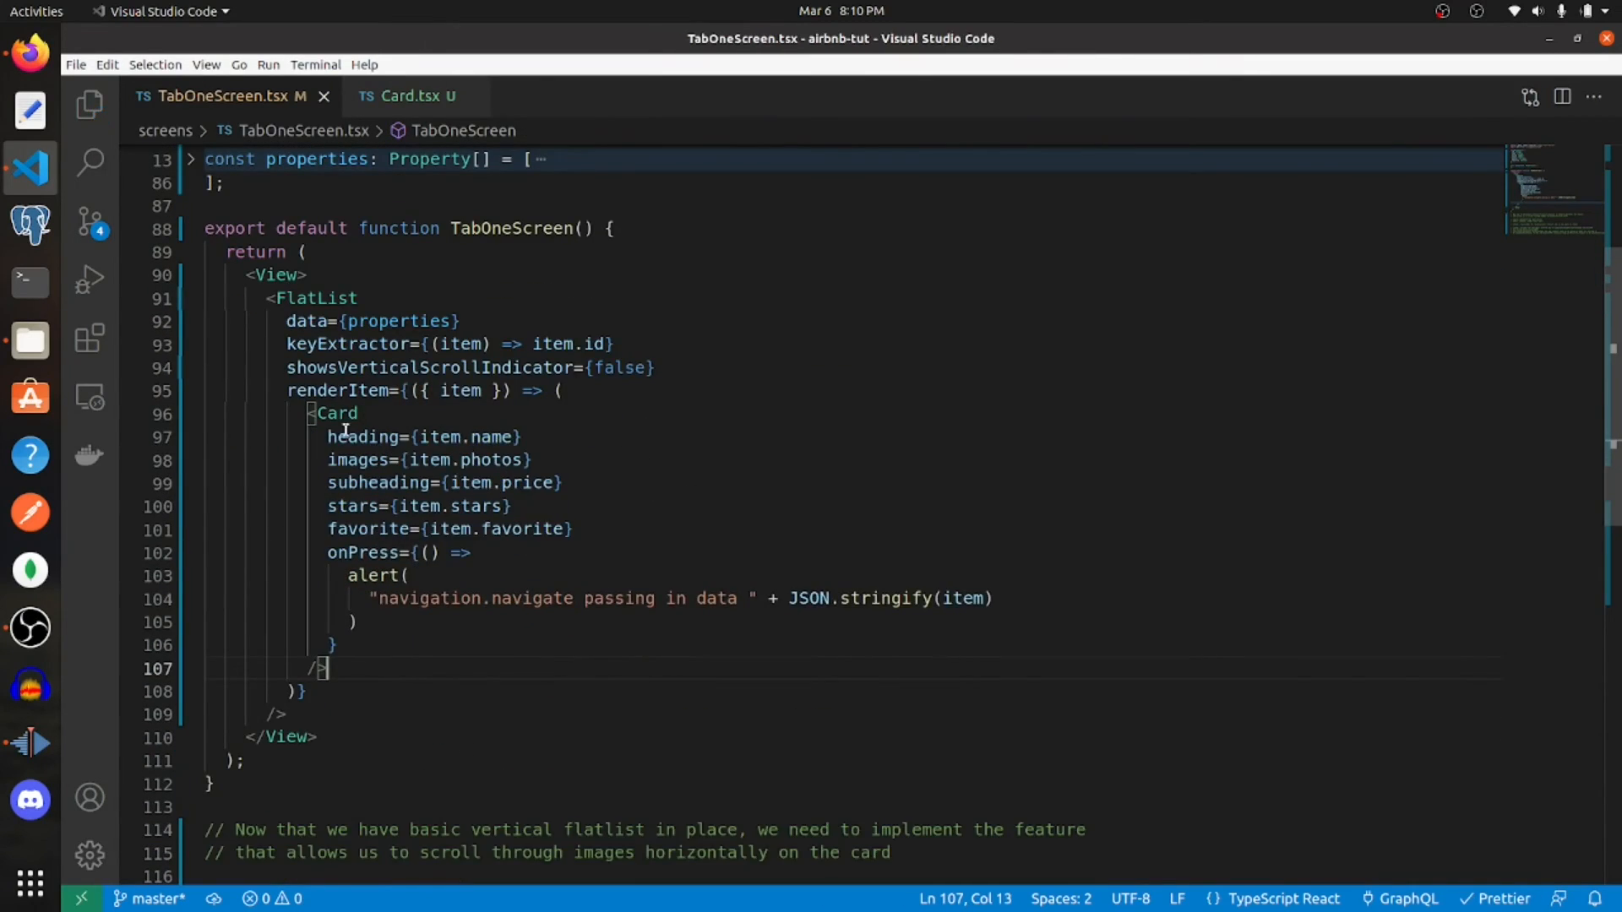
double_click(336, 412)
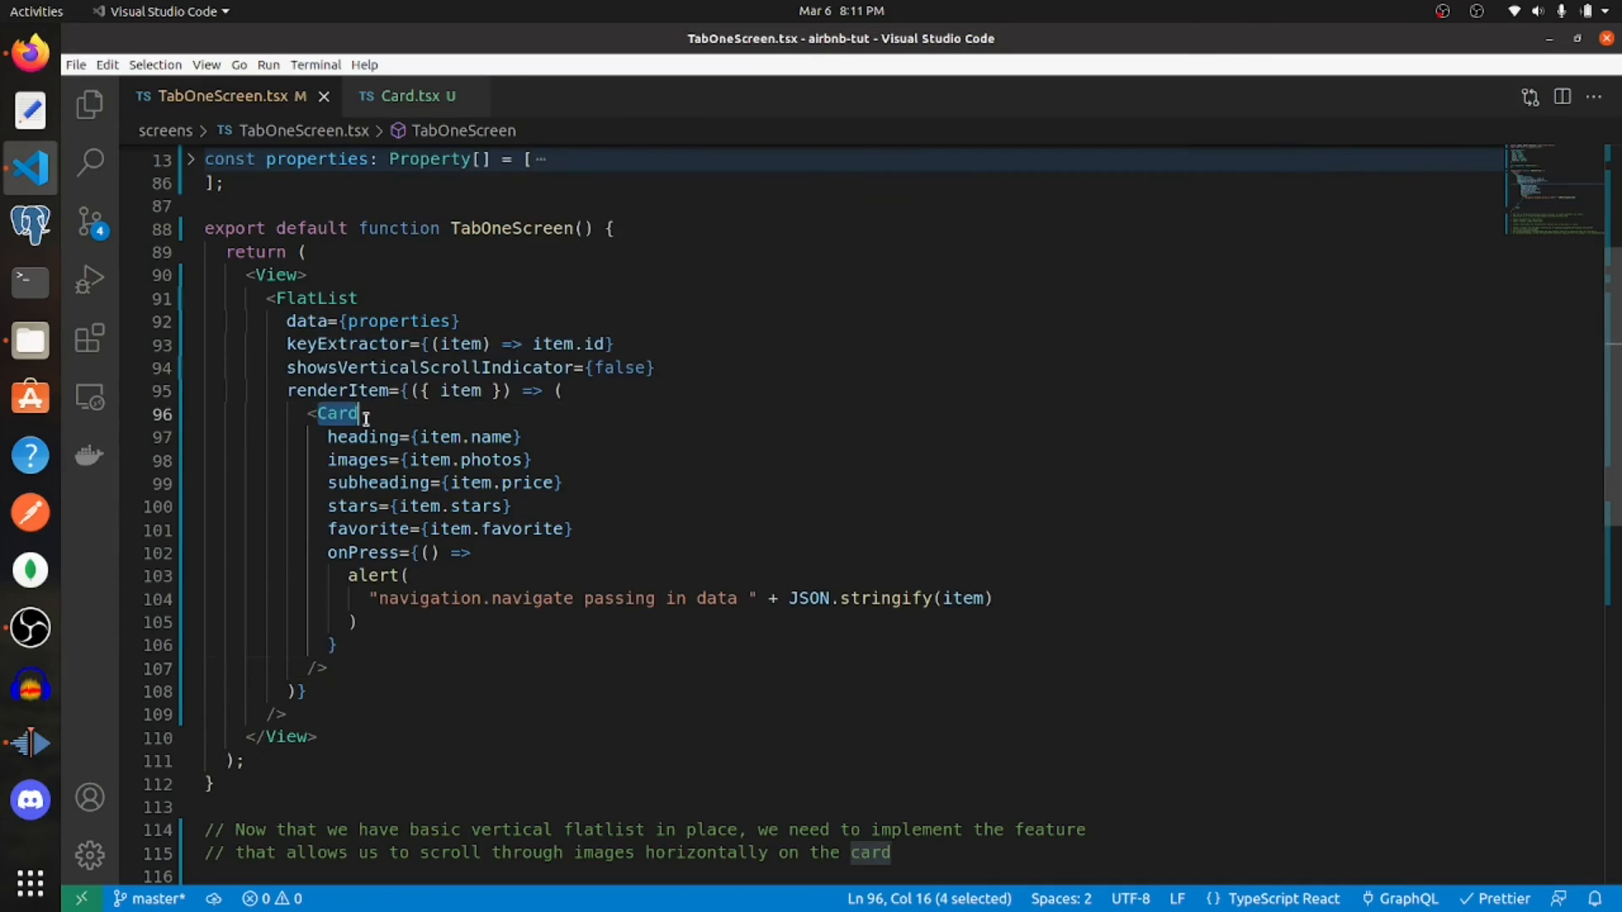
left_click(358, 436)
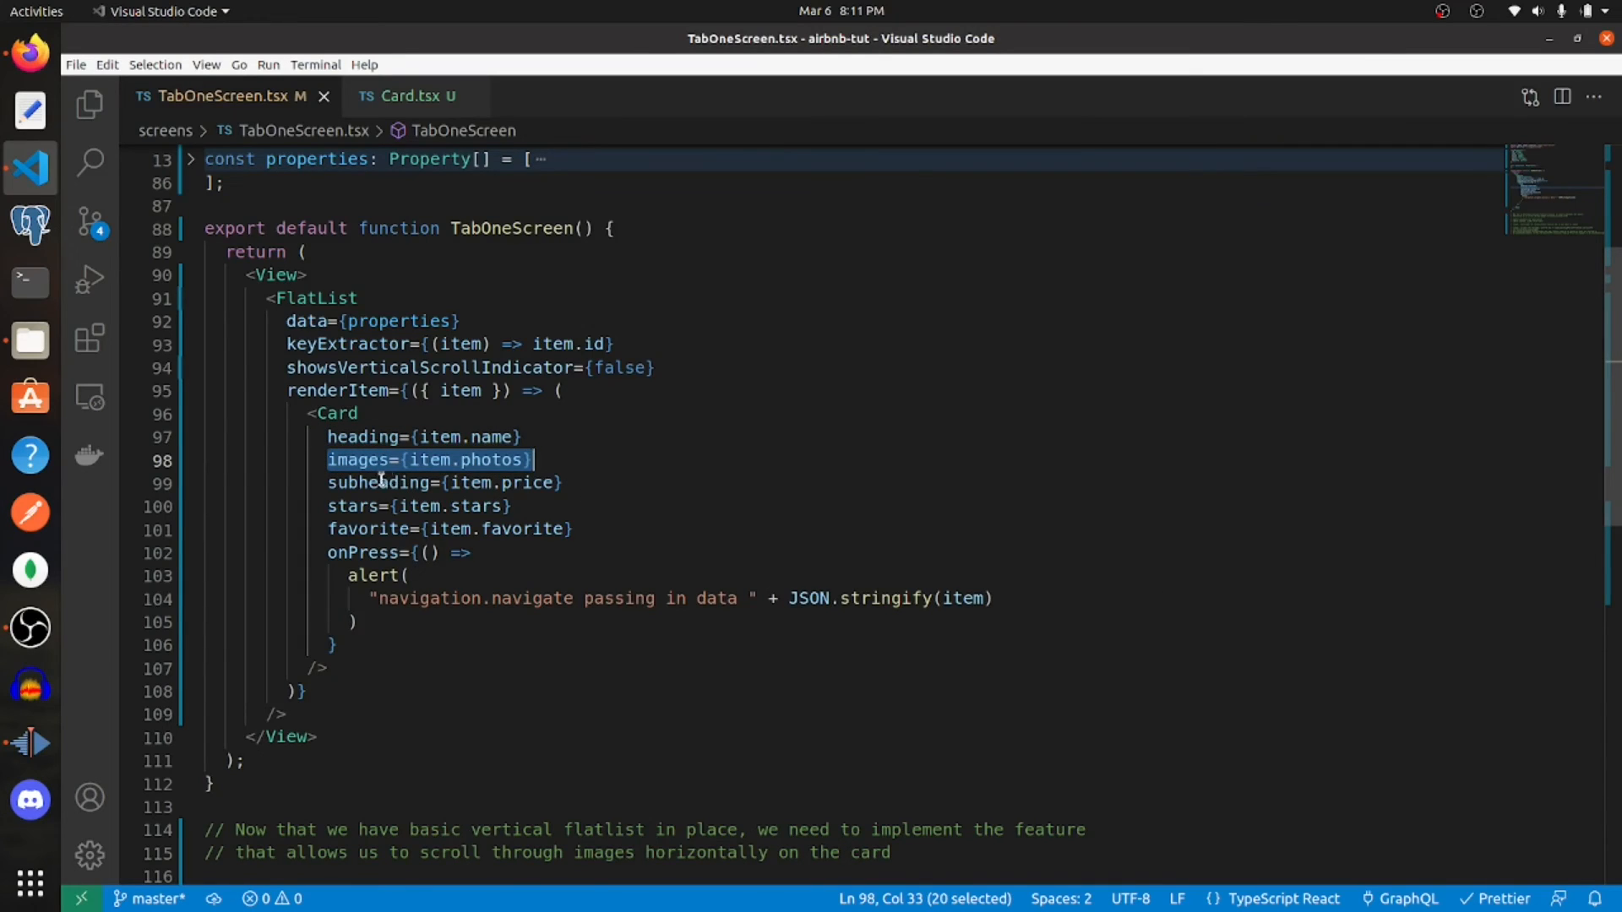
mouse_move(605, 505)
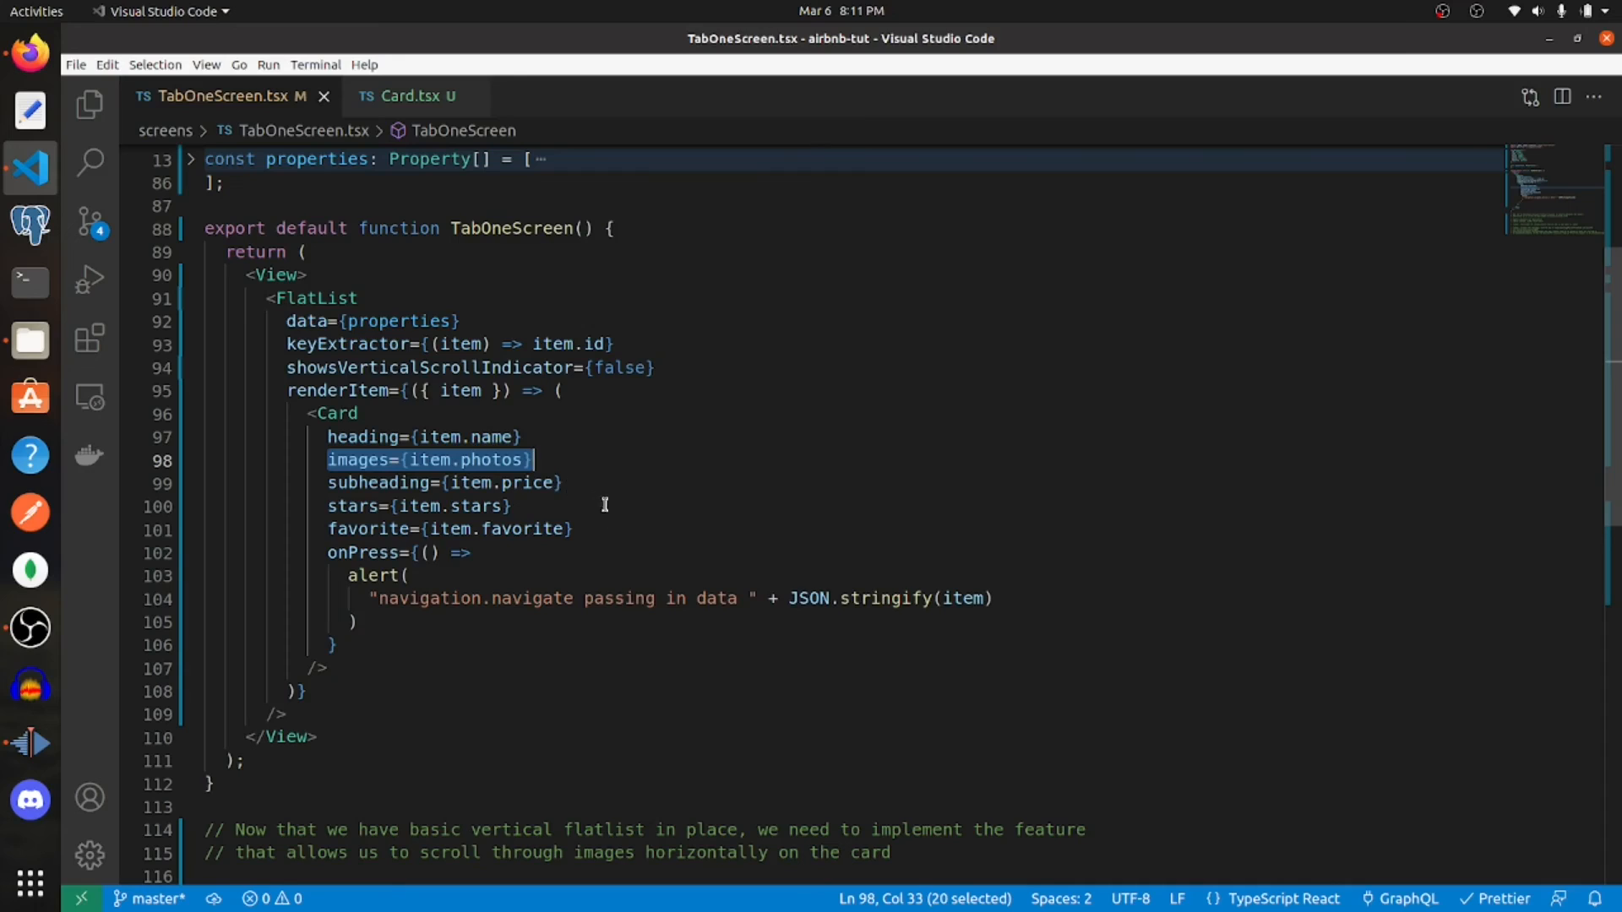
mouse_move(461, 529)
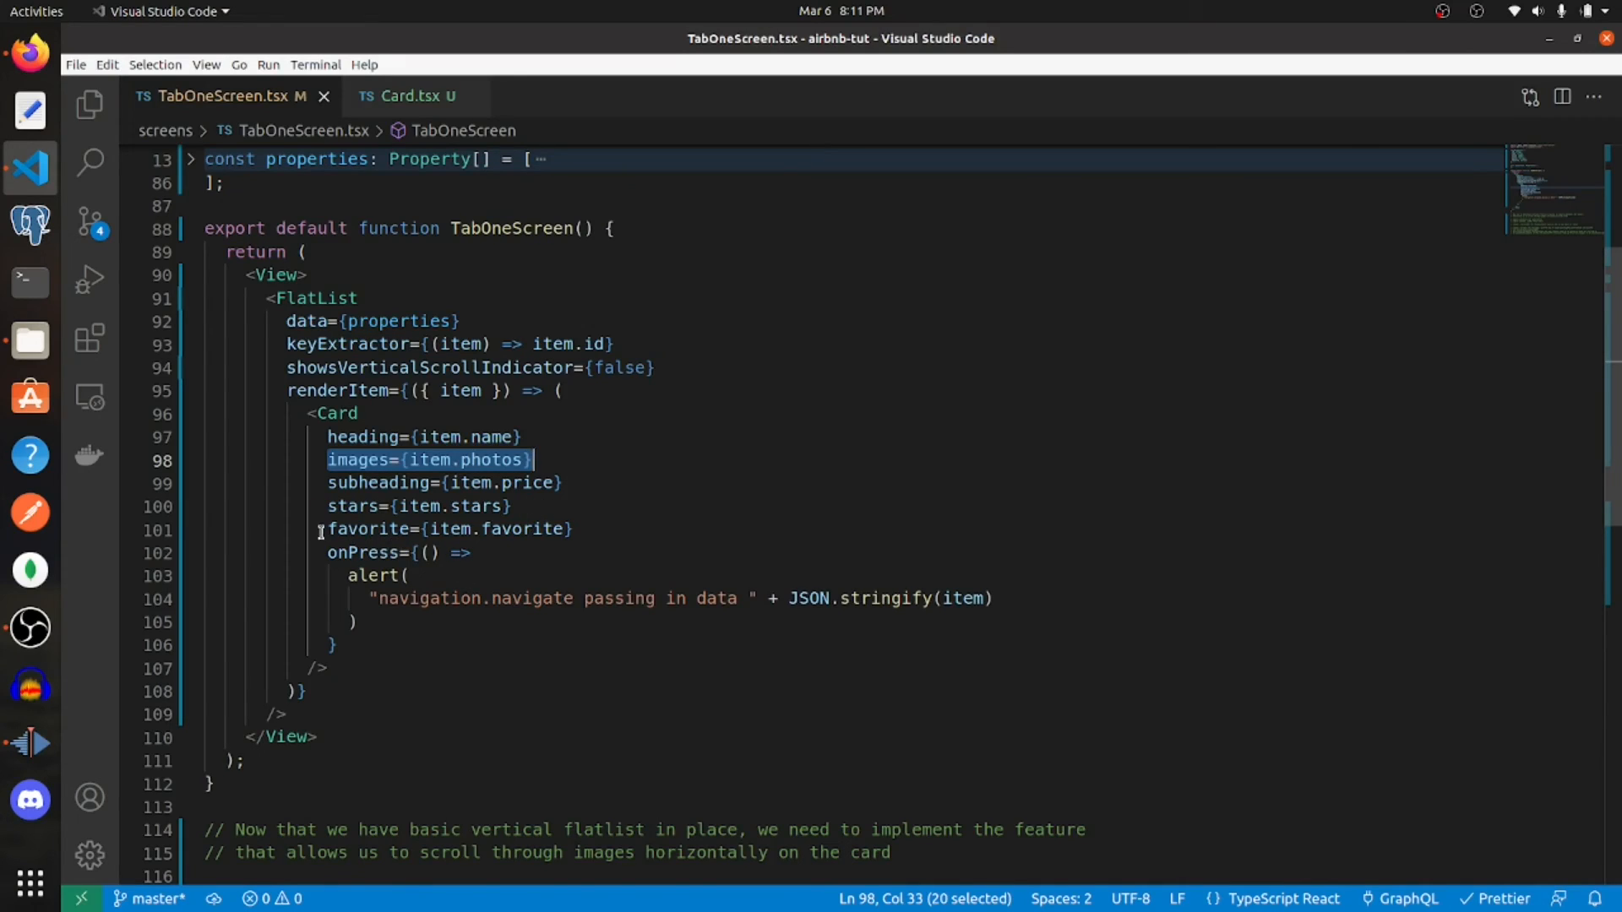
left_click(328, 553)
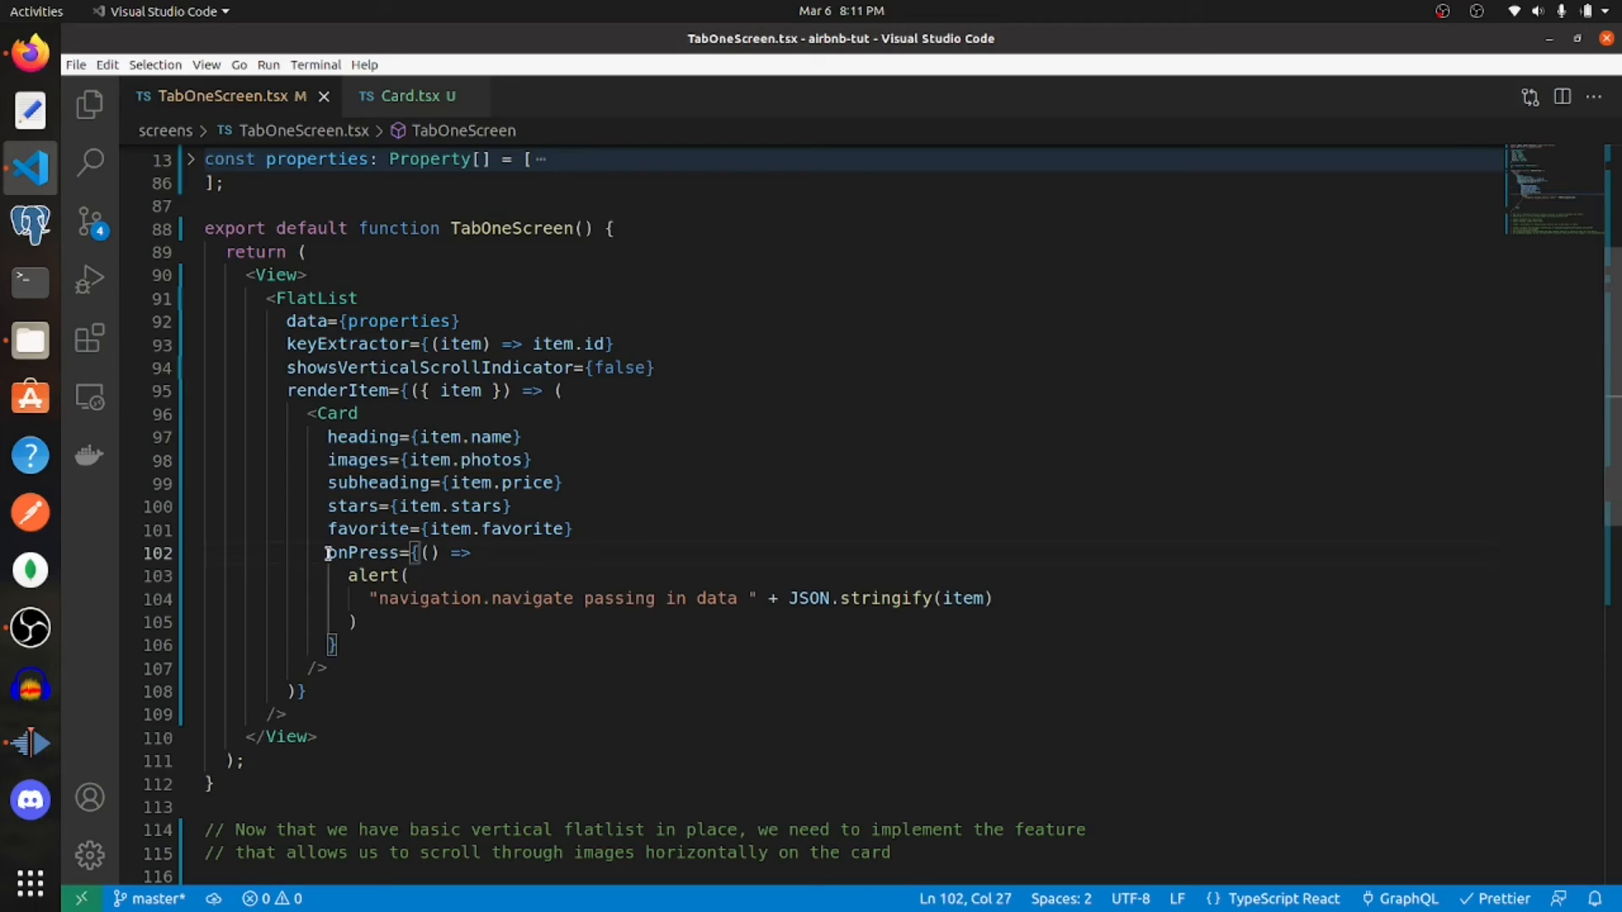
left_click_drag(328, 553, 335, 644)
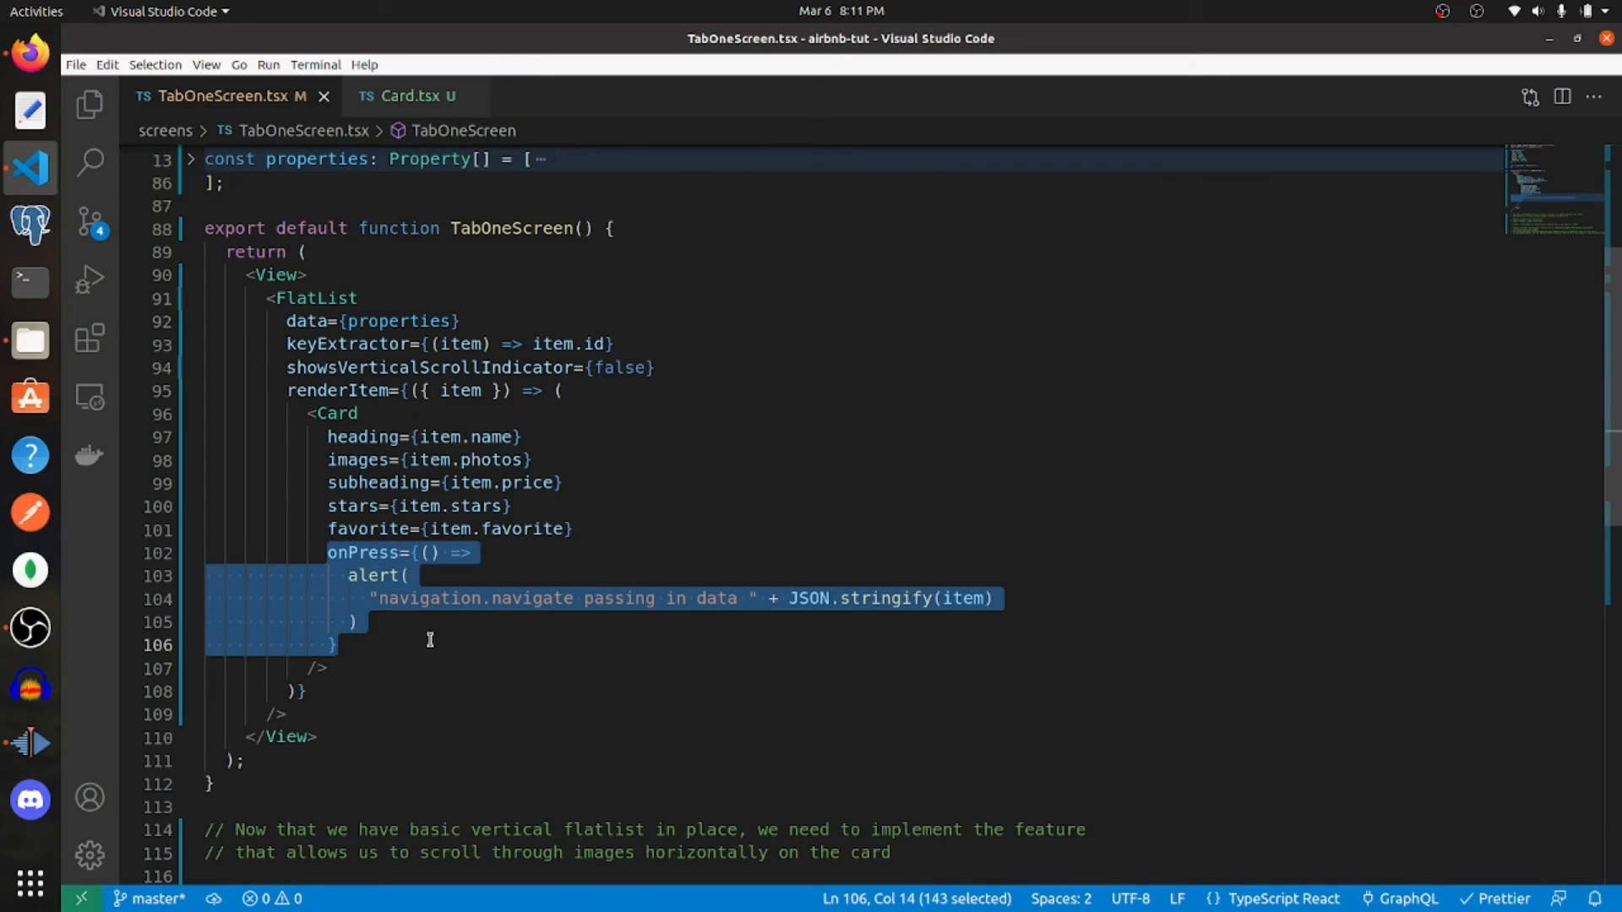
left_click(449, 619)
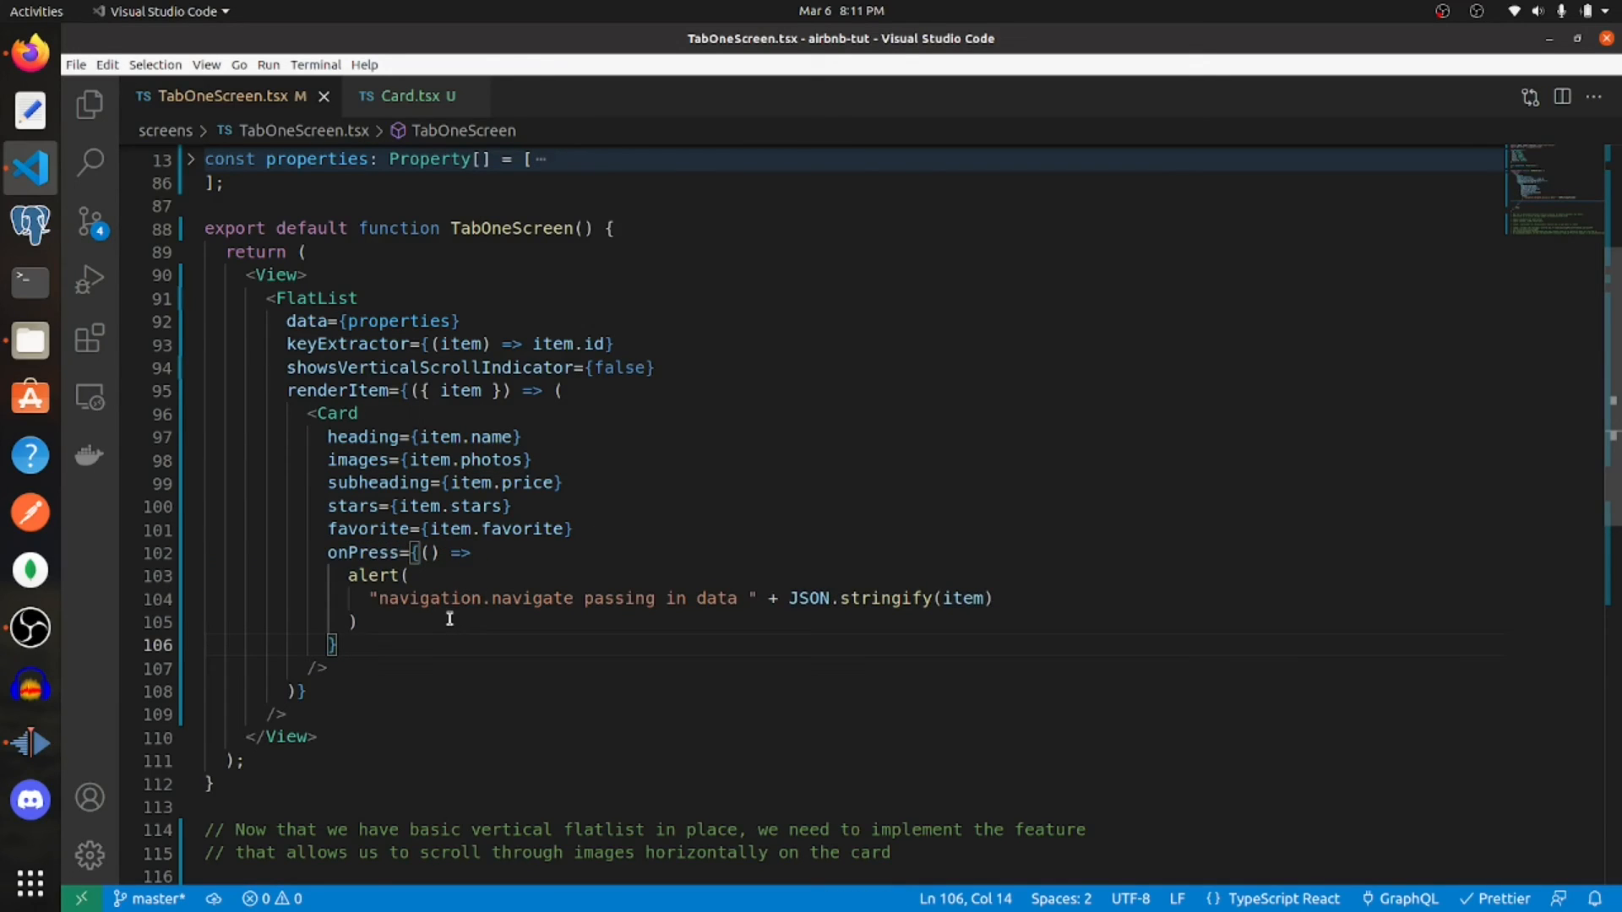
left_click_drag(370, 598, 358, 622)
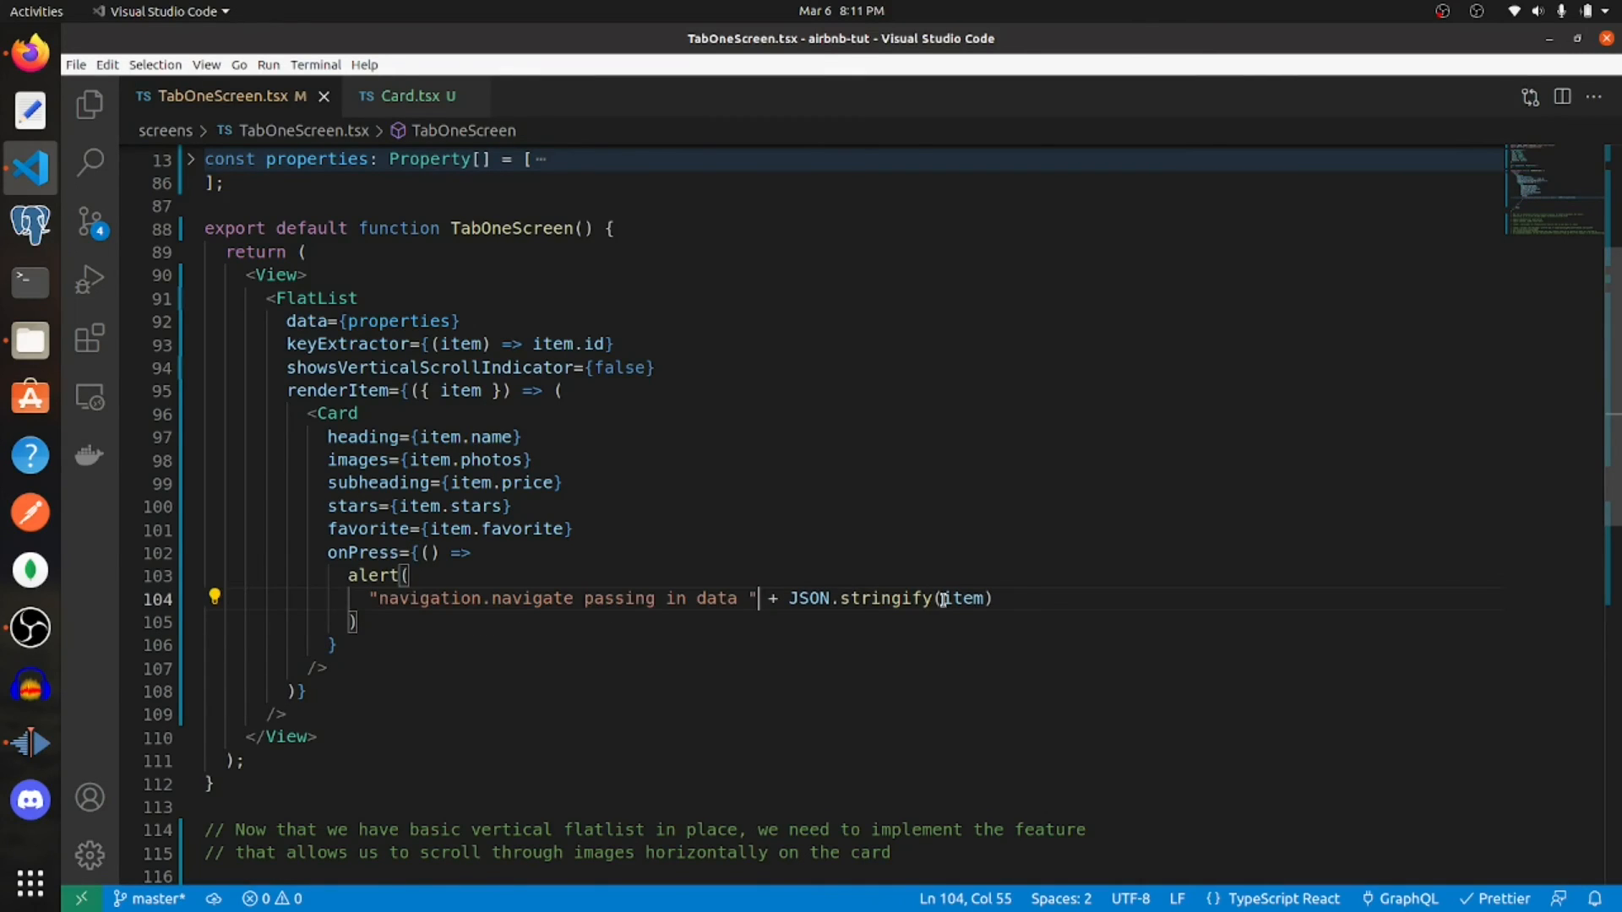
left_click_drag(789, 598, 990, 598)
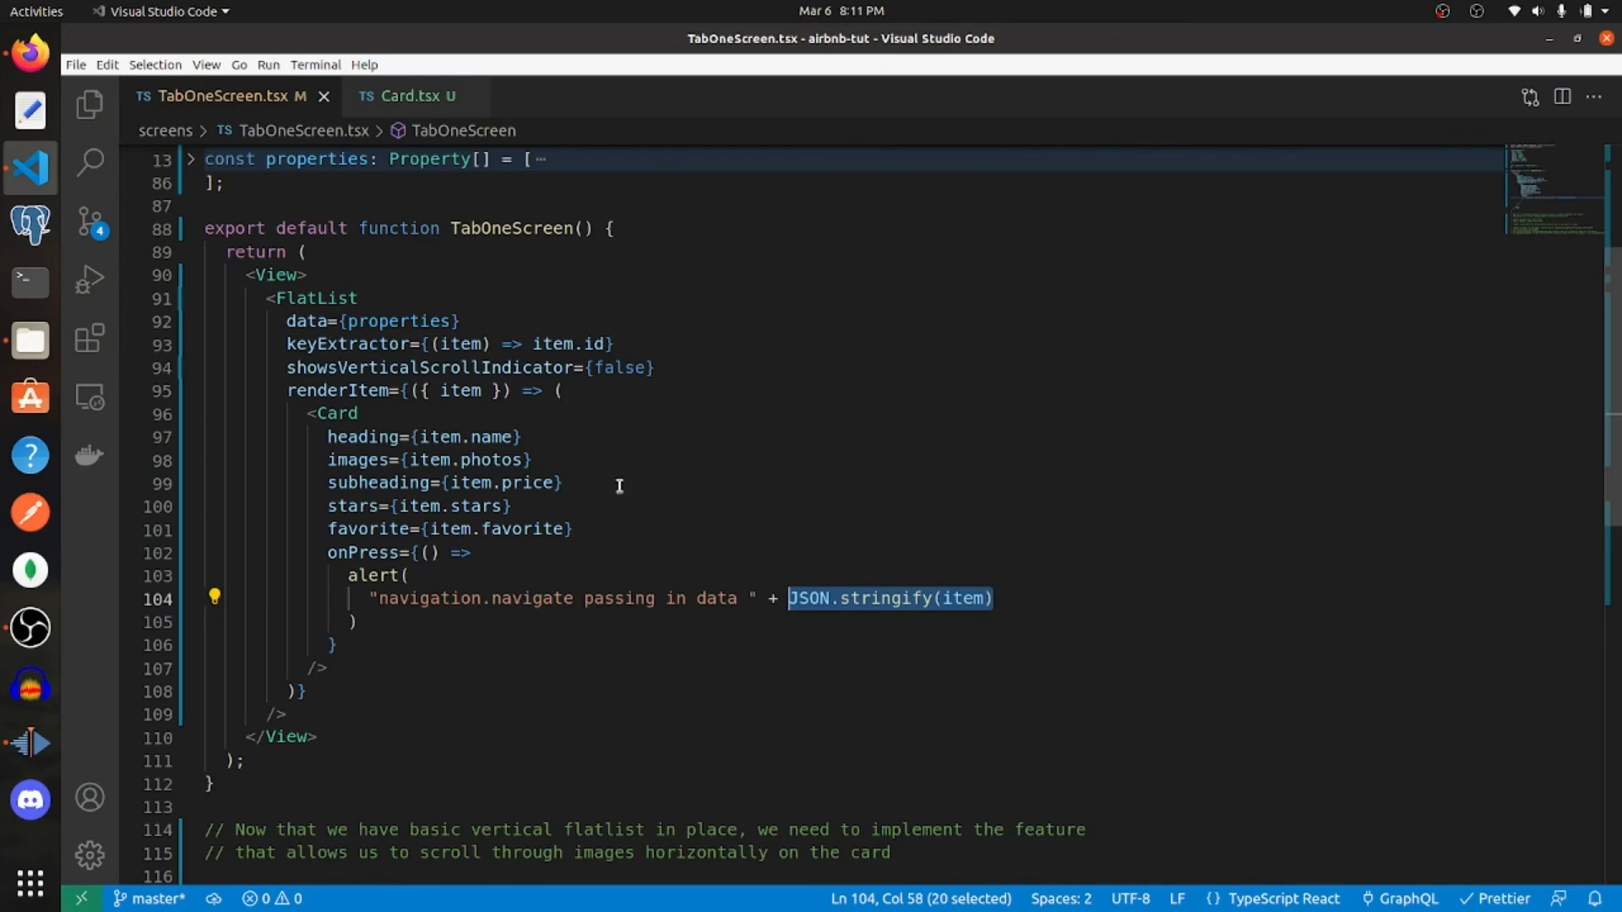
double_click(456, 390)
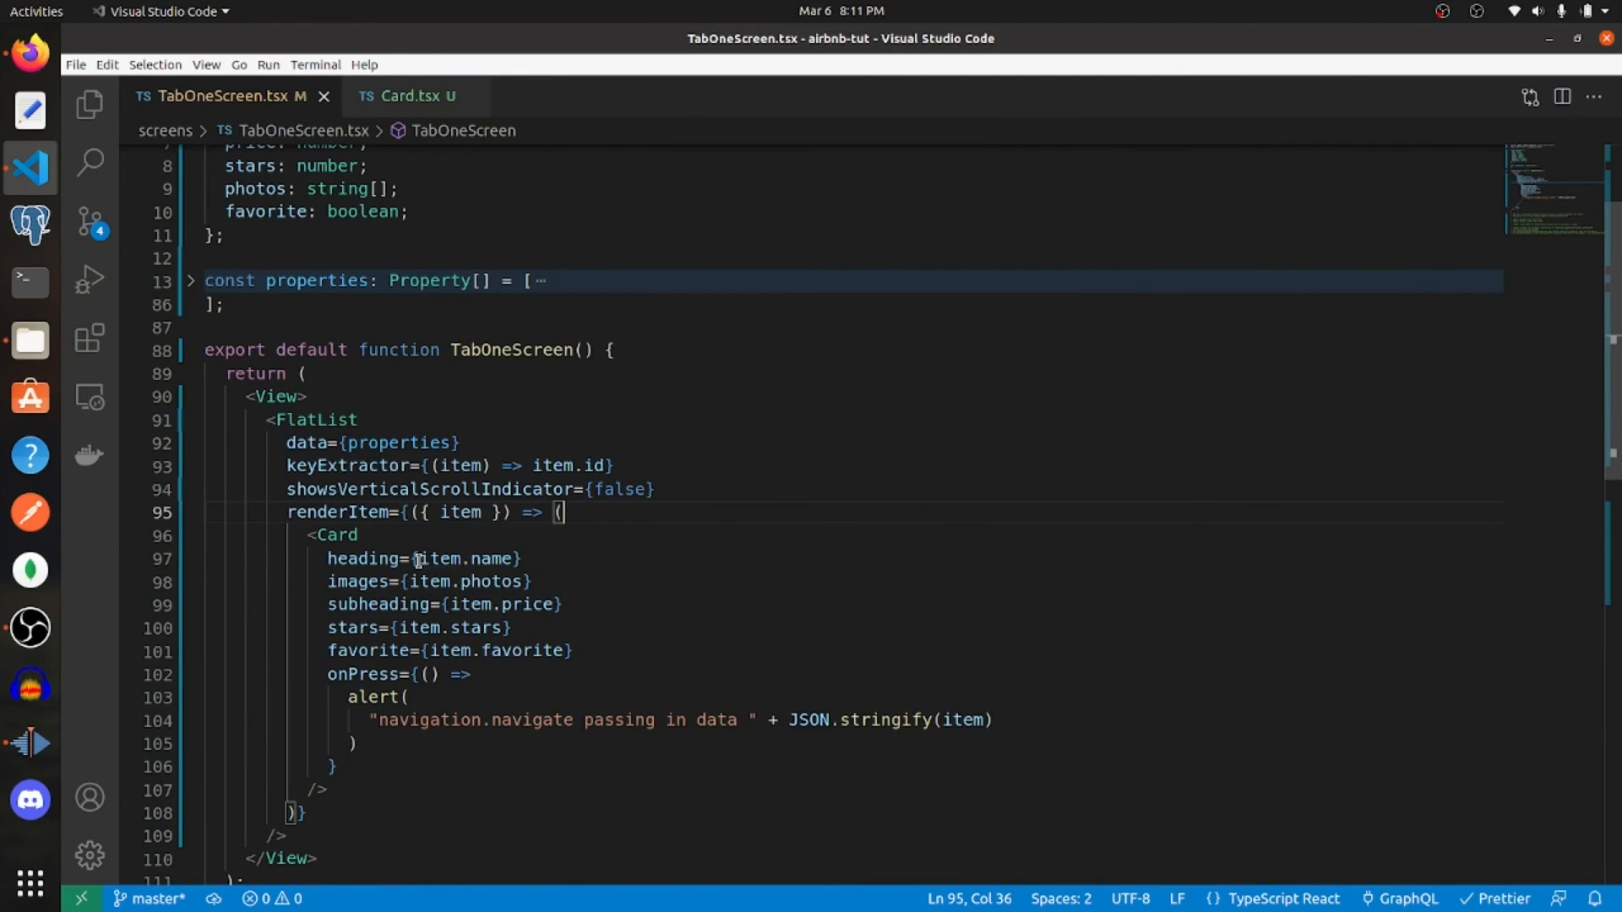
mouse_move(194, 287)
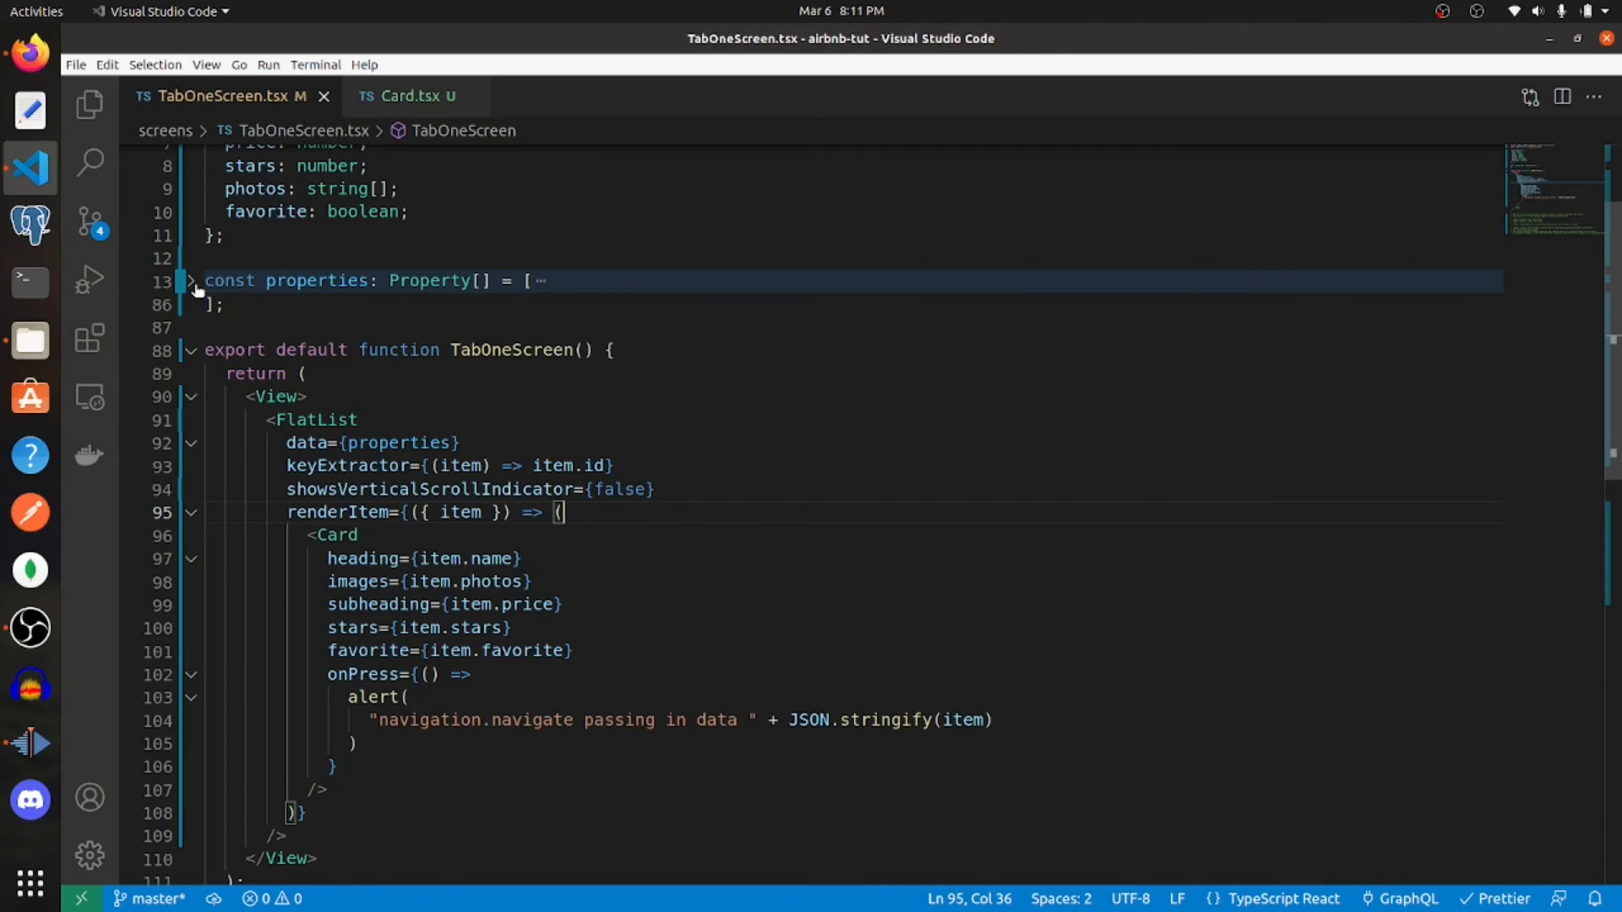
- Review the properties array data, refold it, and return to Card.tsx's dot indicator code
left_click(193, 281)
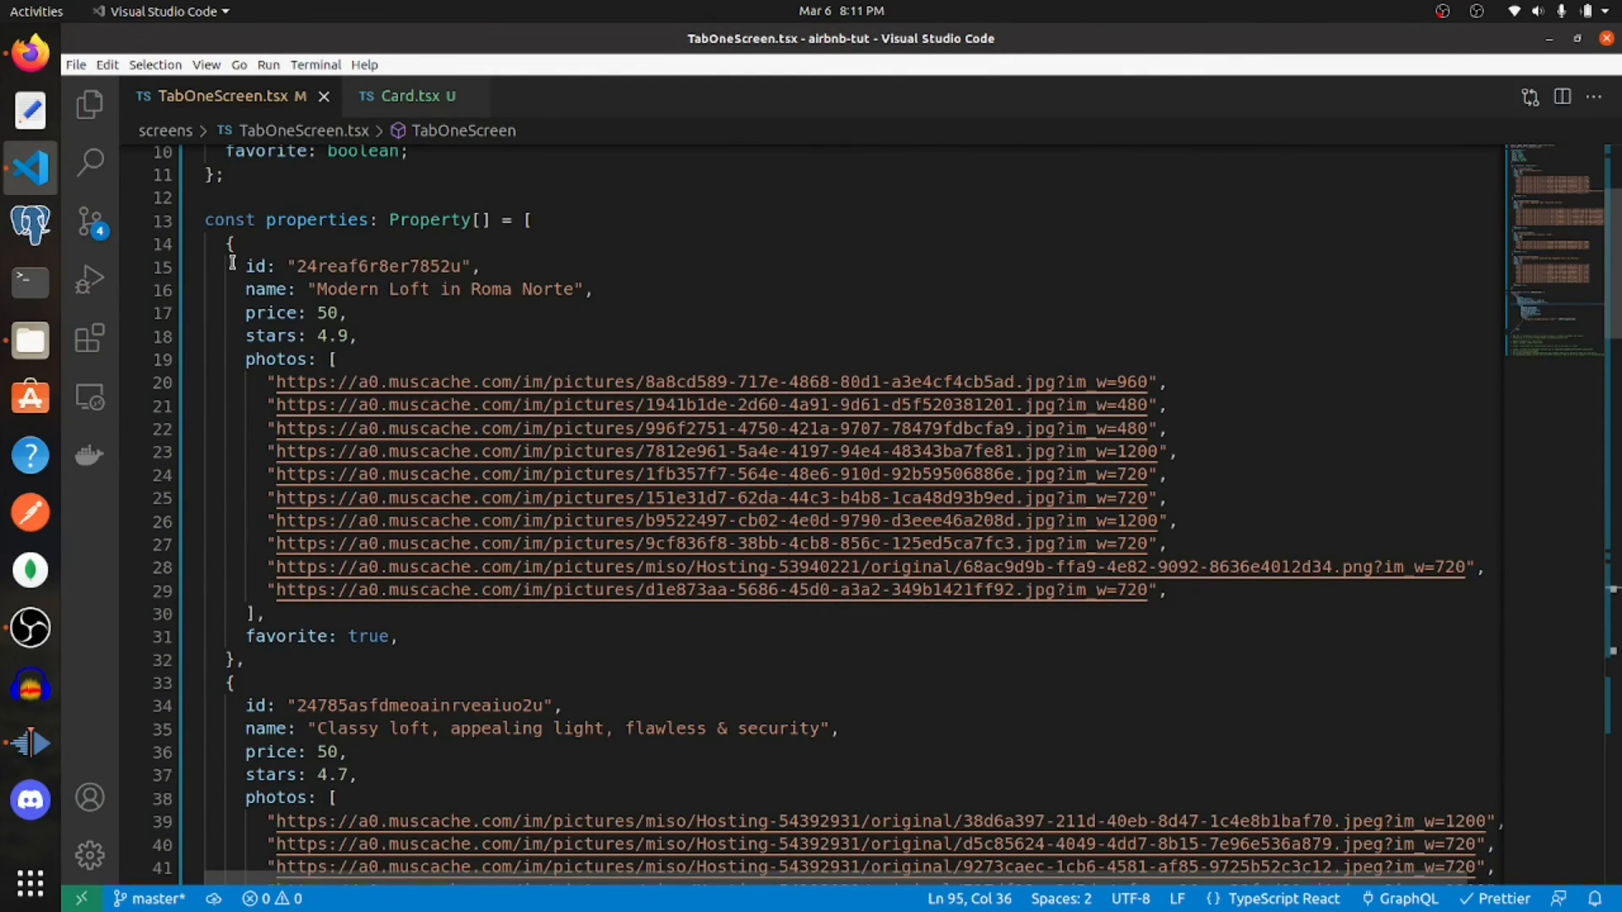
left_click_drag(311, 289, 594, 289)
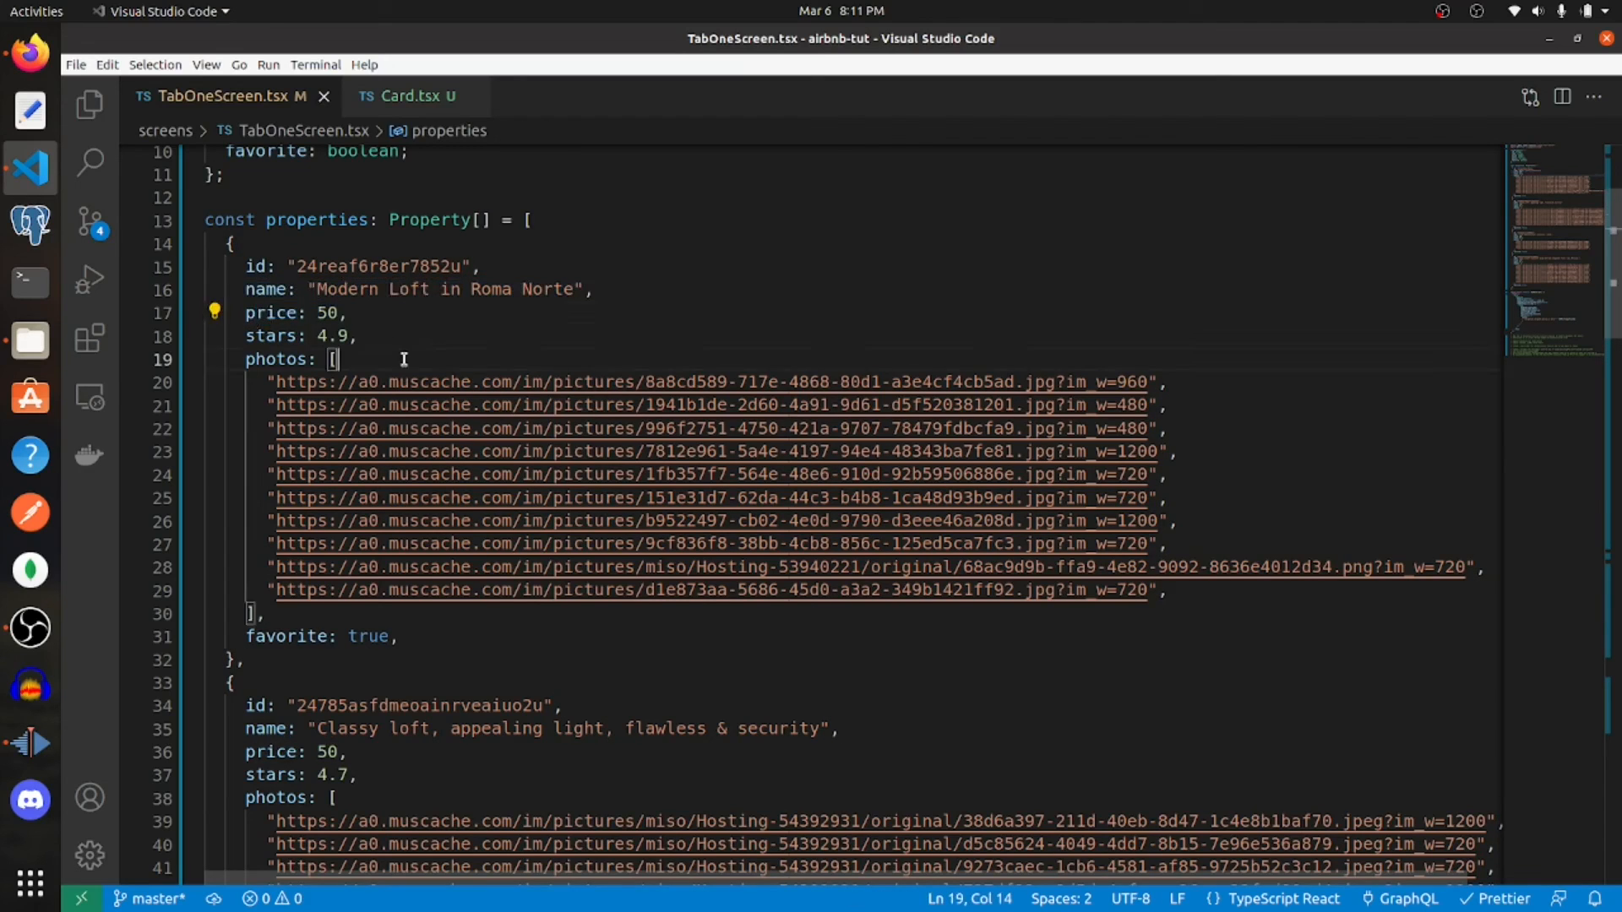
left_click(189, 220)
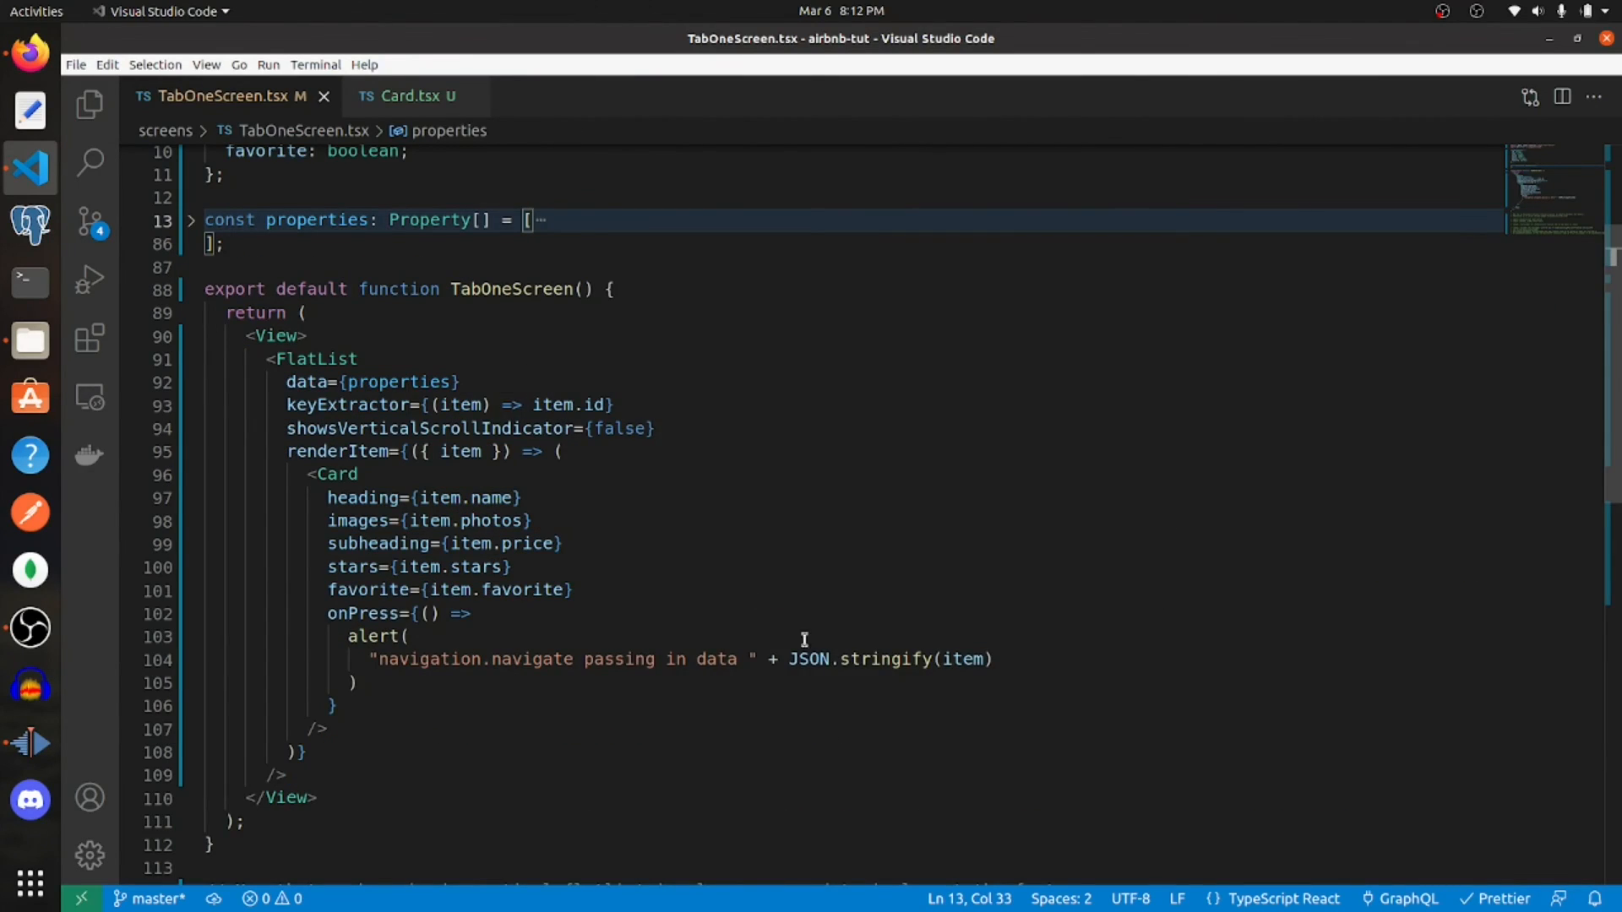
left_click(411, 96)
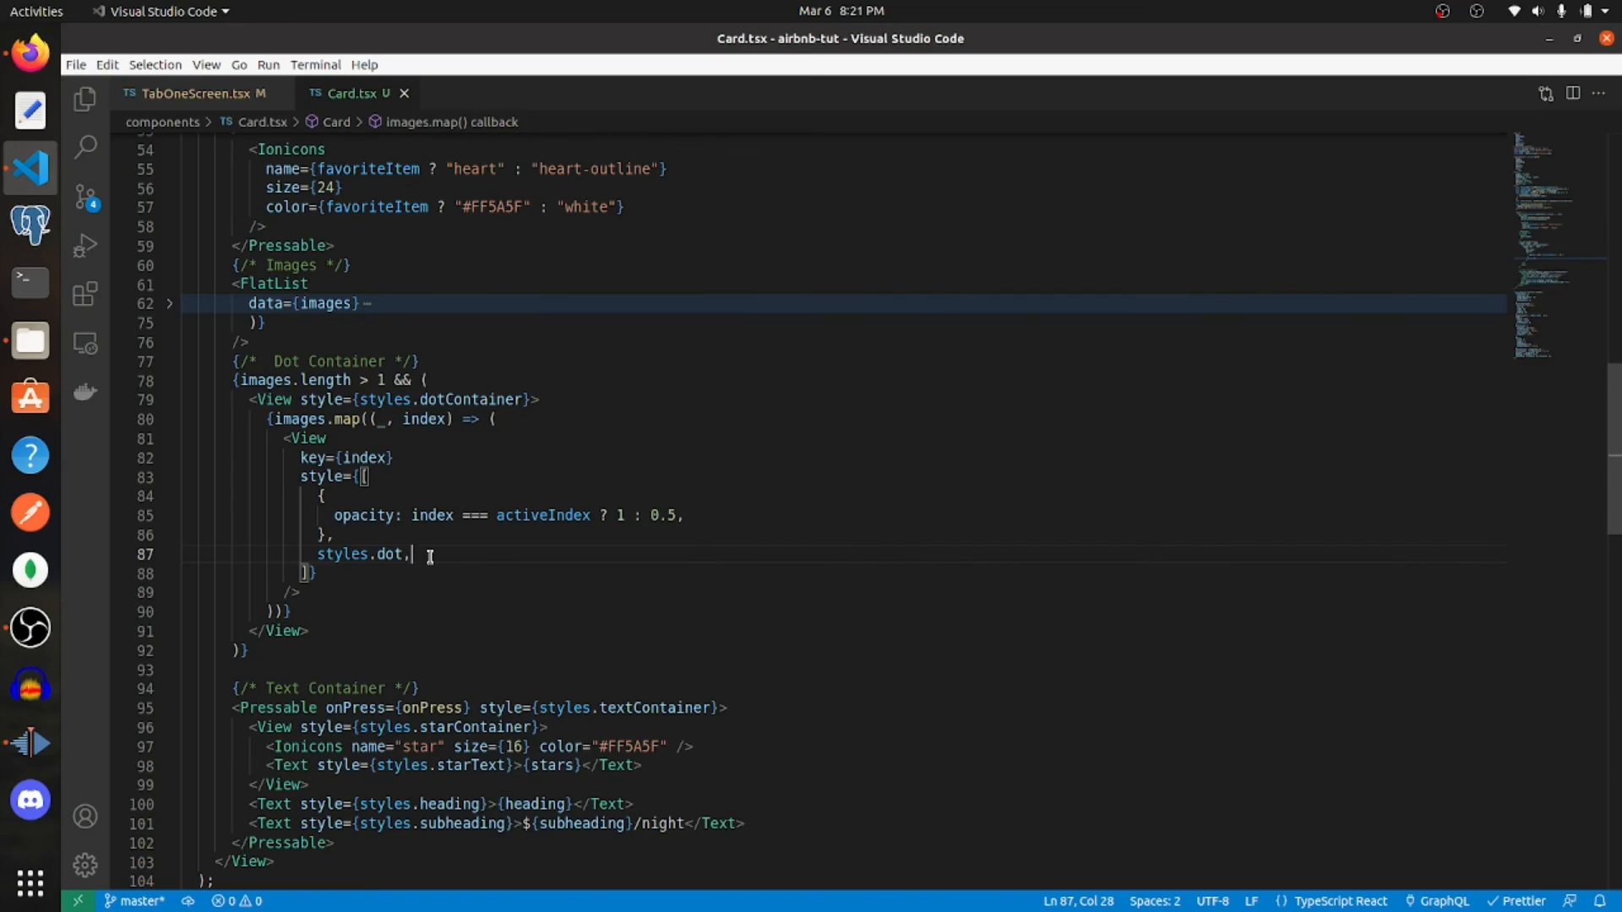
left_click_drag(409, 554, 318, 554)
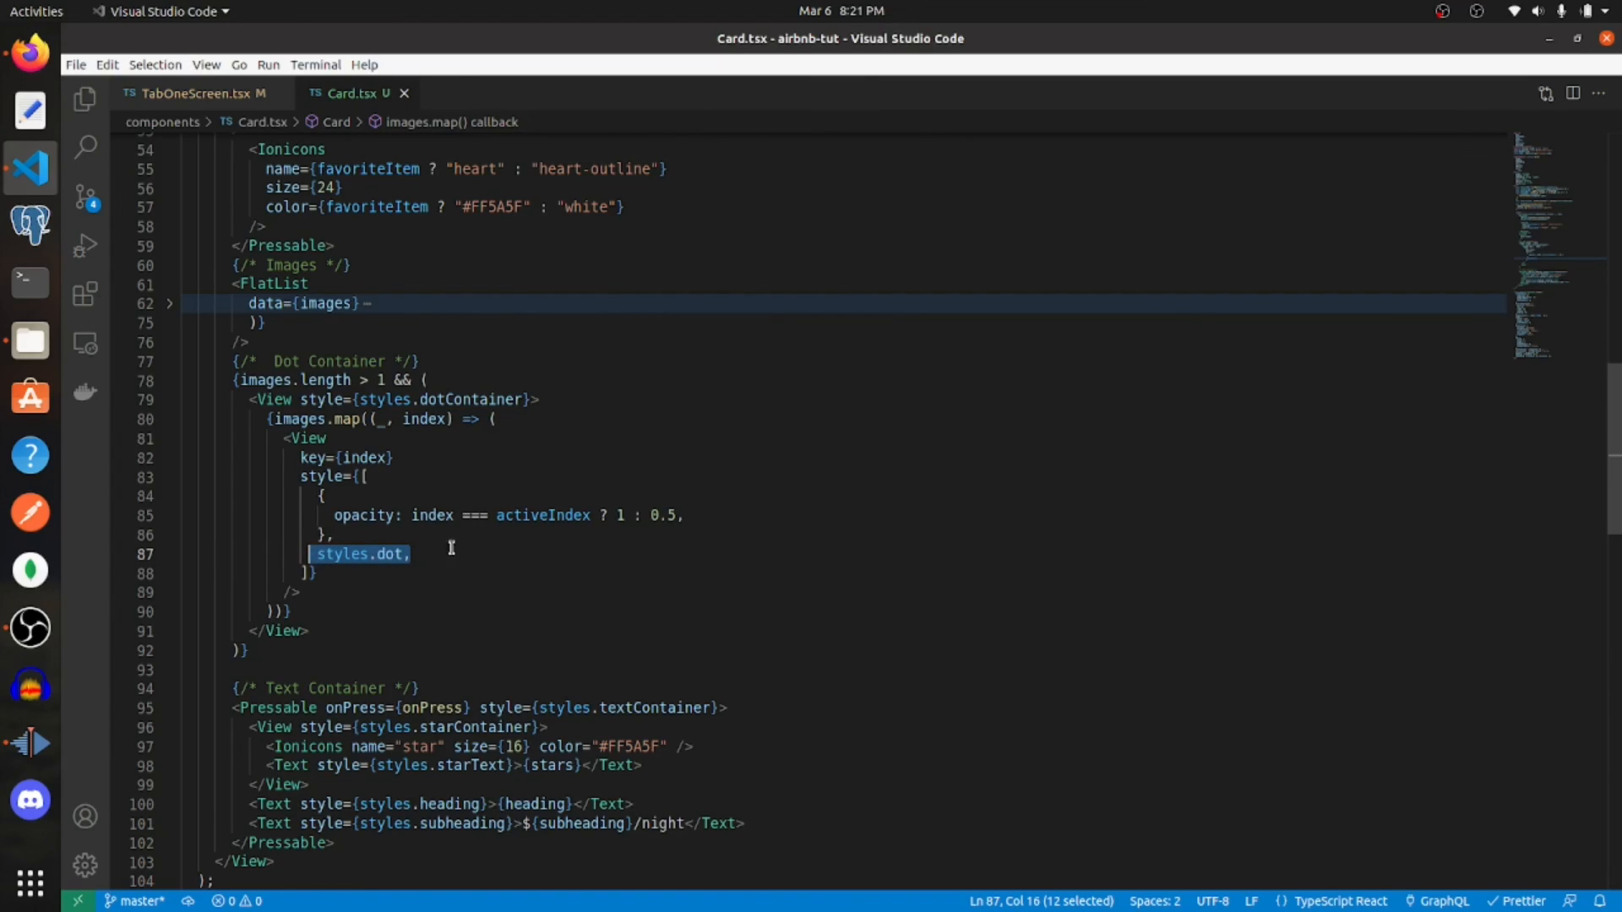
mouse_move(461, 551)
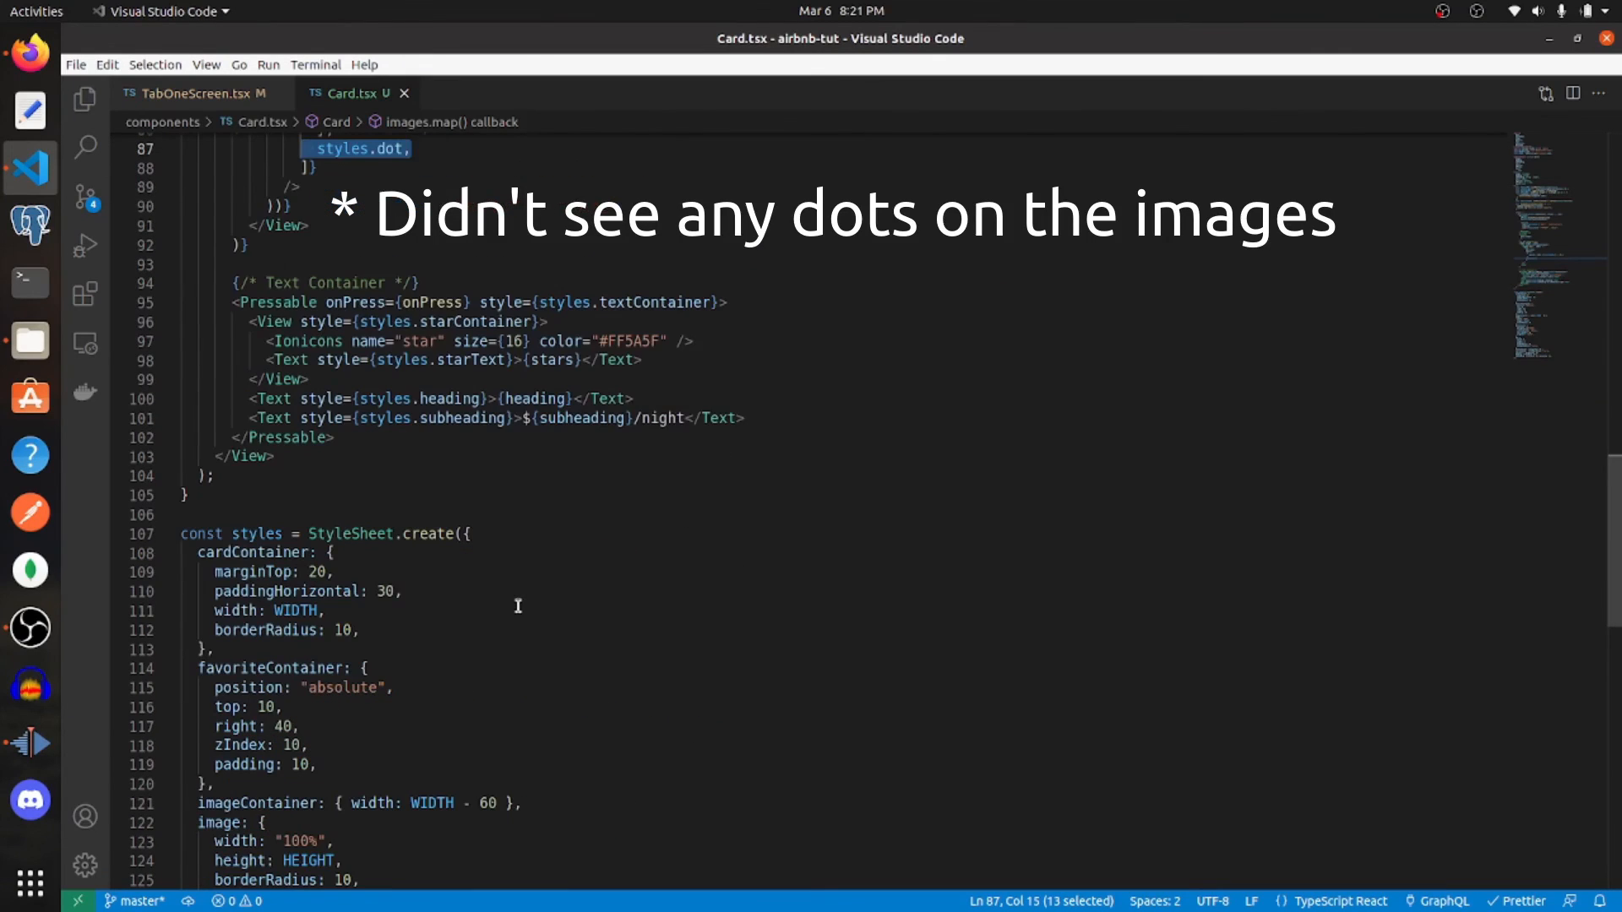
scroll("down", 3)
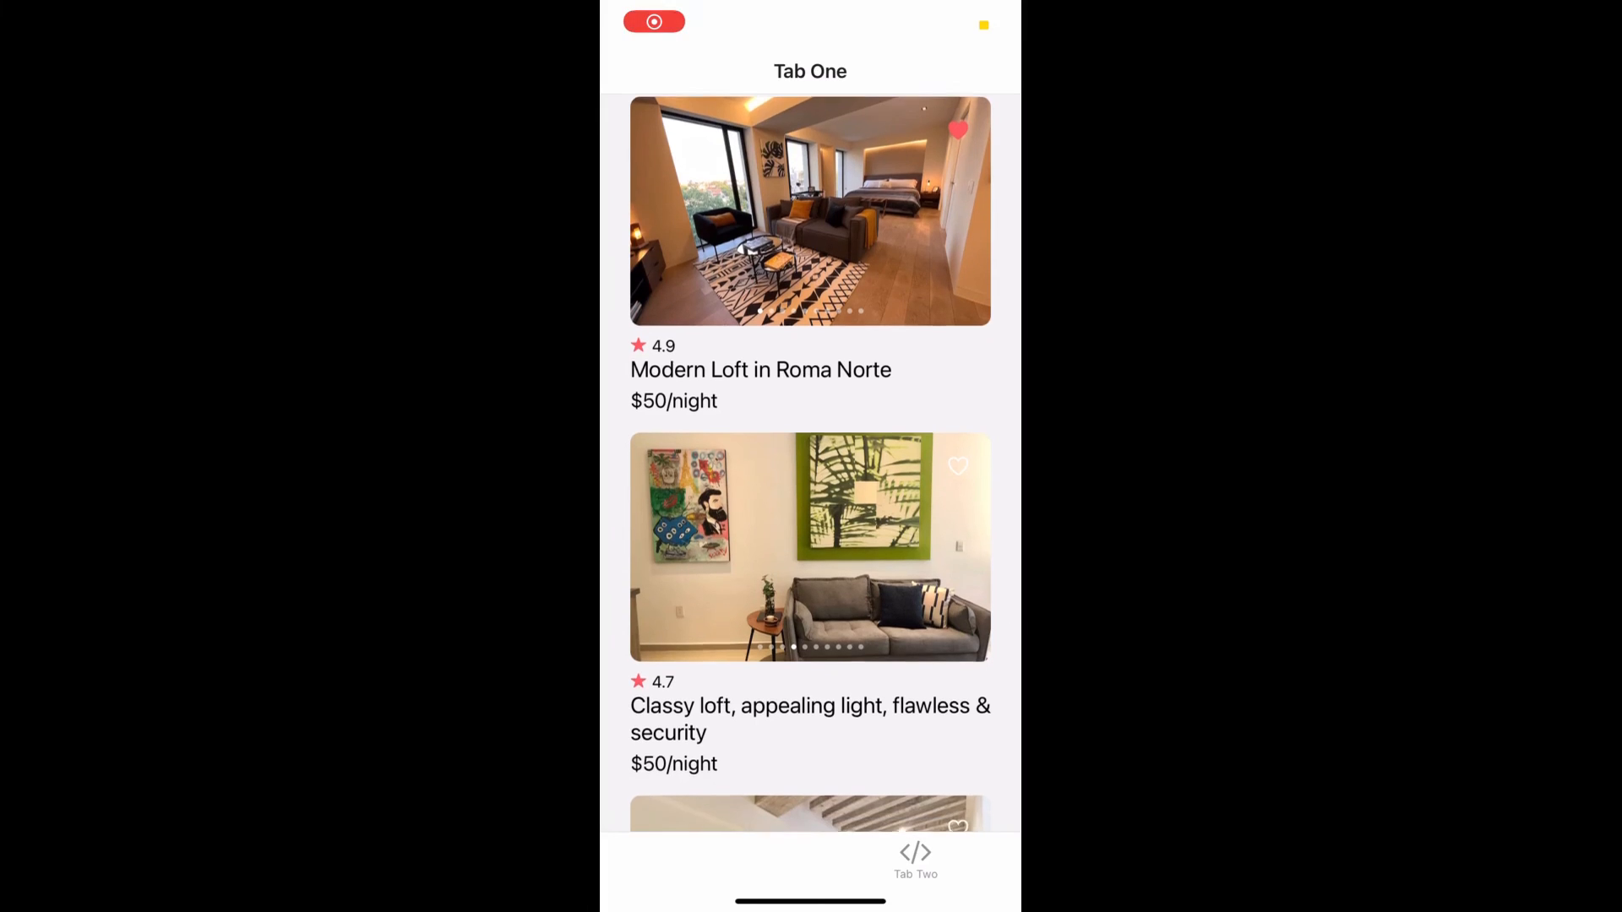
scroll("down", 3)
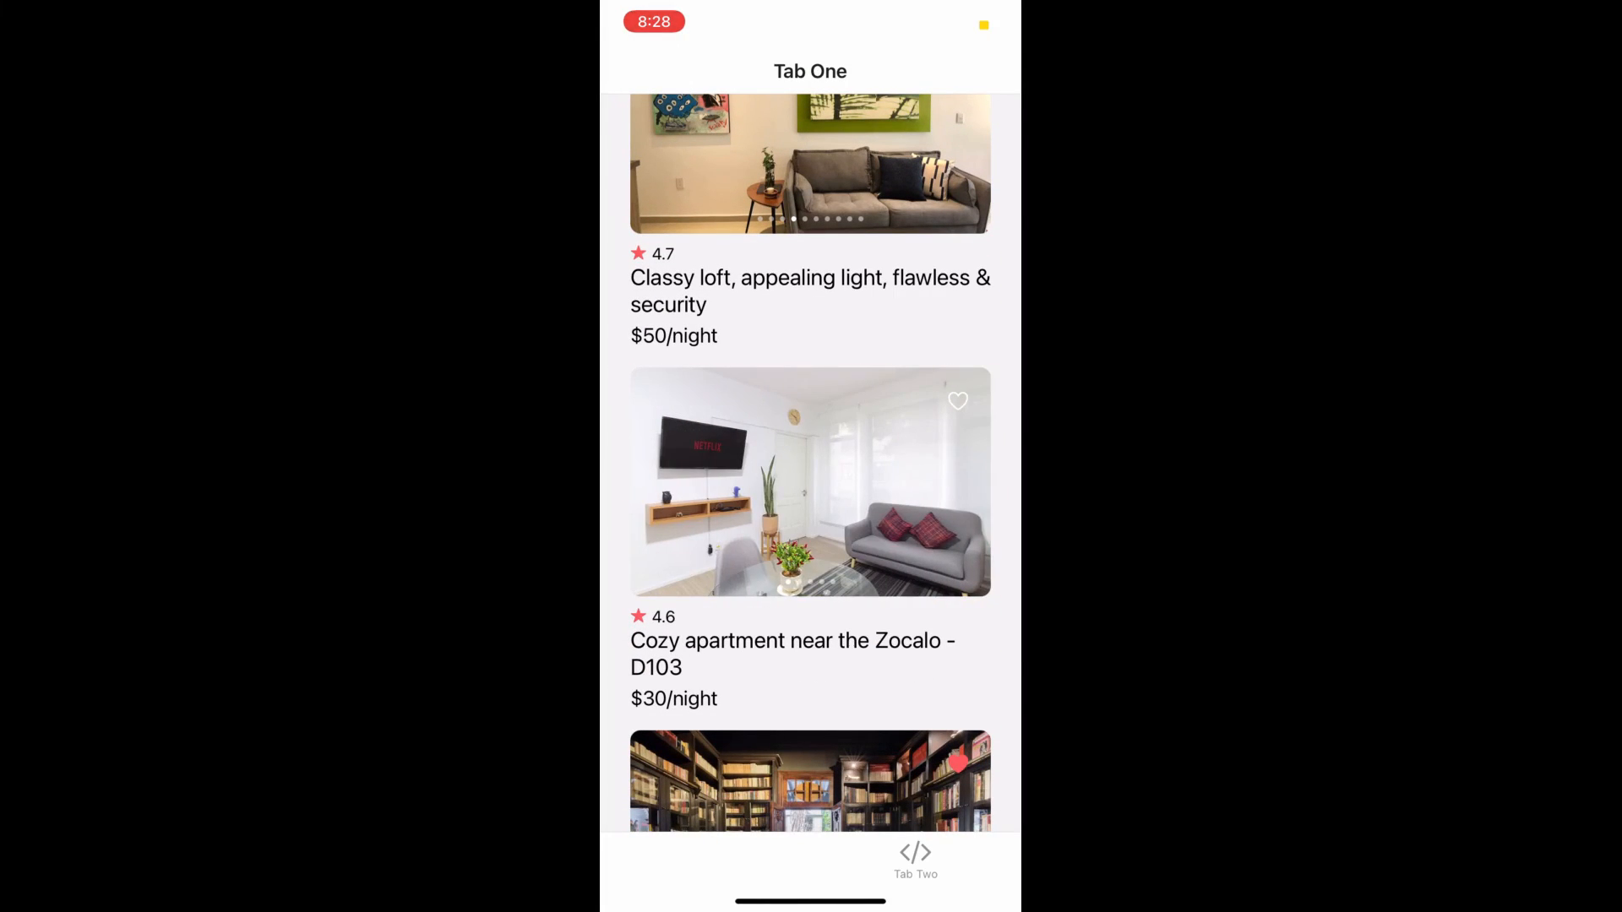
left_click(809, 483)
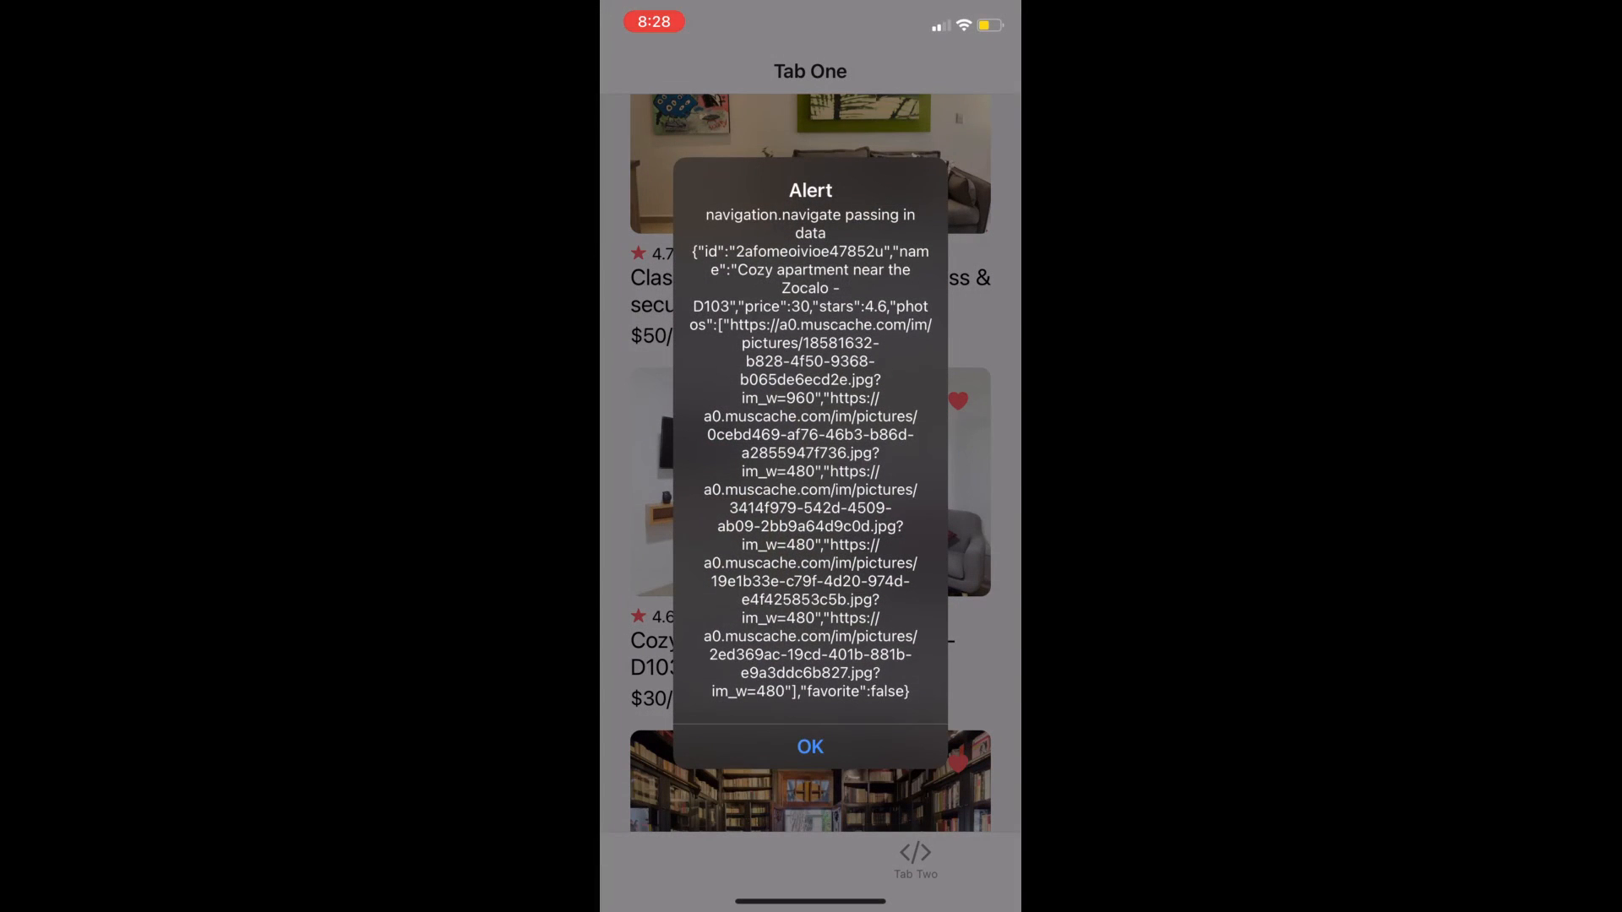
left_click(811, 746)
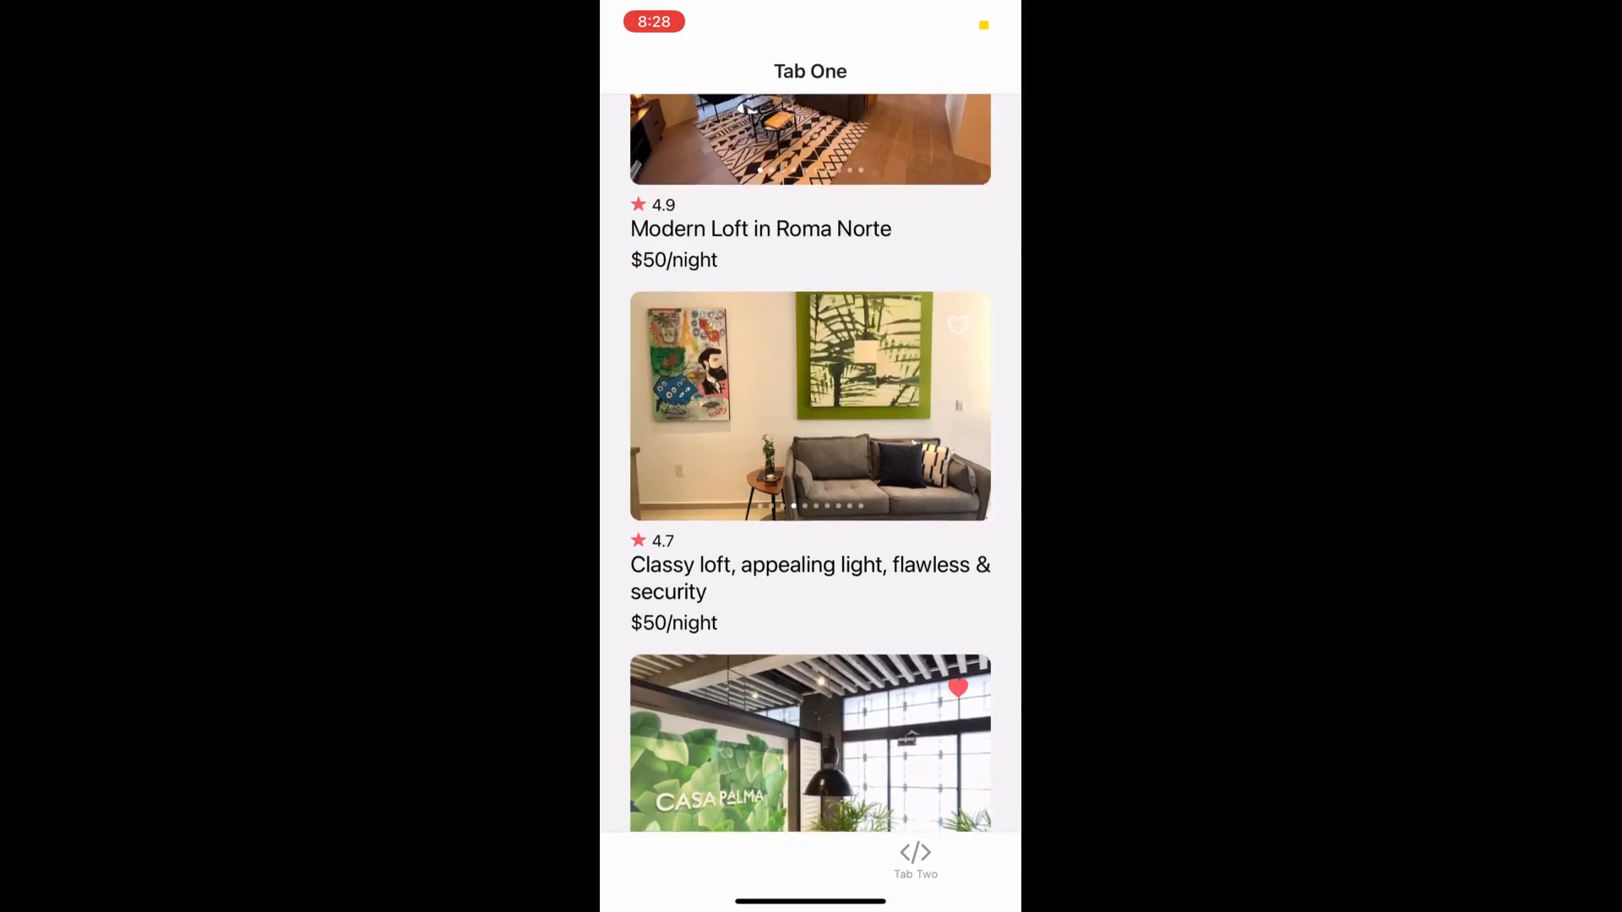
scroll("down", 3)
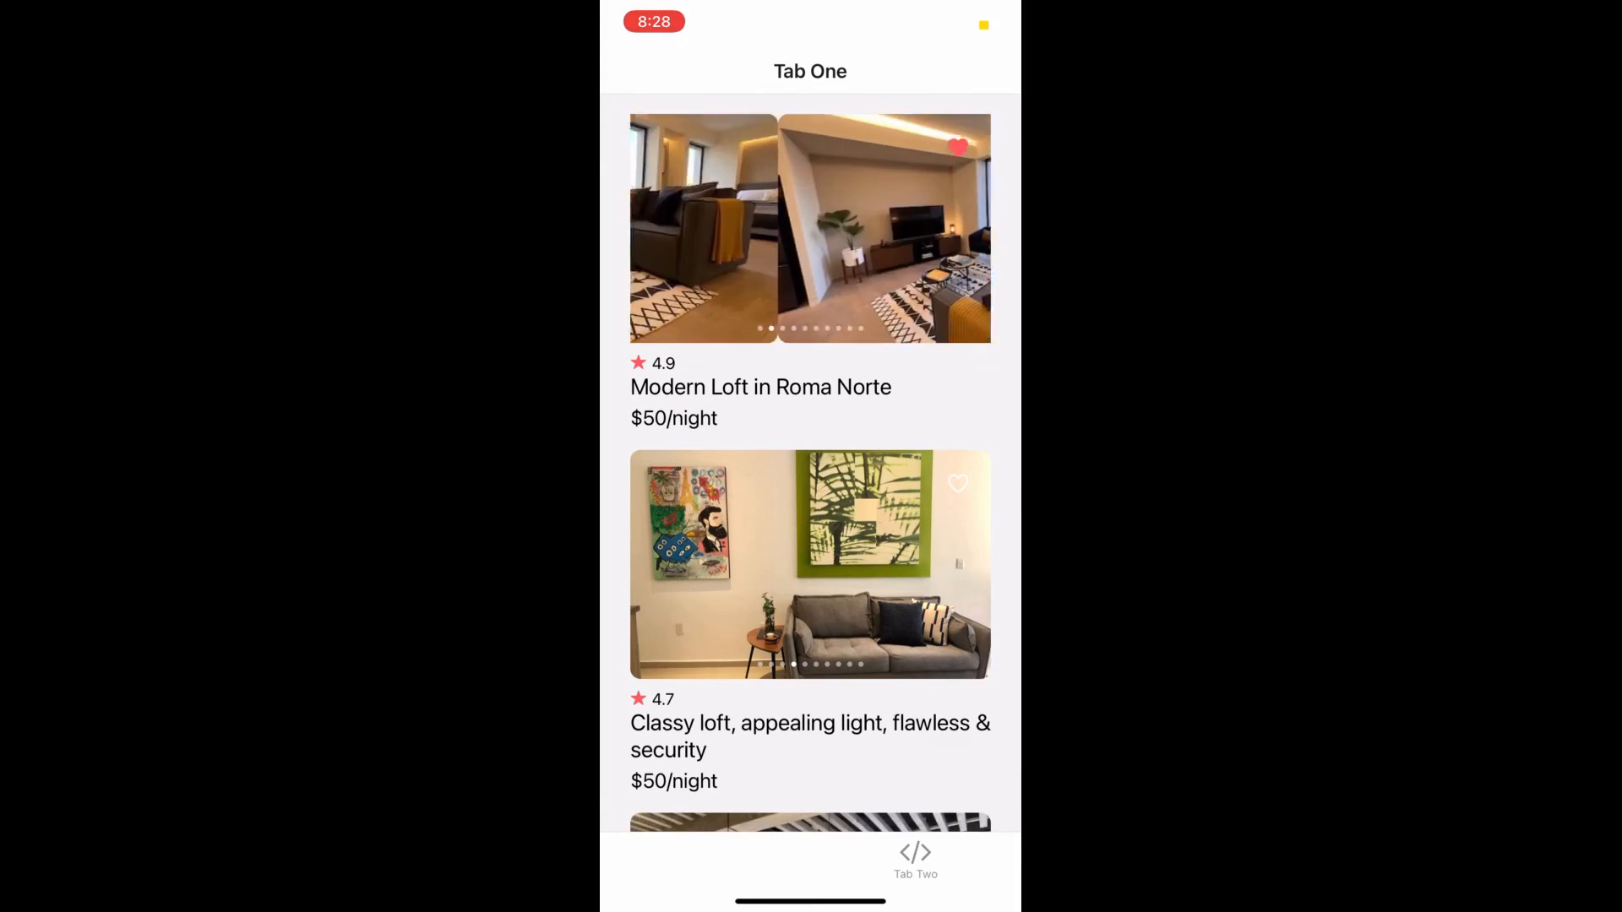